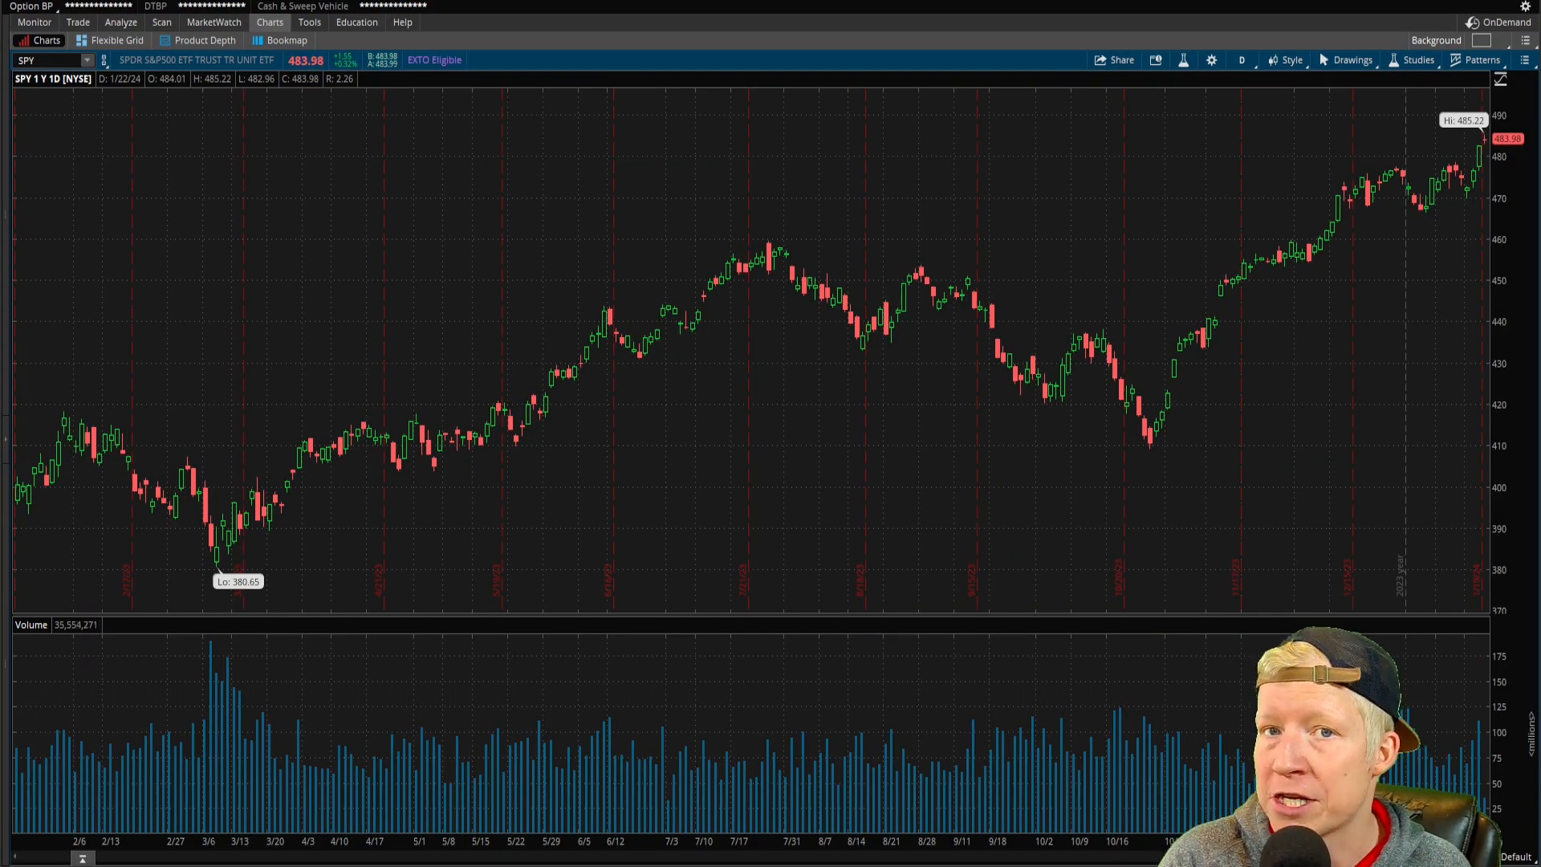
pyautogui.moveTo(1243, 150)
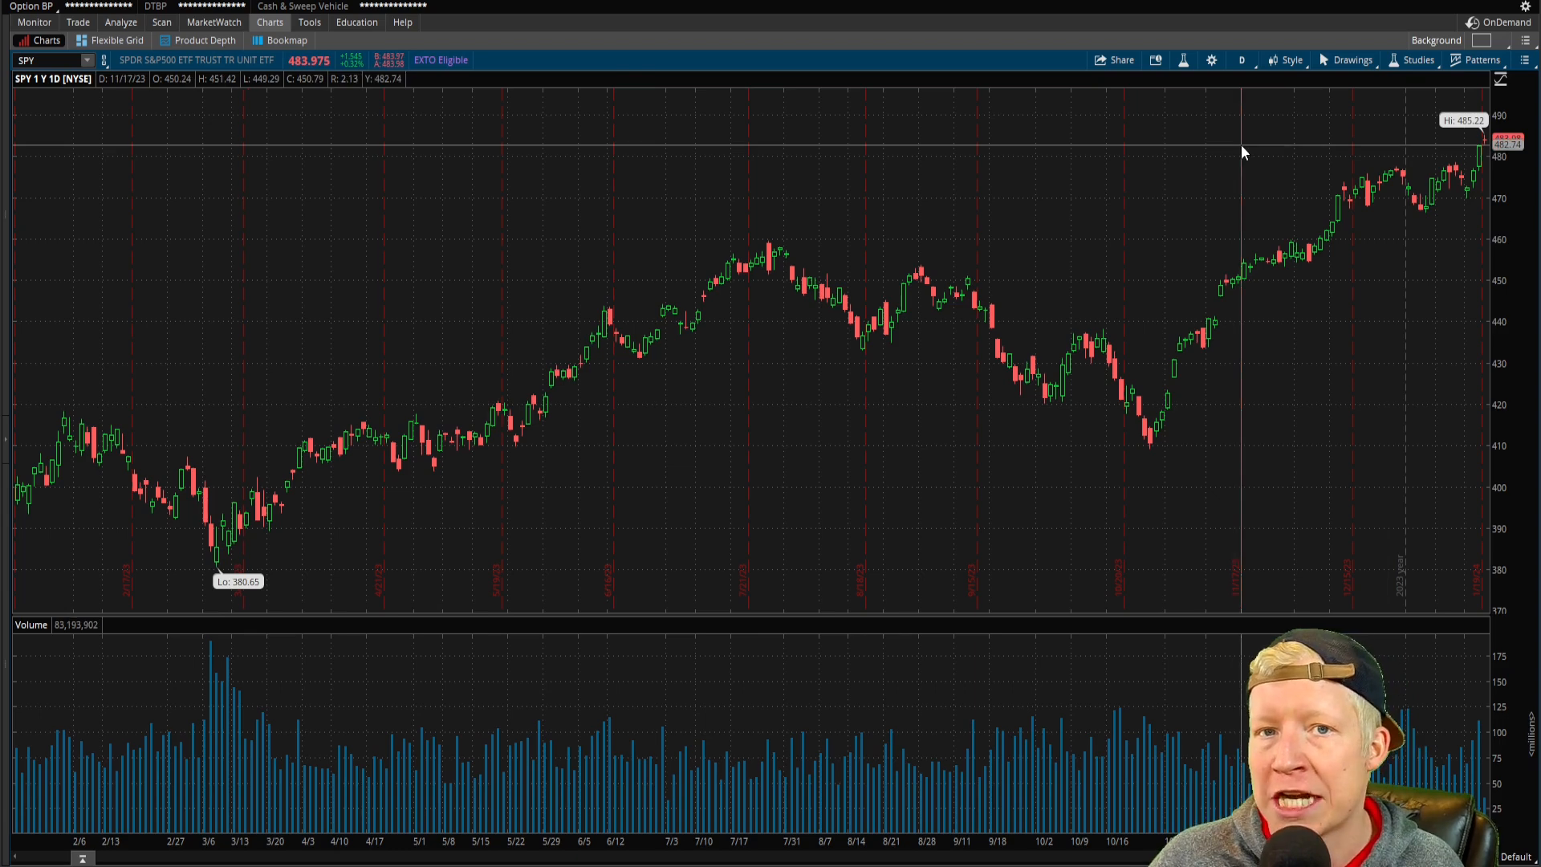
pyautogui.moveTo(1281, 128)
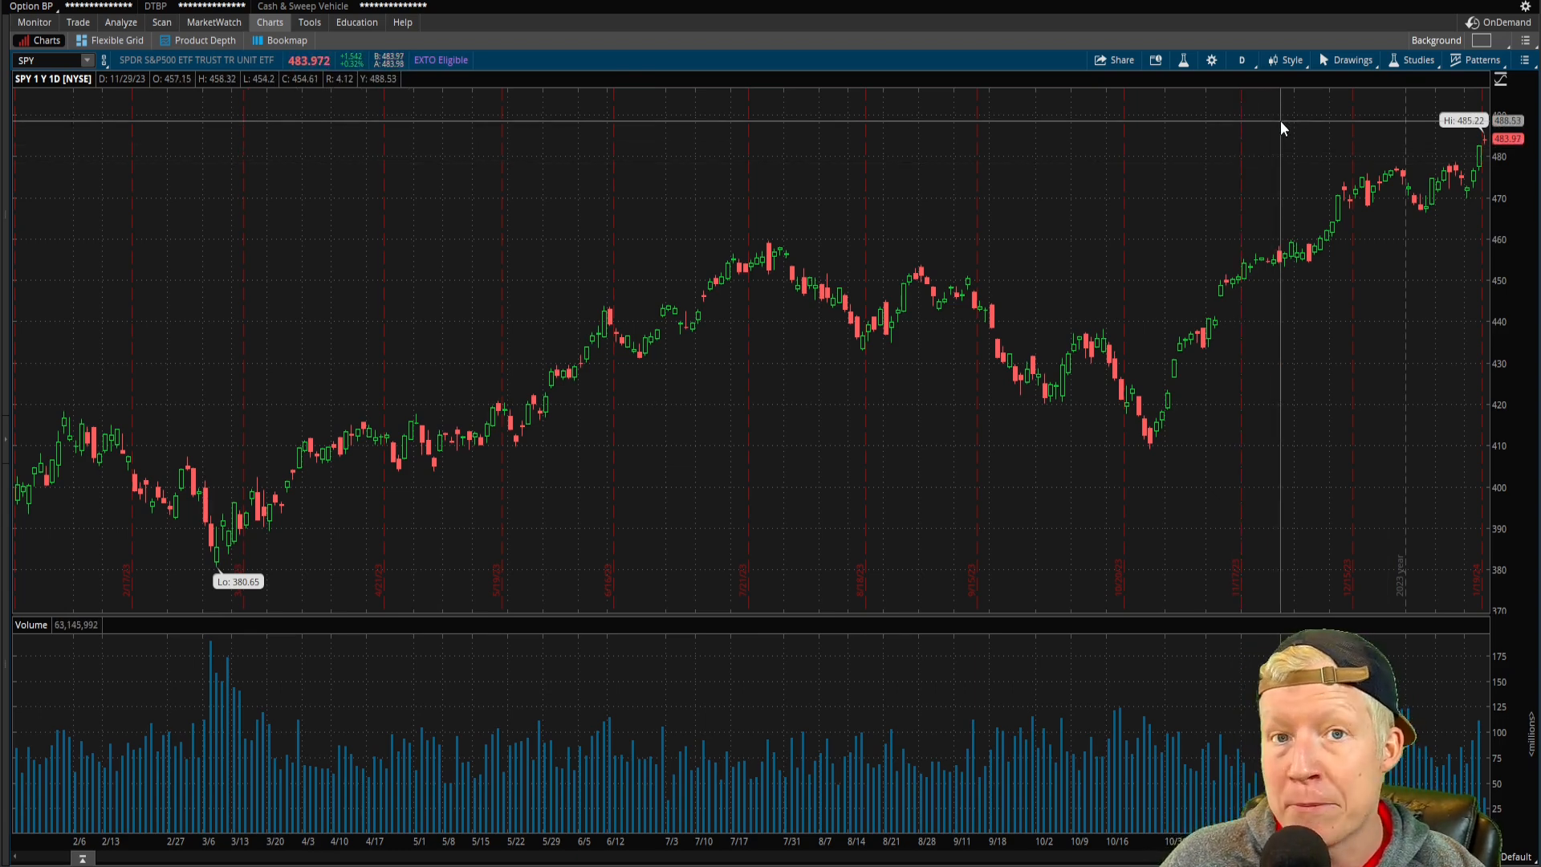
pyautogui.moveTo(1281, 128)
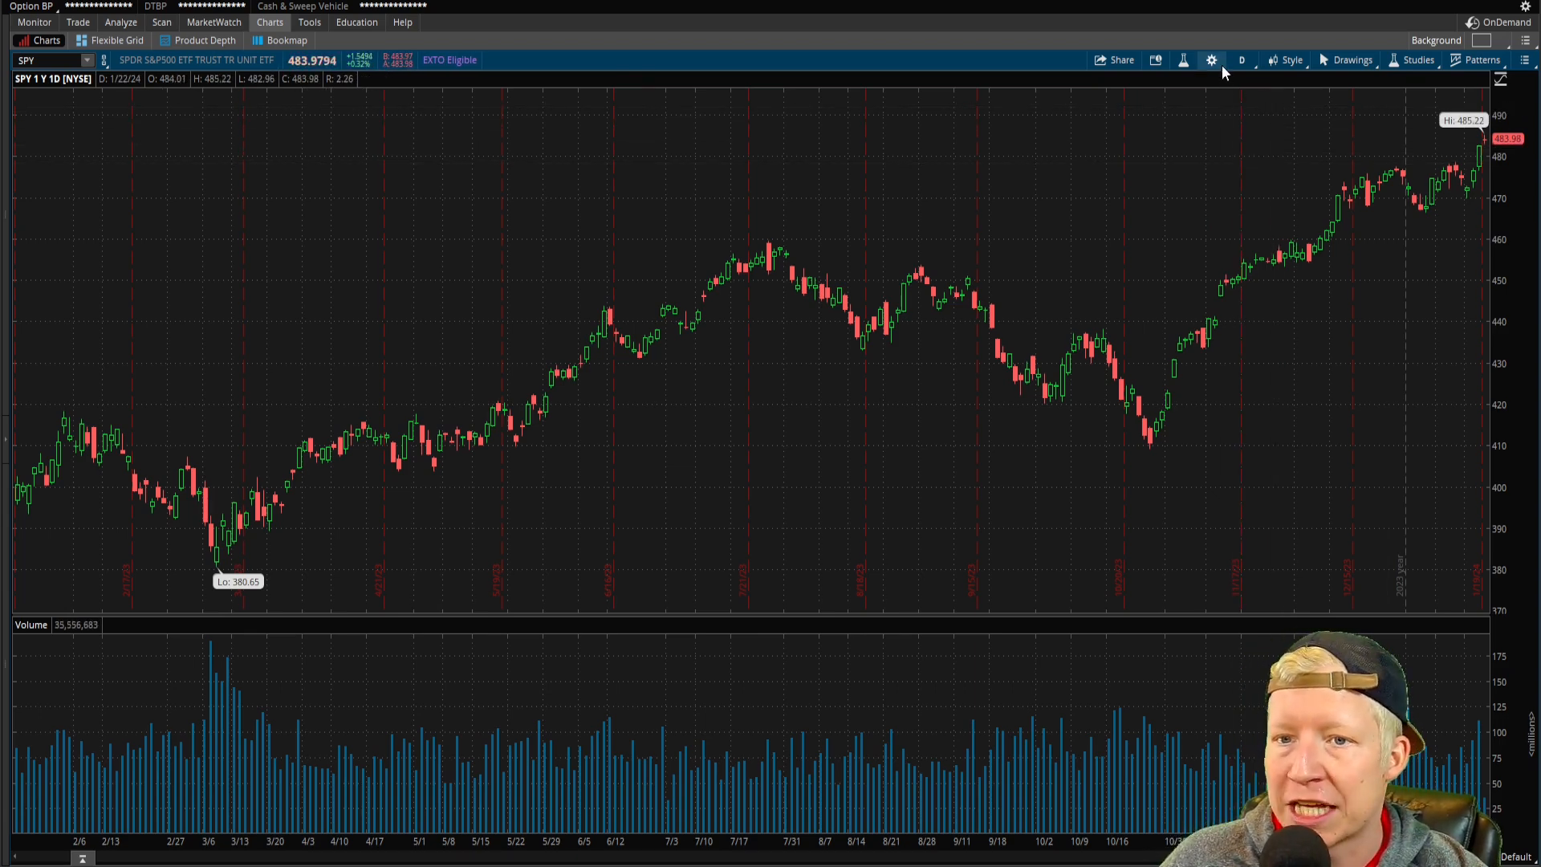
# In Chart Settings Appearance, enable Fill up and colour volume bars as symbol ticks, then apply.
pyautogui.click(1212, 60)
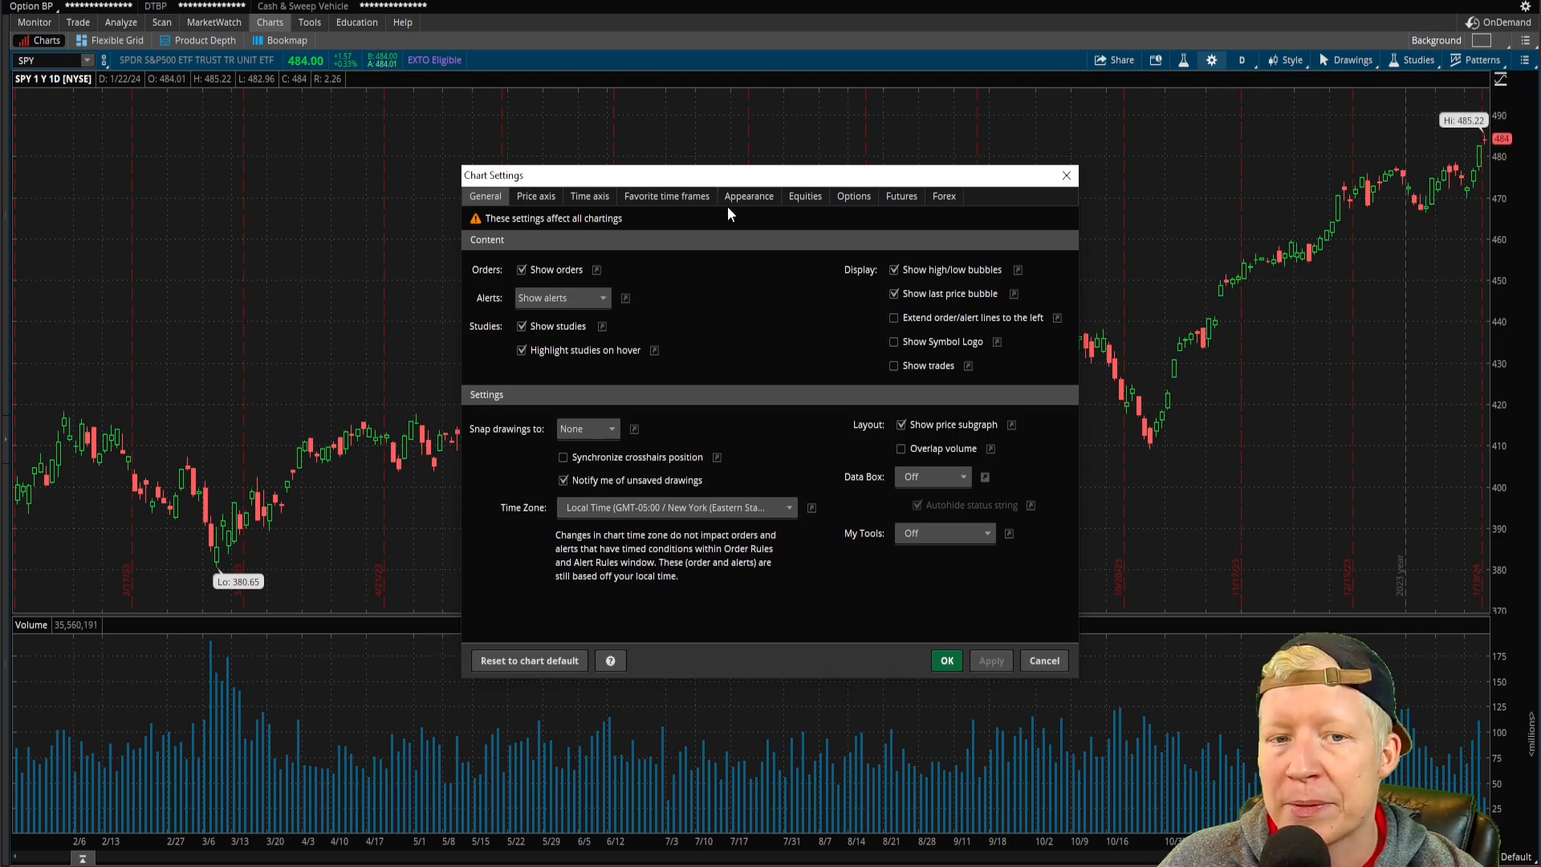
pyautogui.click(748, 196)
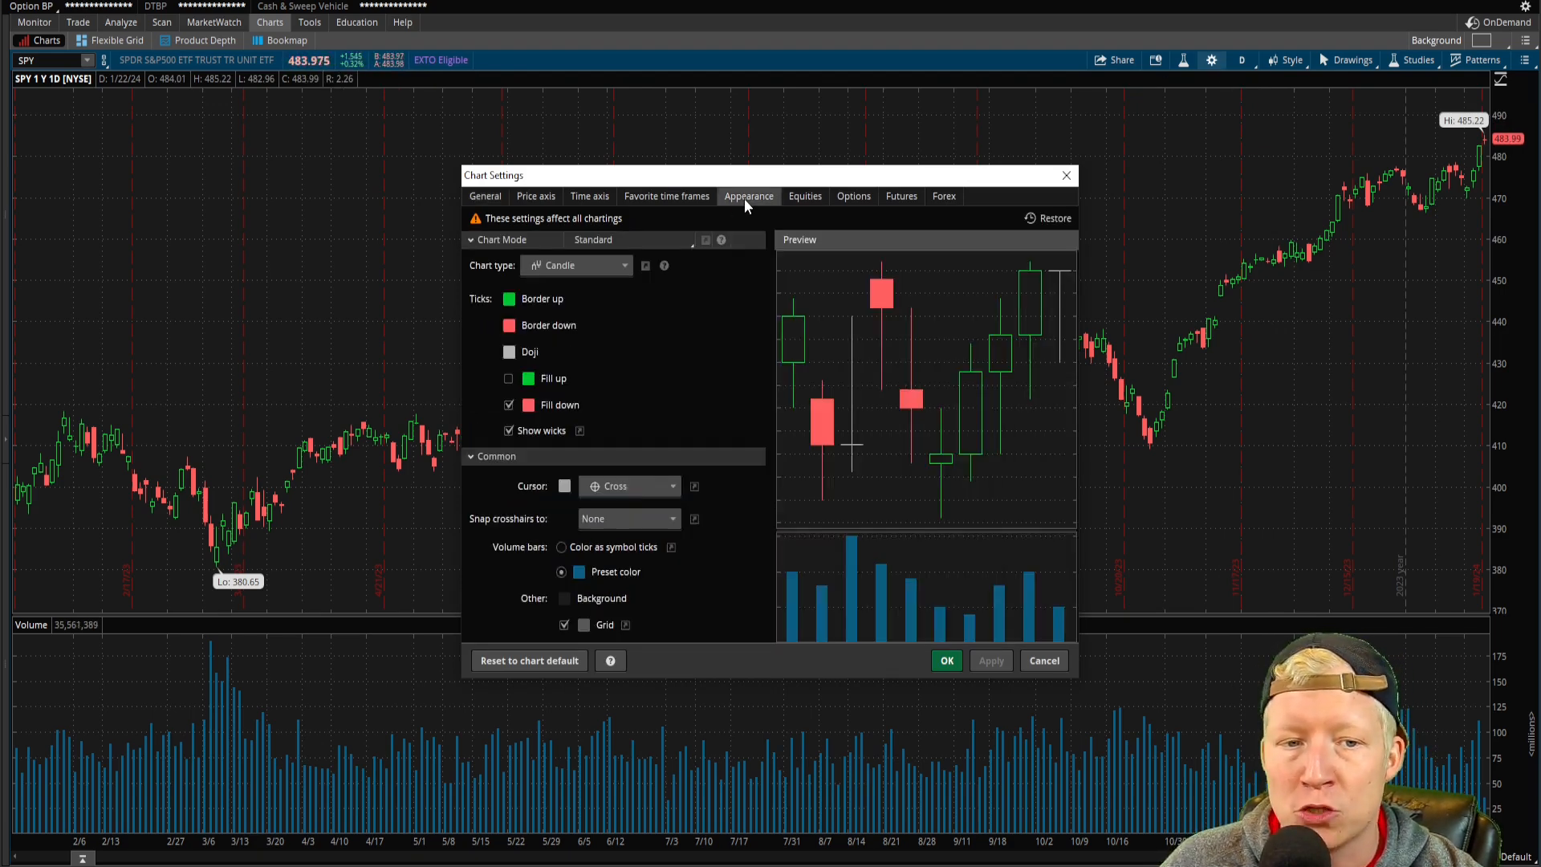
pyautogui.click(509, 378)
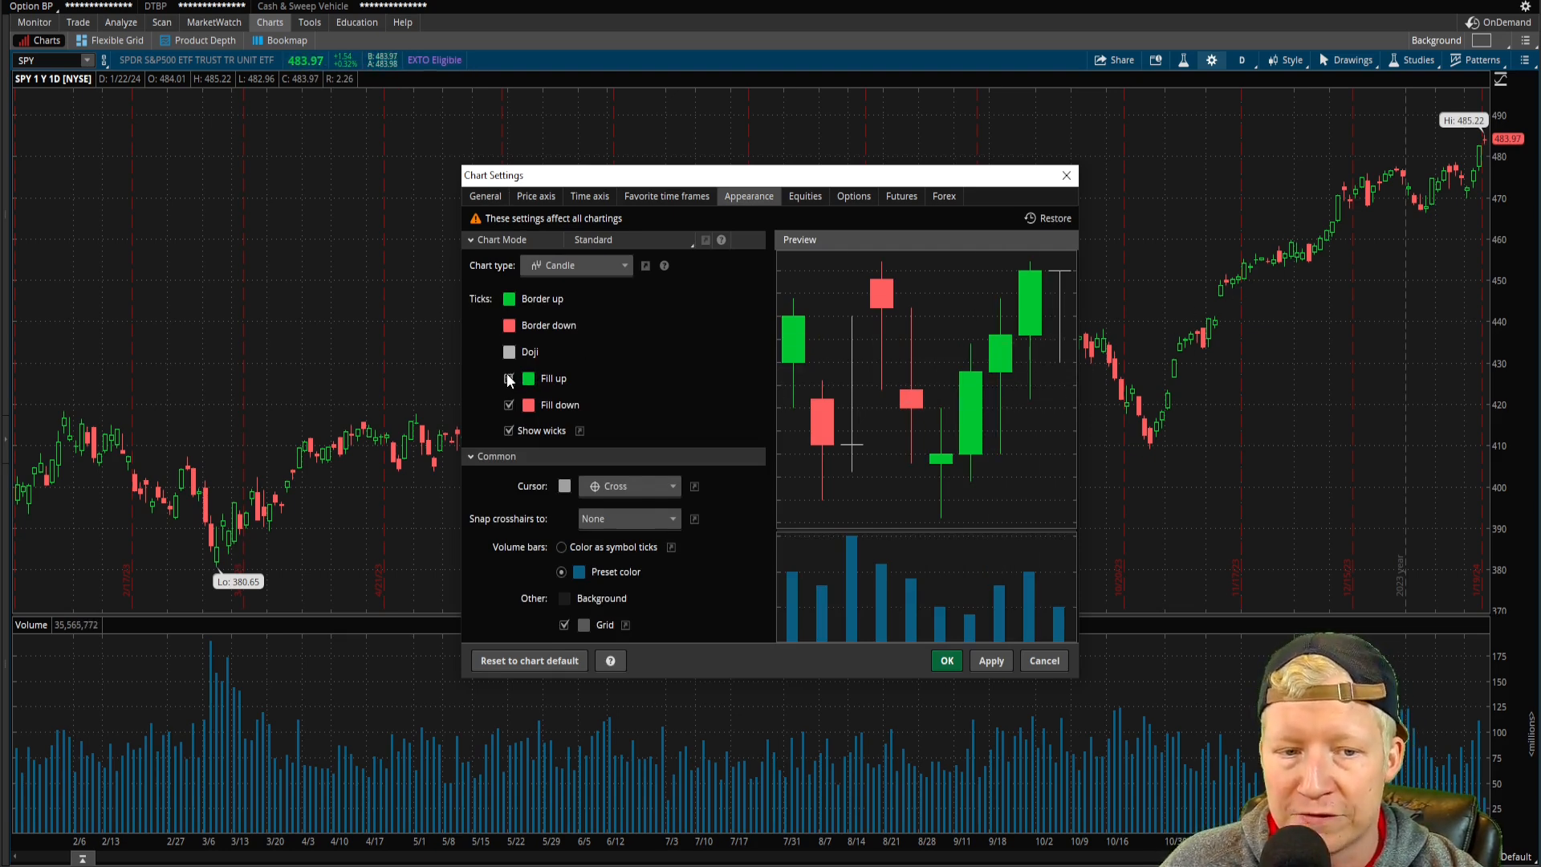
pyautogui.click(509, 378)
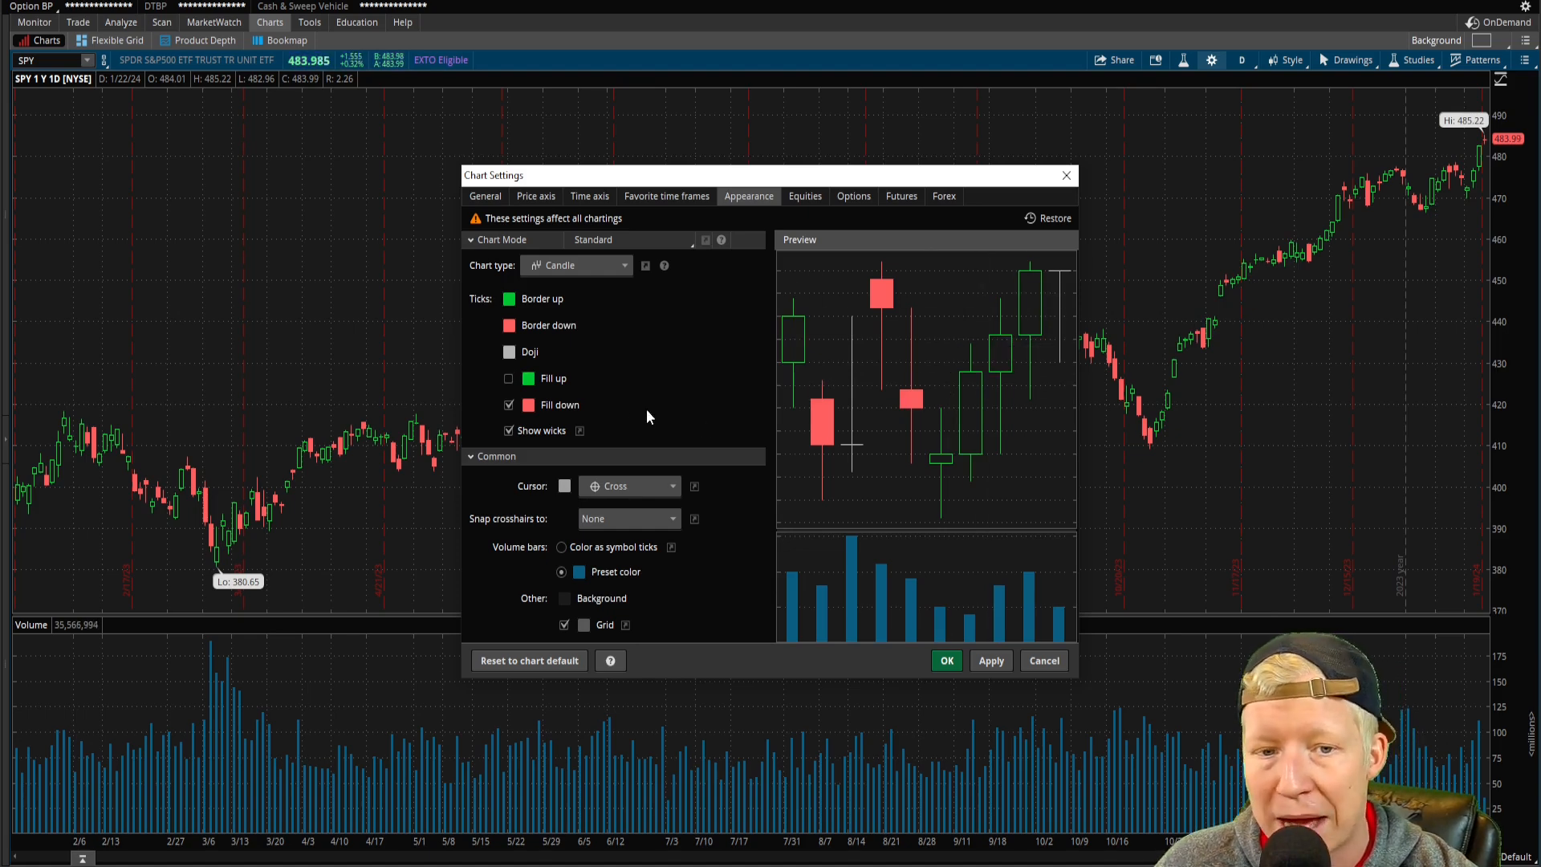
pyautogui.click(509, 378)
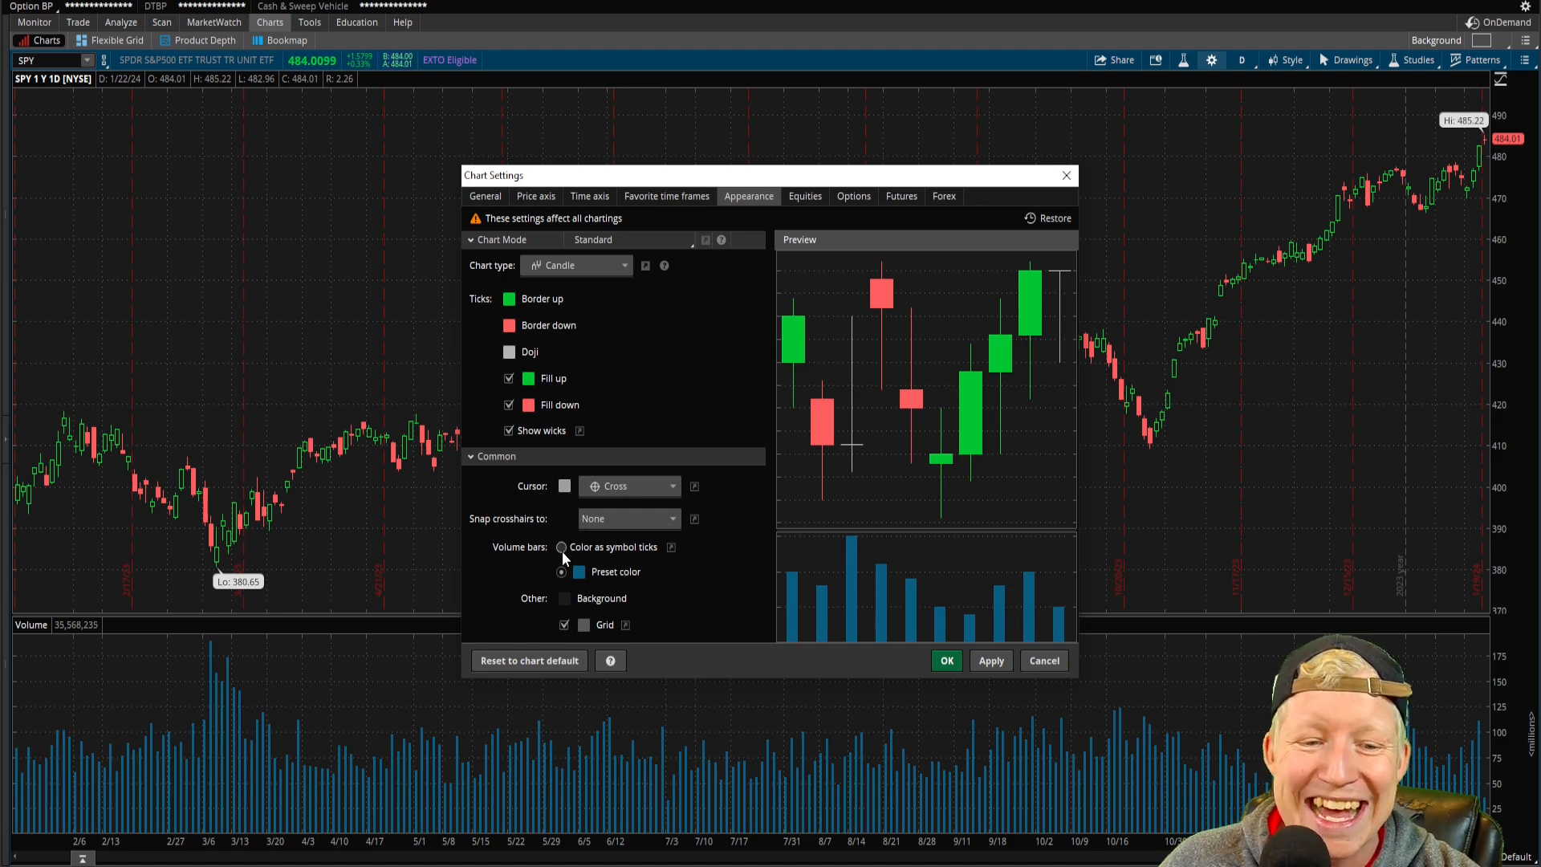
pyautogui.click(561, 548)
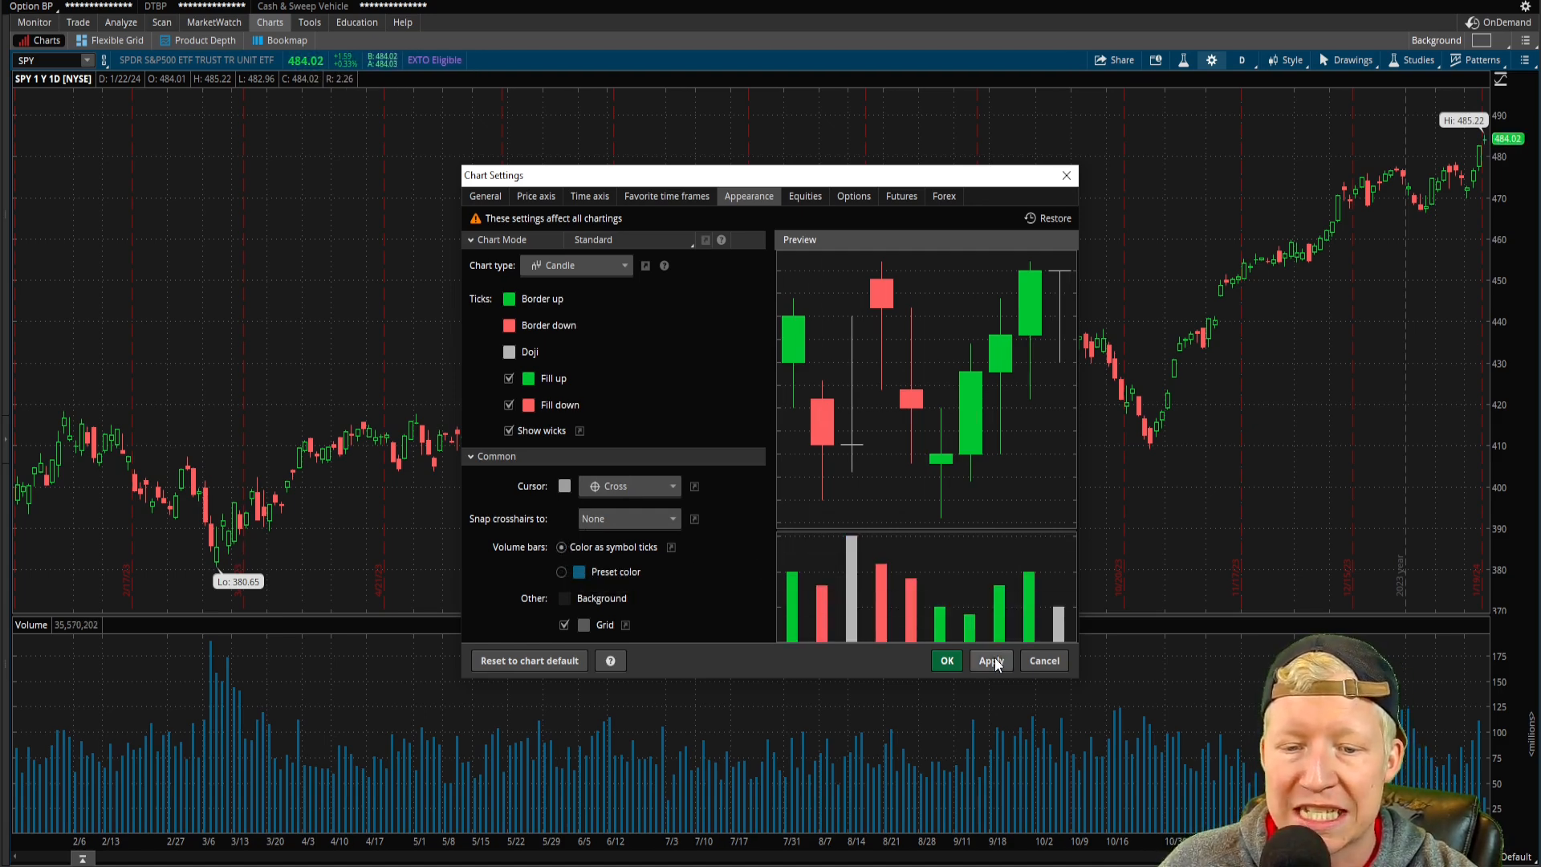
pyautogui.click(990, 660)
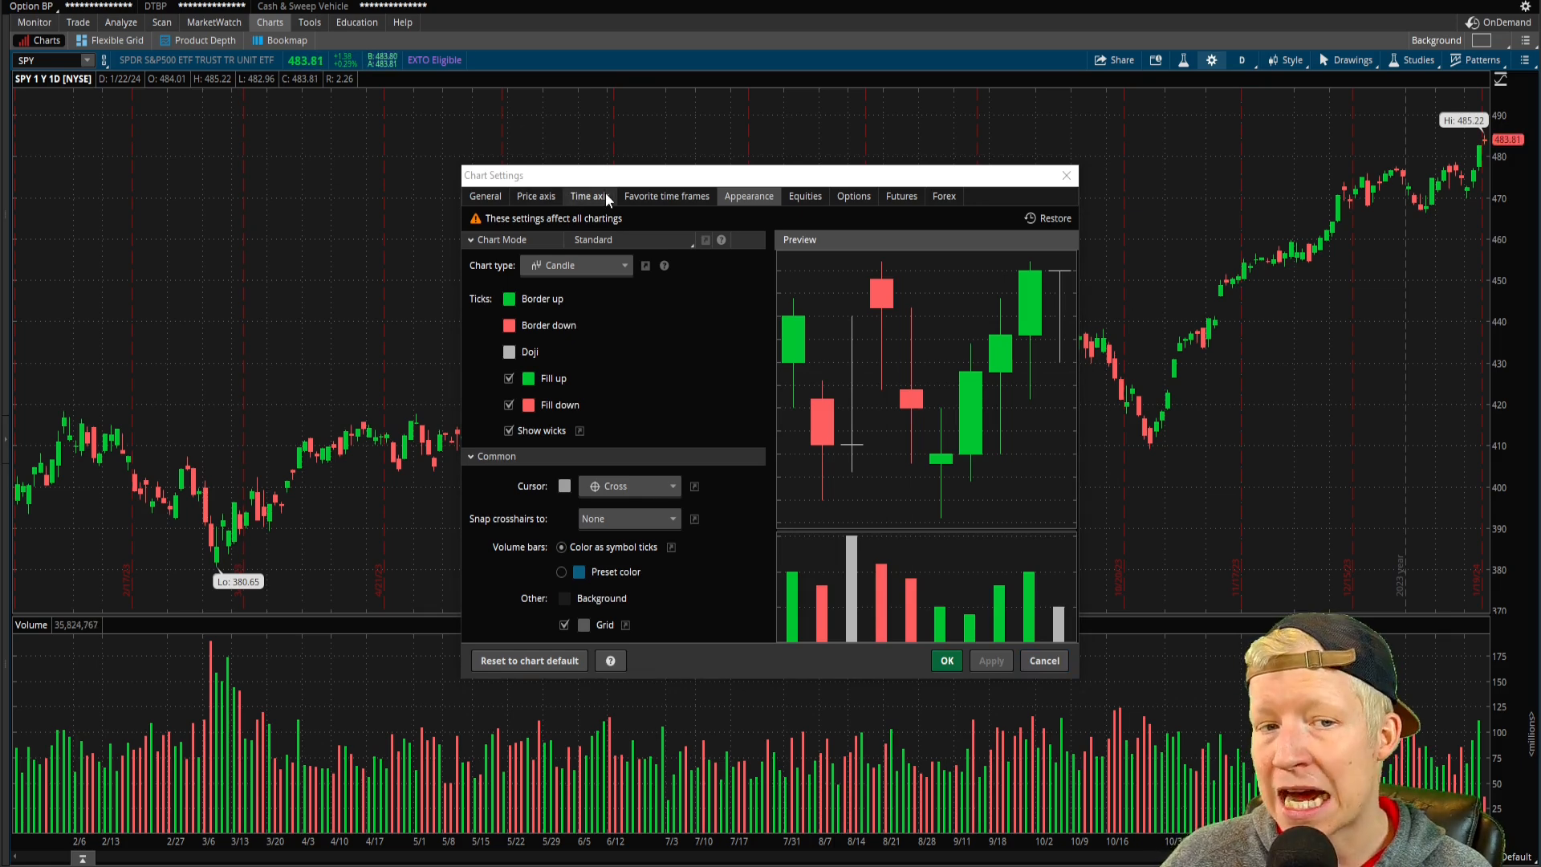
# Hide rollover, expiration-Friday and year-marking lines, review General and Price axis, then click OK.
pyautogui.click(589, 196)
pyautogui.write('5')
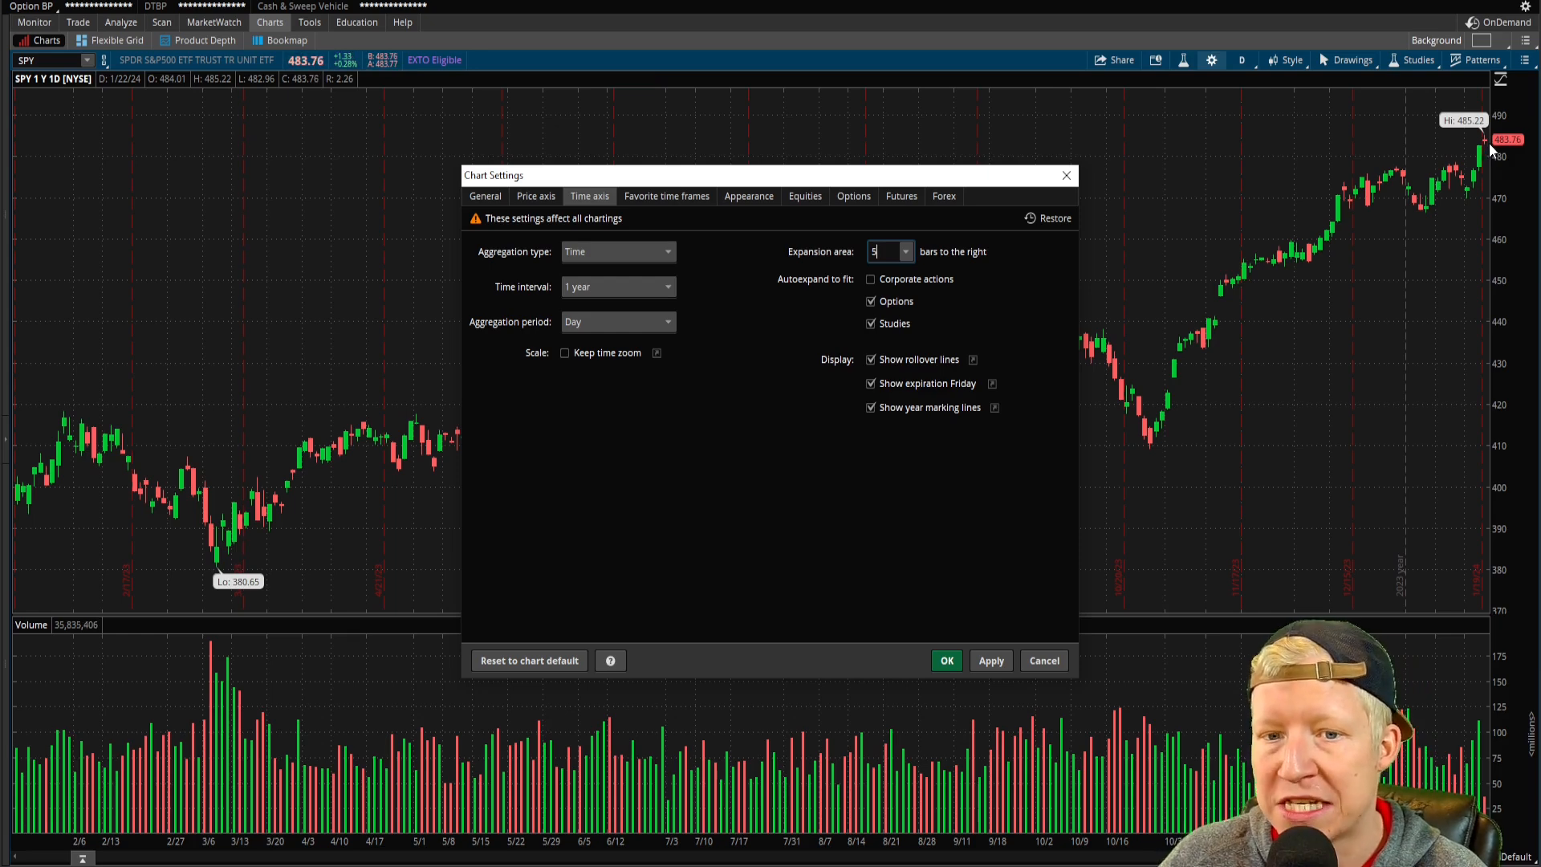
pyautogui.click(990, 660)
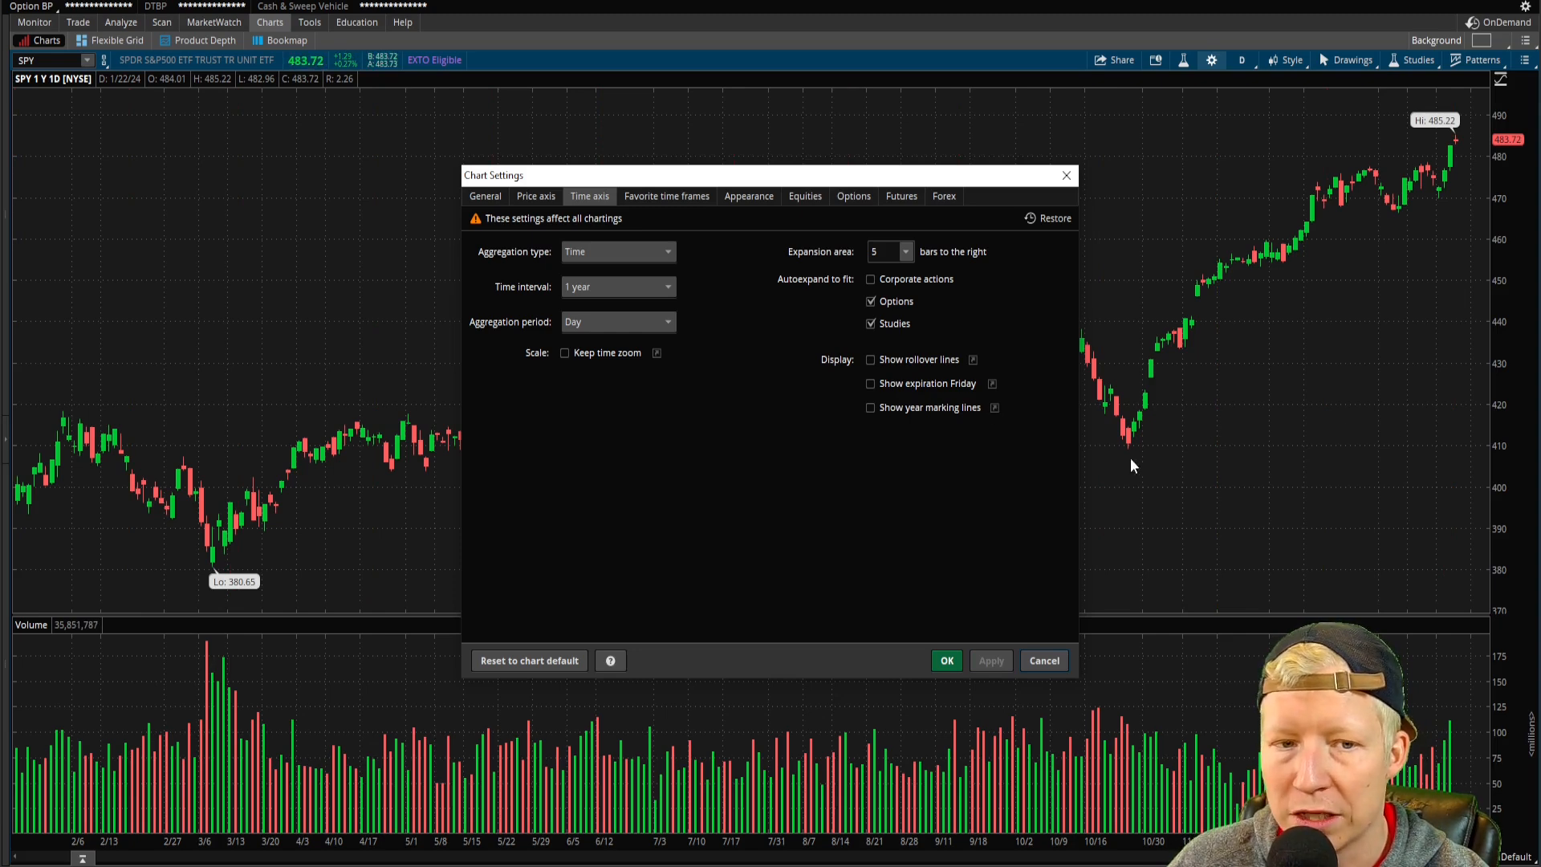
pyautogui.click(748, 196)
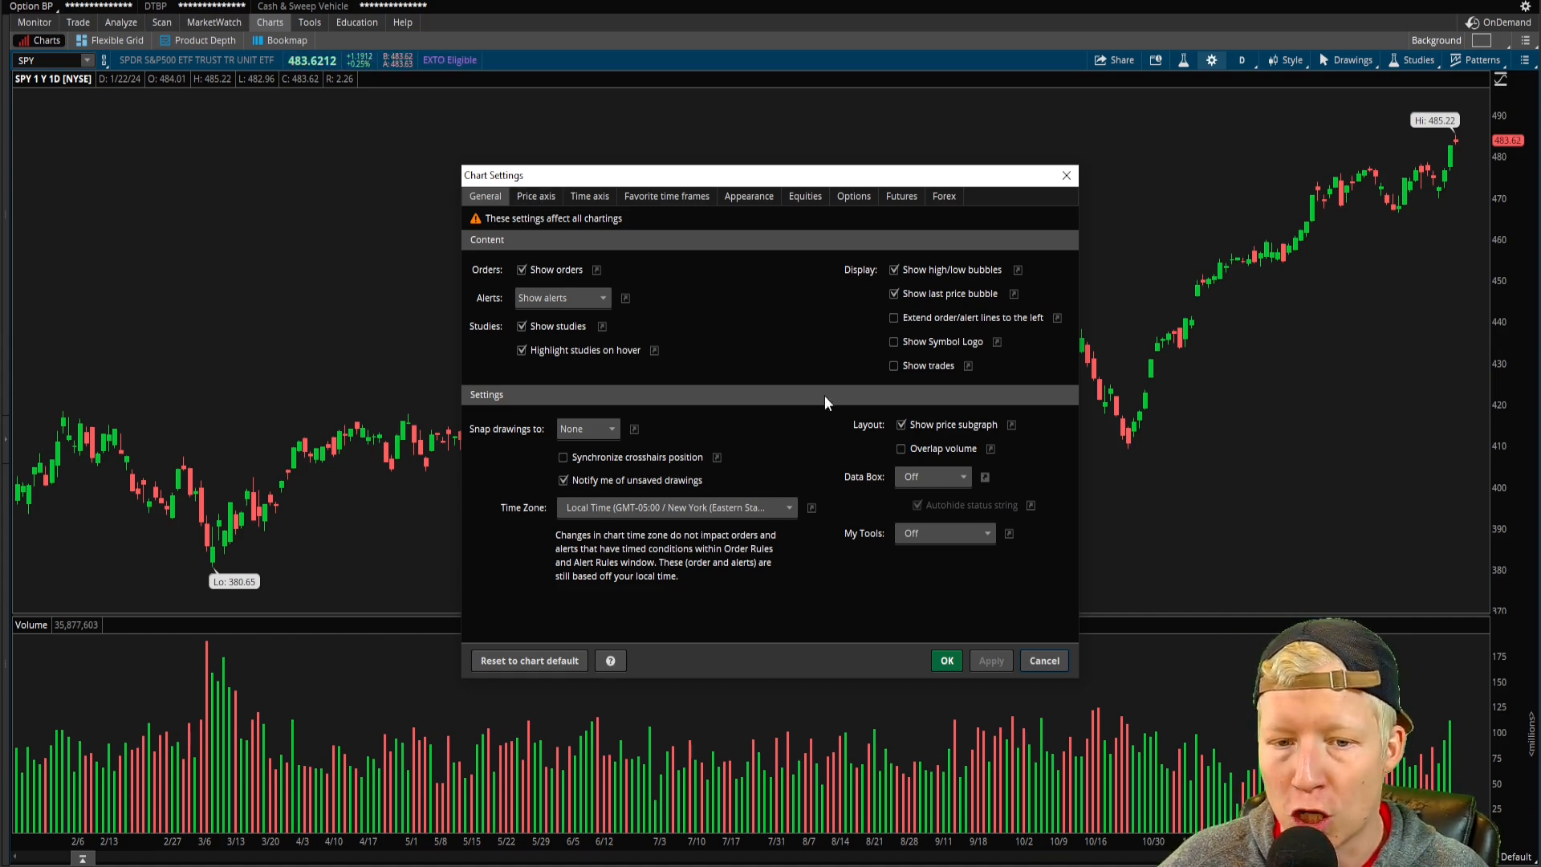
pyautogui.click(536, 196)
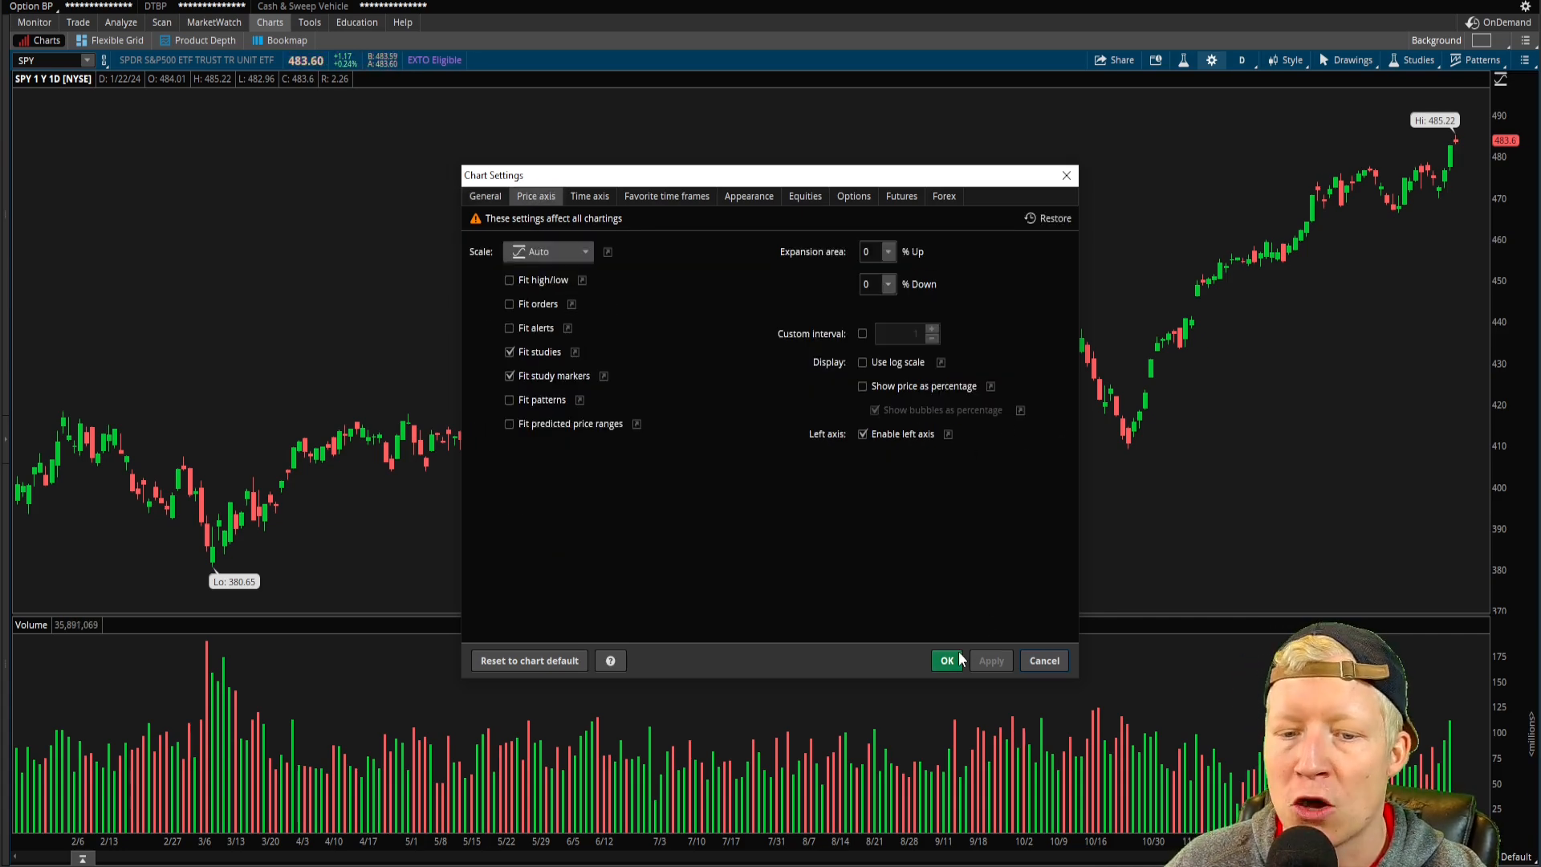
pyautogui.click(946, 660)
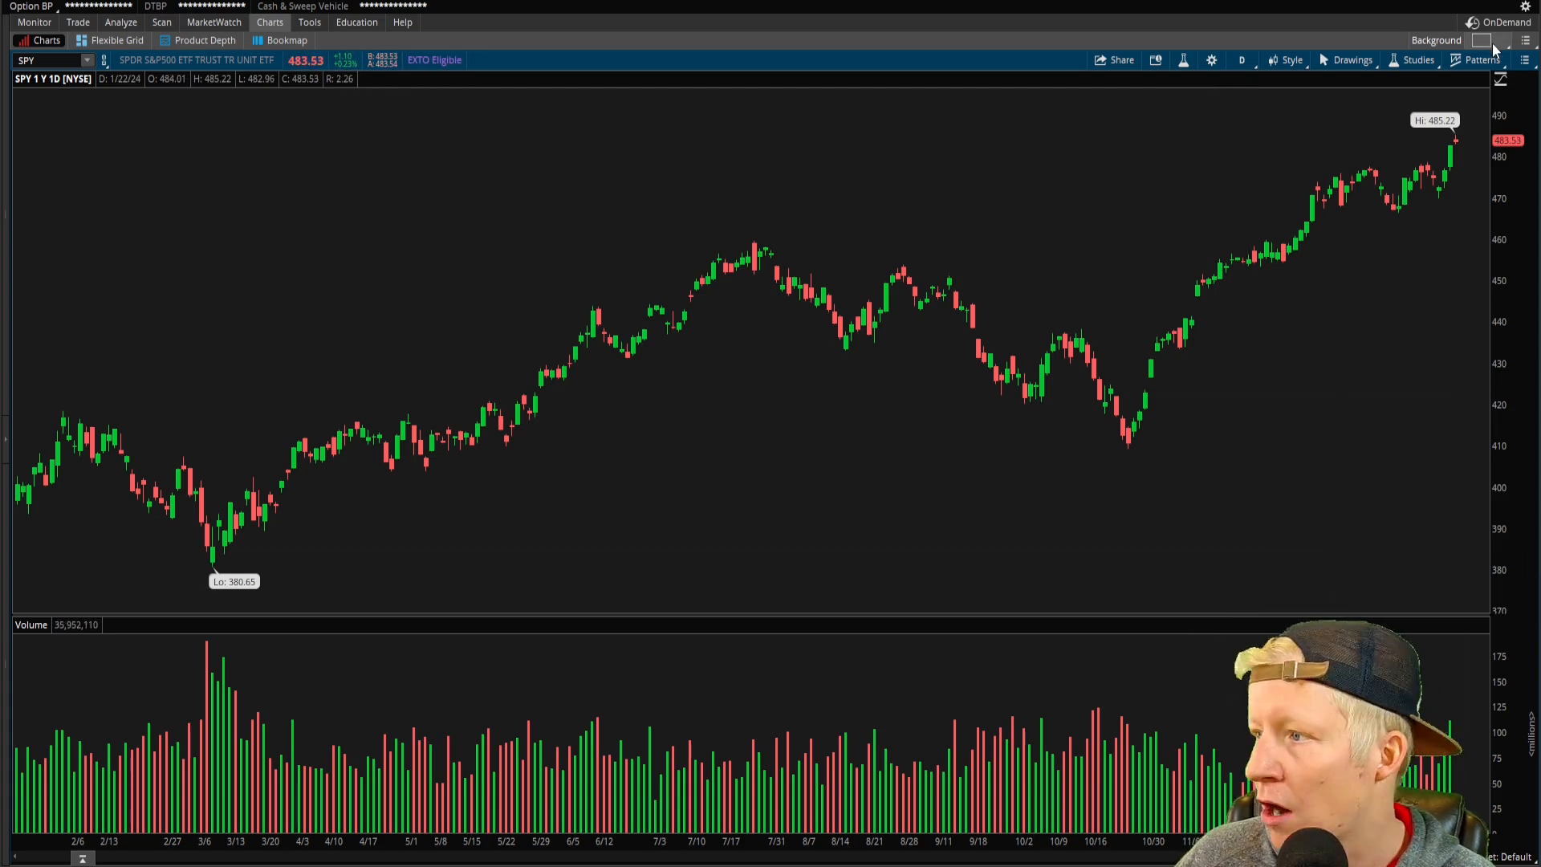
# Switch briefly to a 3x3 chart grid, then return to the single-cell layout.
pyautogui.click(1516, 40)
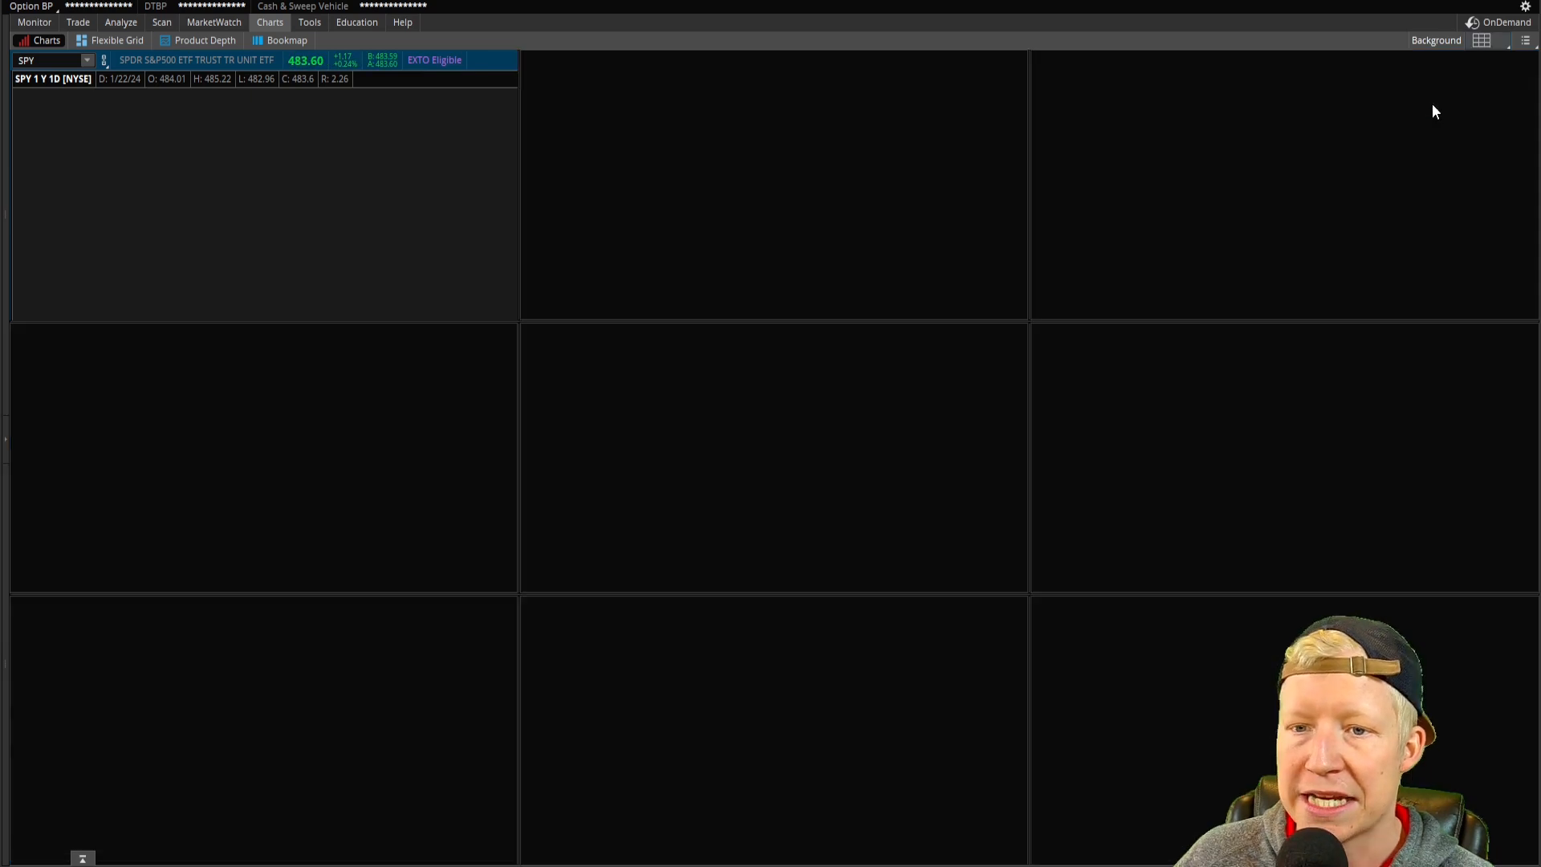
pyautogui.click(1483, 40)
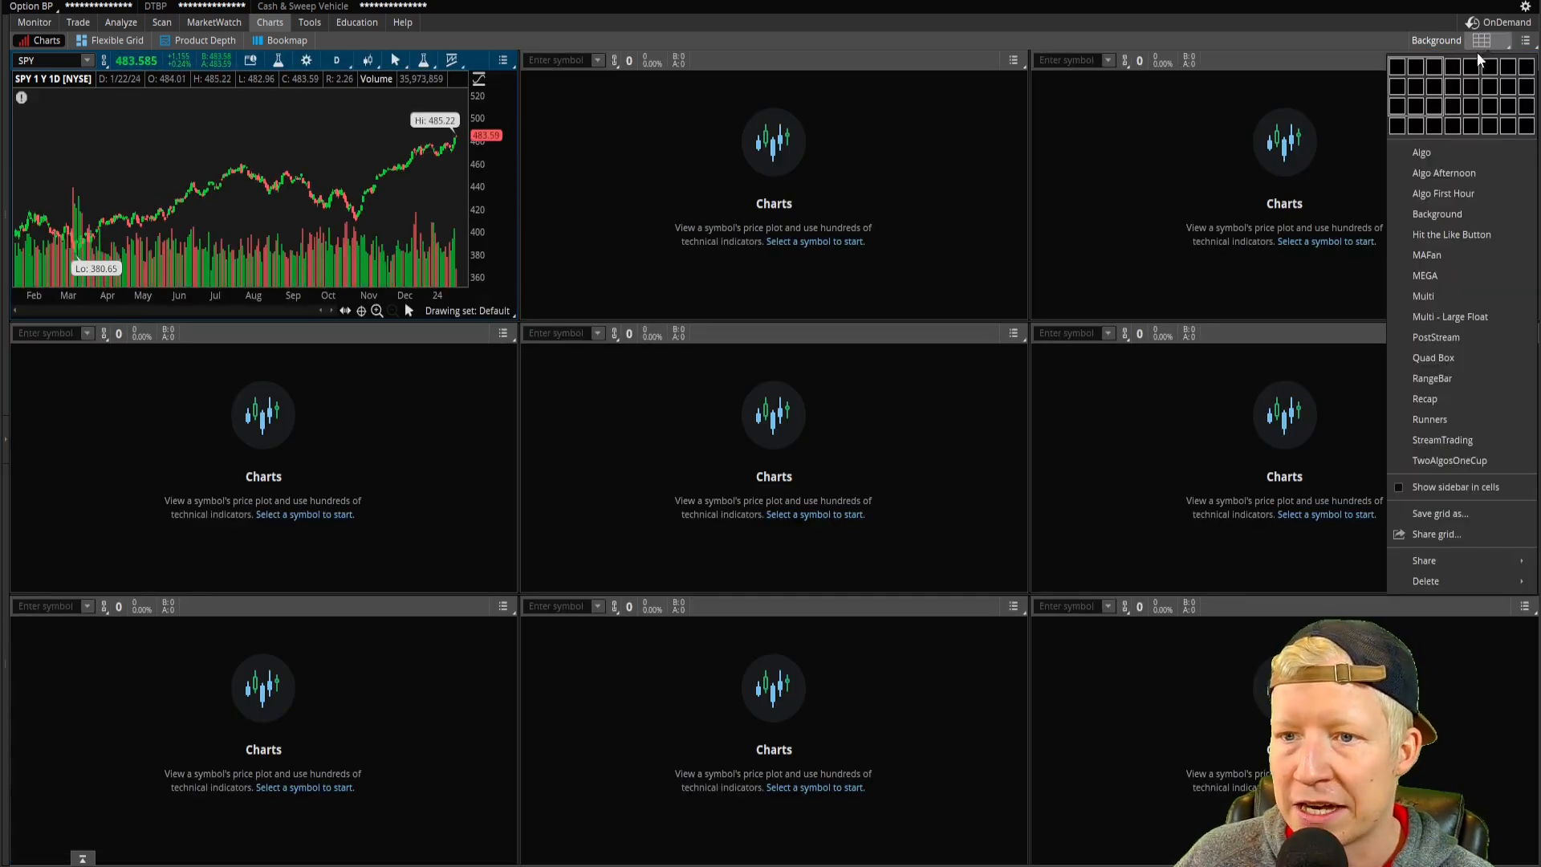
pyautogui.click(1400, 57)
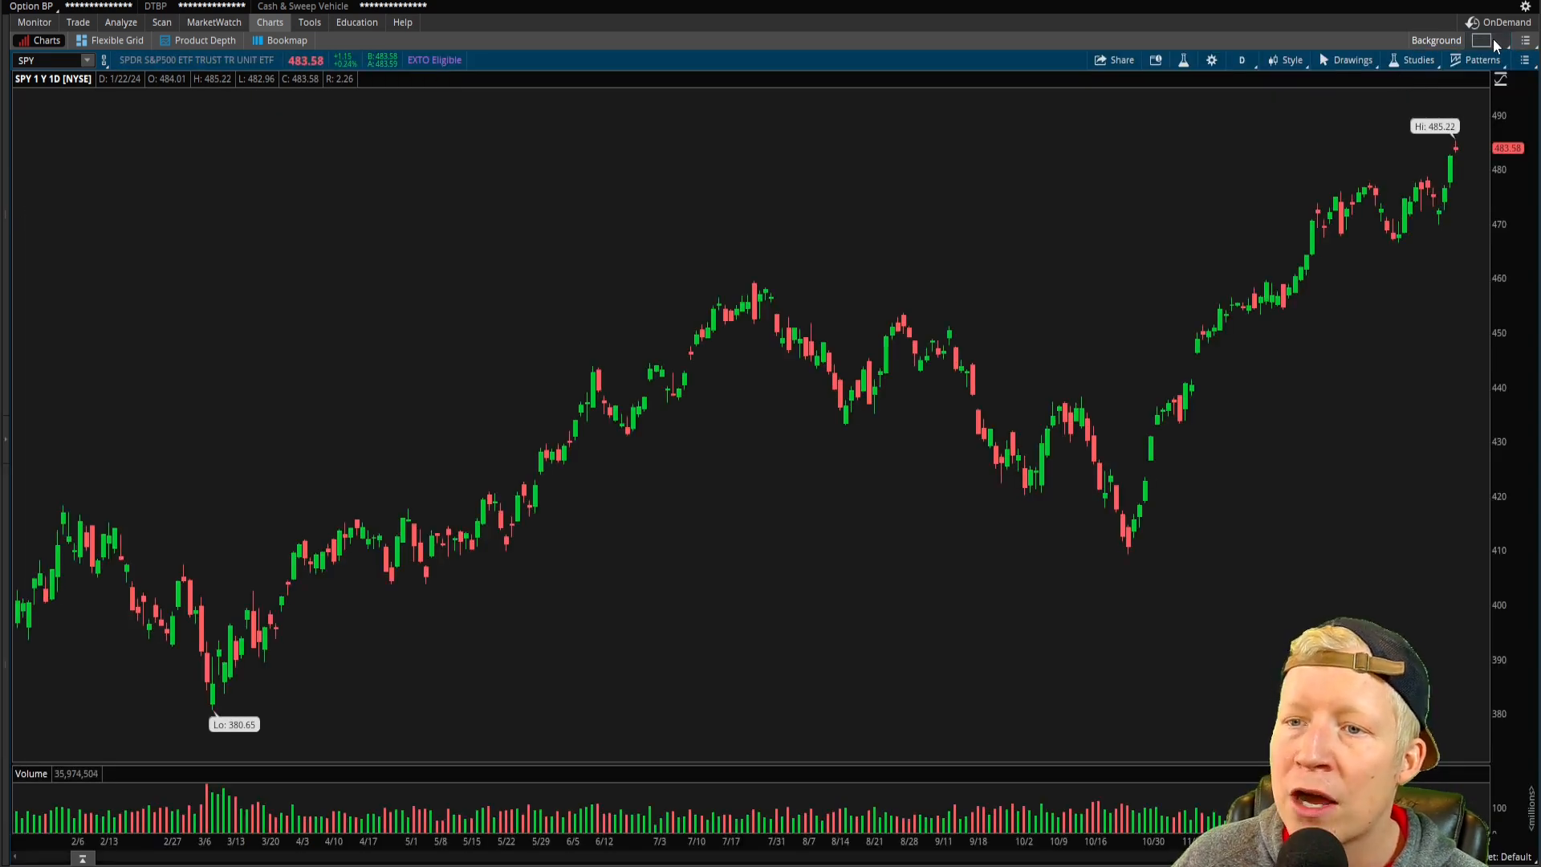
# Expand the right sidebar to show the Active Trader panel beside the SPY chart.
pyautogui.click(1524, 40)
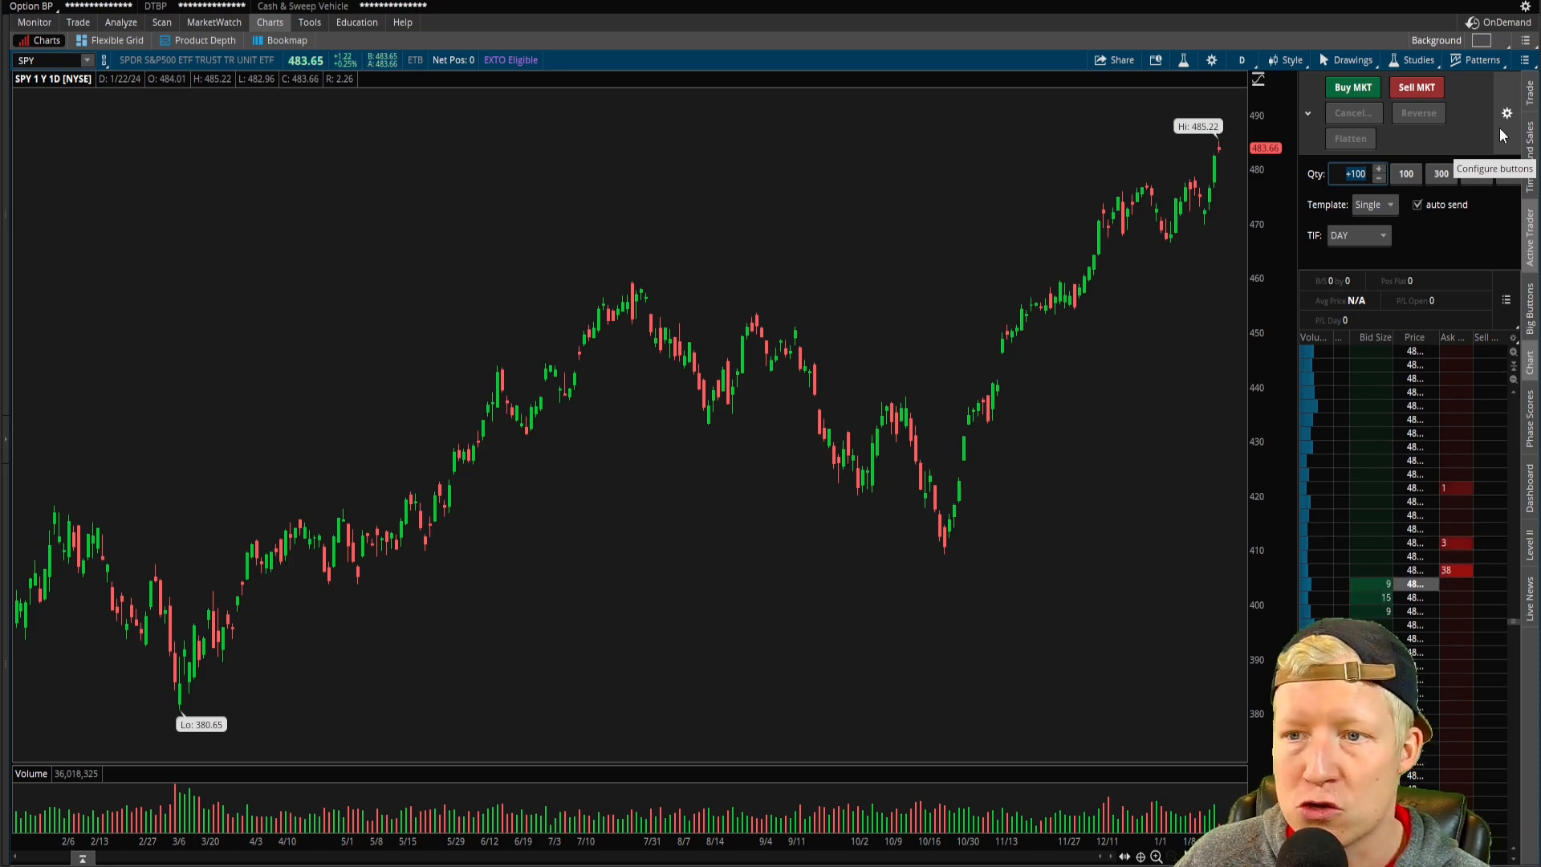
# Add Buy Ask, Buy Bid, Sell Ask and Sell Bid buttons, move Buy Ask up, and confirm.
pyautogui.click(1505, 112)
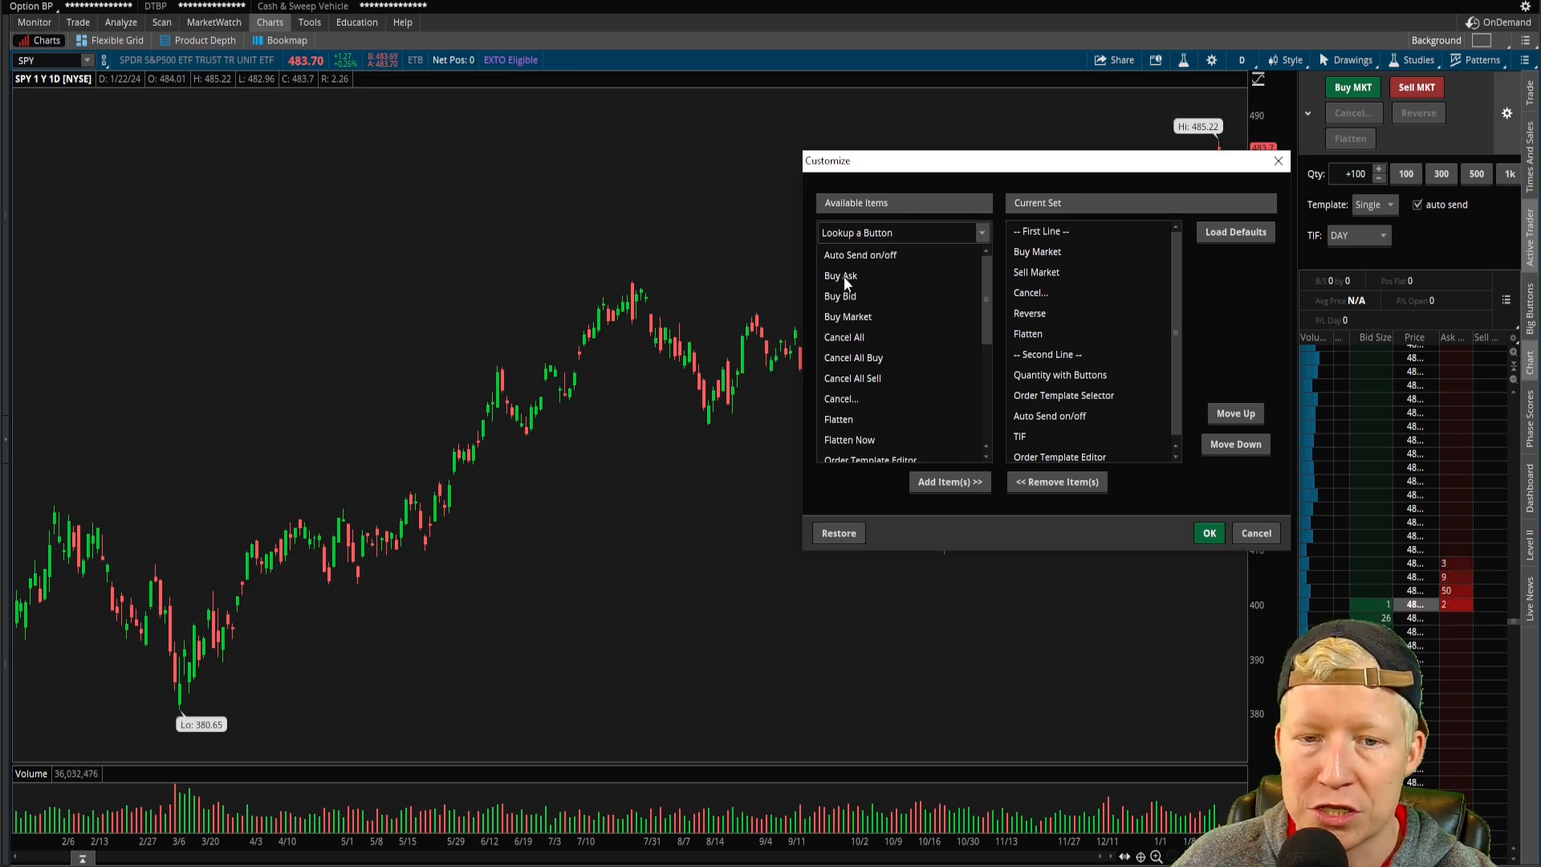
pyautogui.click(841, 276)
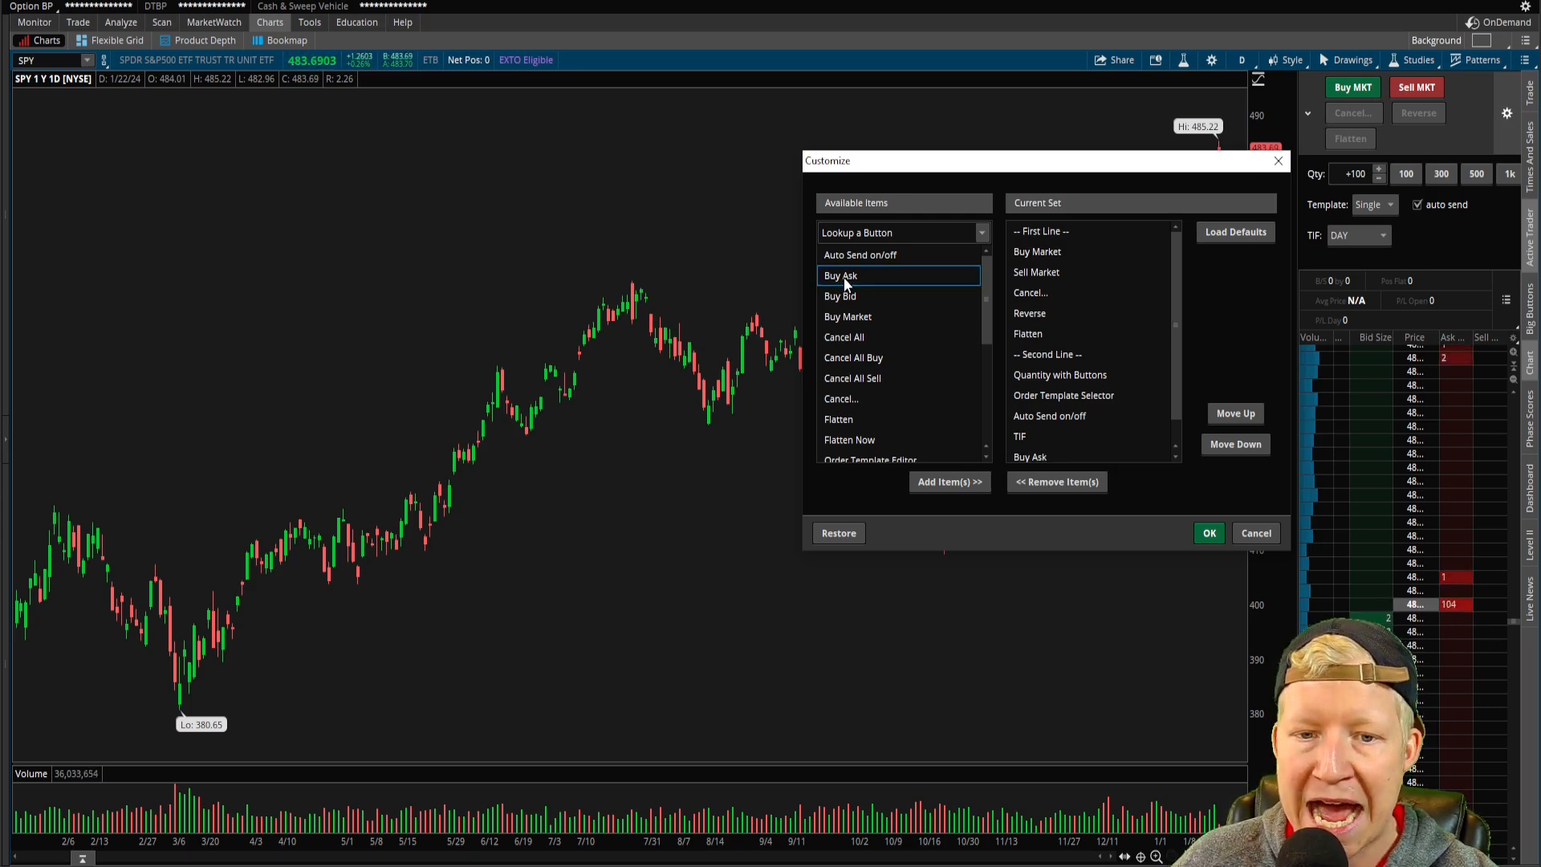
pyautogui.scroll(-3)
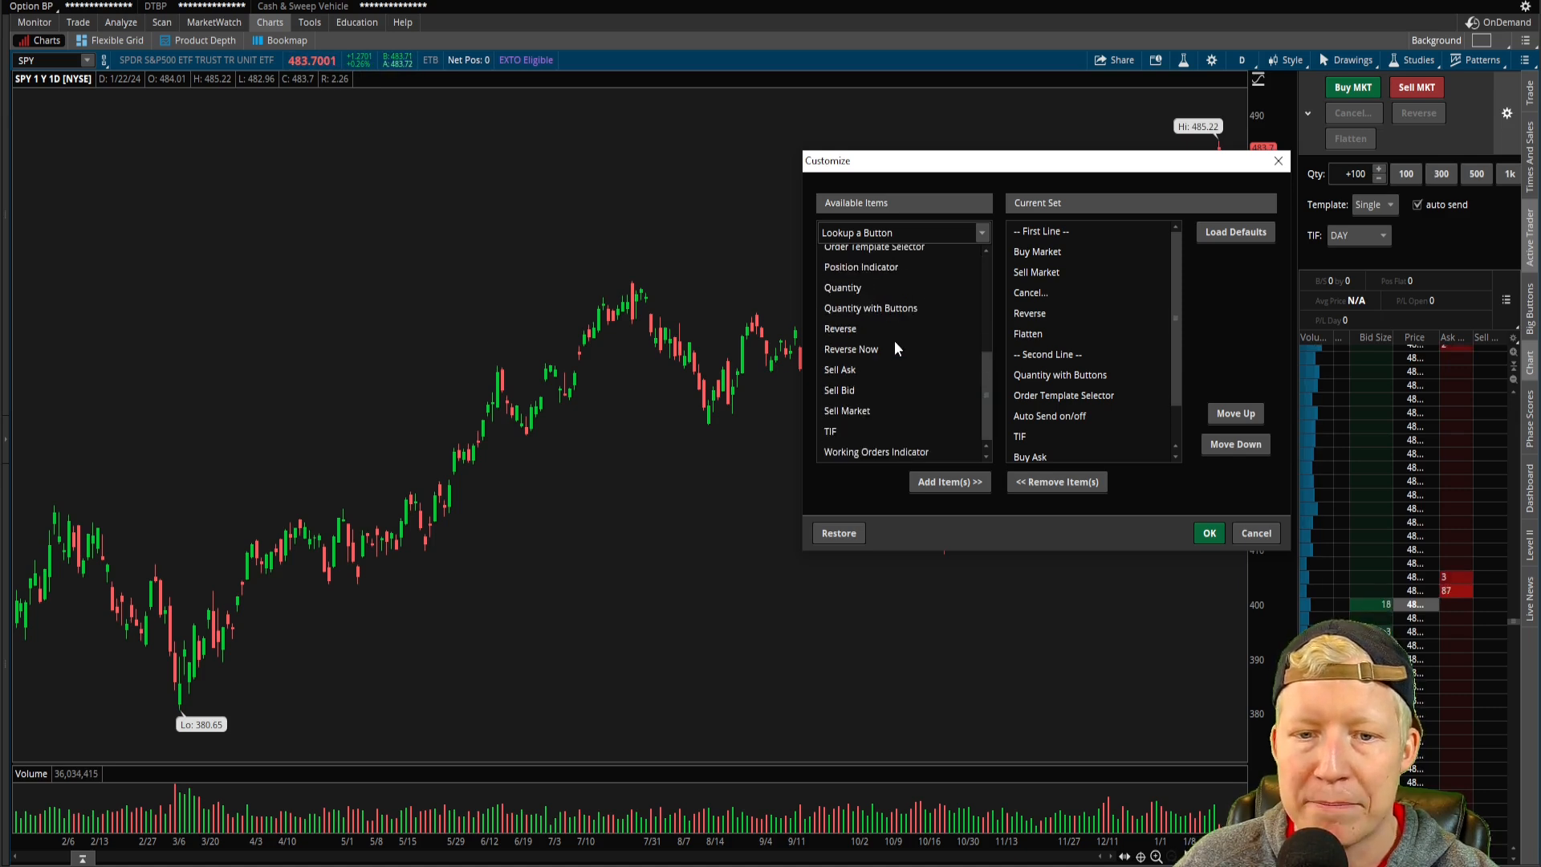
pyautogui.click(840, 390)
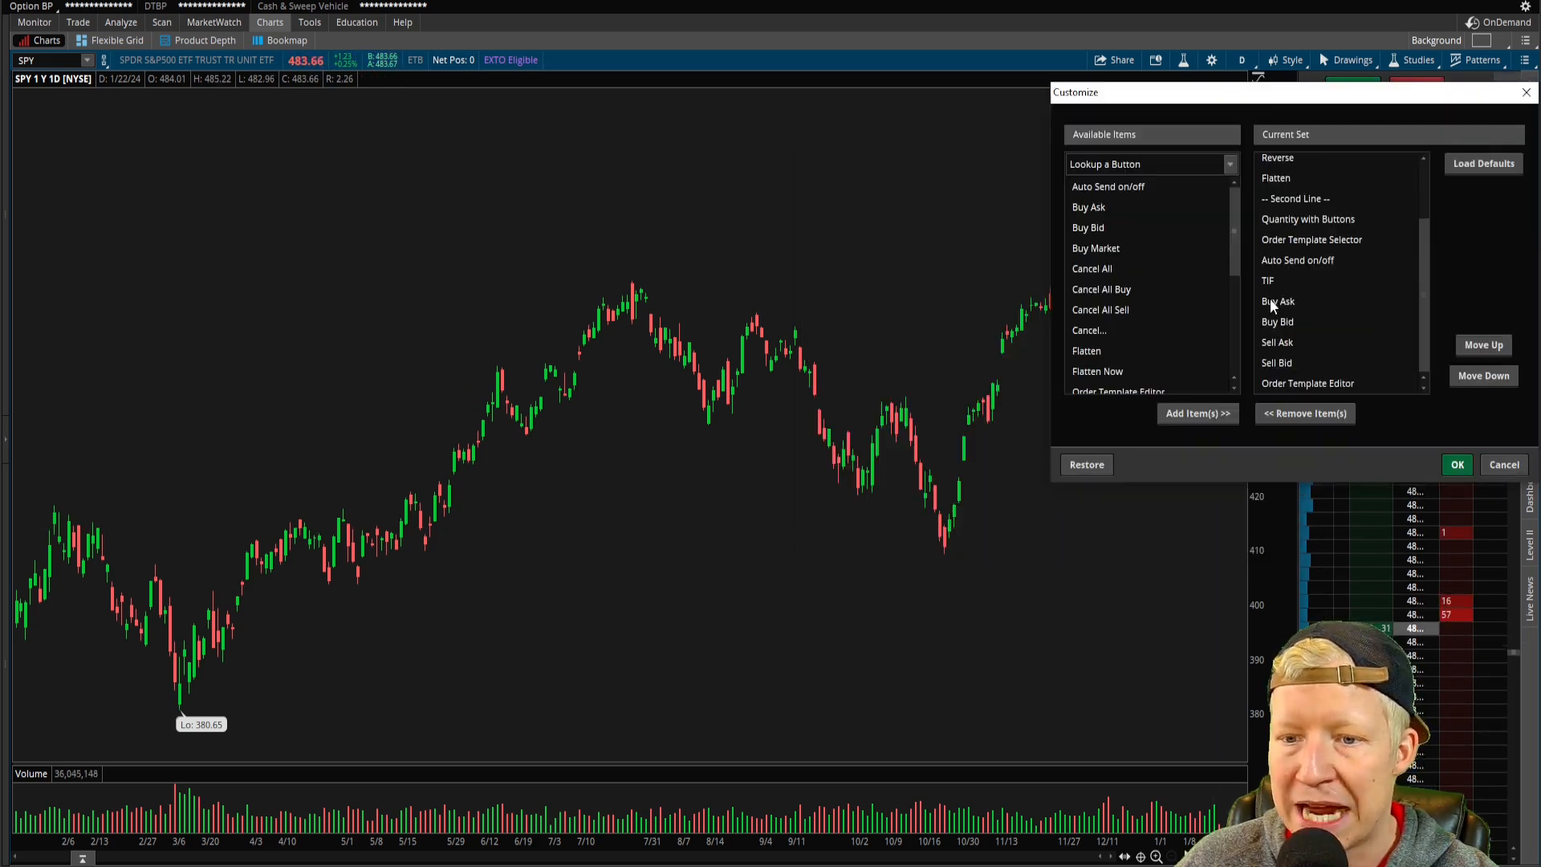
pyautogui.click(1307, 306)
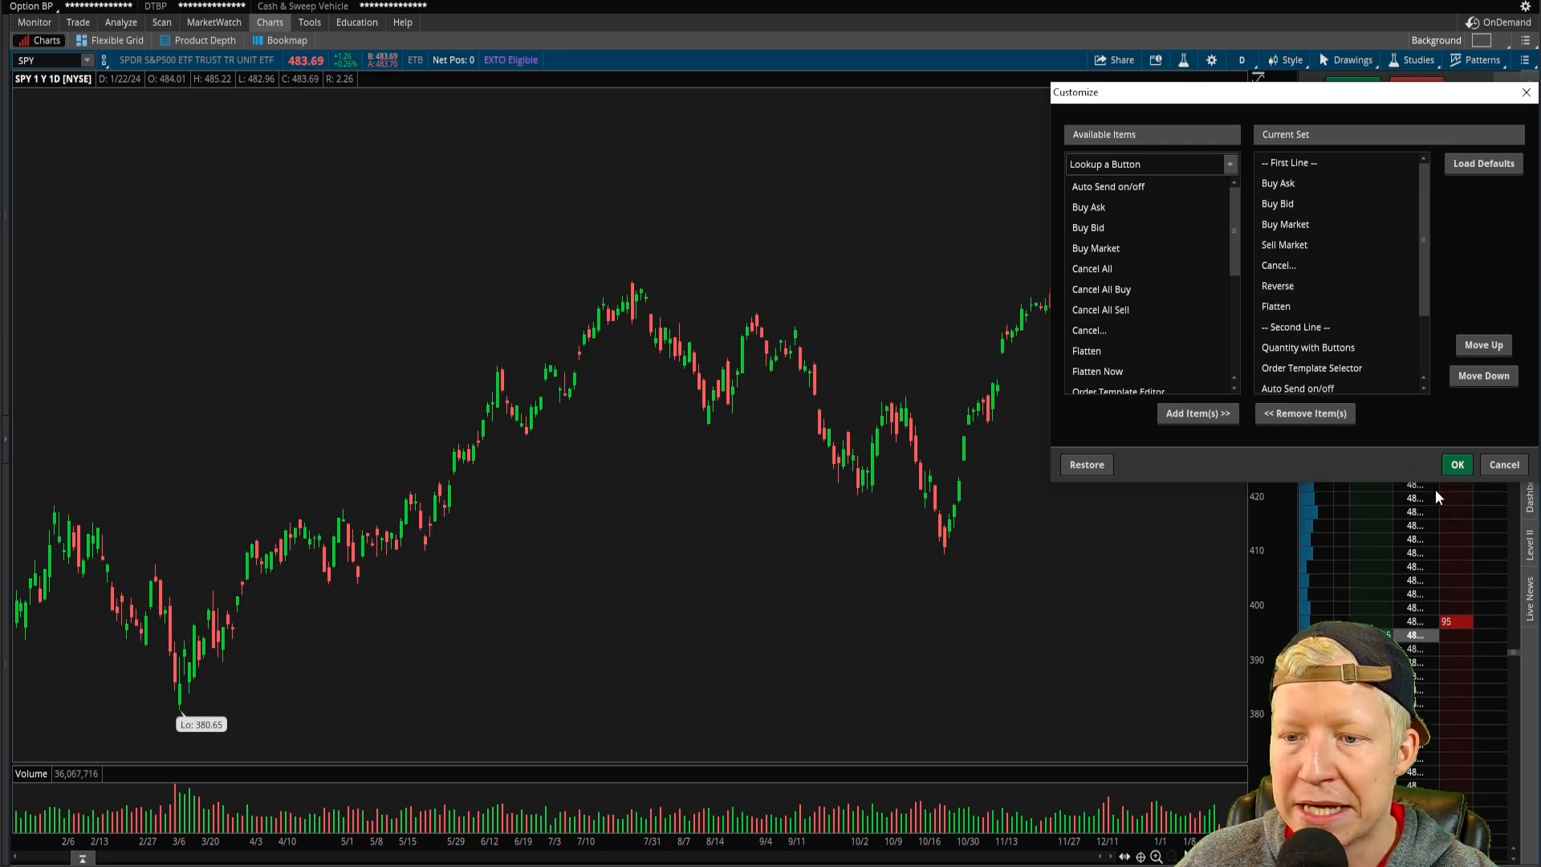
pyautogui.click(1457, 464)
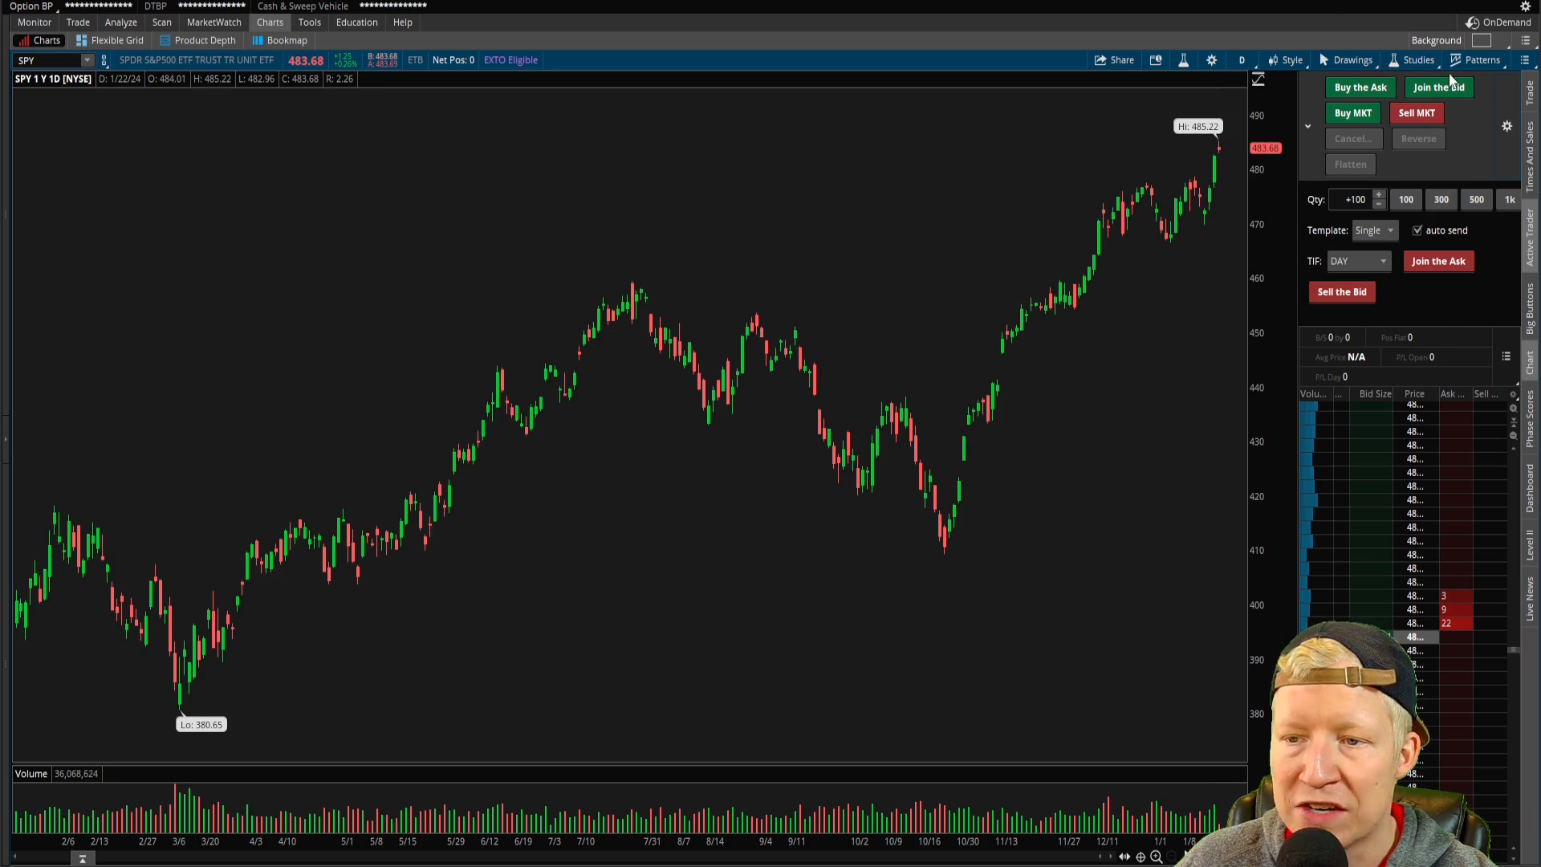
pyautogui.moveTo(1506, 126)
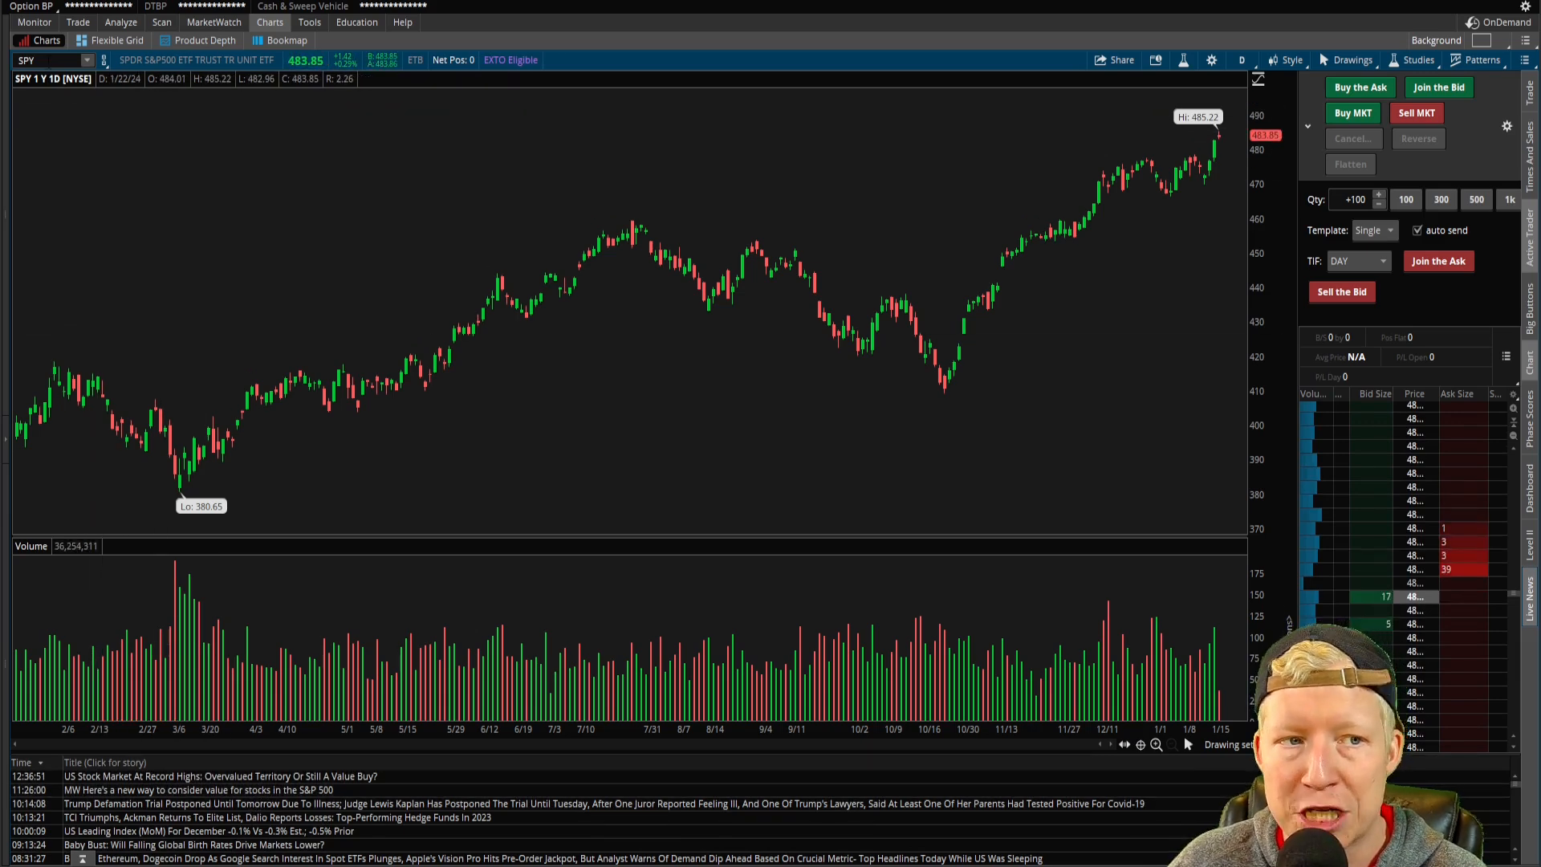
# Enter NVDA, MU and SAVE in the chart symbol box, ending back on SPY.
pyautogui.write('NVDA')
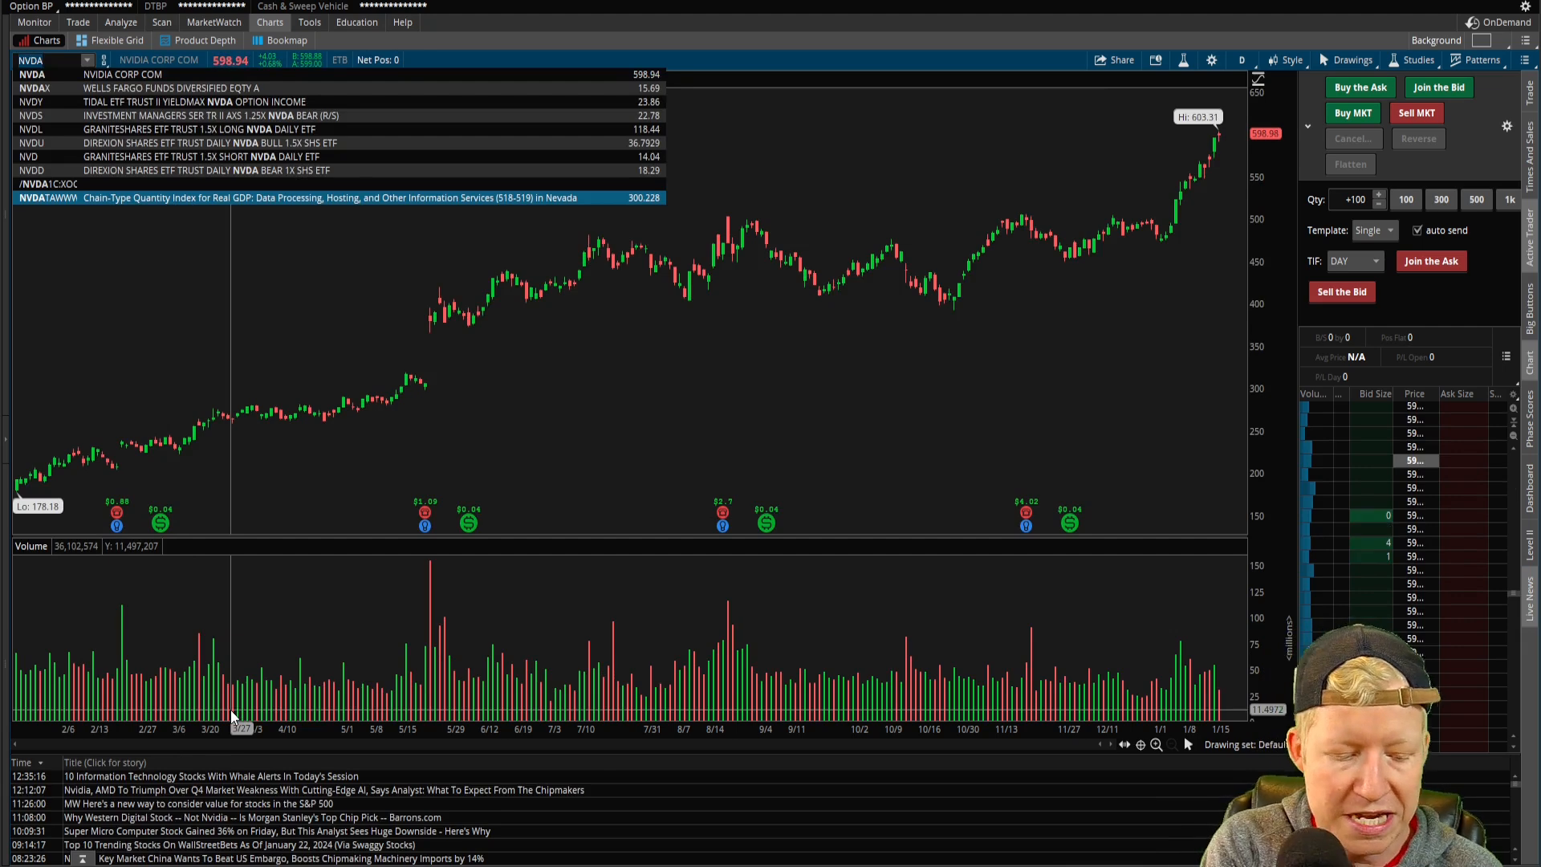
pyautogui.write('MU')
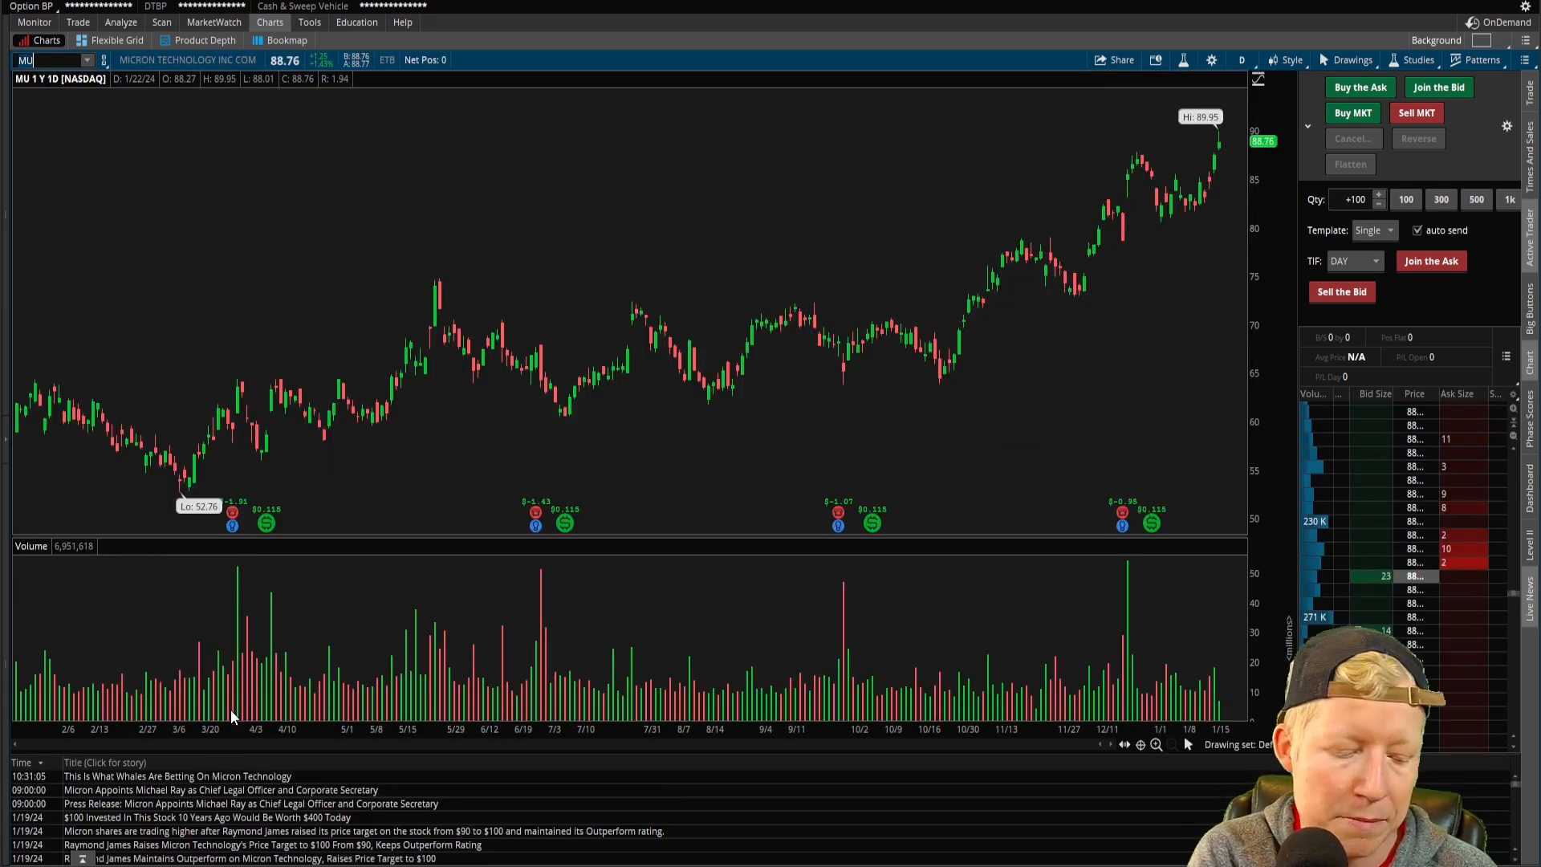
pyautogui.write('SAVE')
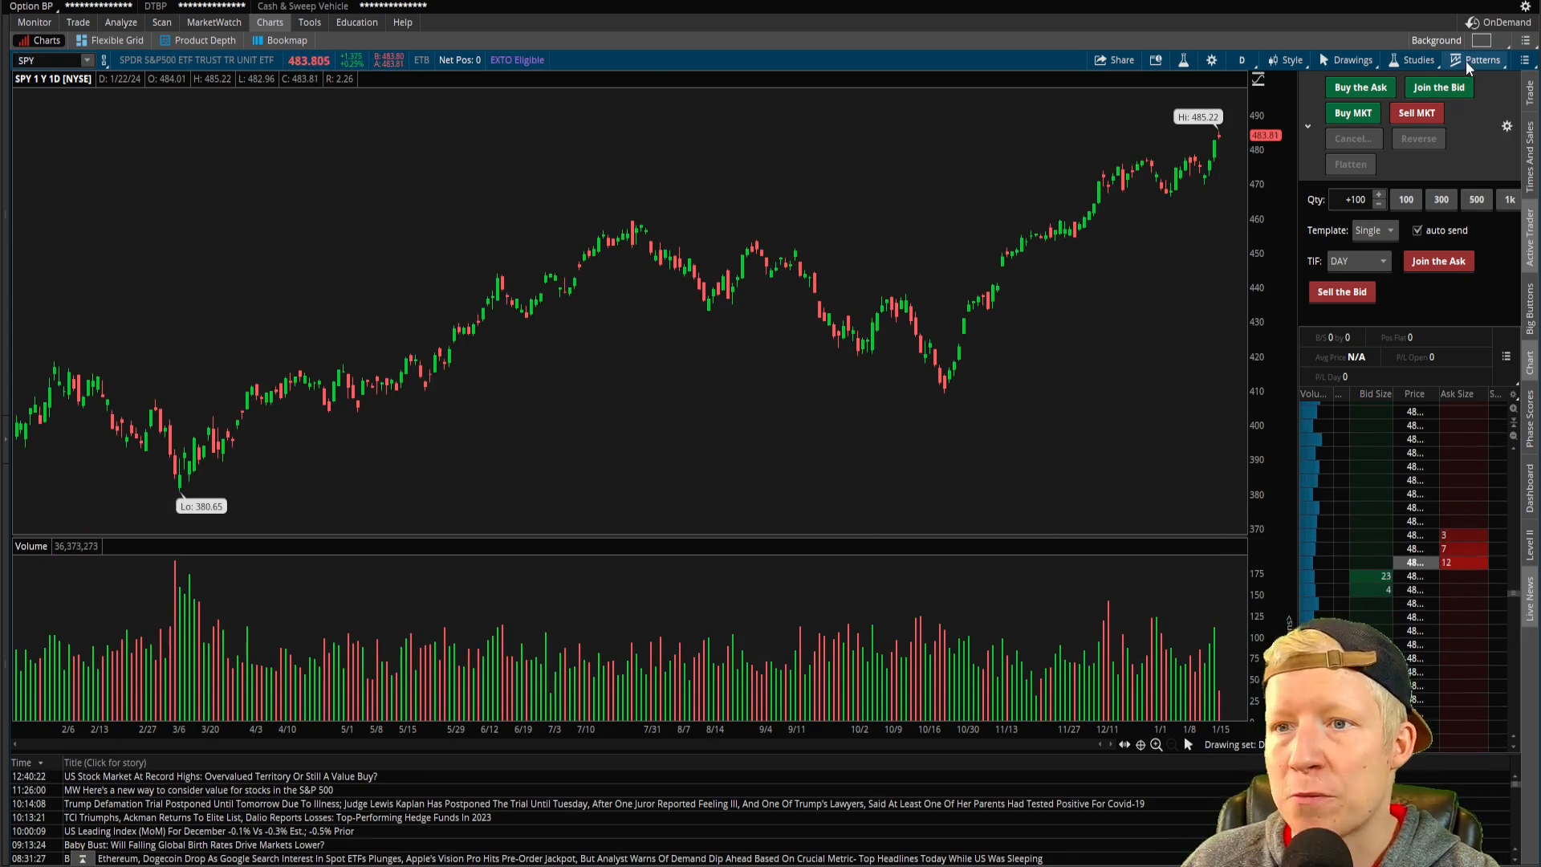
# Expand the left sidebar showing the Runners watchlists.
pyautogui.click(1483, 60)
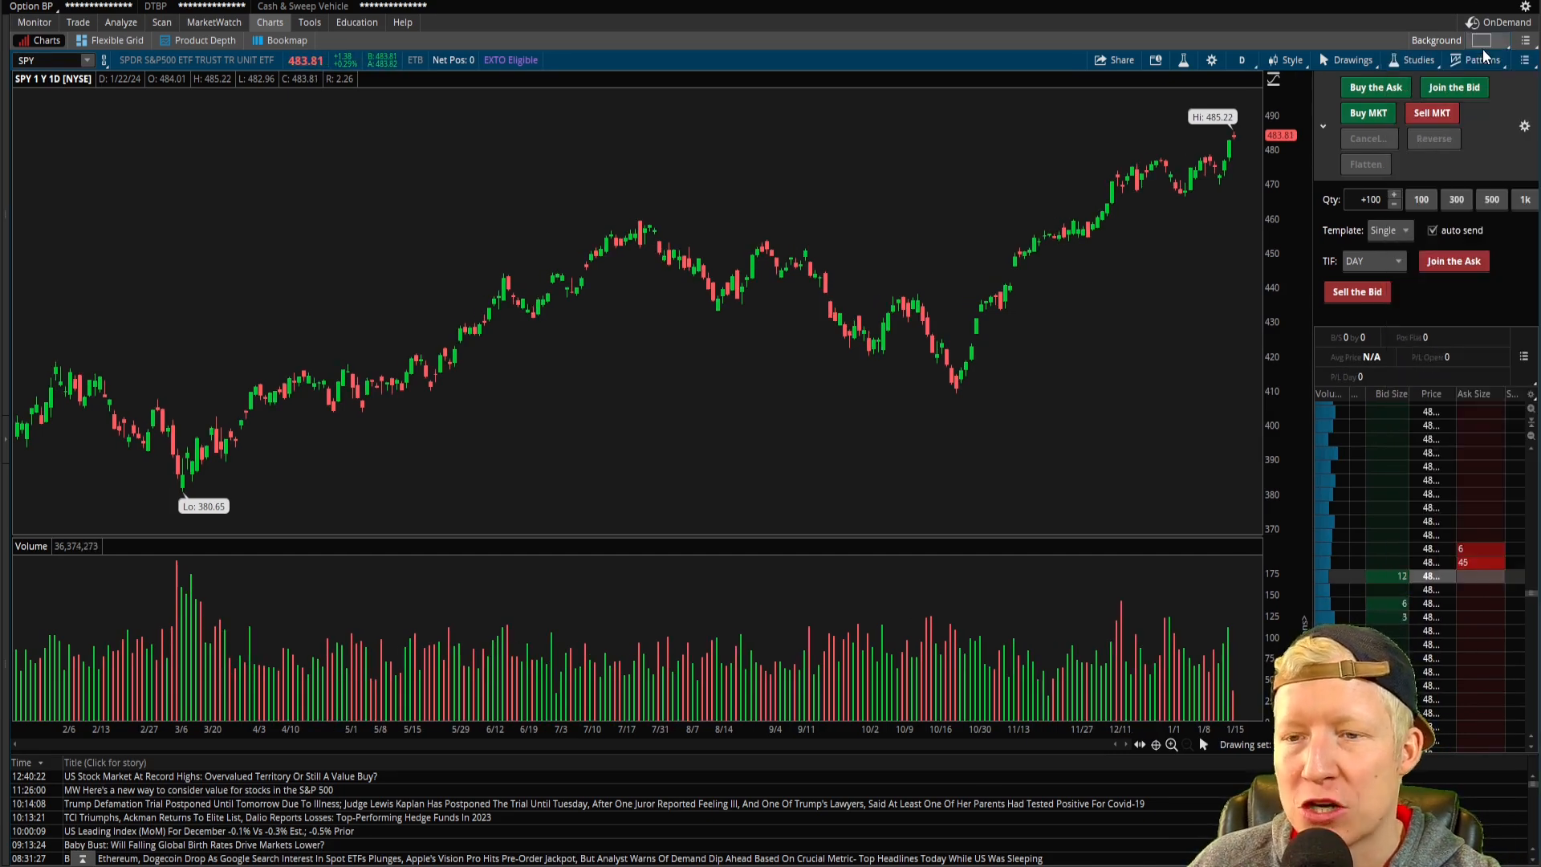
pyautogui.moveTo(976, 230)
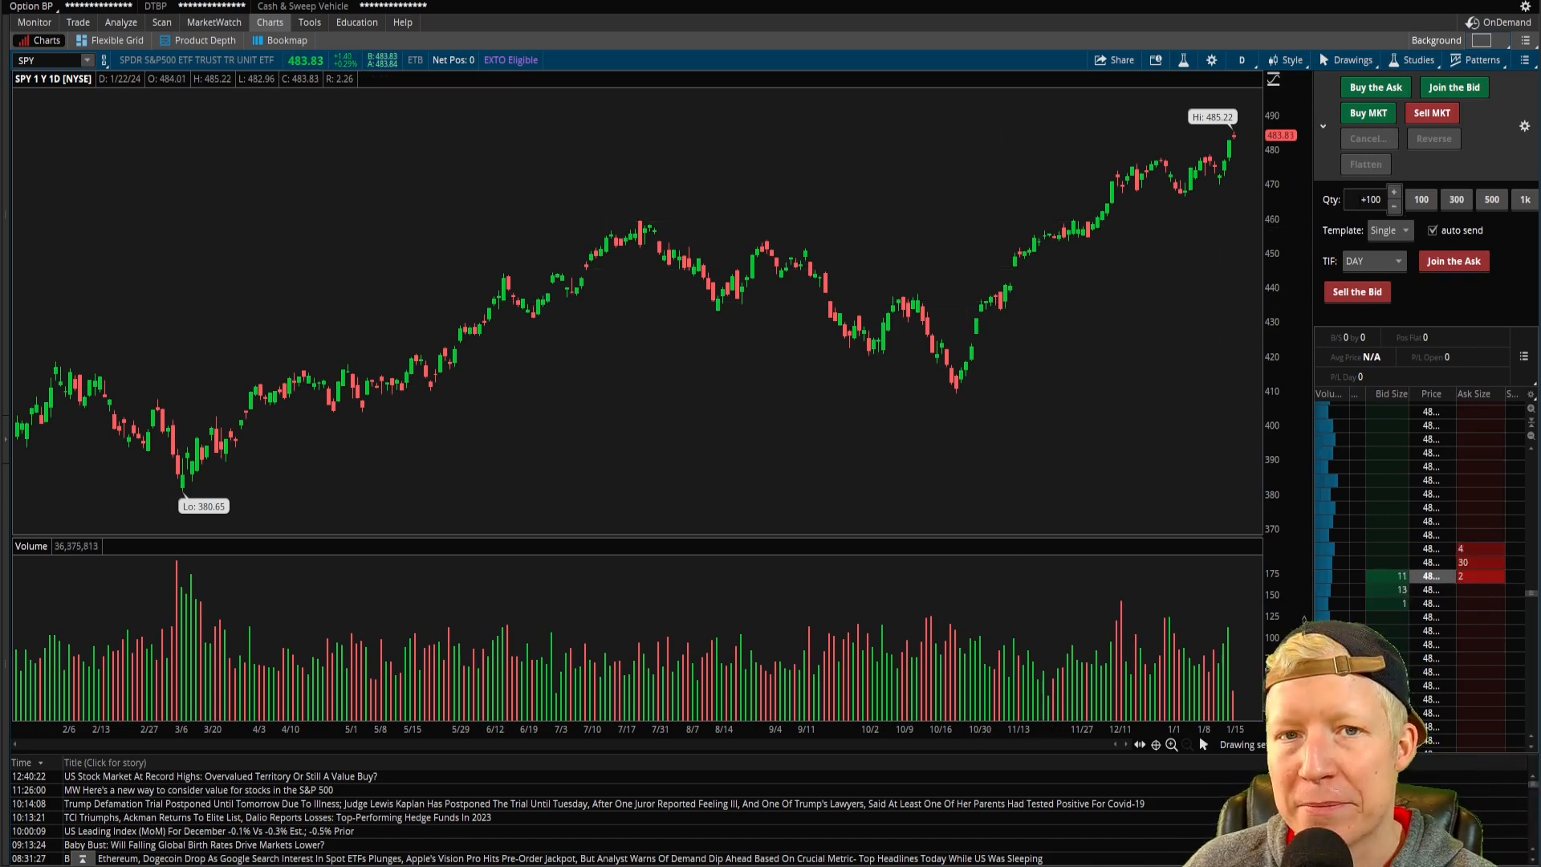
pyautogui.moveTo(658, 485)
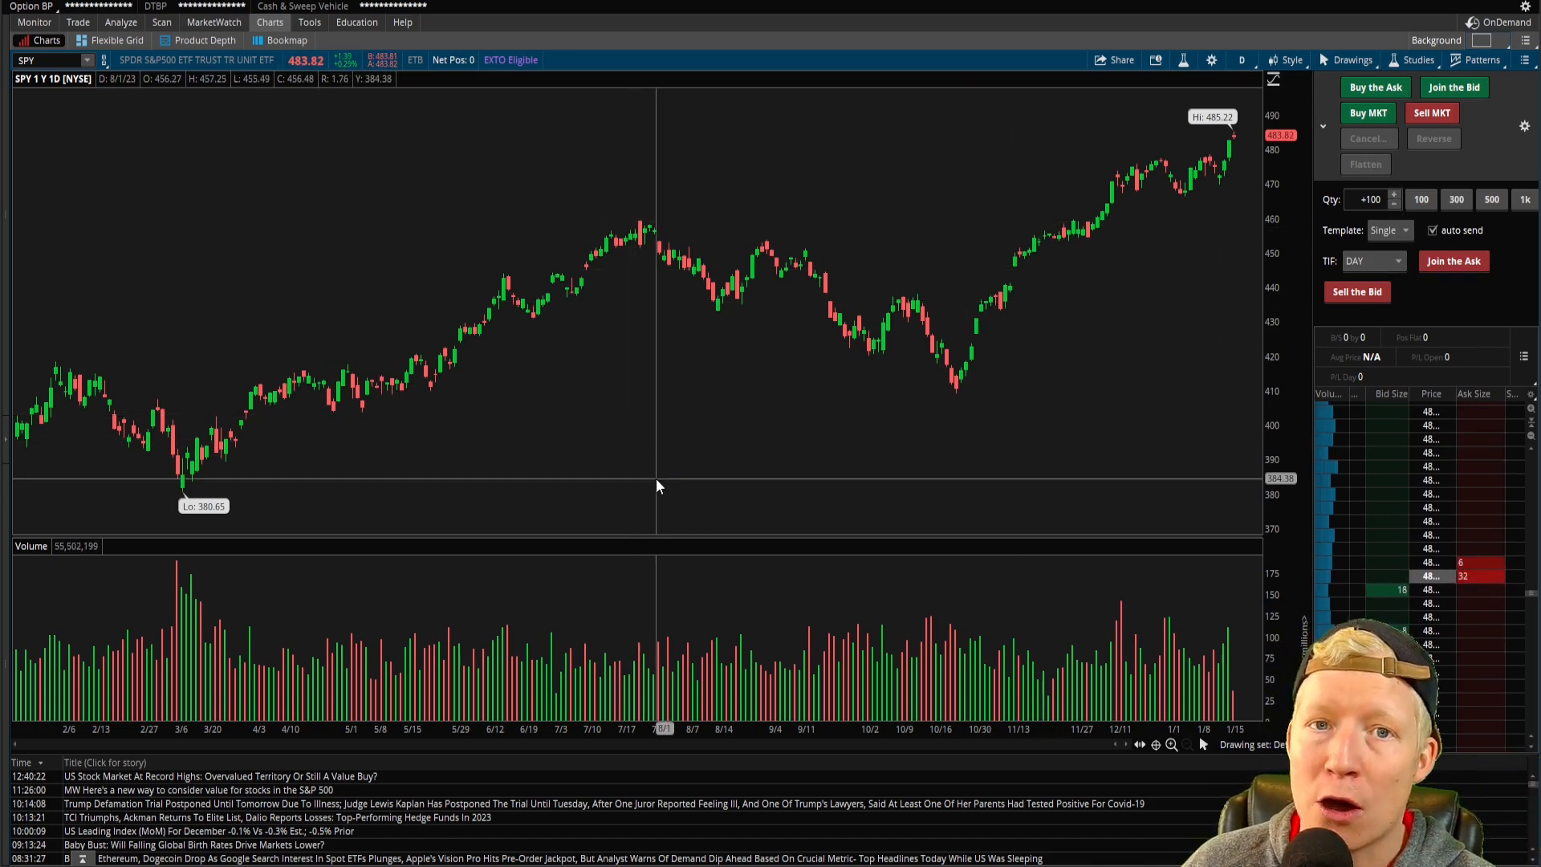
pyautogui.moveTo(644, 490)
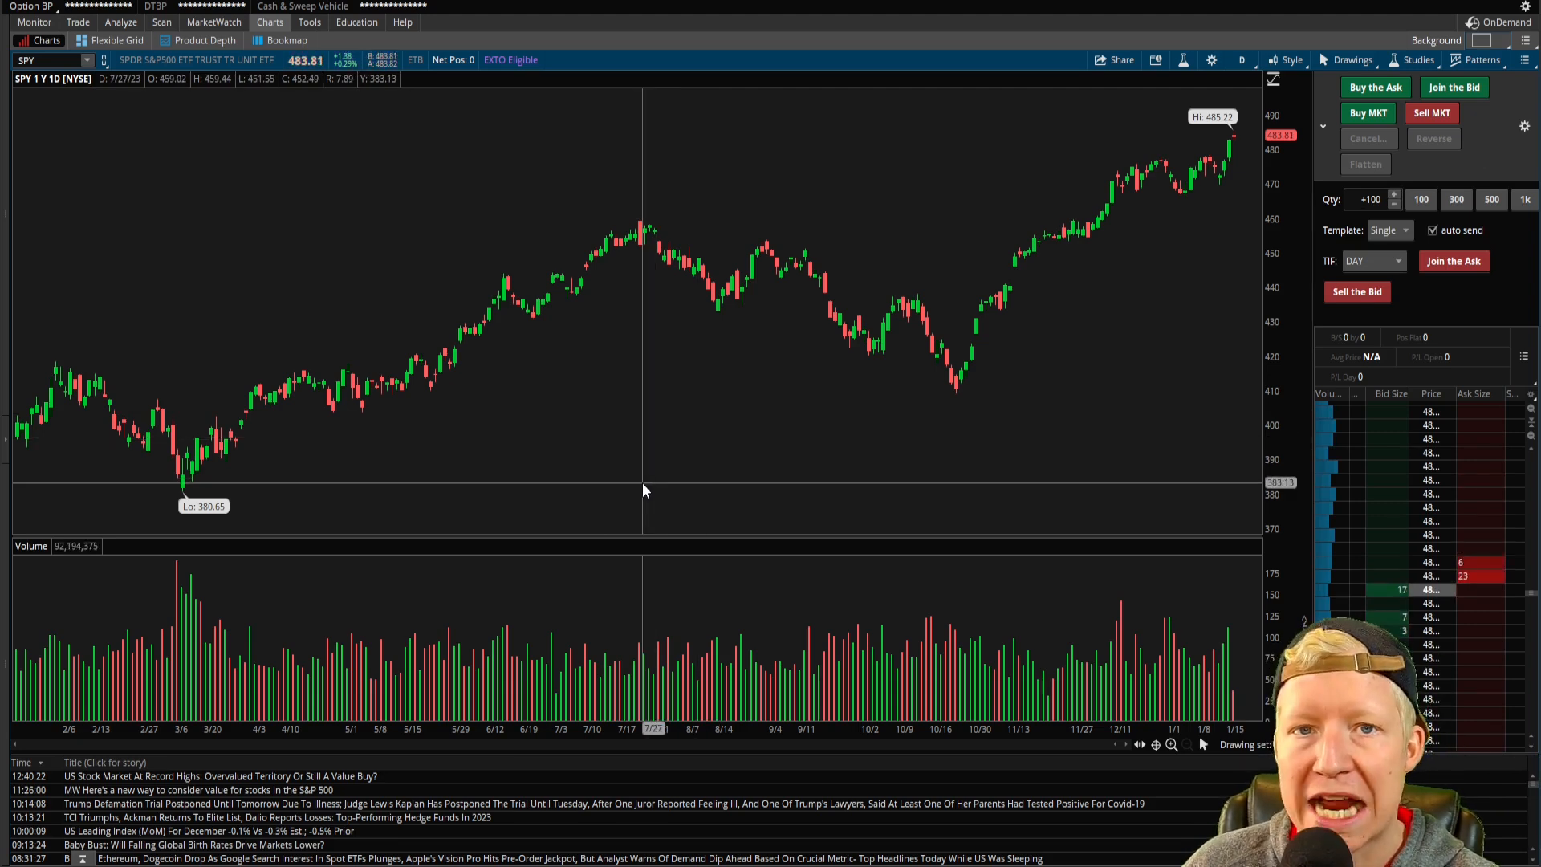
pyautogui.moveTo(583, 496)
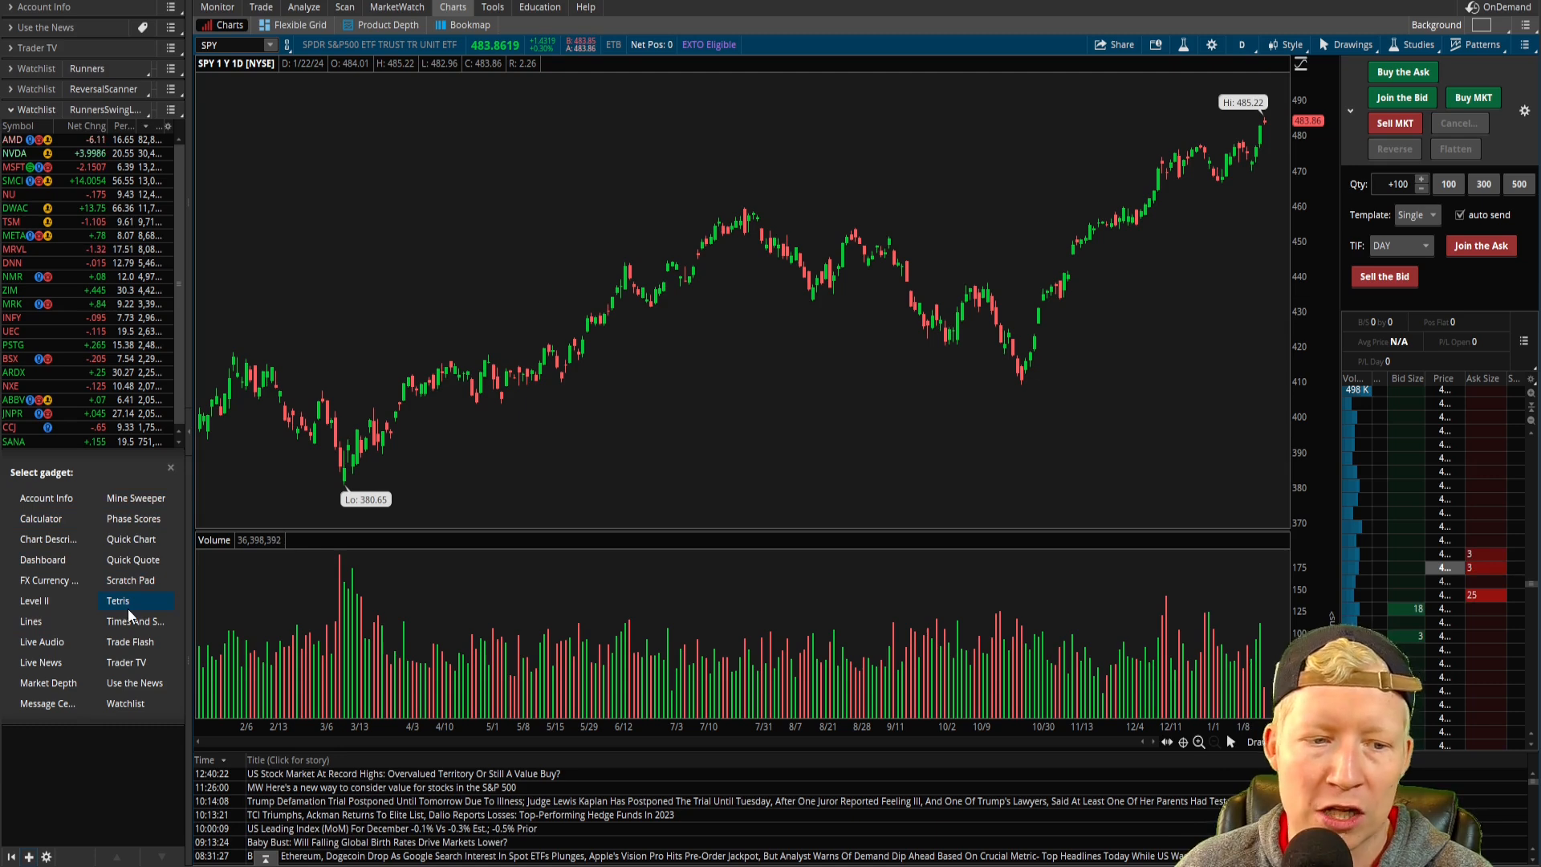
# Choose Tetris from the Select gadget list for the sidebar.
pyautogui.click(118, 601)
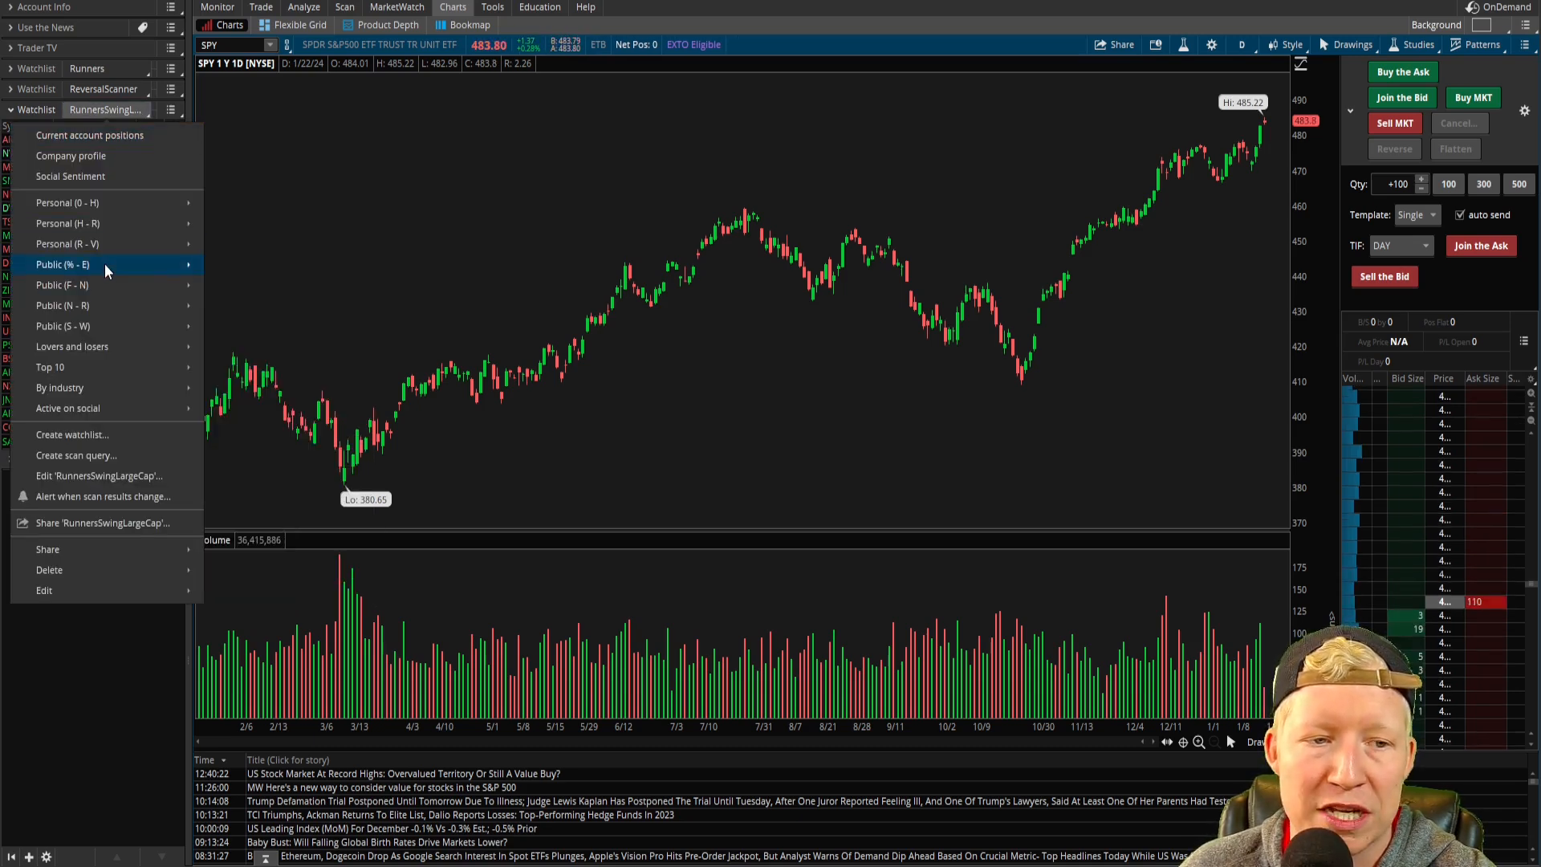
pyautogui.moveTo(83, 285)
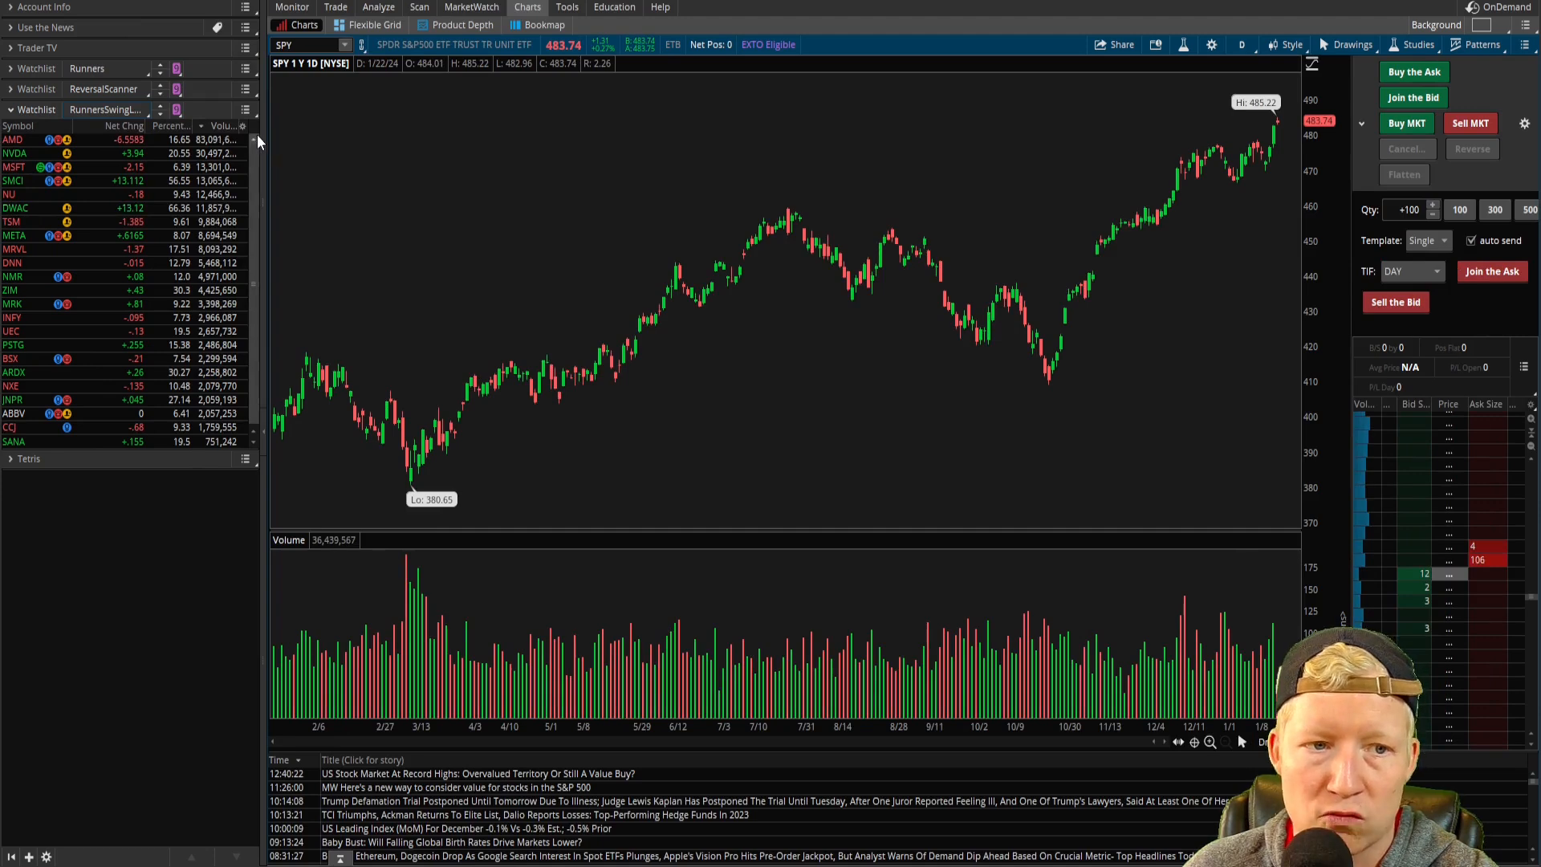
# Set the RunnersSwingLargeCap watchlist's colour link to Lilac.
pyautogui.click(176, 109)
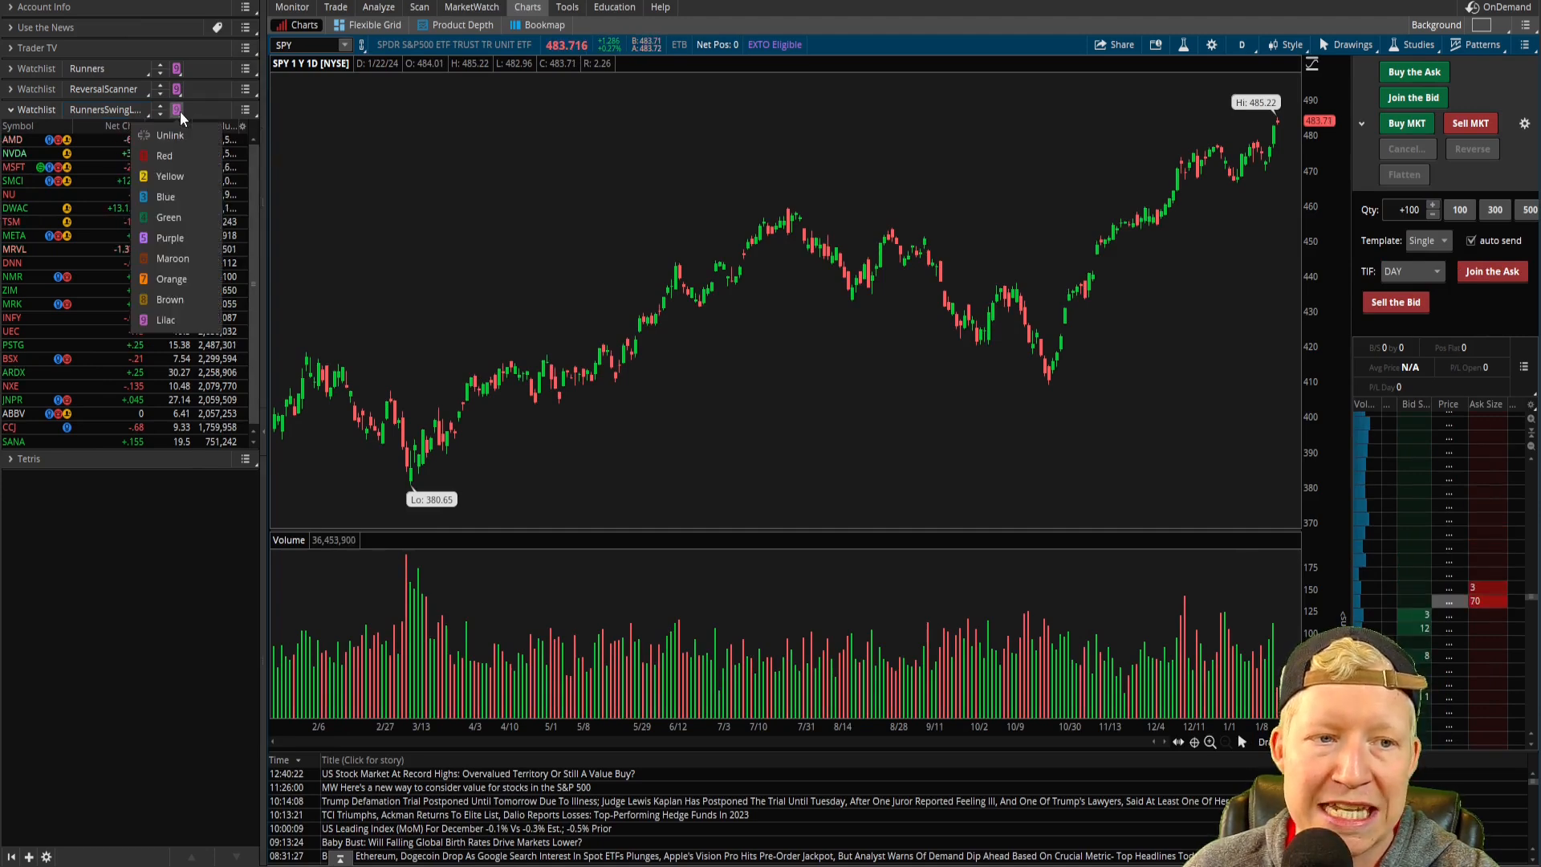
pyautogui.click(176, 109)
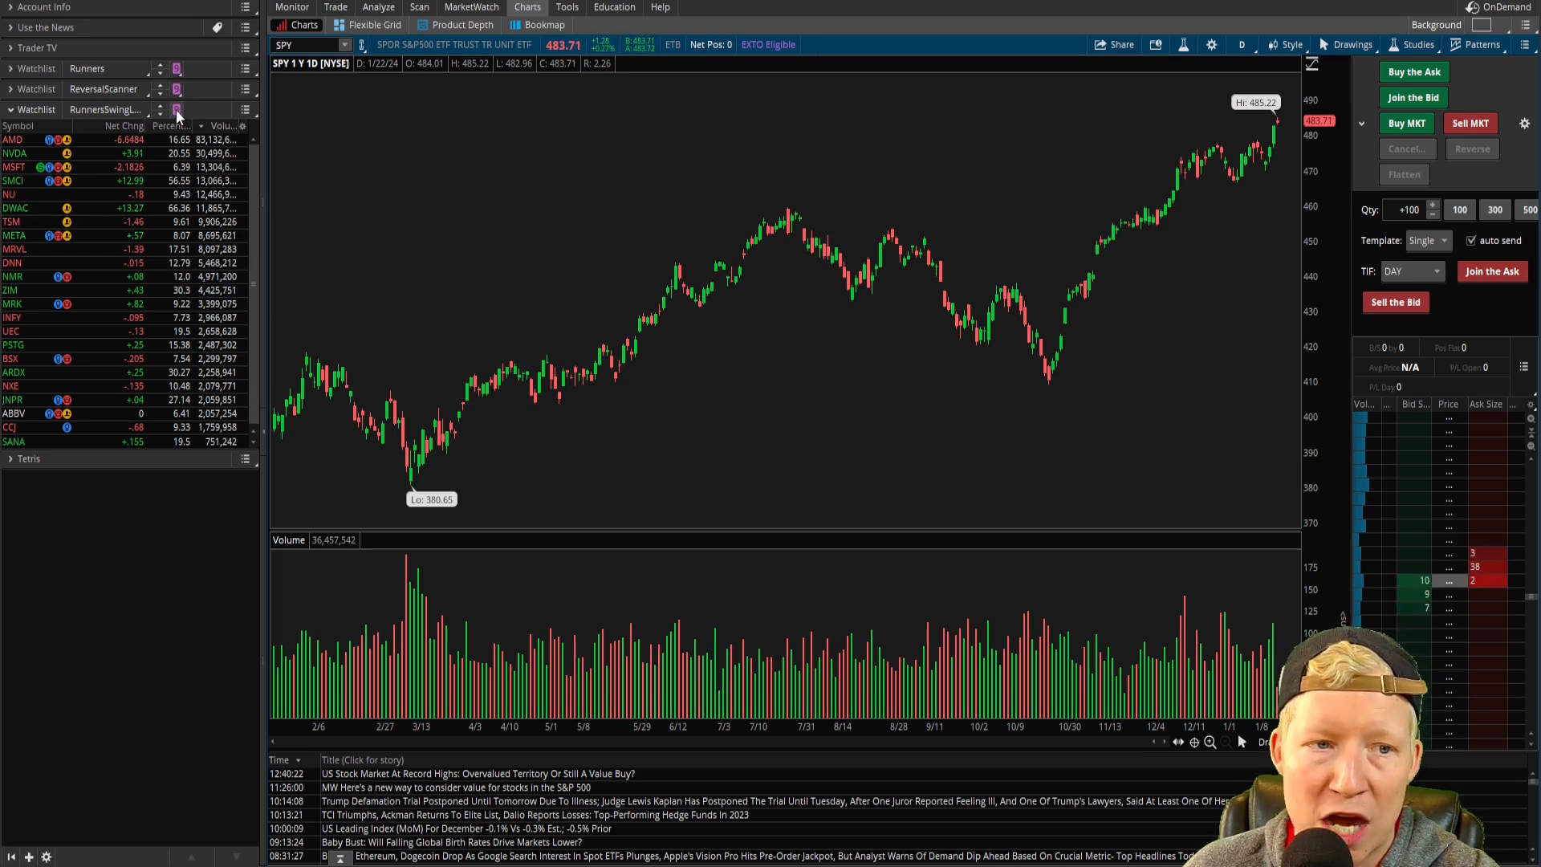
pyautogui.click(177, 109)
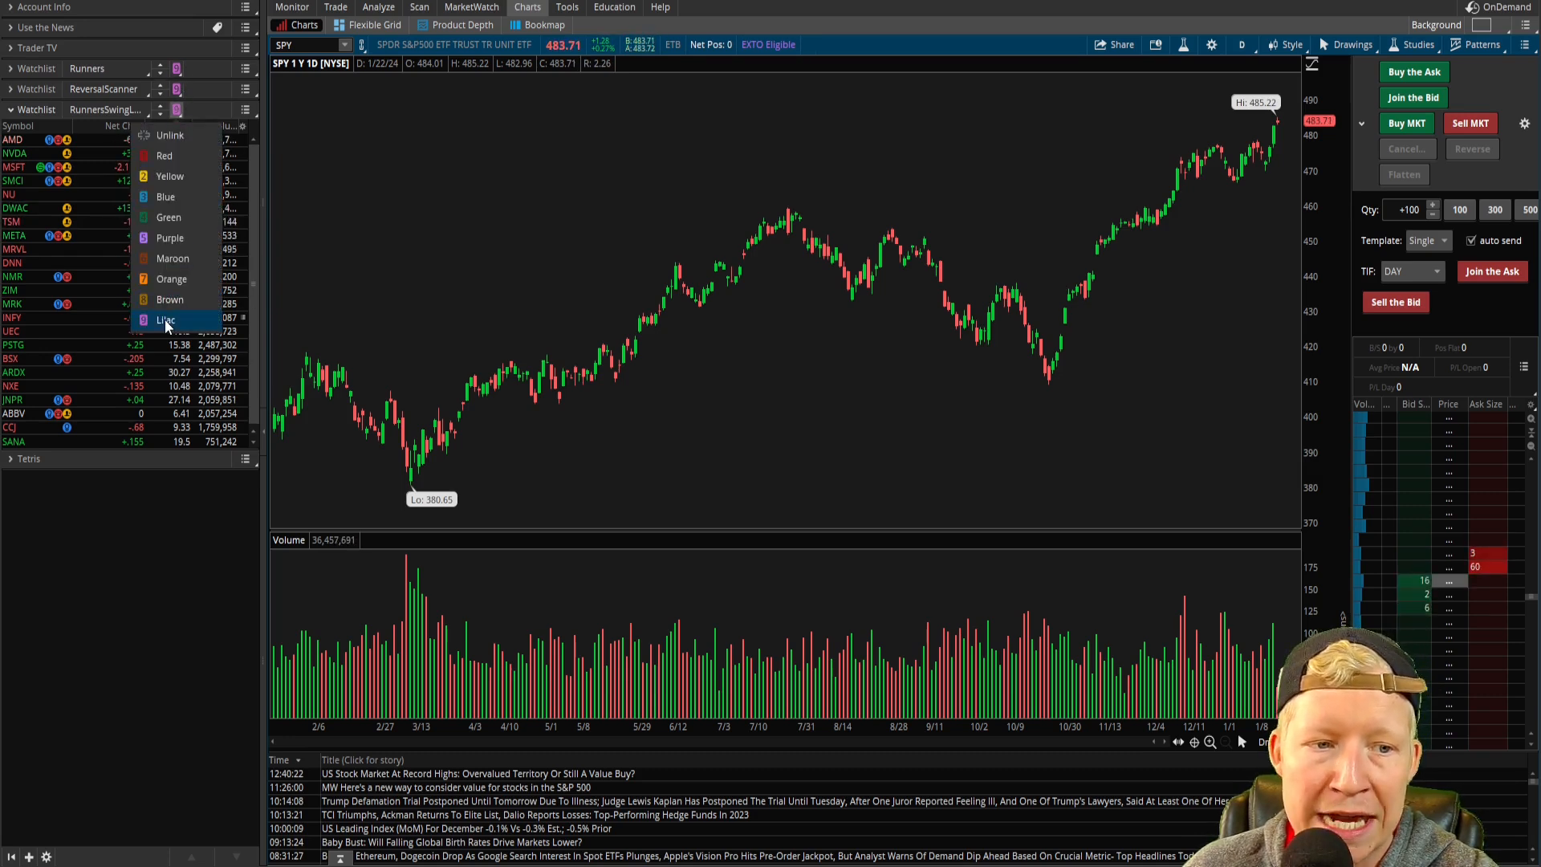
pyautogui.click(166, 319)
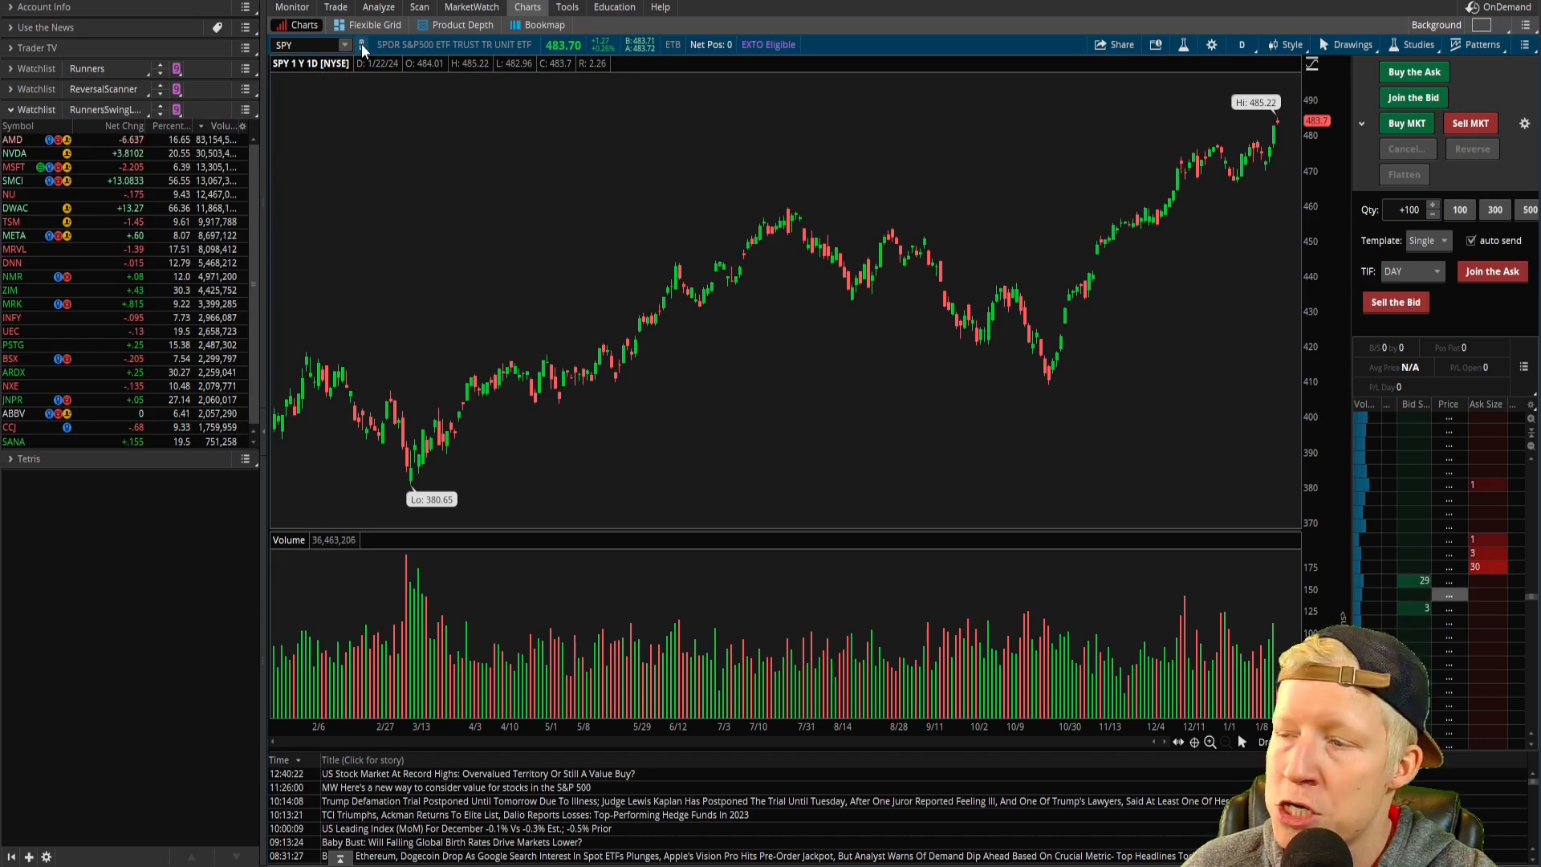
# Link the chart to the watchlist's colour group and load AMD, NVDA, SMCI, then NU.
pyautogui.click(362, 44)
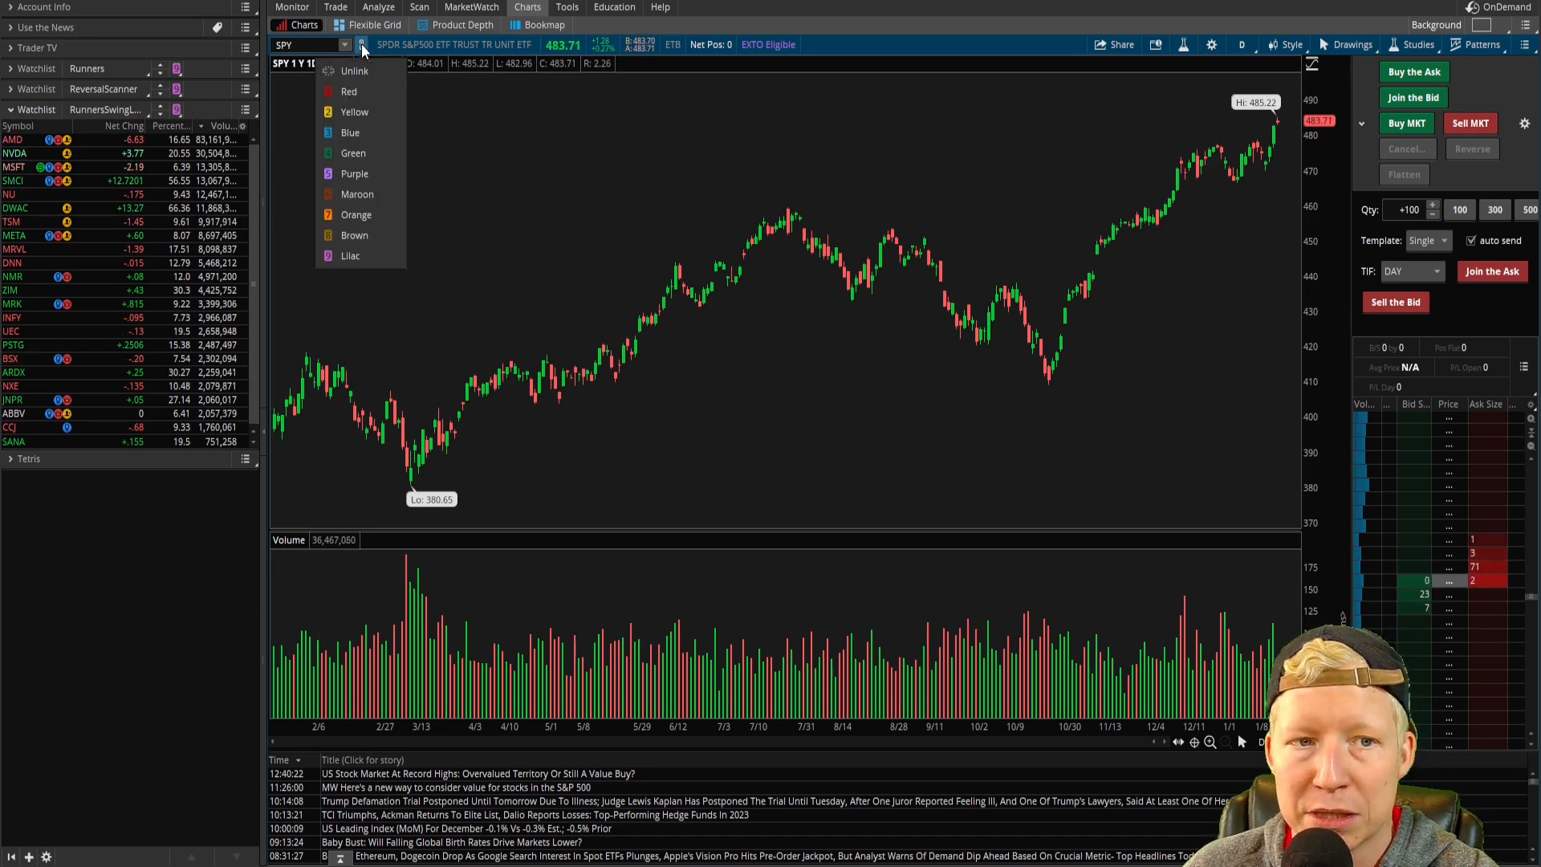
pyautogui.click(362, 44)
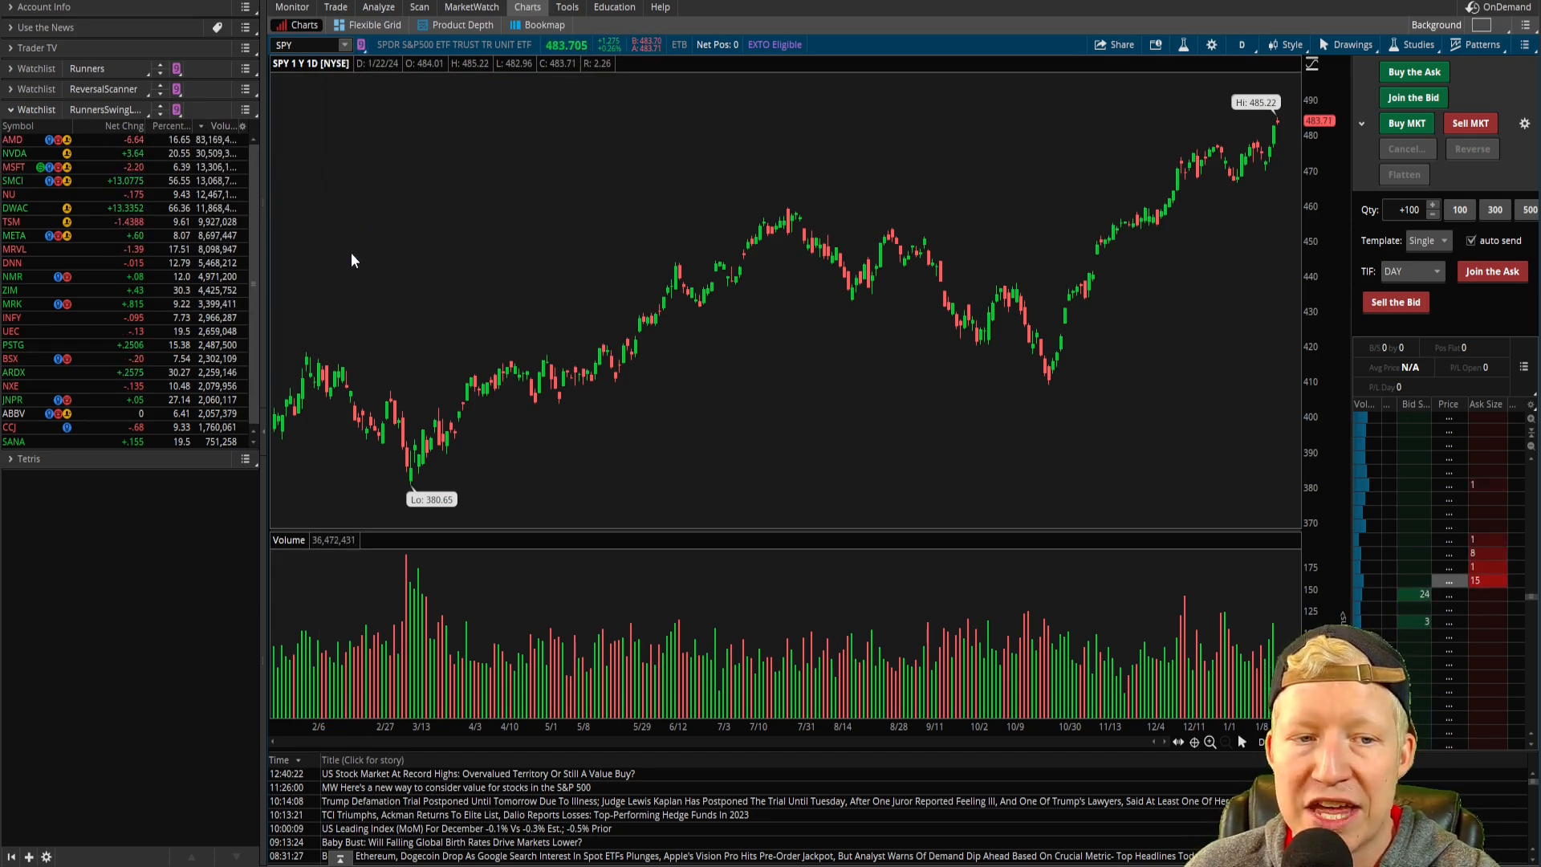
pyautogui.click(13, 139)
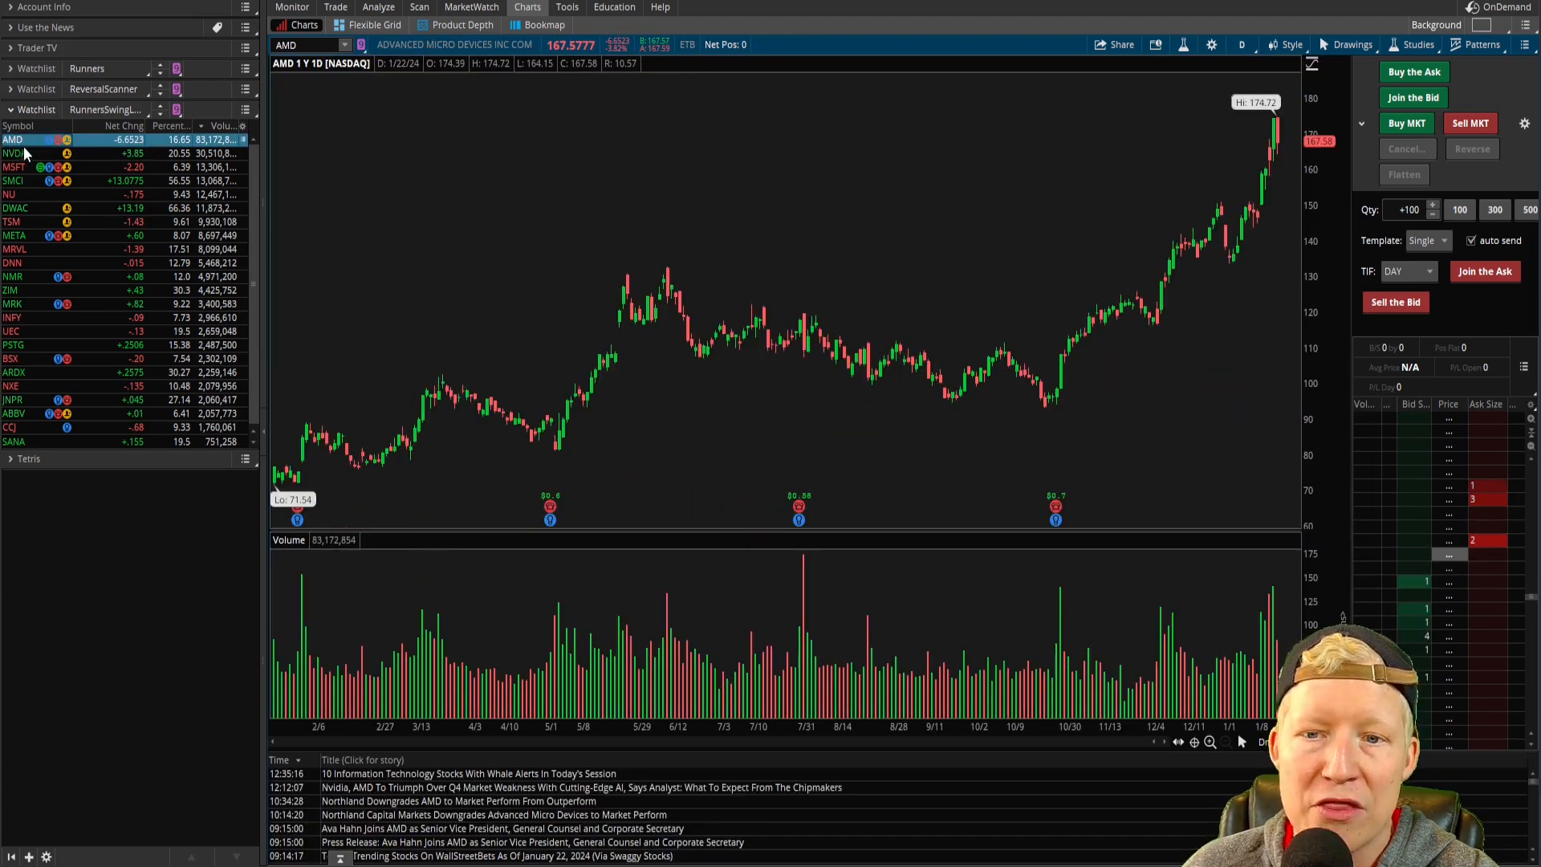
pyautogui.click(15, 153)
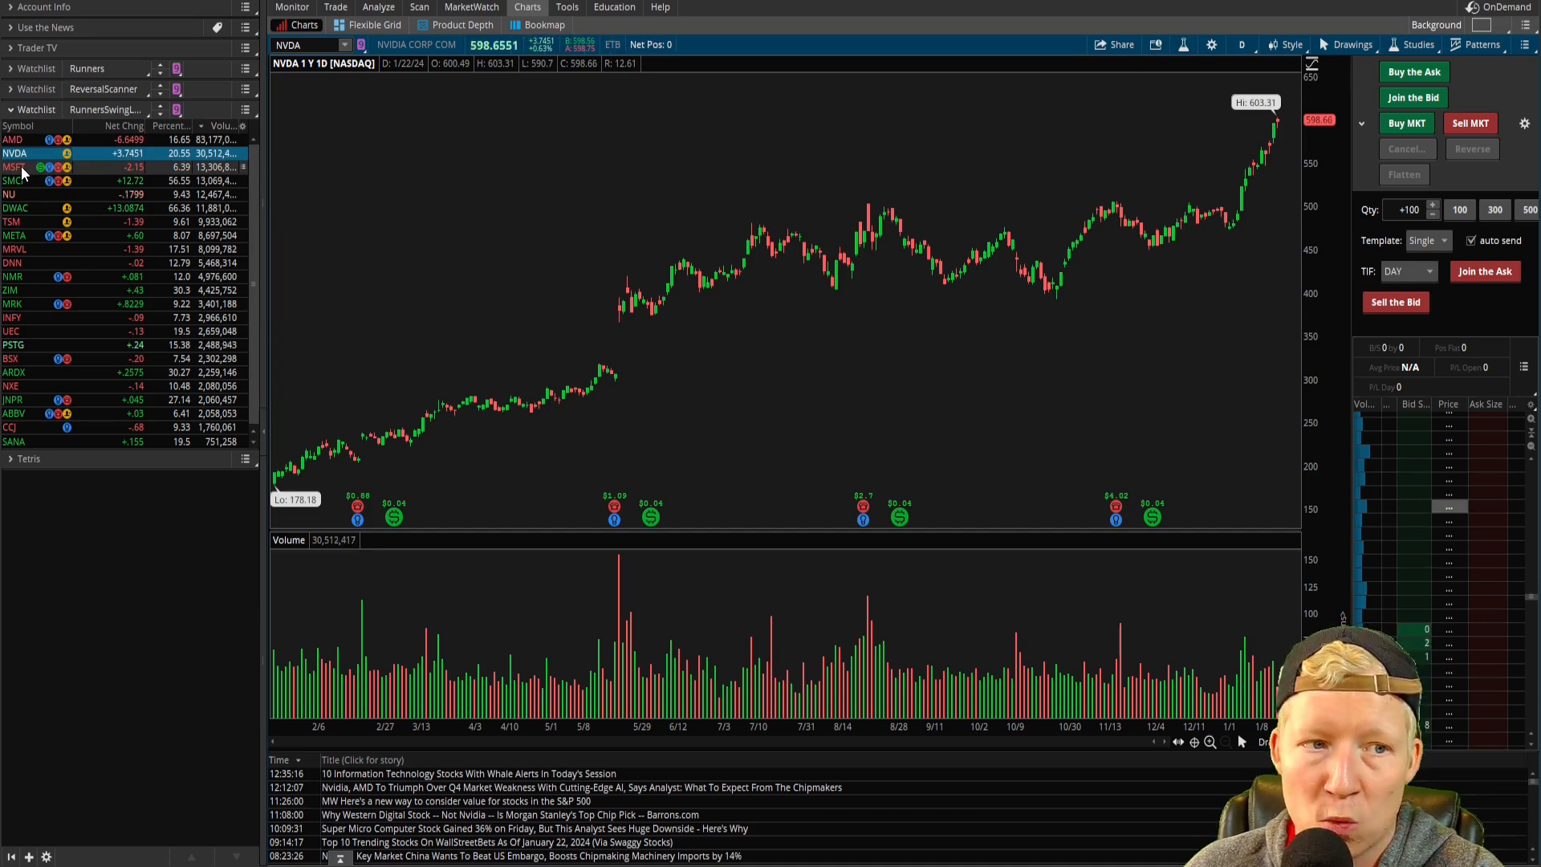
pyautogui.click(15, 181)
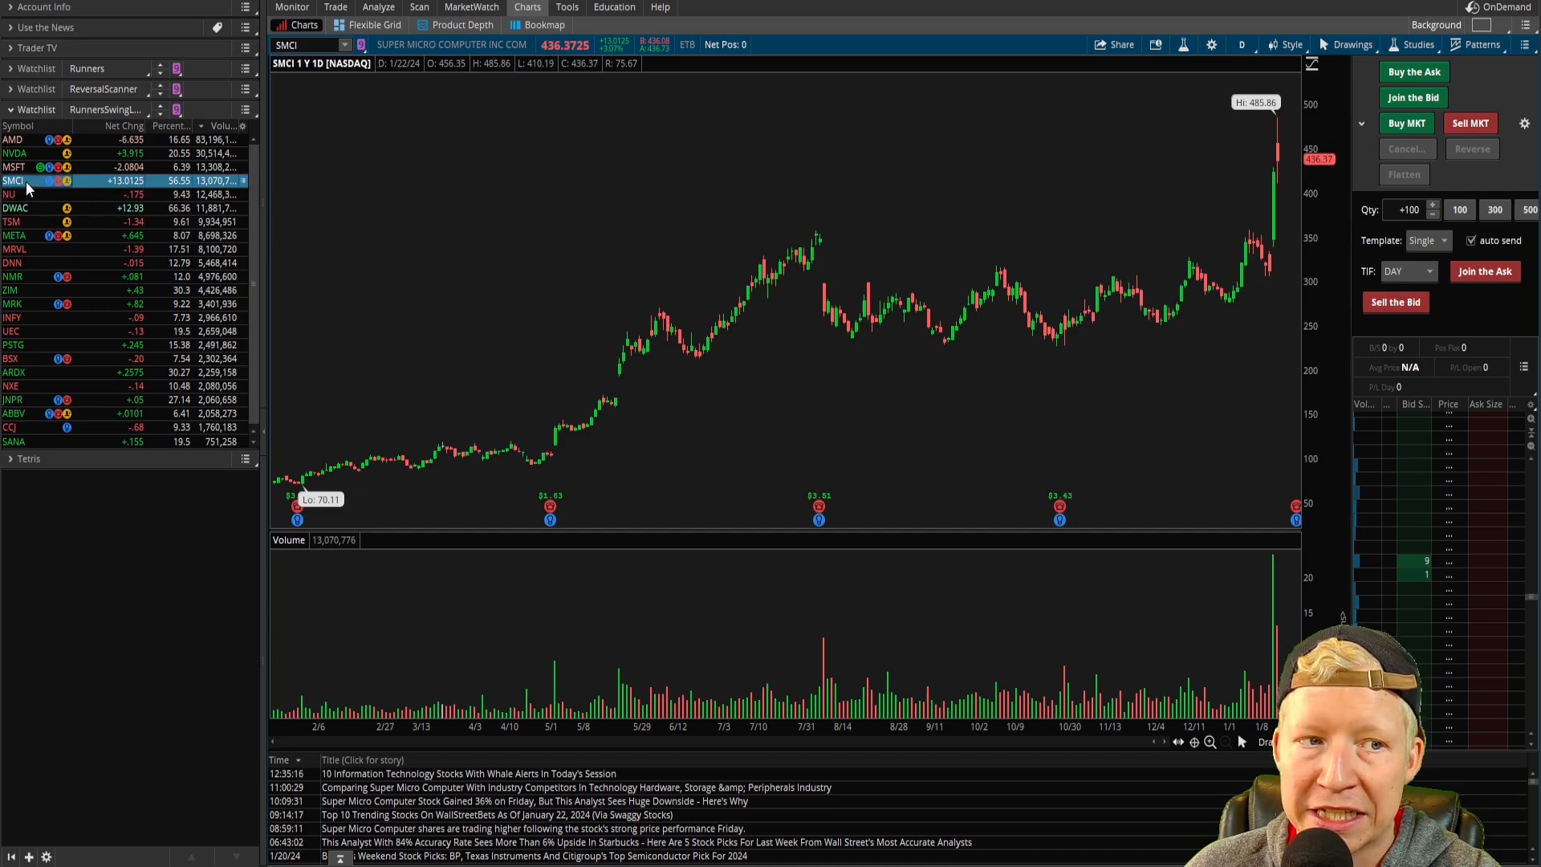
pyautogui.click(14, 194)
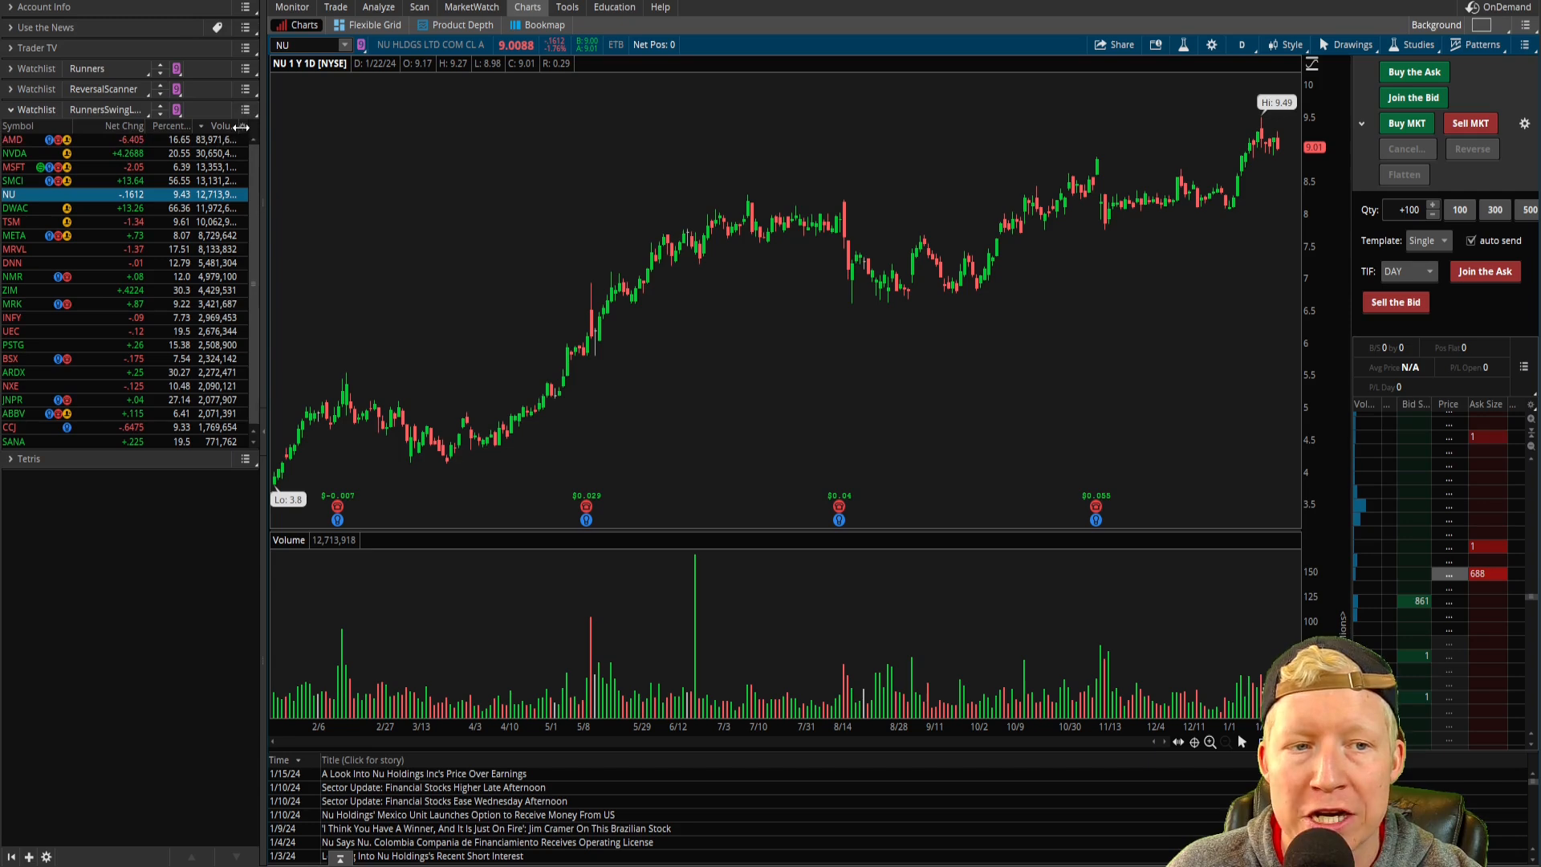
# Narrow the watchlist sidebar using the column header's Customize option to widen the NU chart.
pyautogui.rightClick(241, 126)
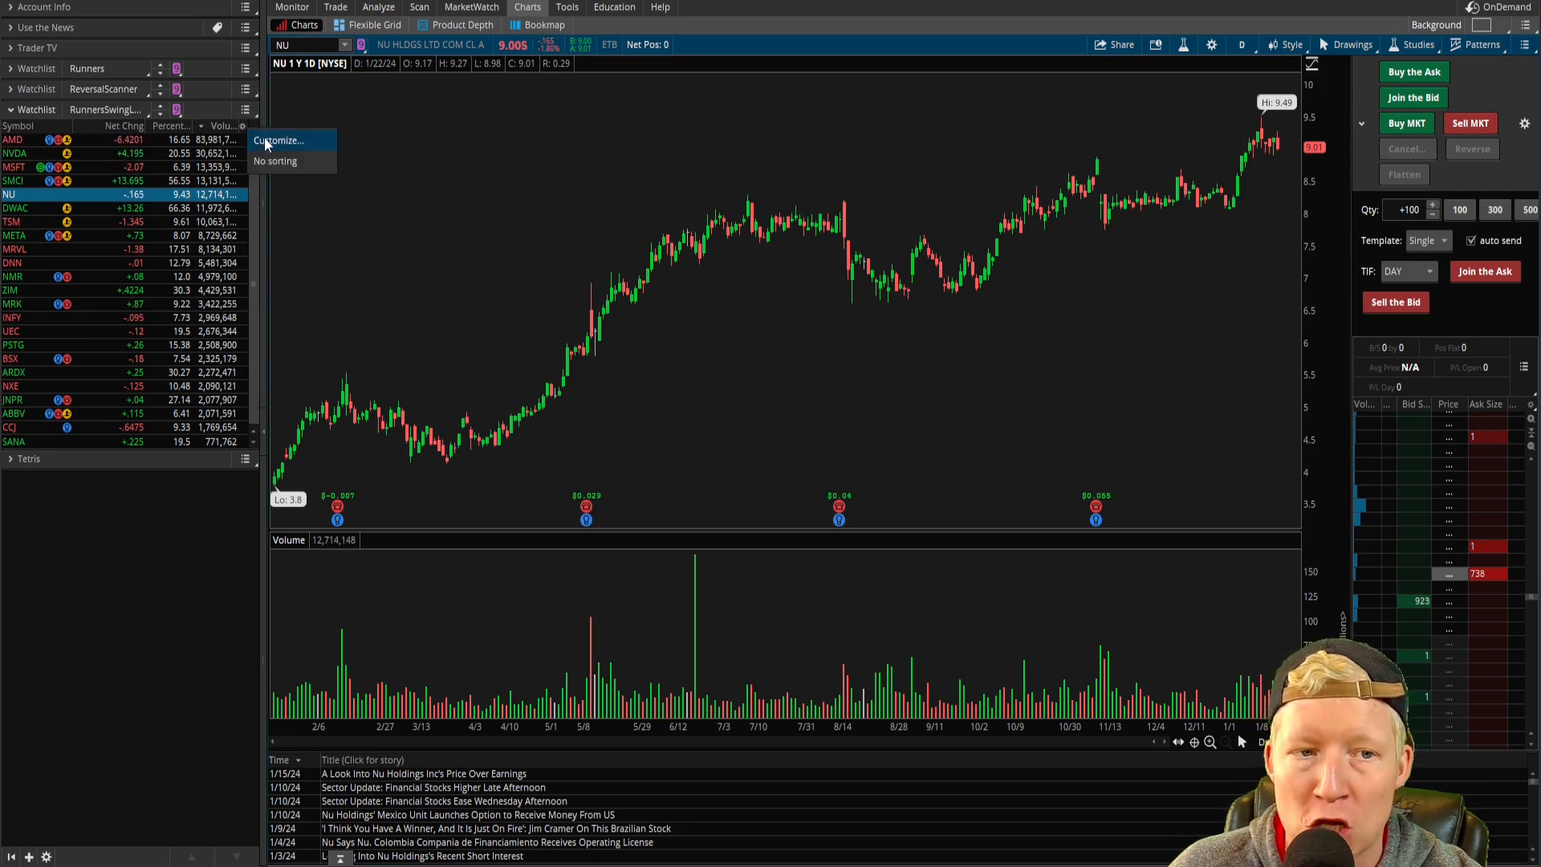
pyautogui.click(278, 139)
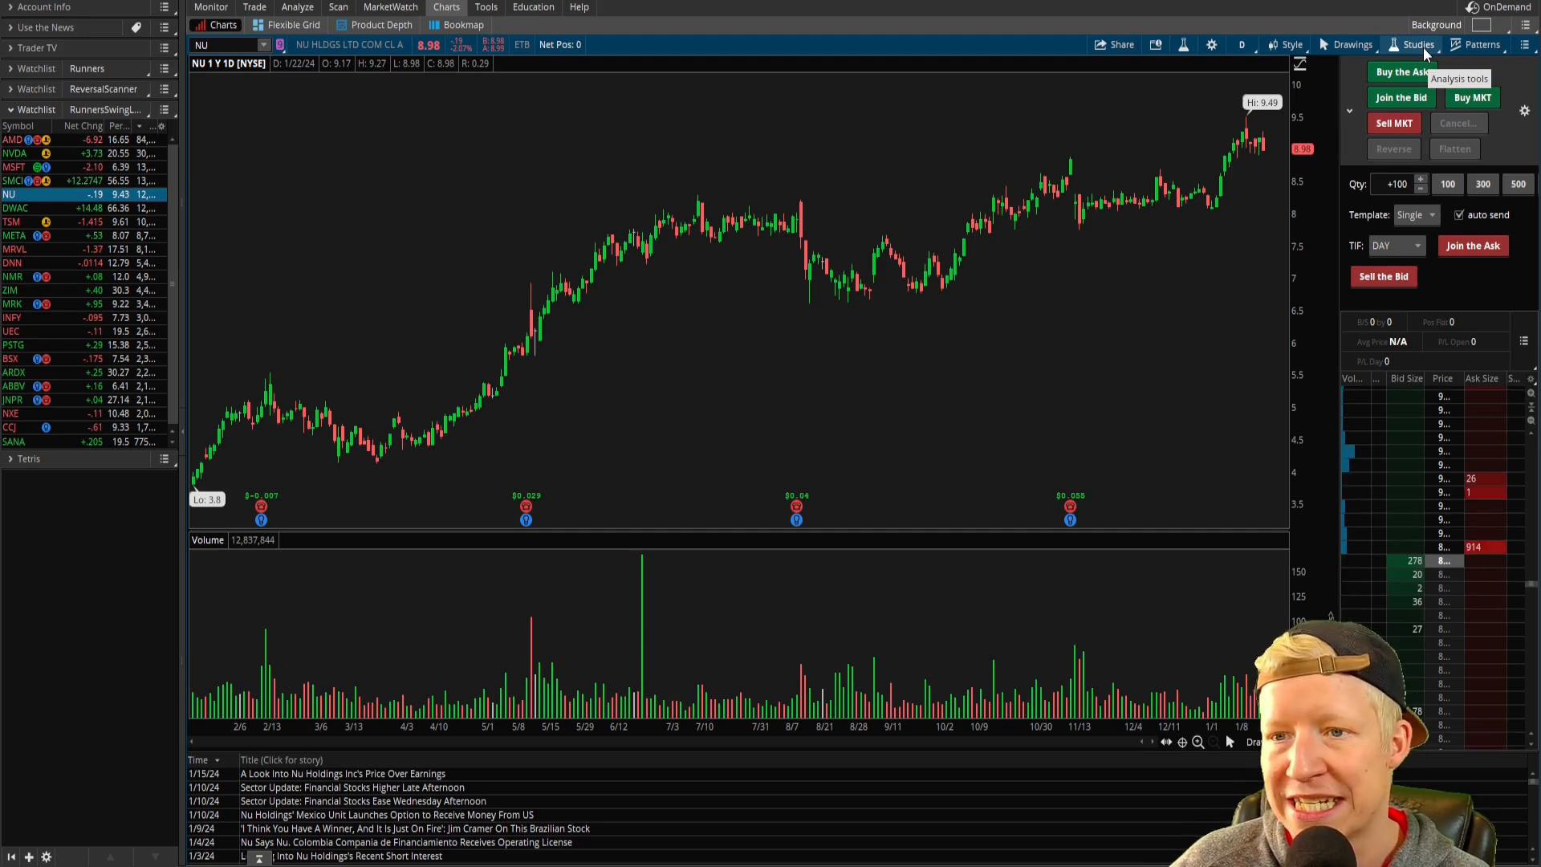
# Add the DTSVolumeLabels study to the NU volume pane and apply it.
pyautogui.click(1419, 44)
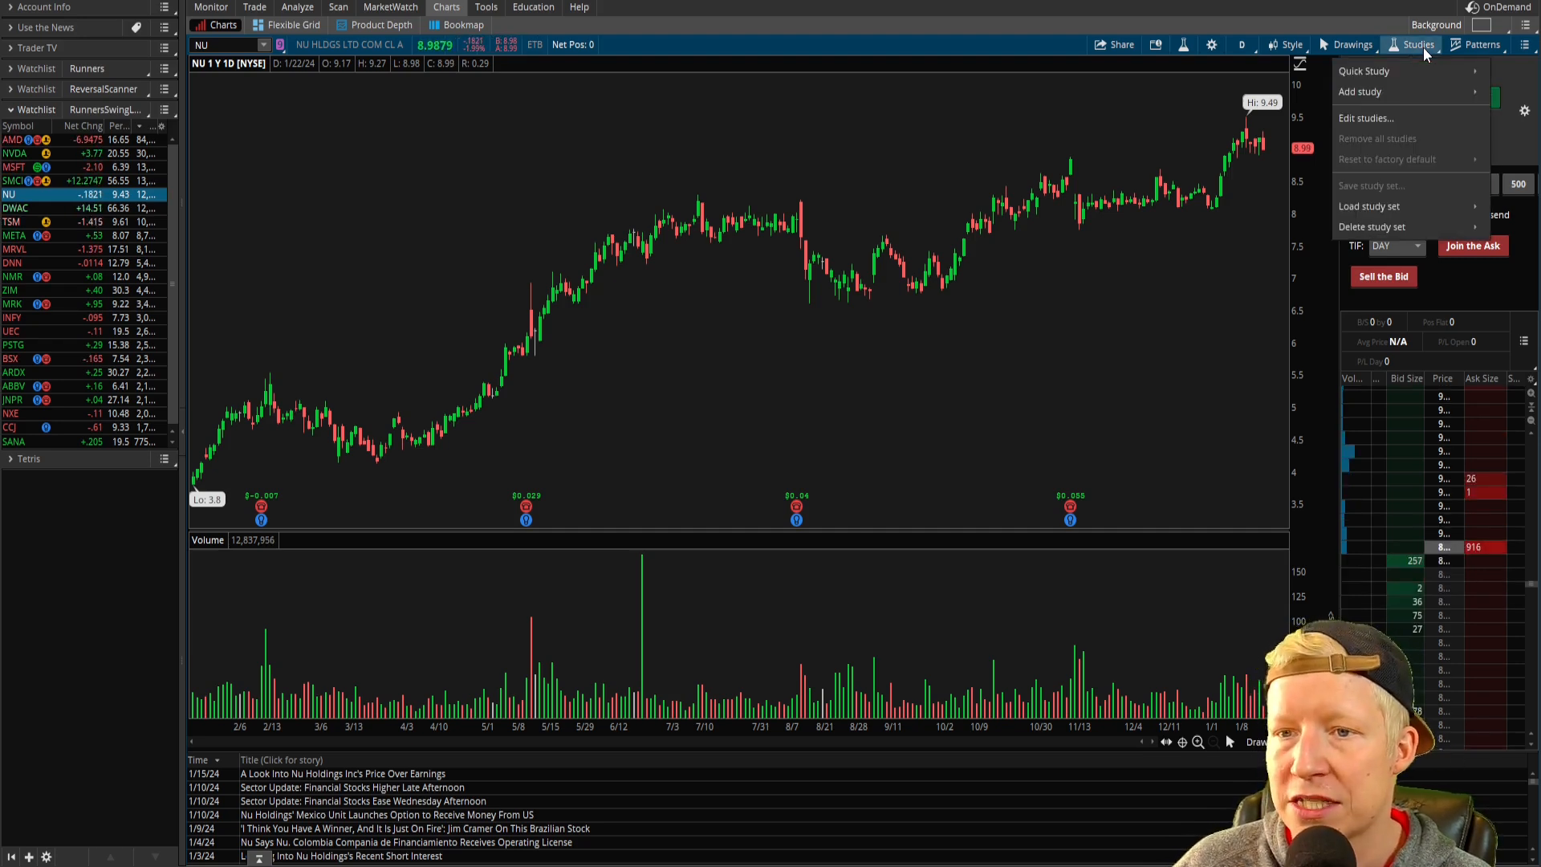
pyautogui.click(1366, 118)
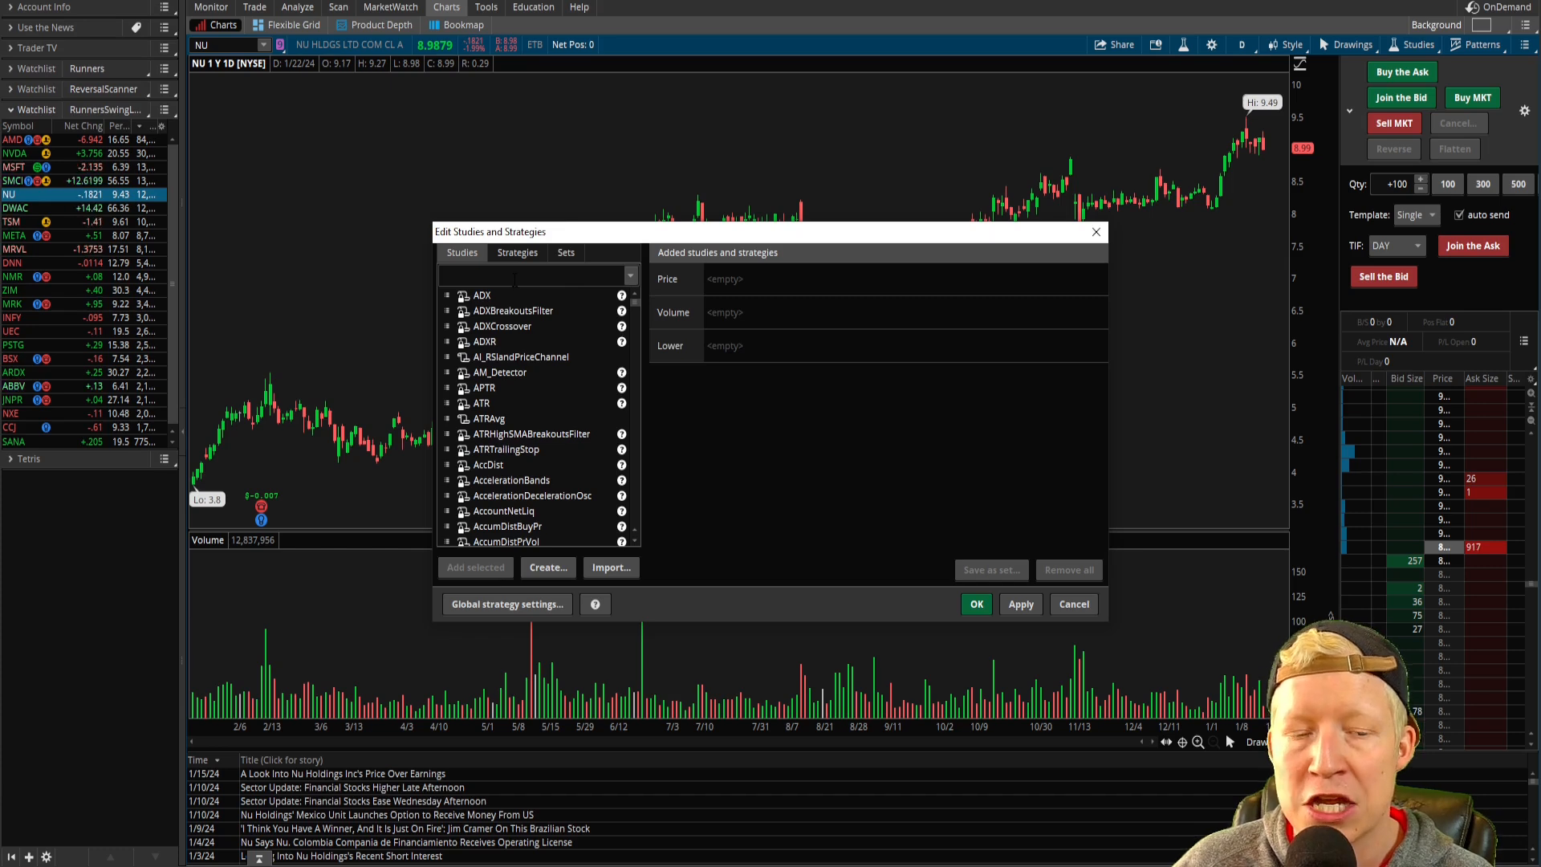
pyautogui.scroll(-3)
pyautogui.write('dts')
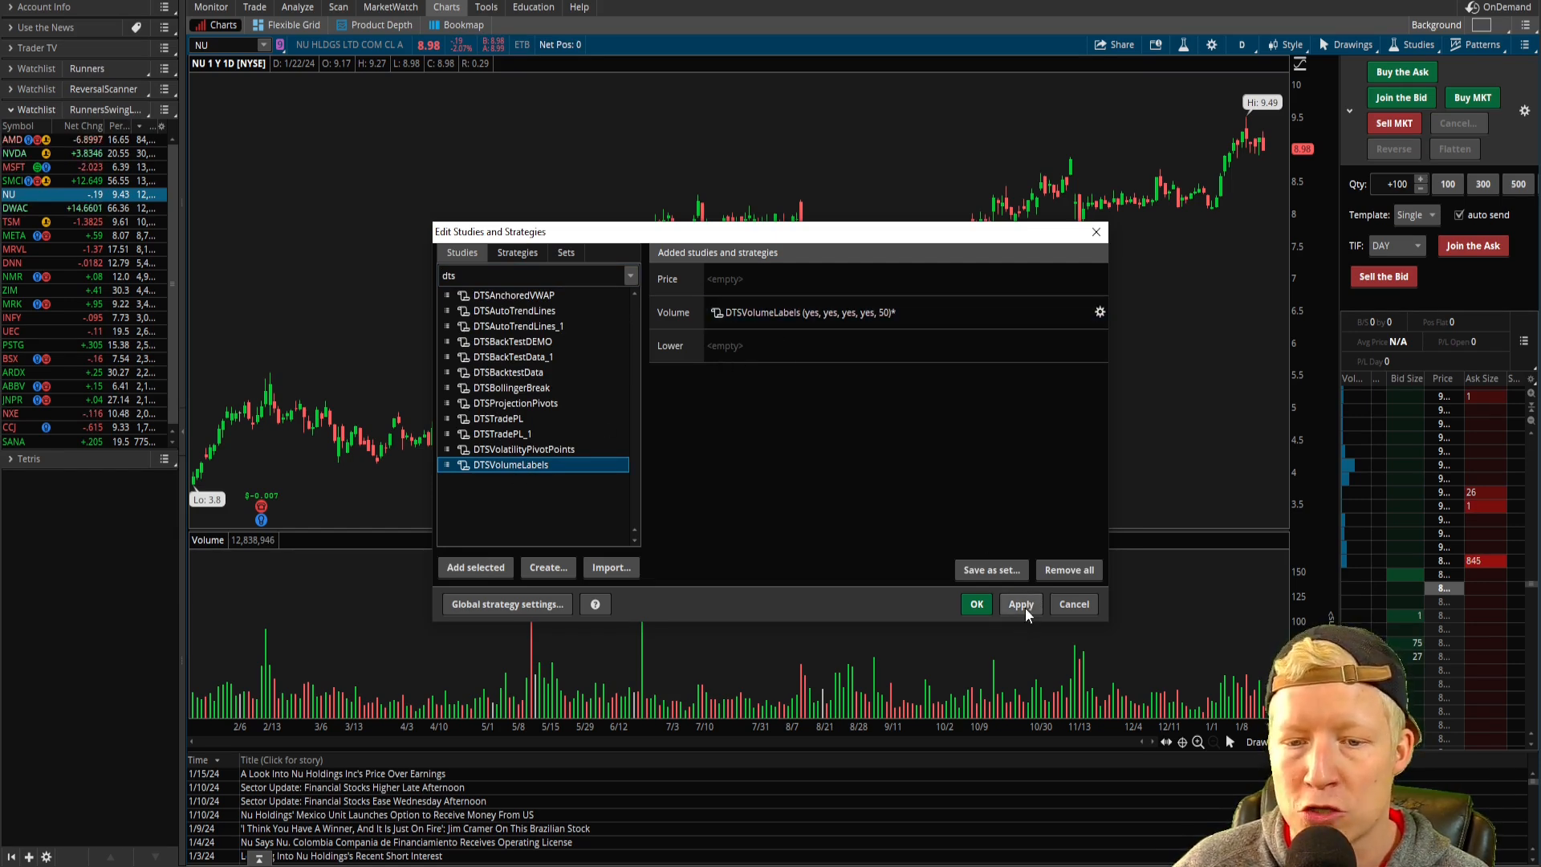
pyautogui.click(1019, 604)
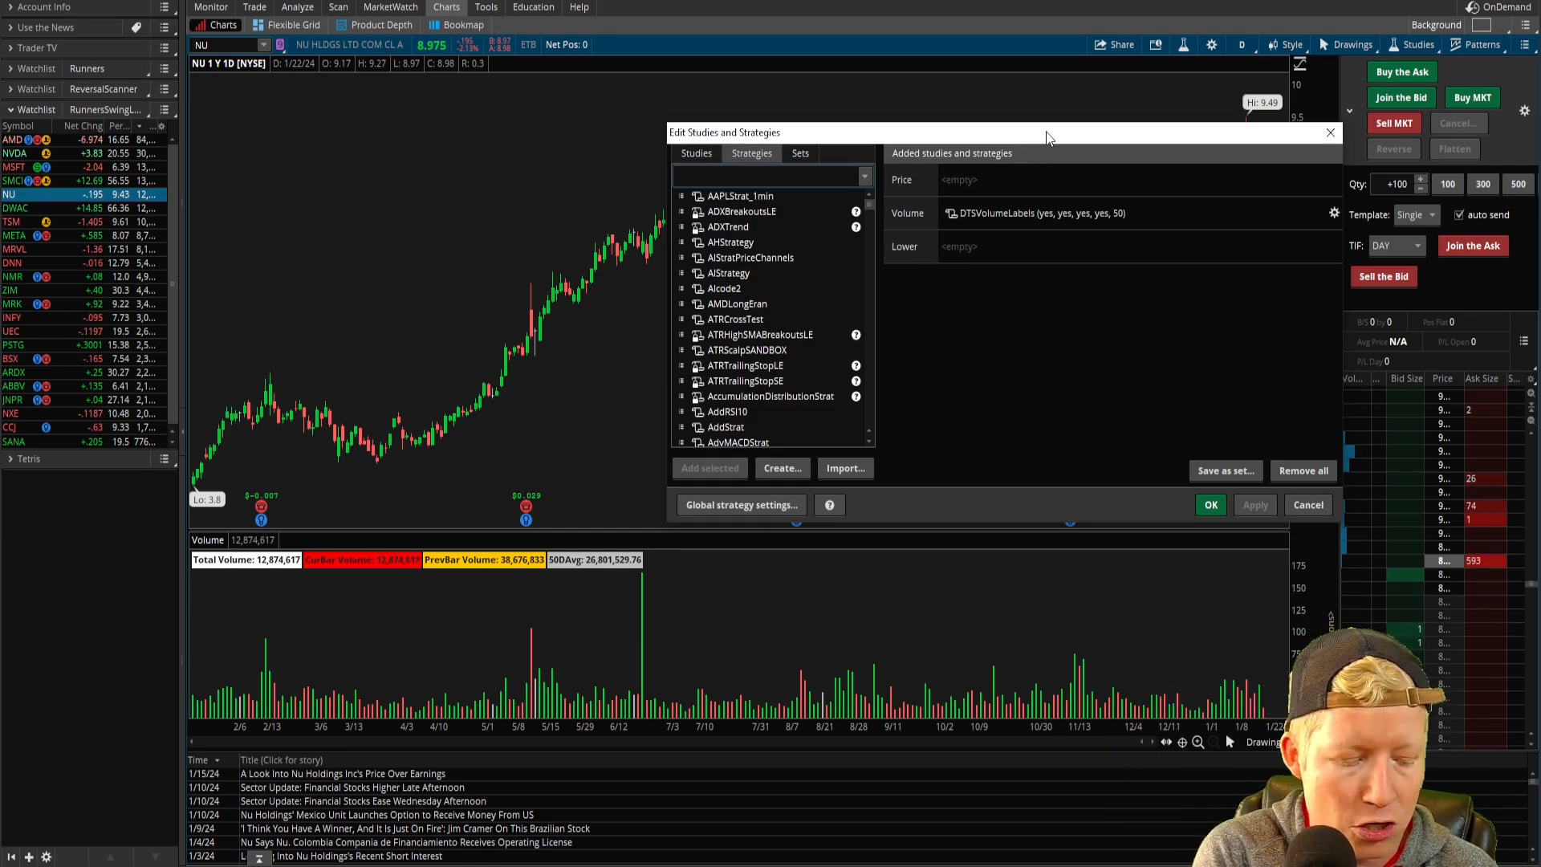
# Search 'swing' and apply the TreydingRunnersSwingLargeCap strategy to the NU price pane.
pyautogui.write('swing')
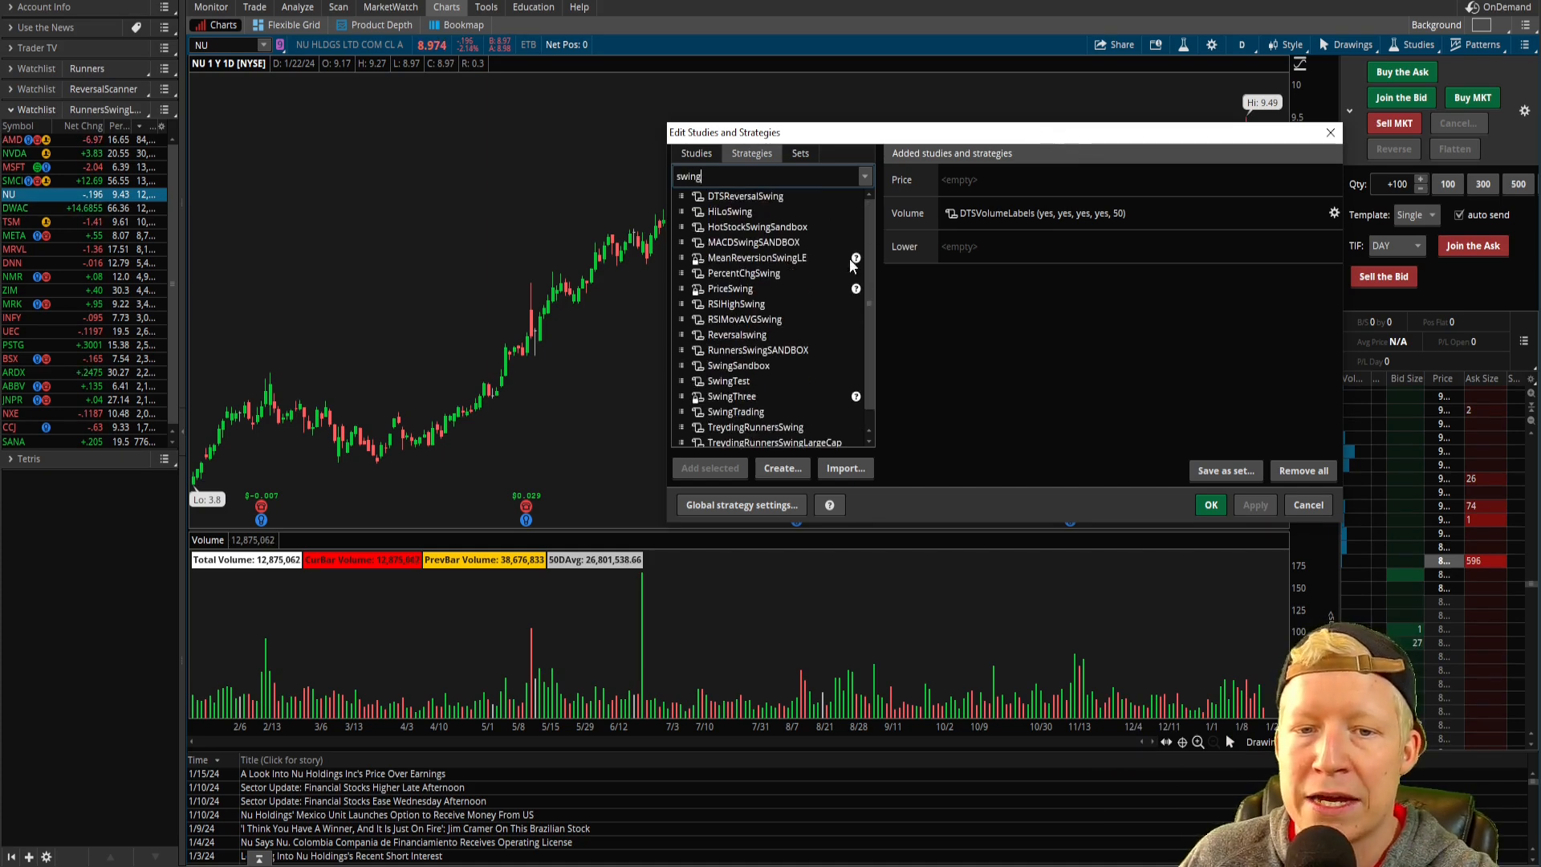
pyautogui.click(772, 424)
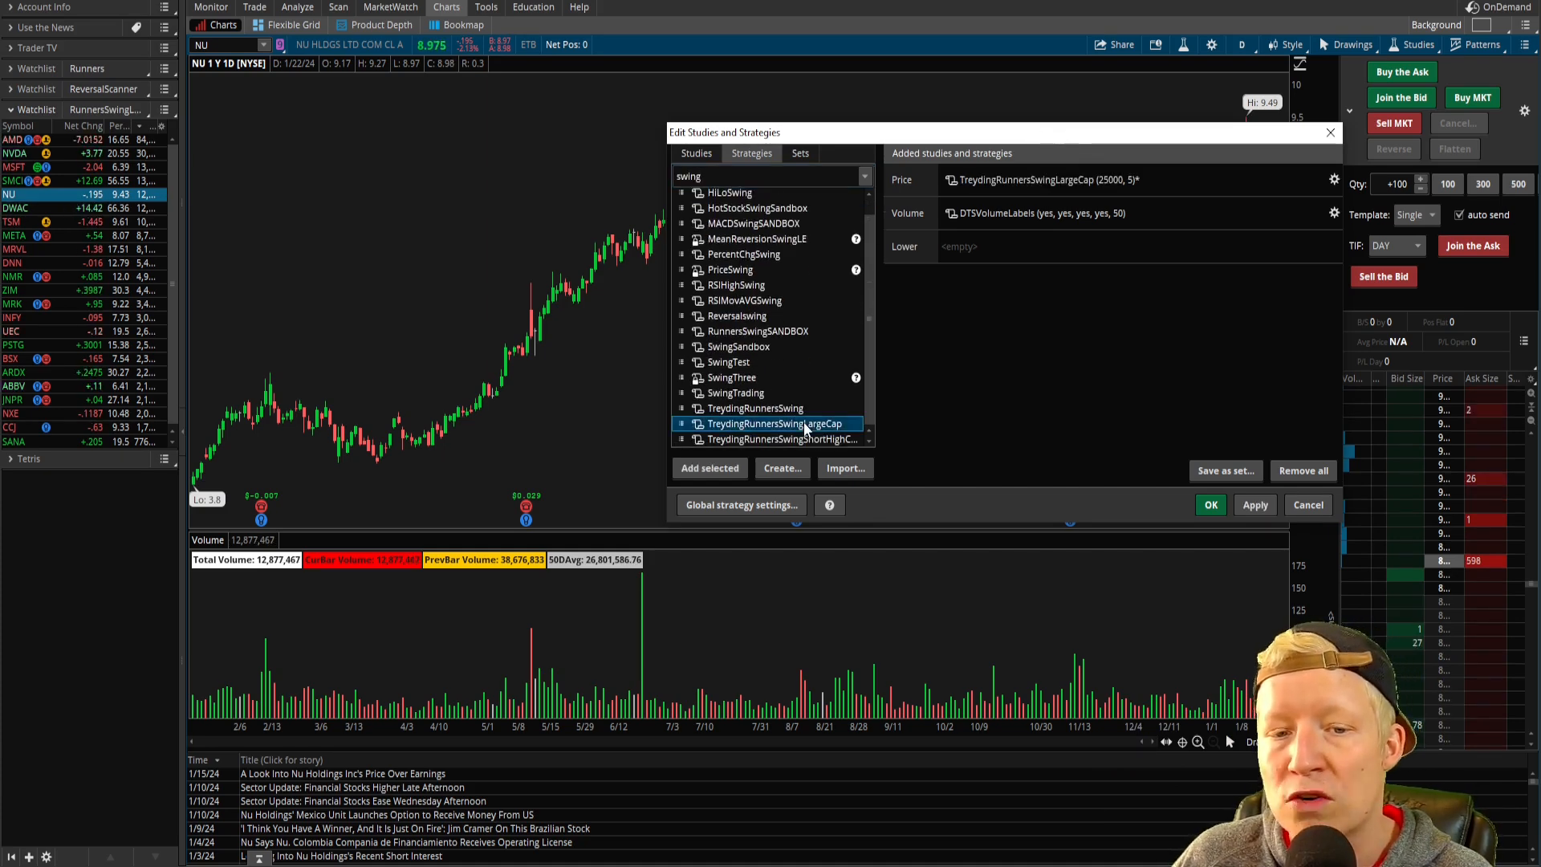
pyautogui.click(1255, 504)
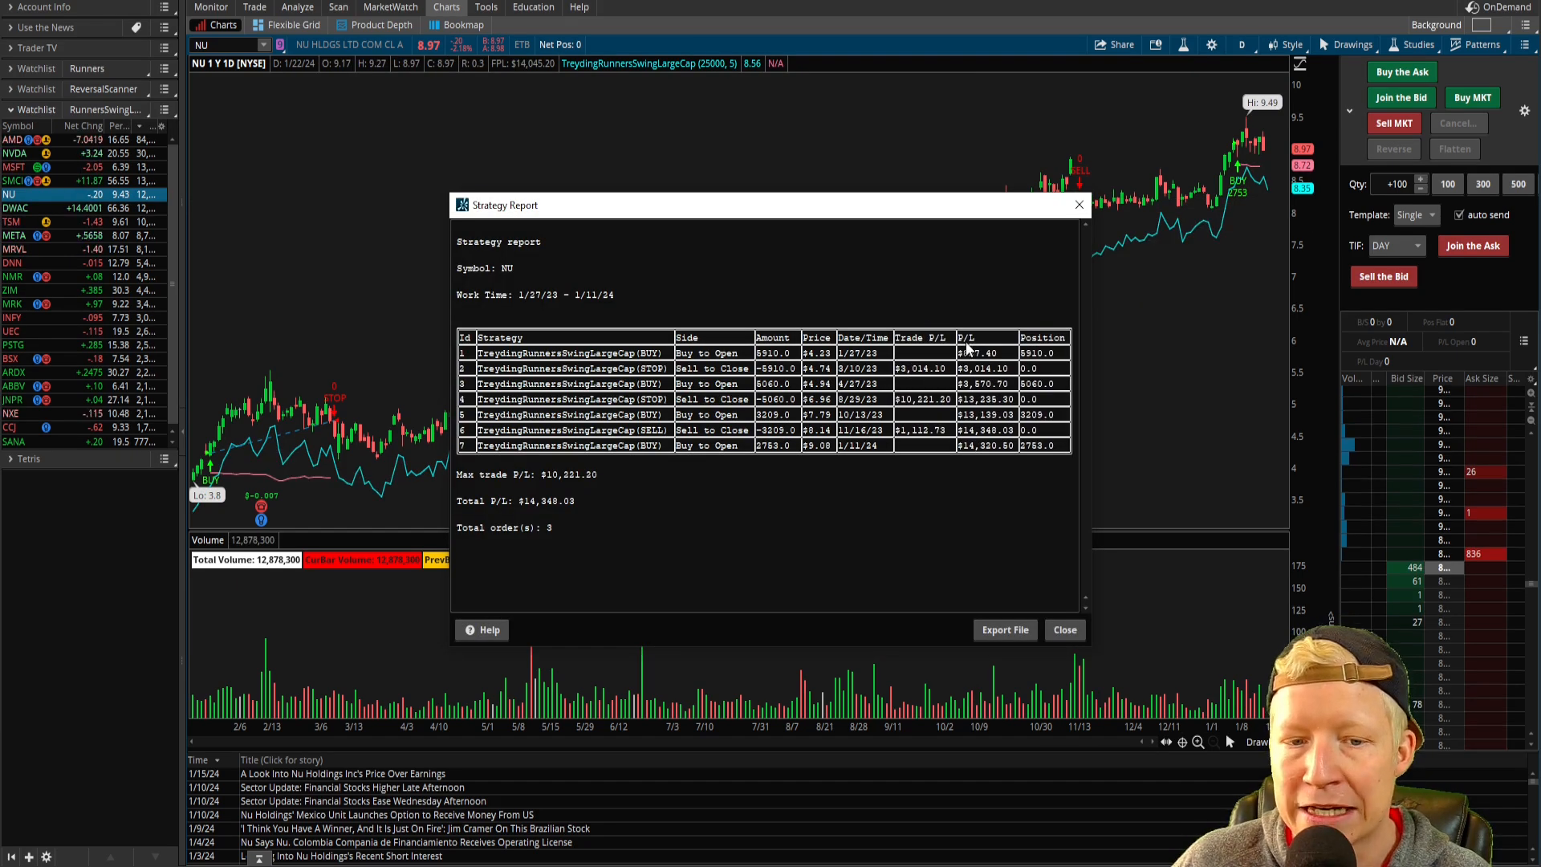
# Add the FloatingPL study as a lower pane and switch the chart to NVDA.
pyautogui.click(1064, 630)
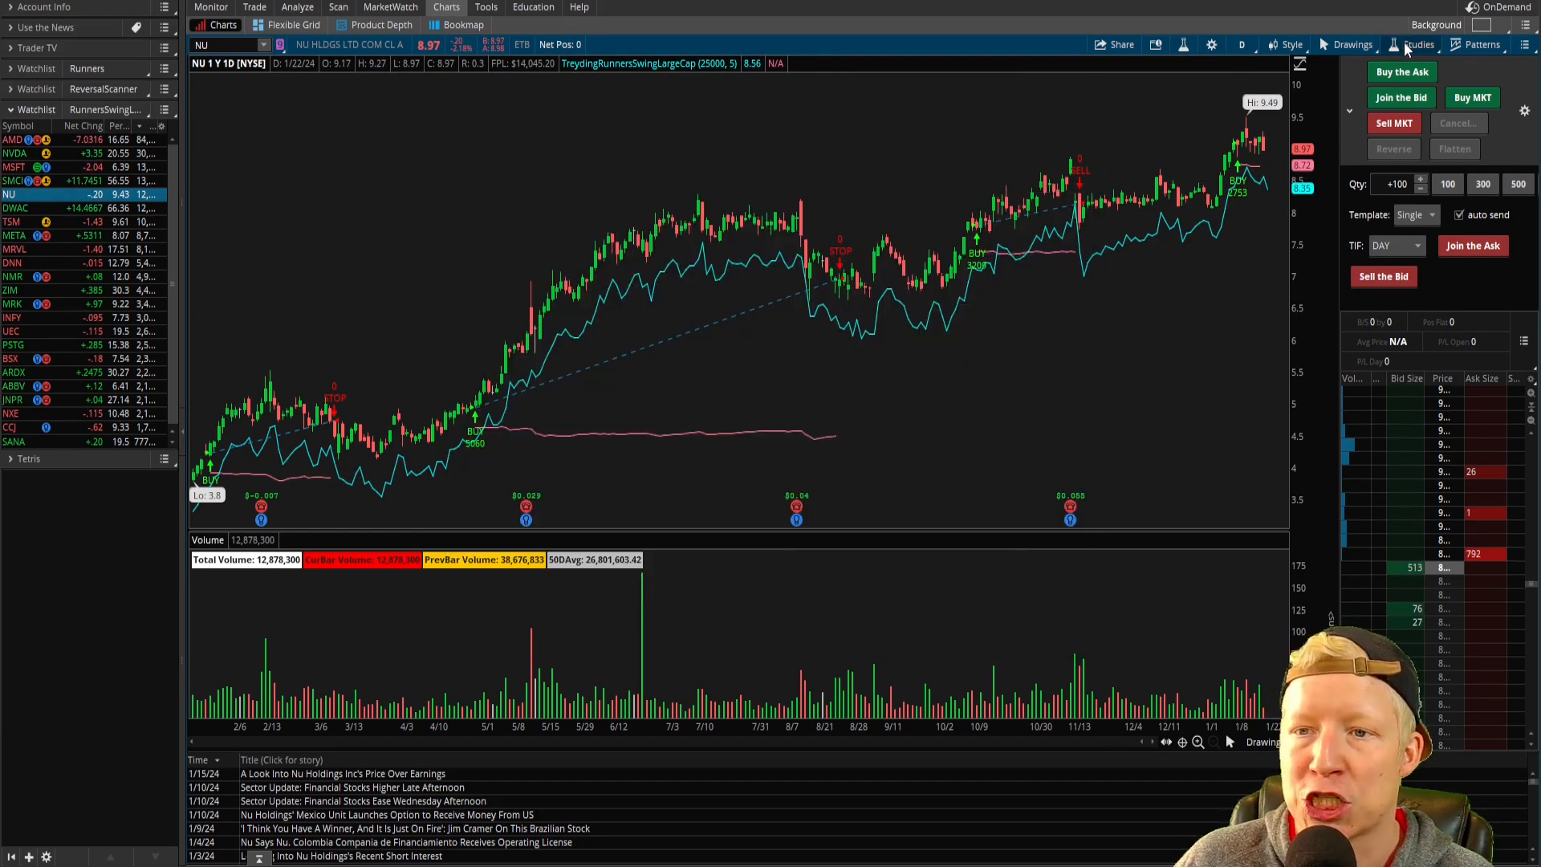
pyautogui.click(1419, 44)
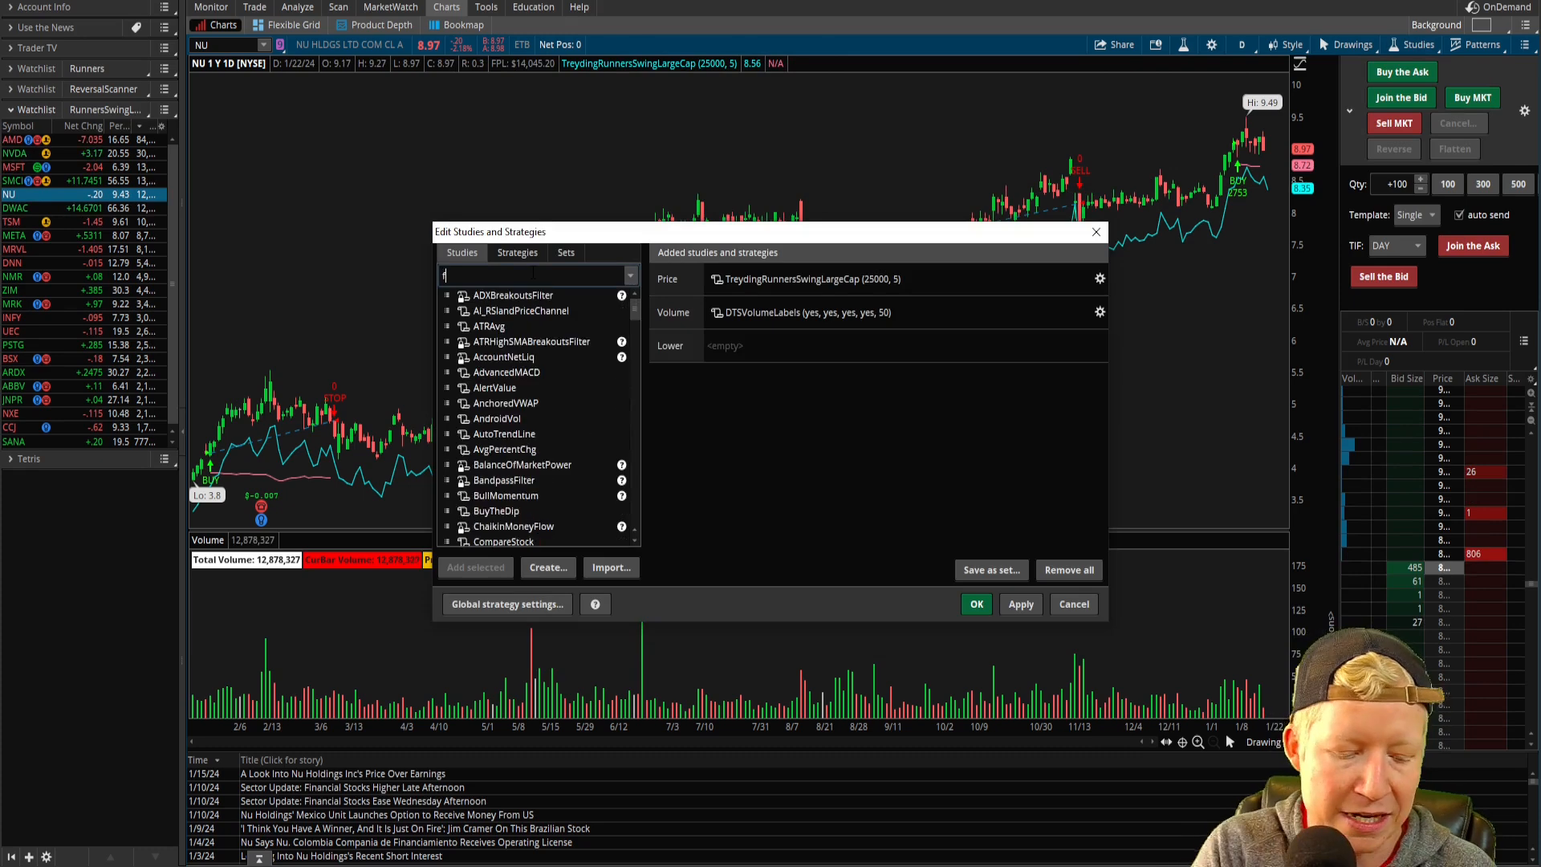
pyautogui.write('float')
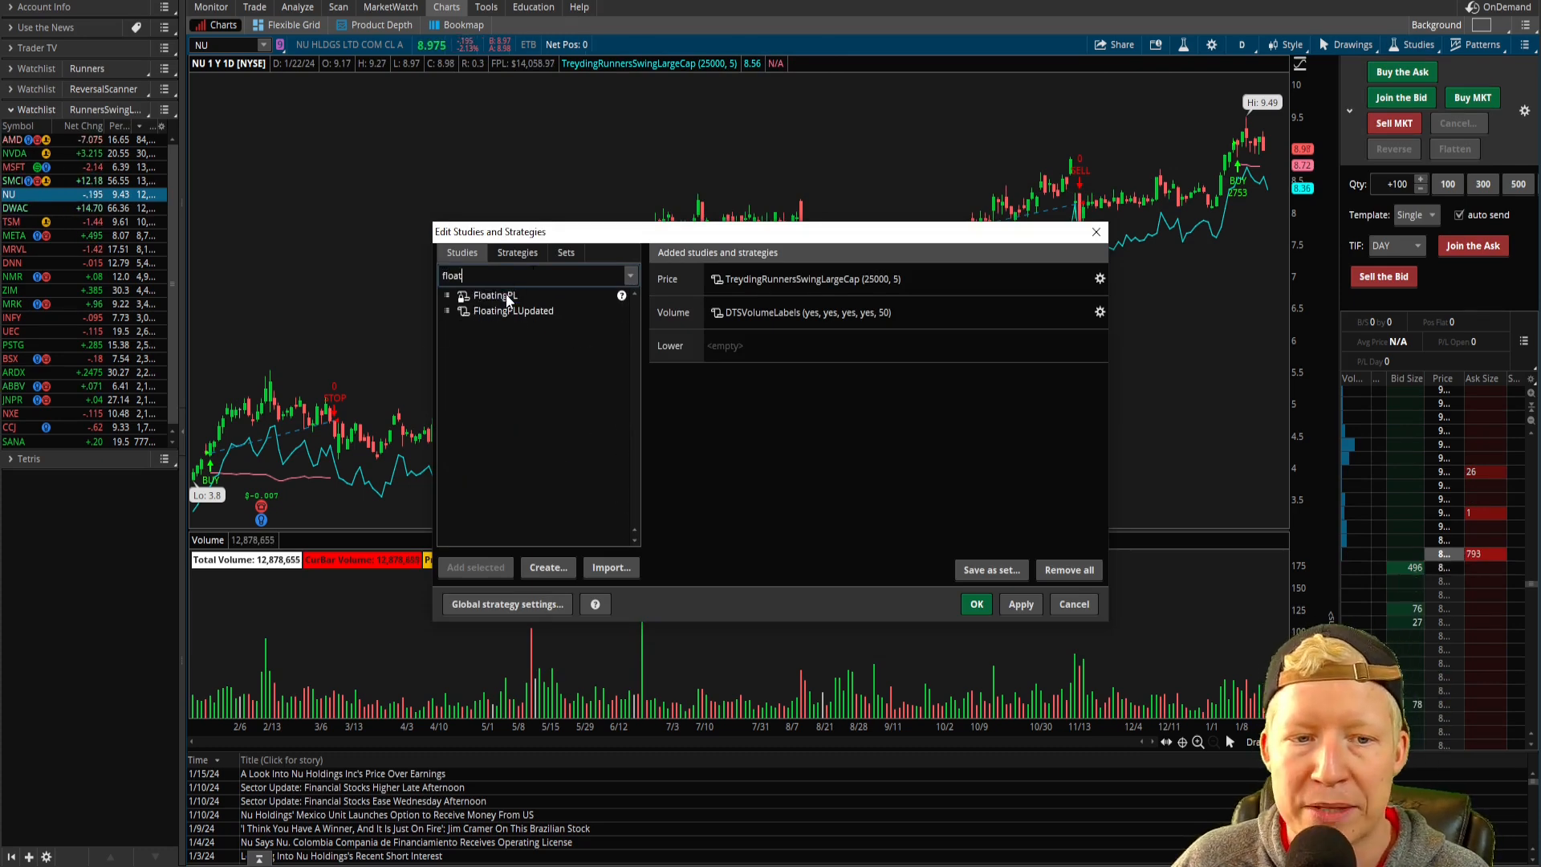
pyautogui.click(975, 603)
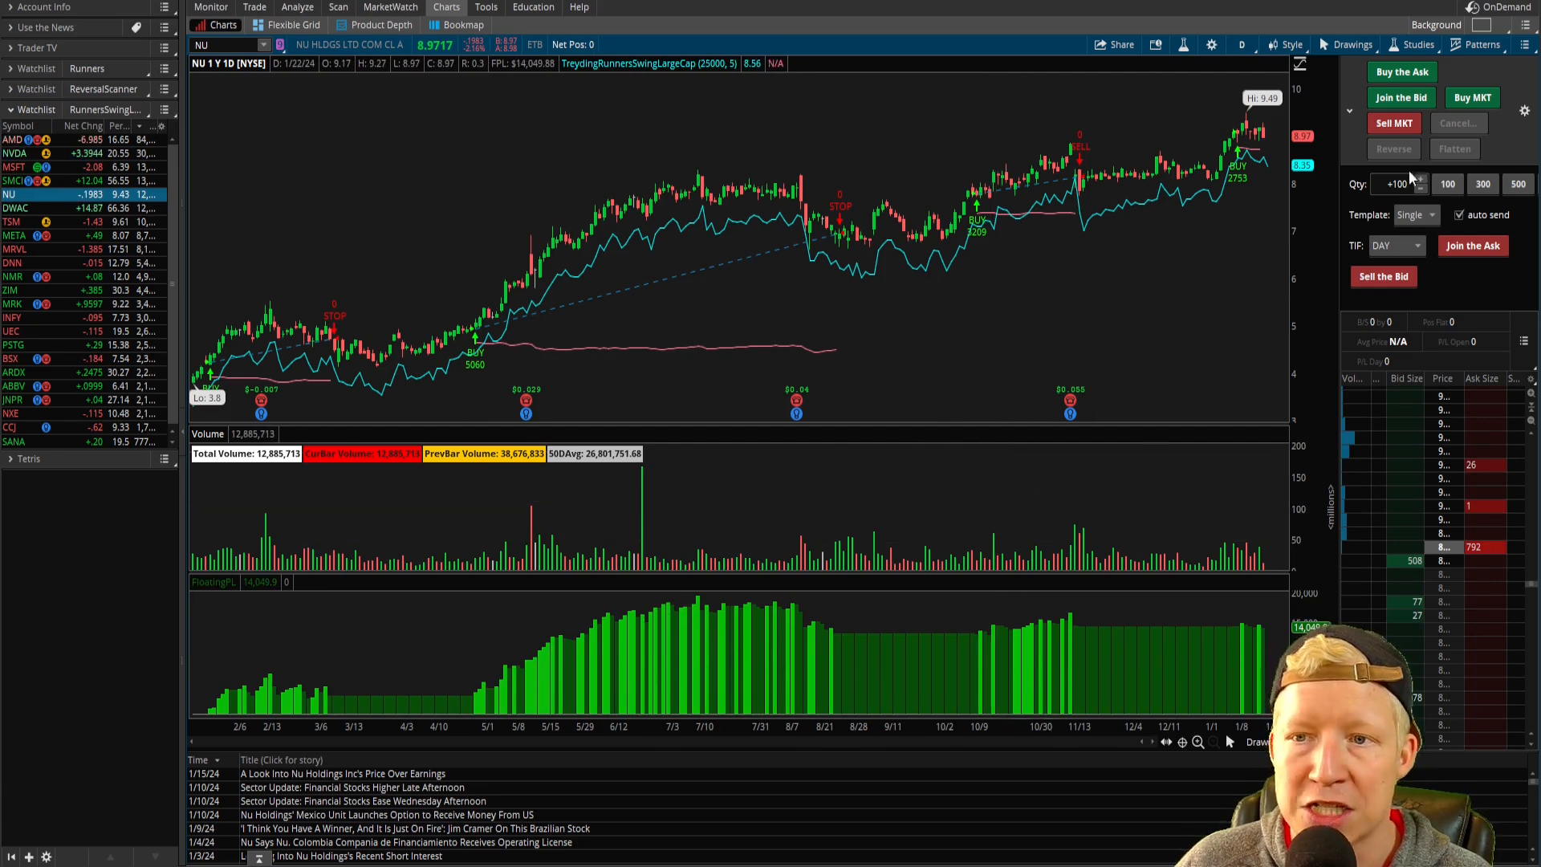
pyautogui.click(1416, 44)
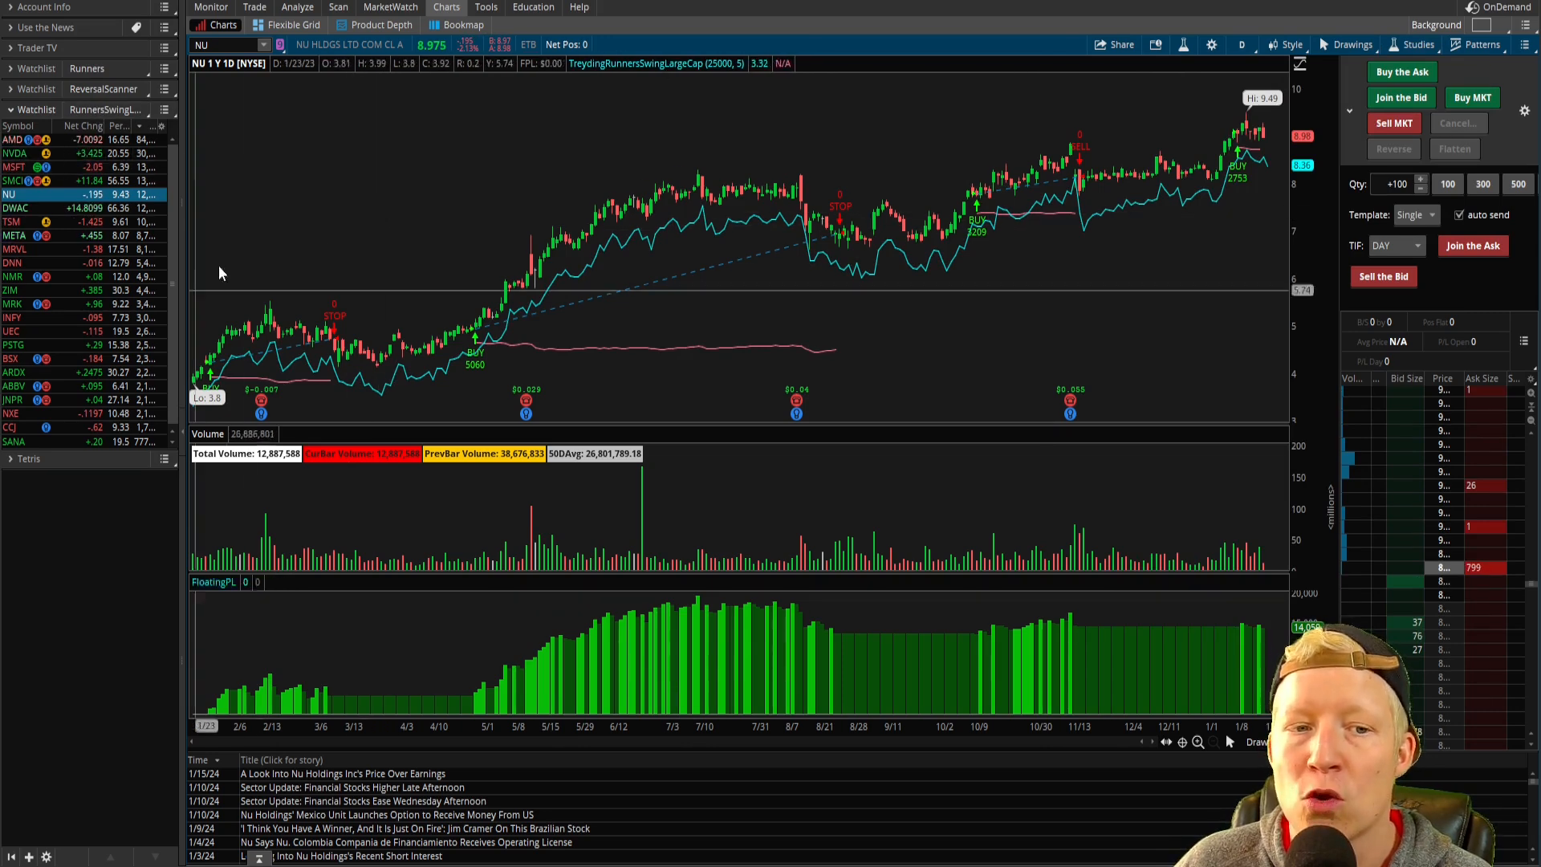
pyautogui.click(13, 153)
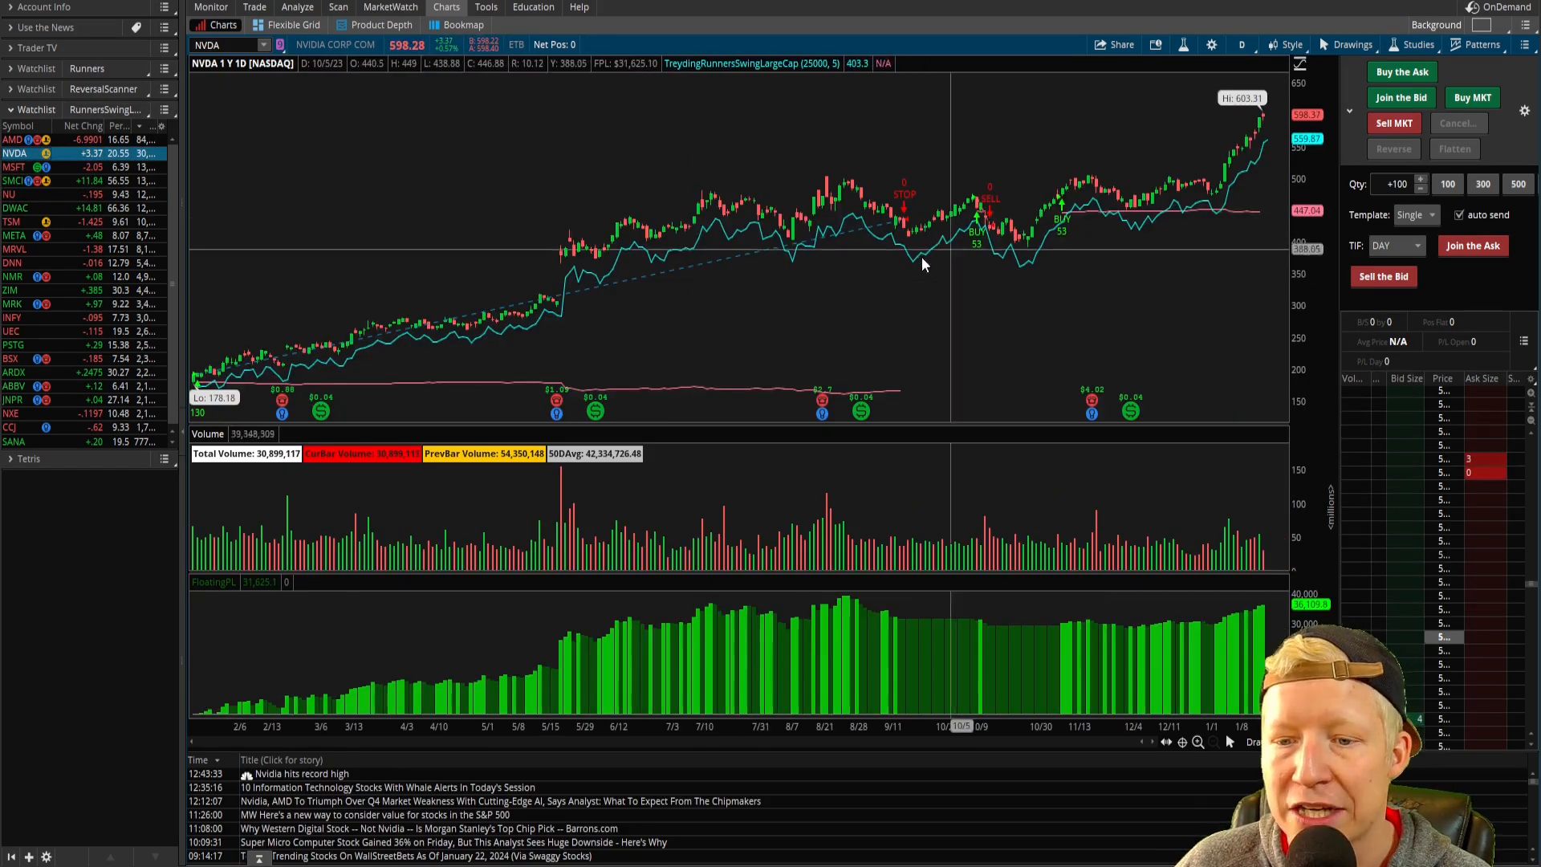
pyautogui.moveTo(1236, 279)
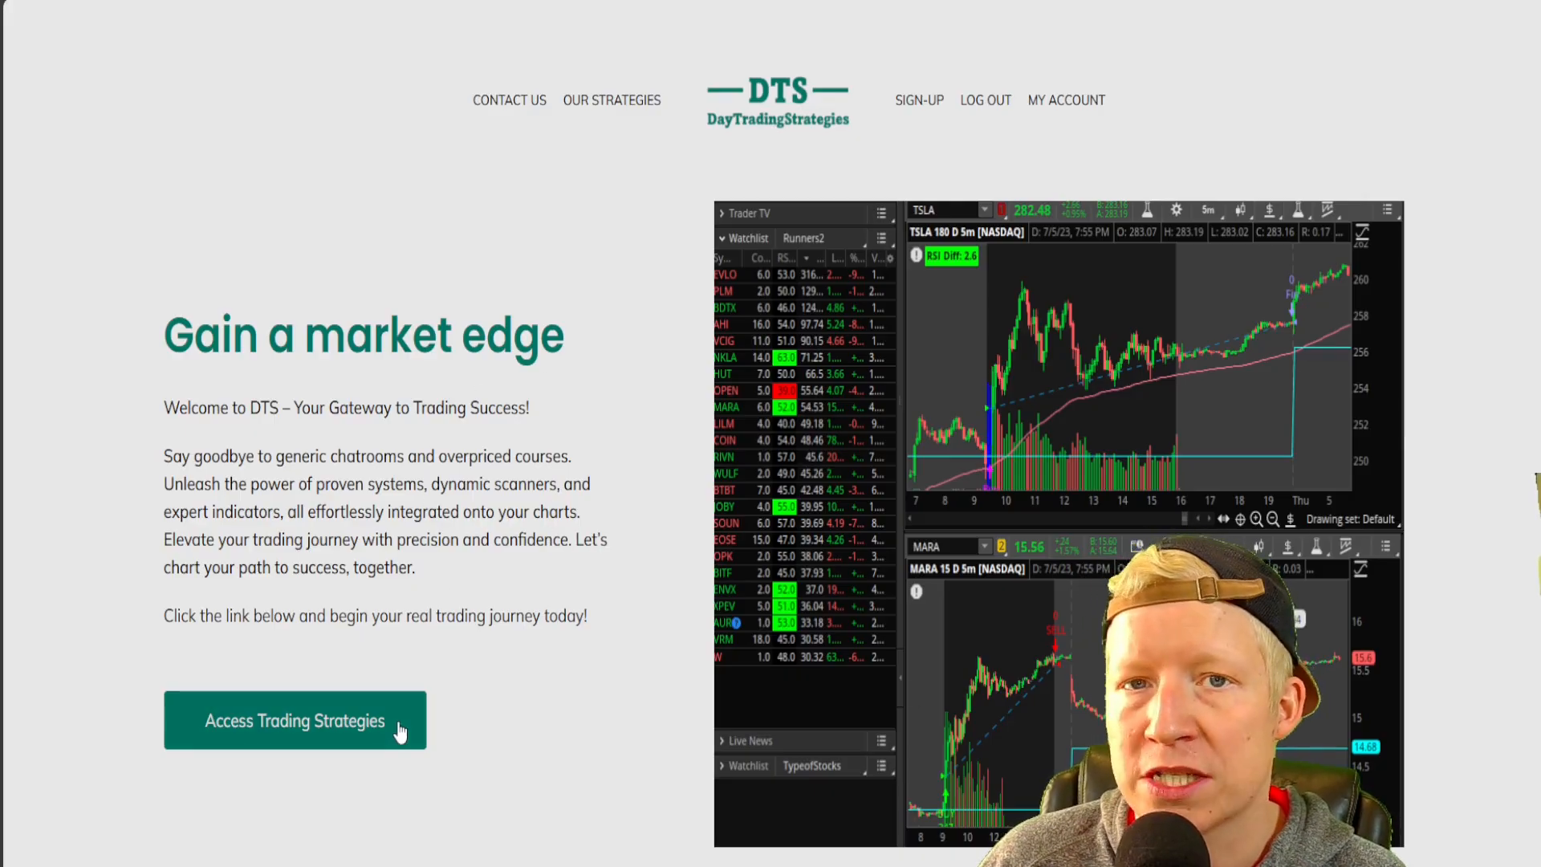
# Navigate from Access Trading Strategies to the DTS ThinkorSwim resources page.
pyautogui.click(294, 719)
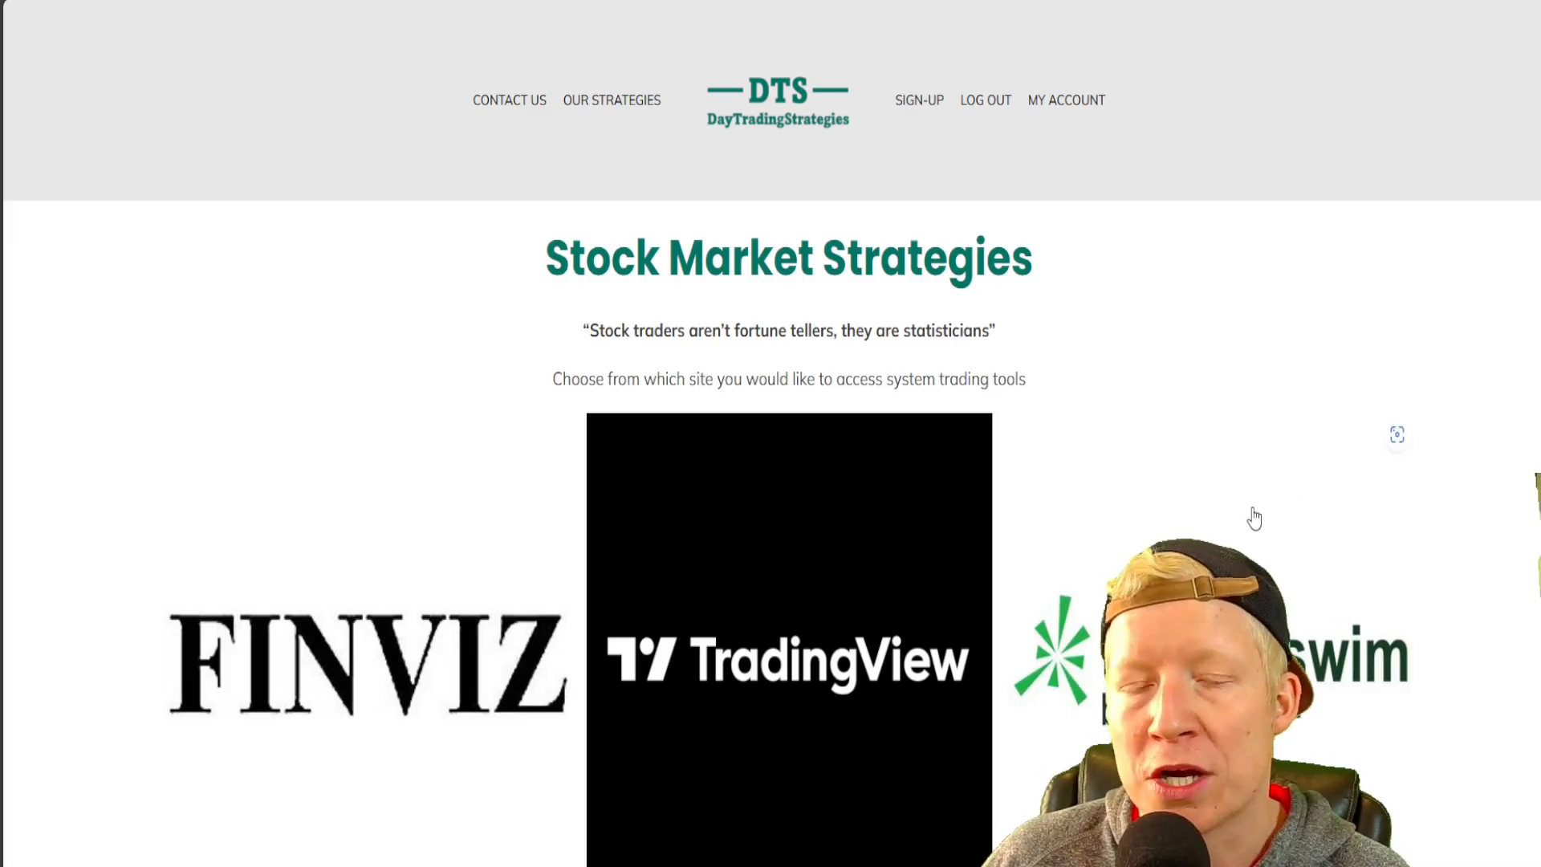
pyautogui.click(1229, 659)
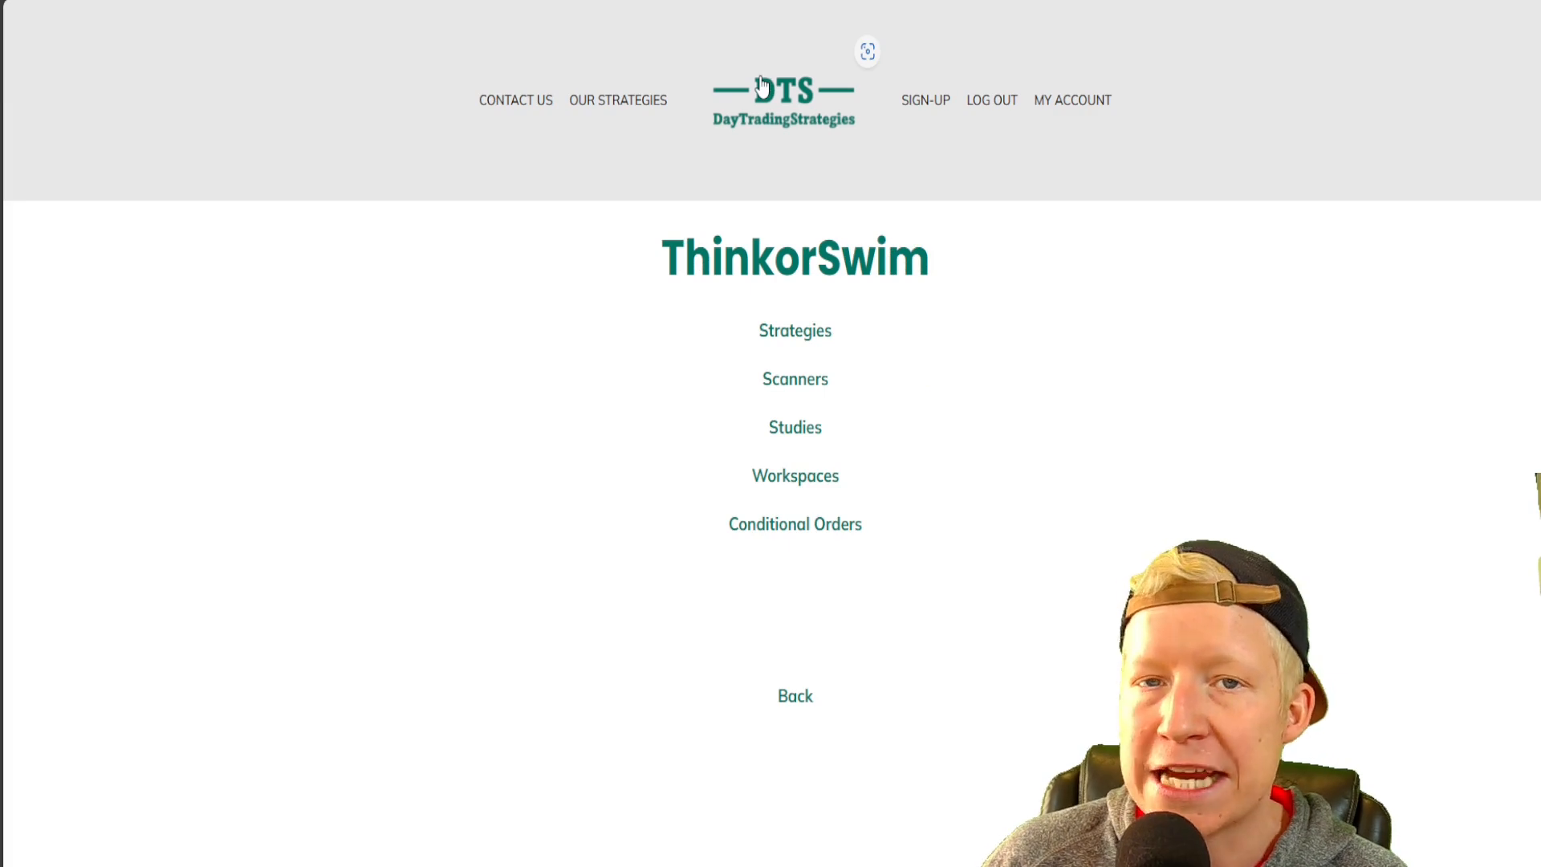
pyautogui.moveTo(762, 167)
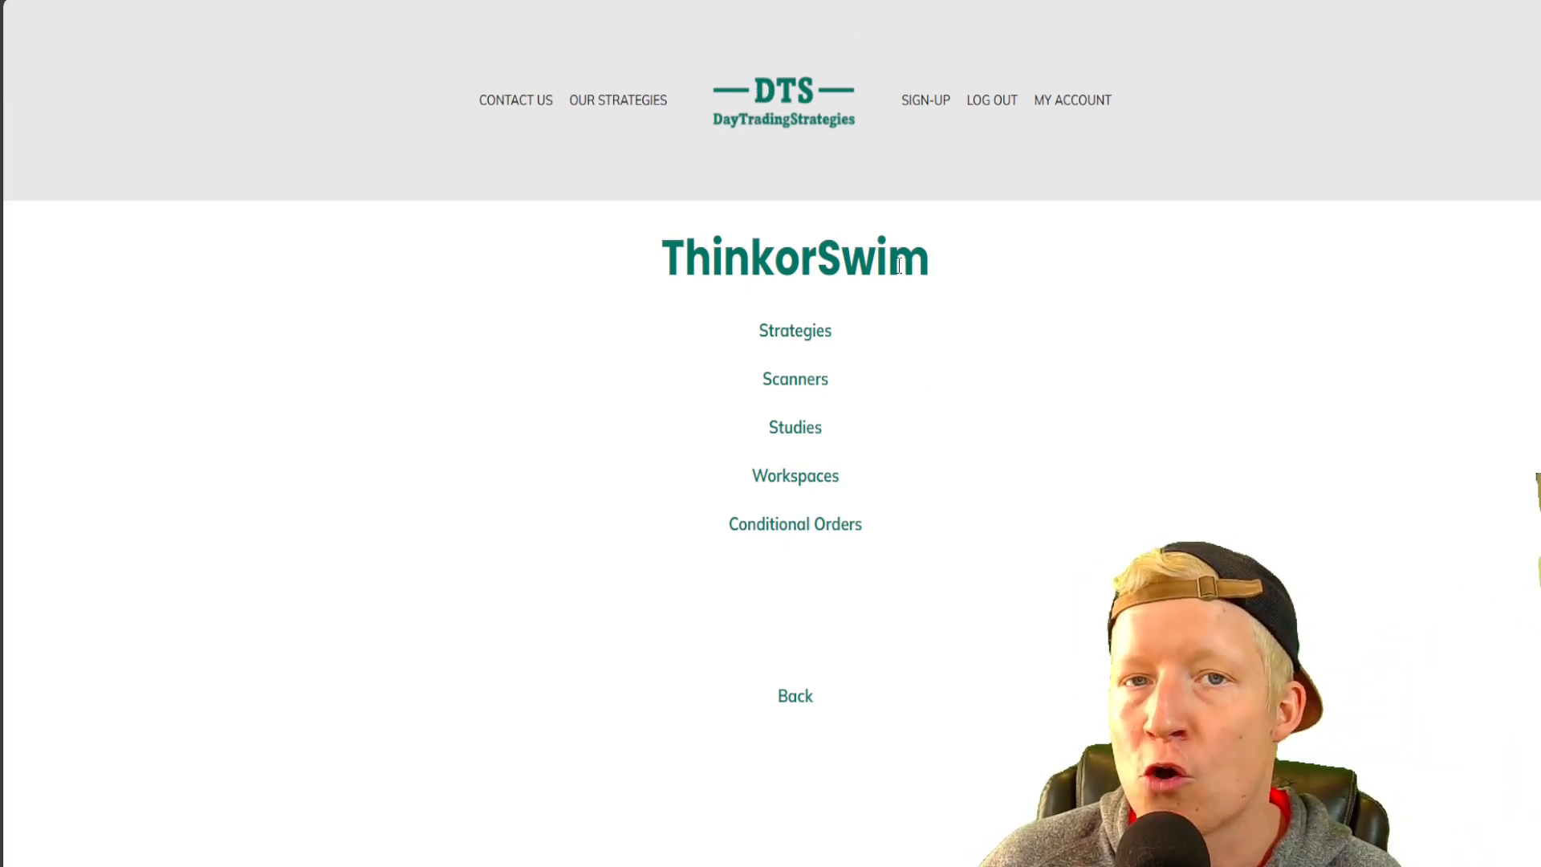
pyautogui.moveTo(884, 359)
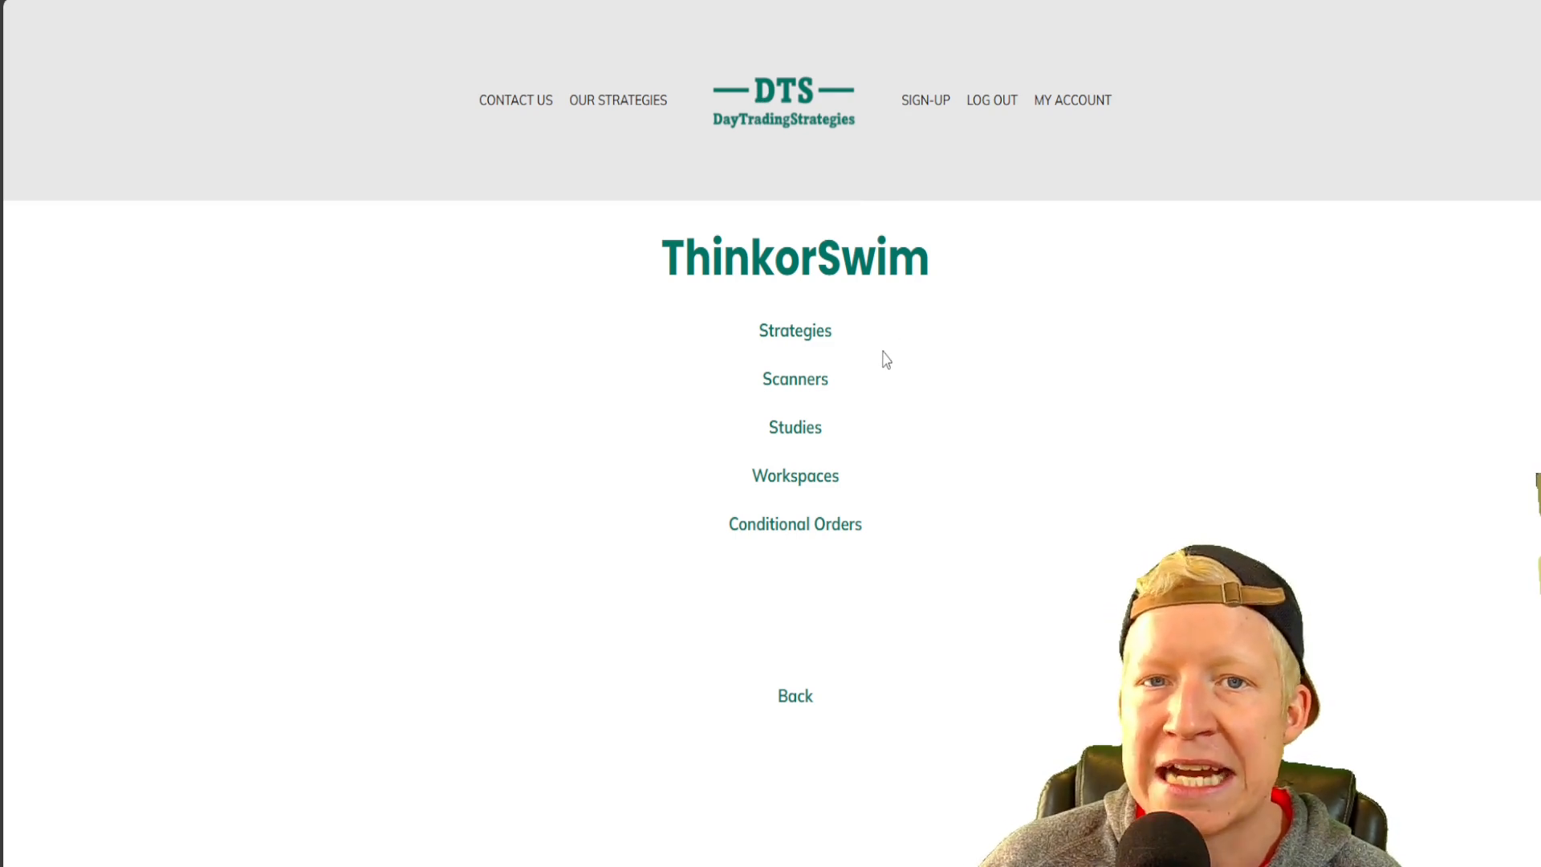
pyautogui.moveTo(835, 390)
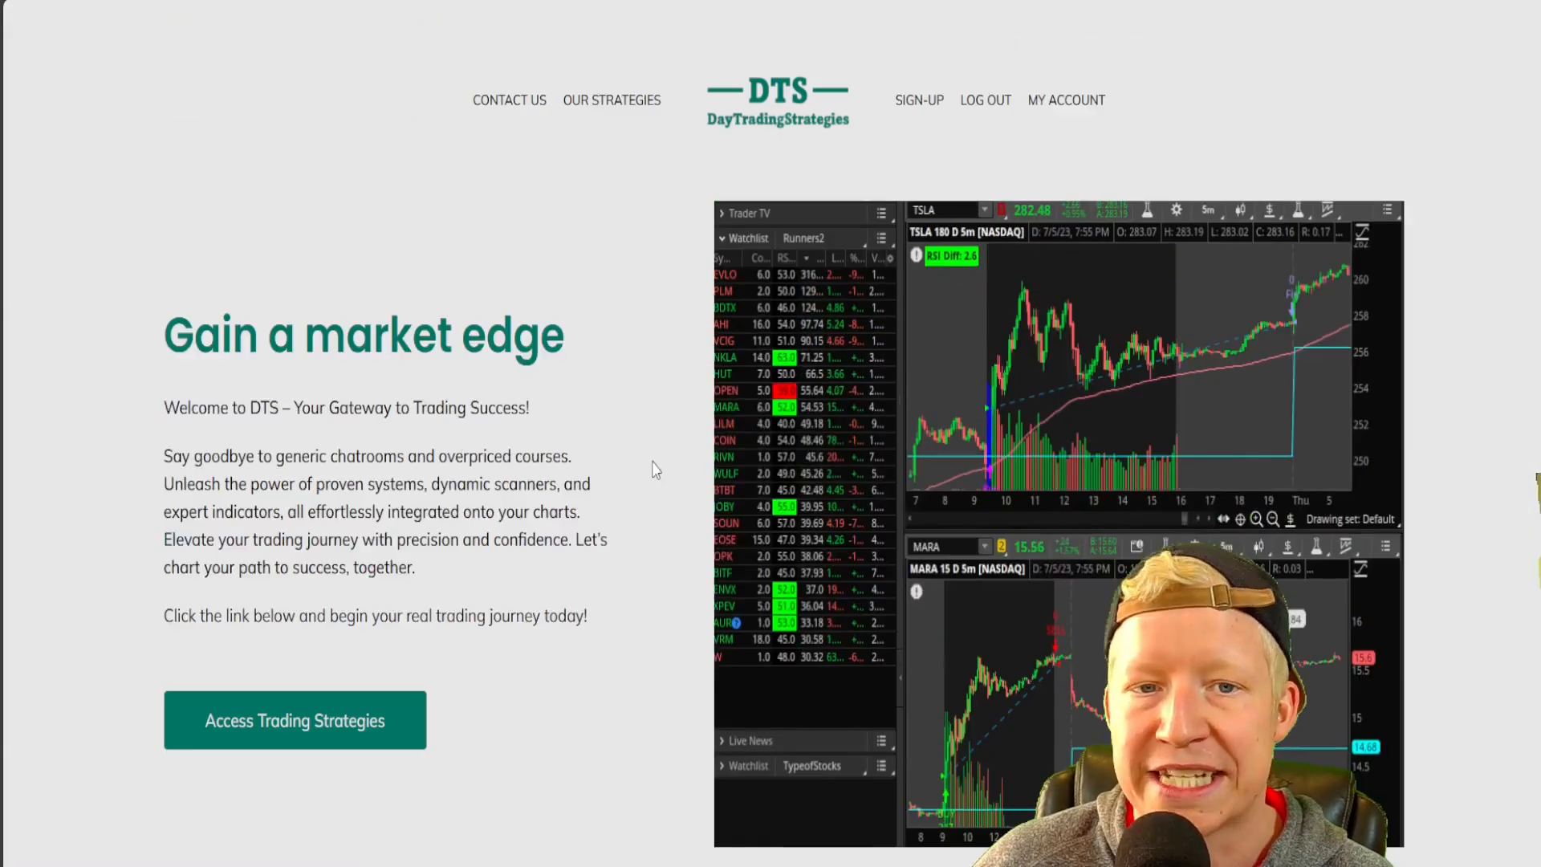
pyautogui.click(293, 718)
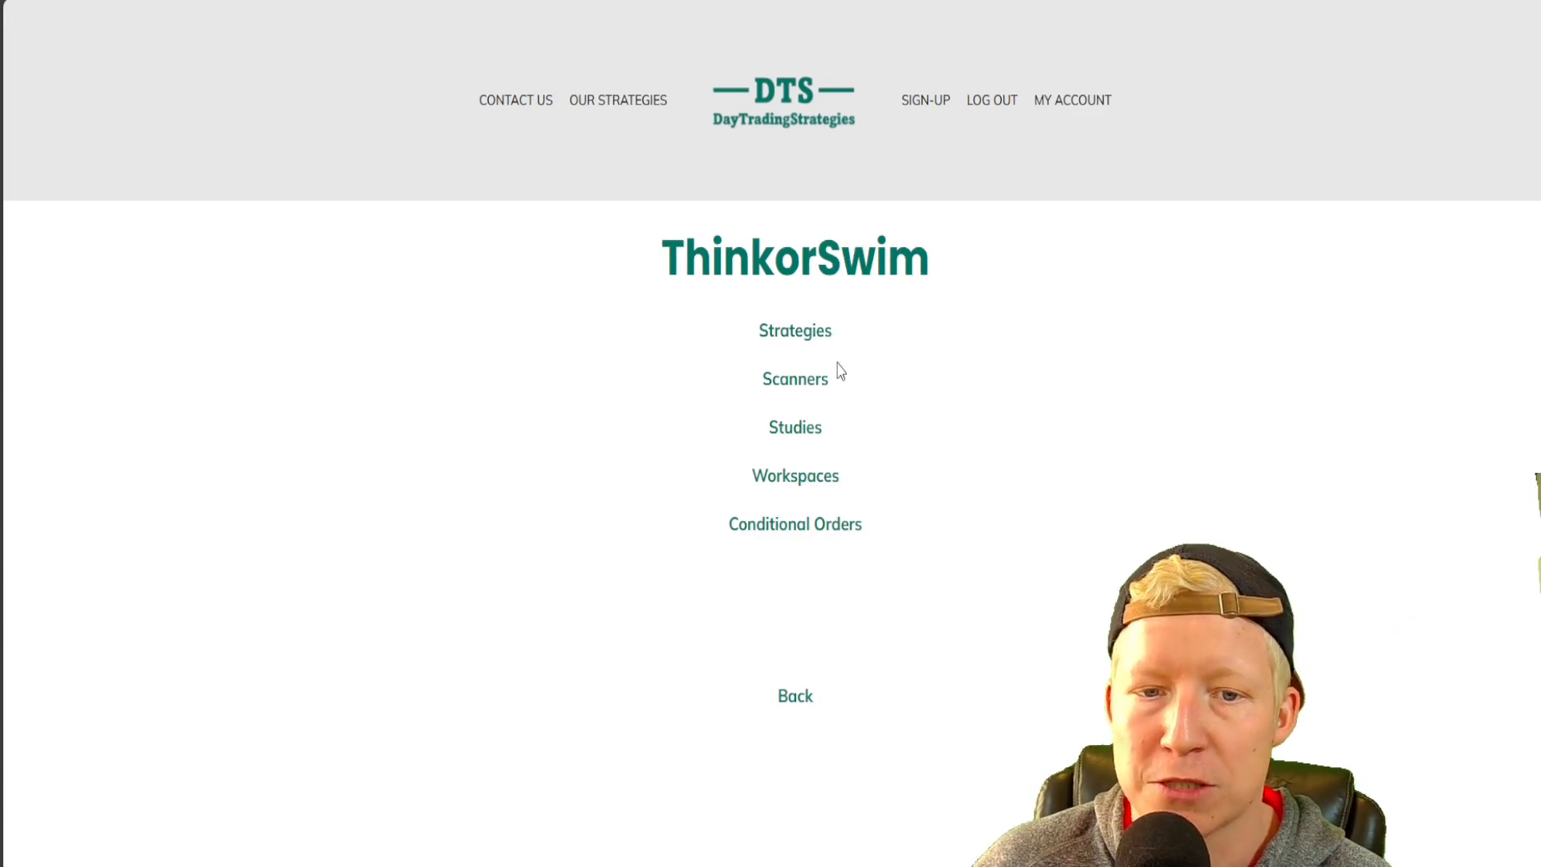
pyautogui.moveTo(796, 332)
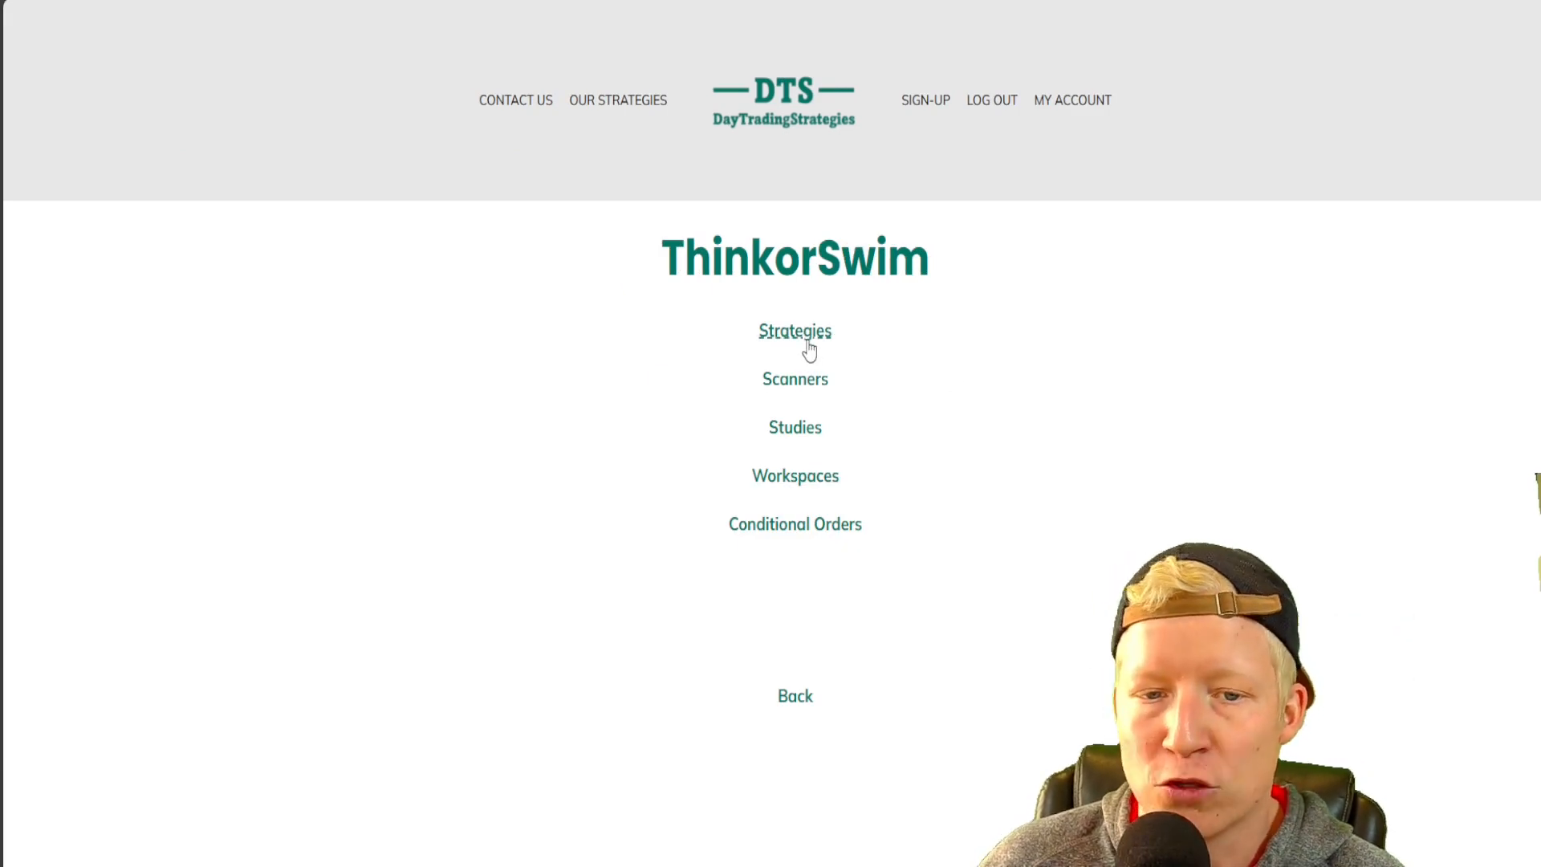
# Drill into Strategies > Swing Trading > Large Cap Runners on the DTS site.
pyautogui.click(794, 331)
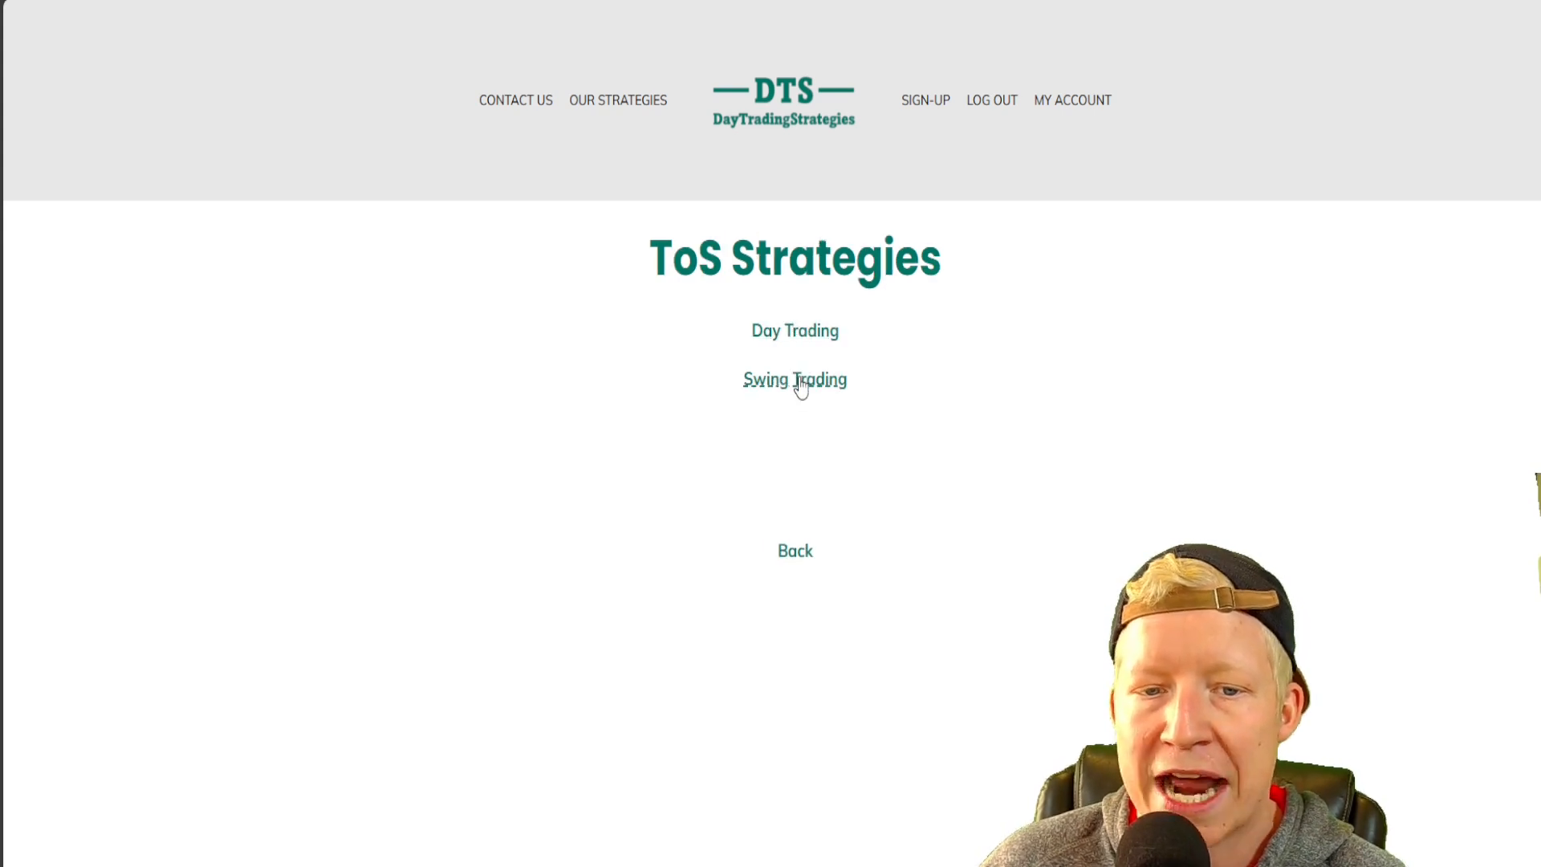
pyautogui.click(794, 379)
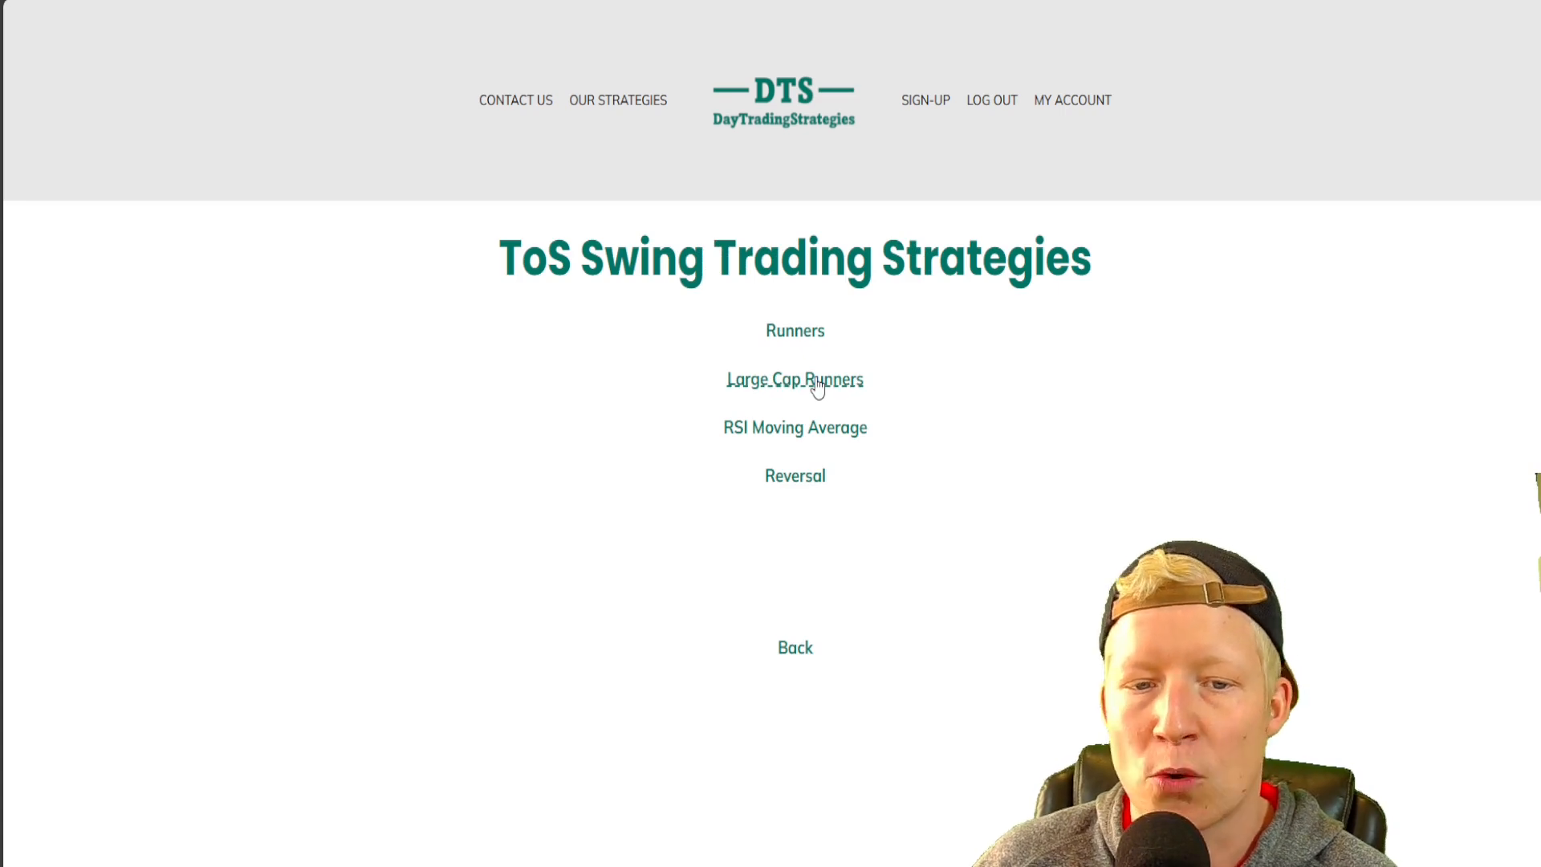
pyautogui.click(794, 380)
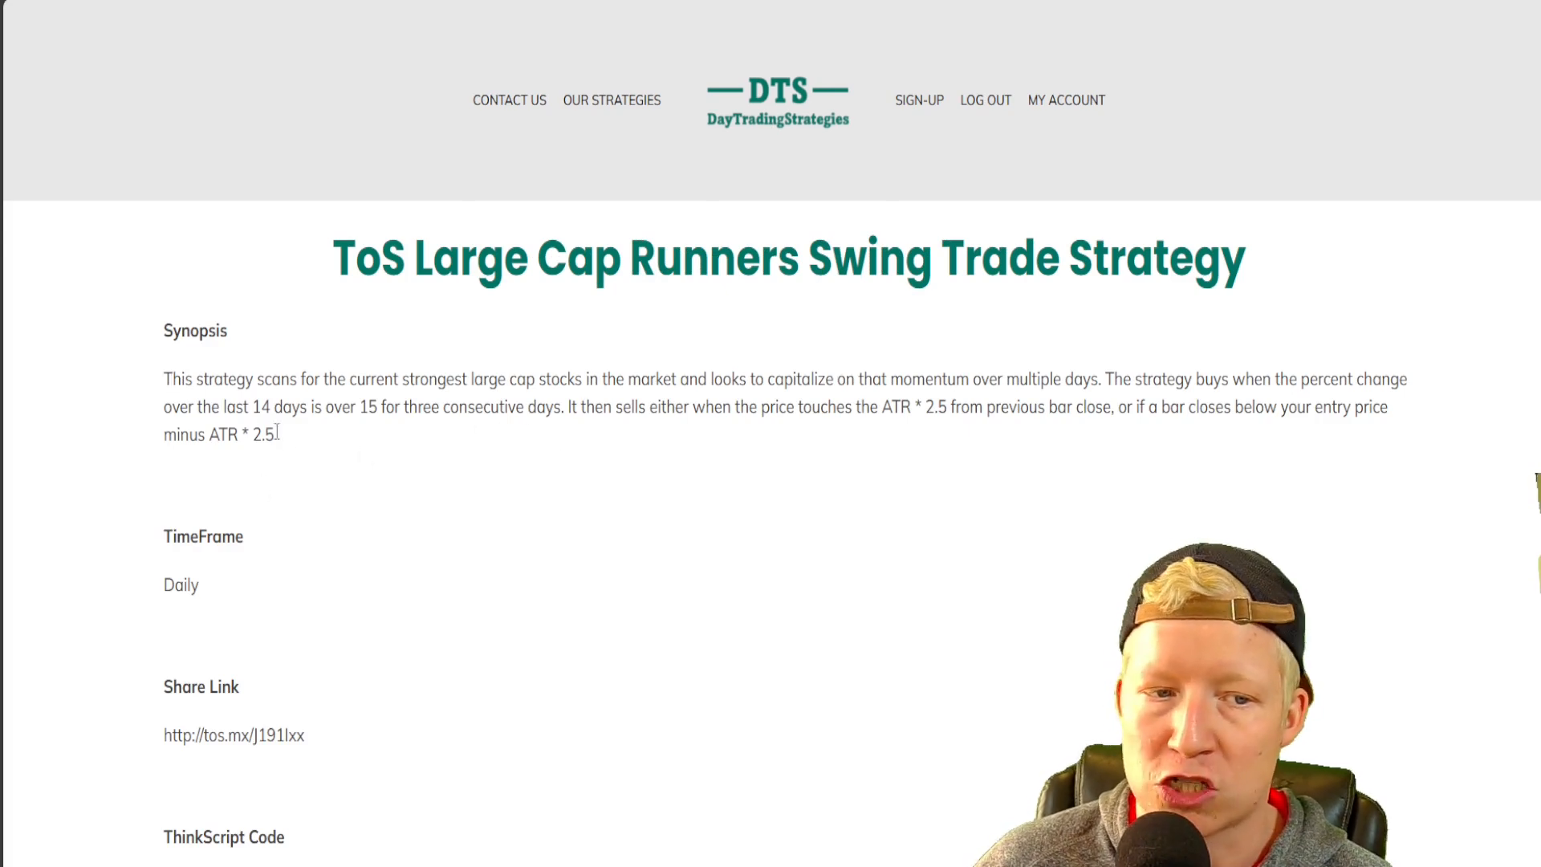
pyautogui.moveTo(293, 435)
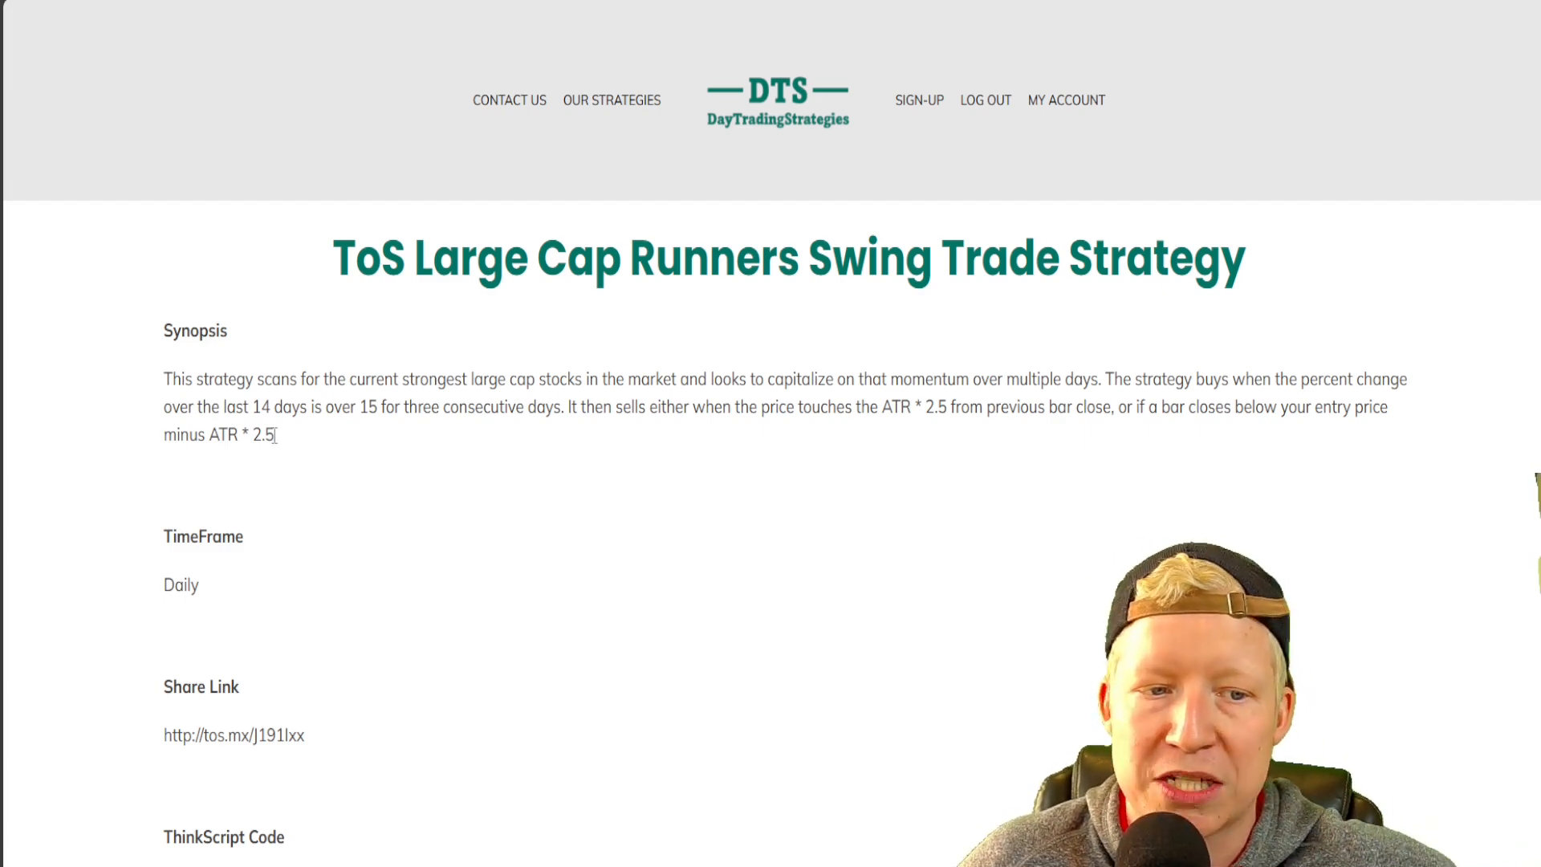
pyautogui.moveTo(167, 378); pyautogui.dragTo(273, 434)
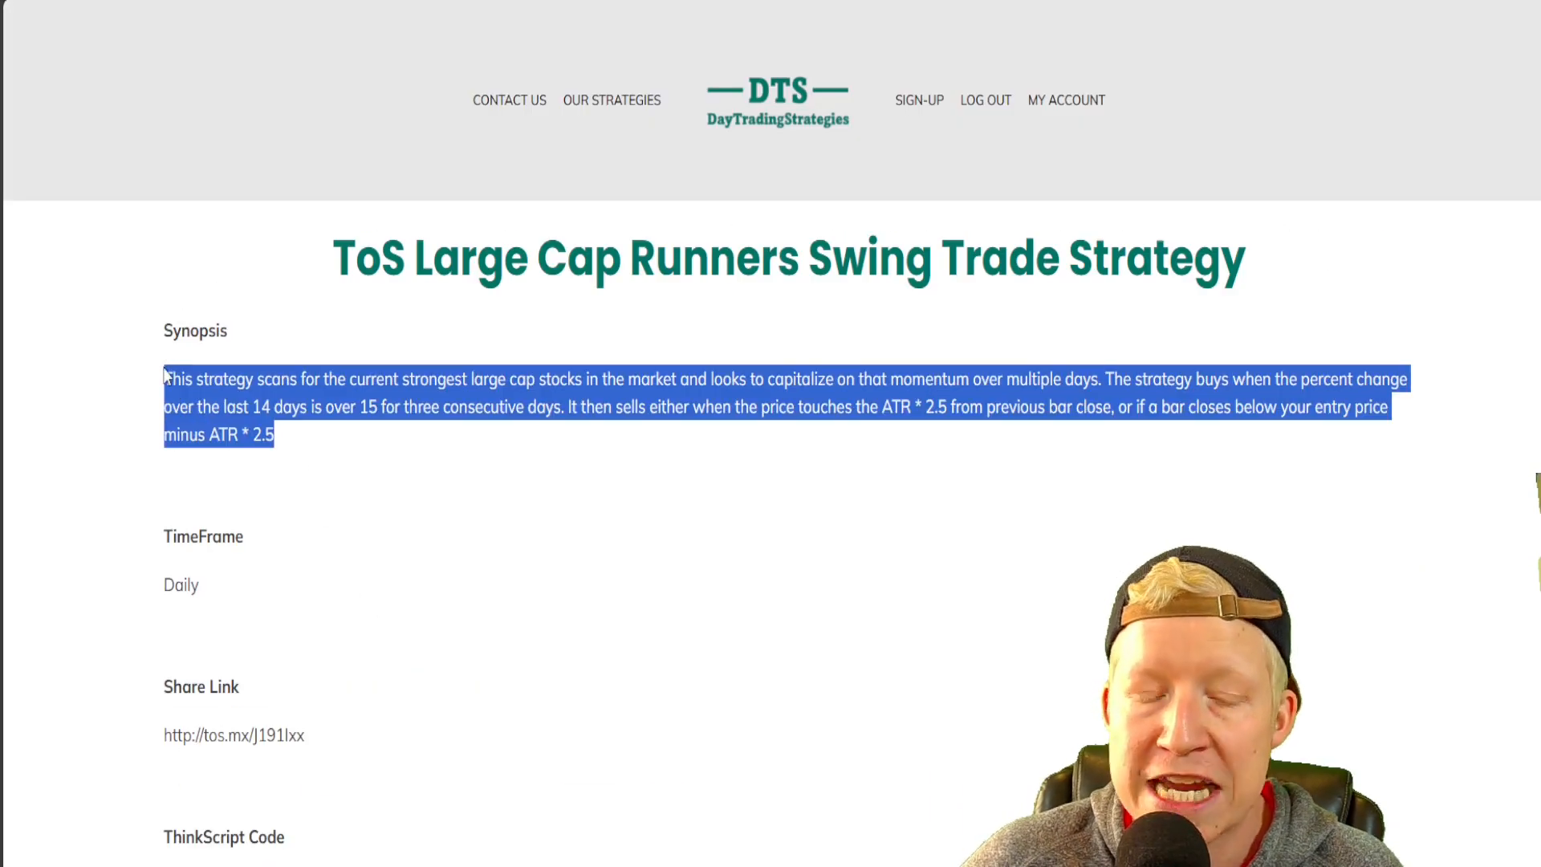
pyautogui.click(279, 436)
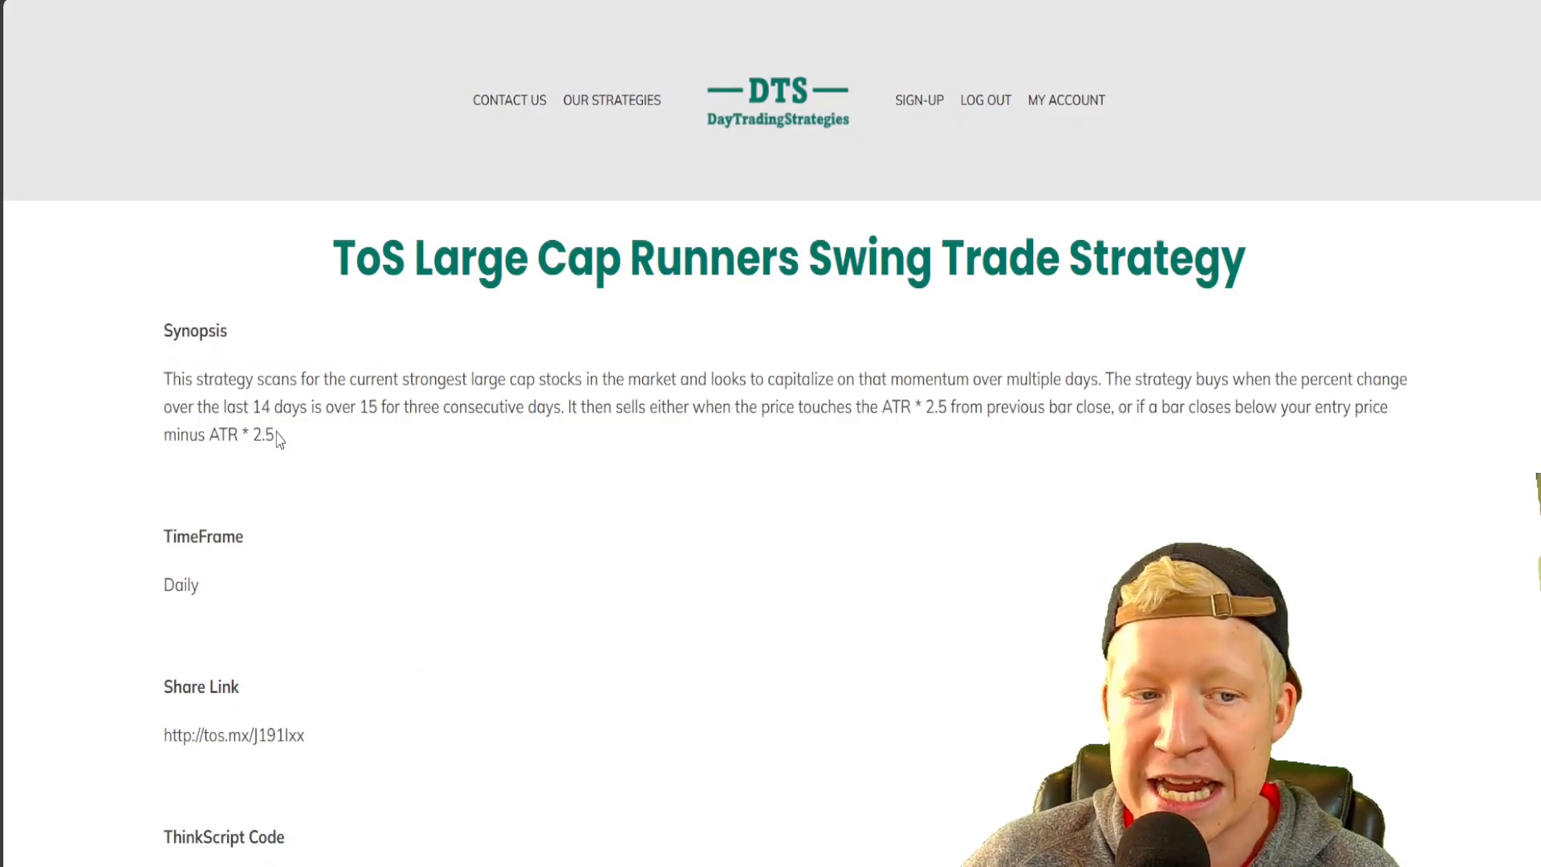
pyautogui.scroll(-3)
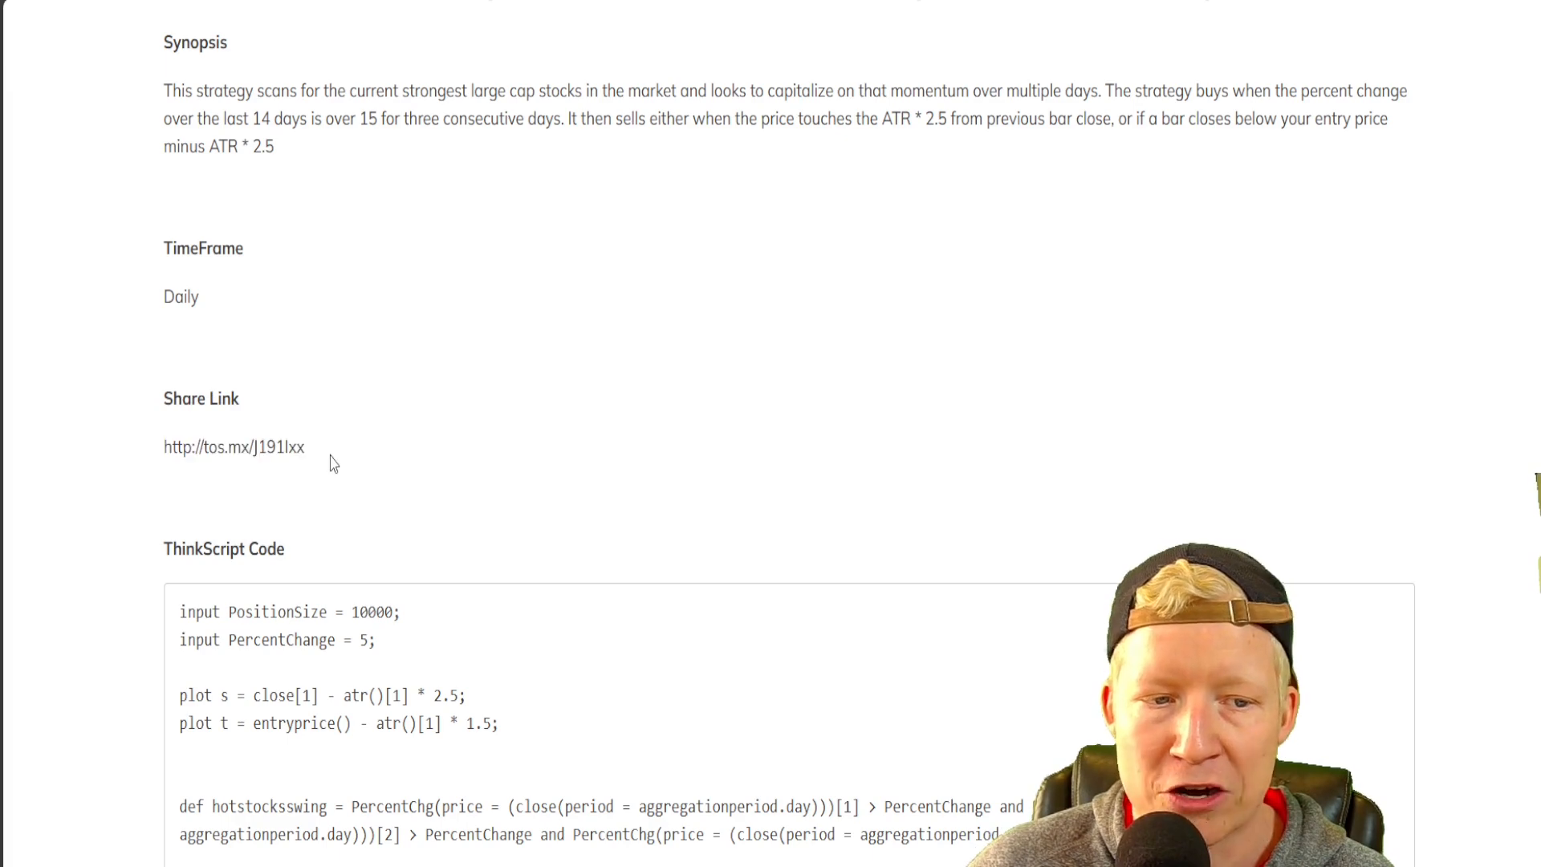
pyautogui.scroll(-3)
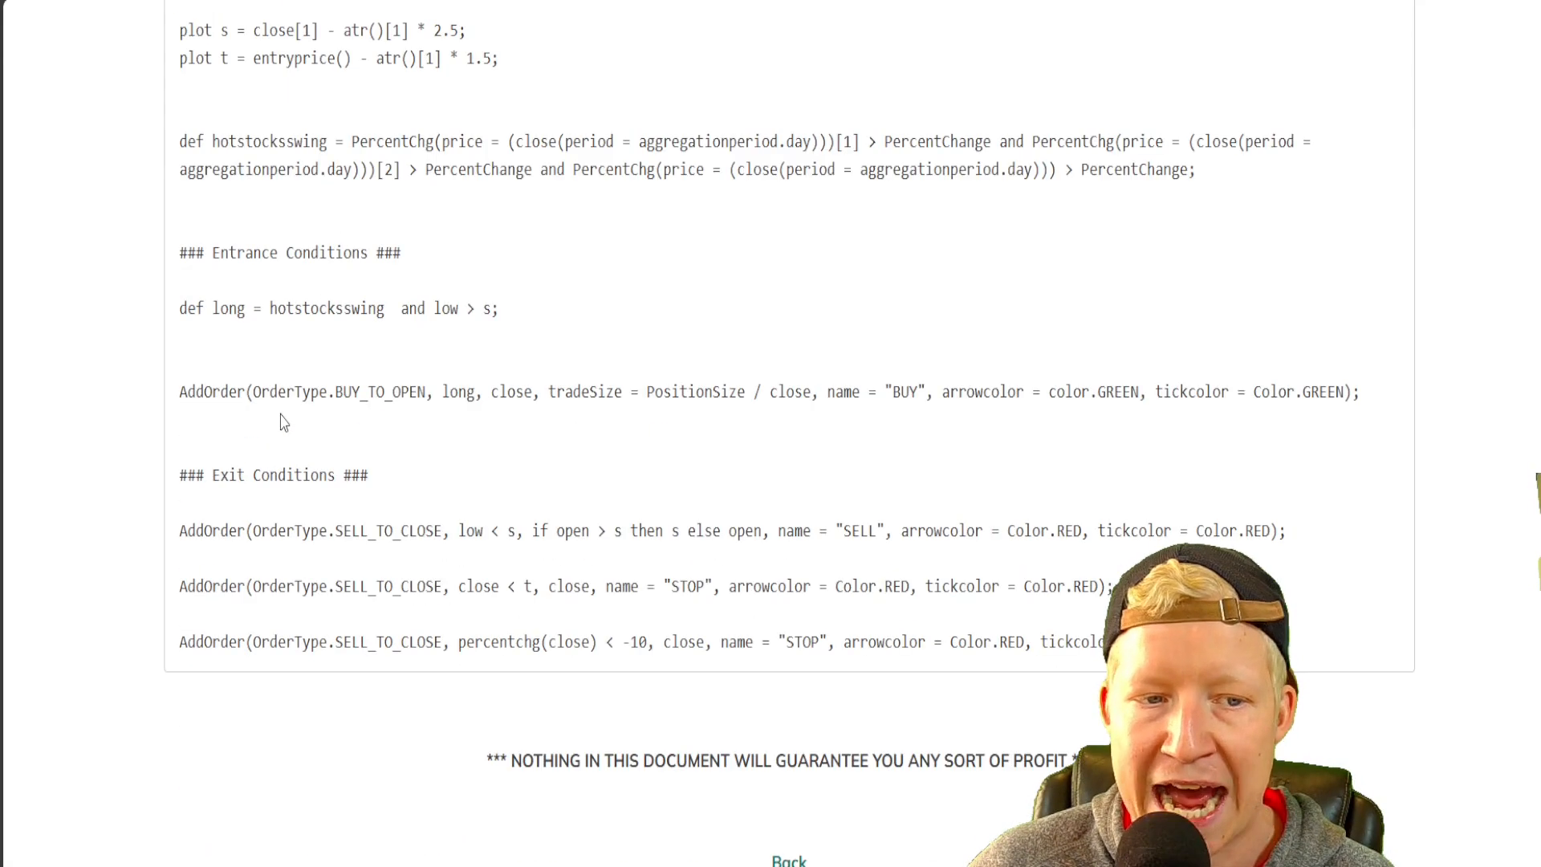
pyautogui.scroll(3)
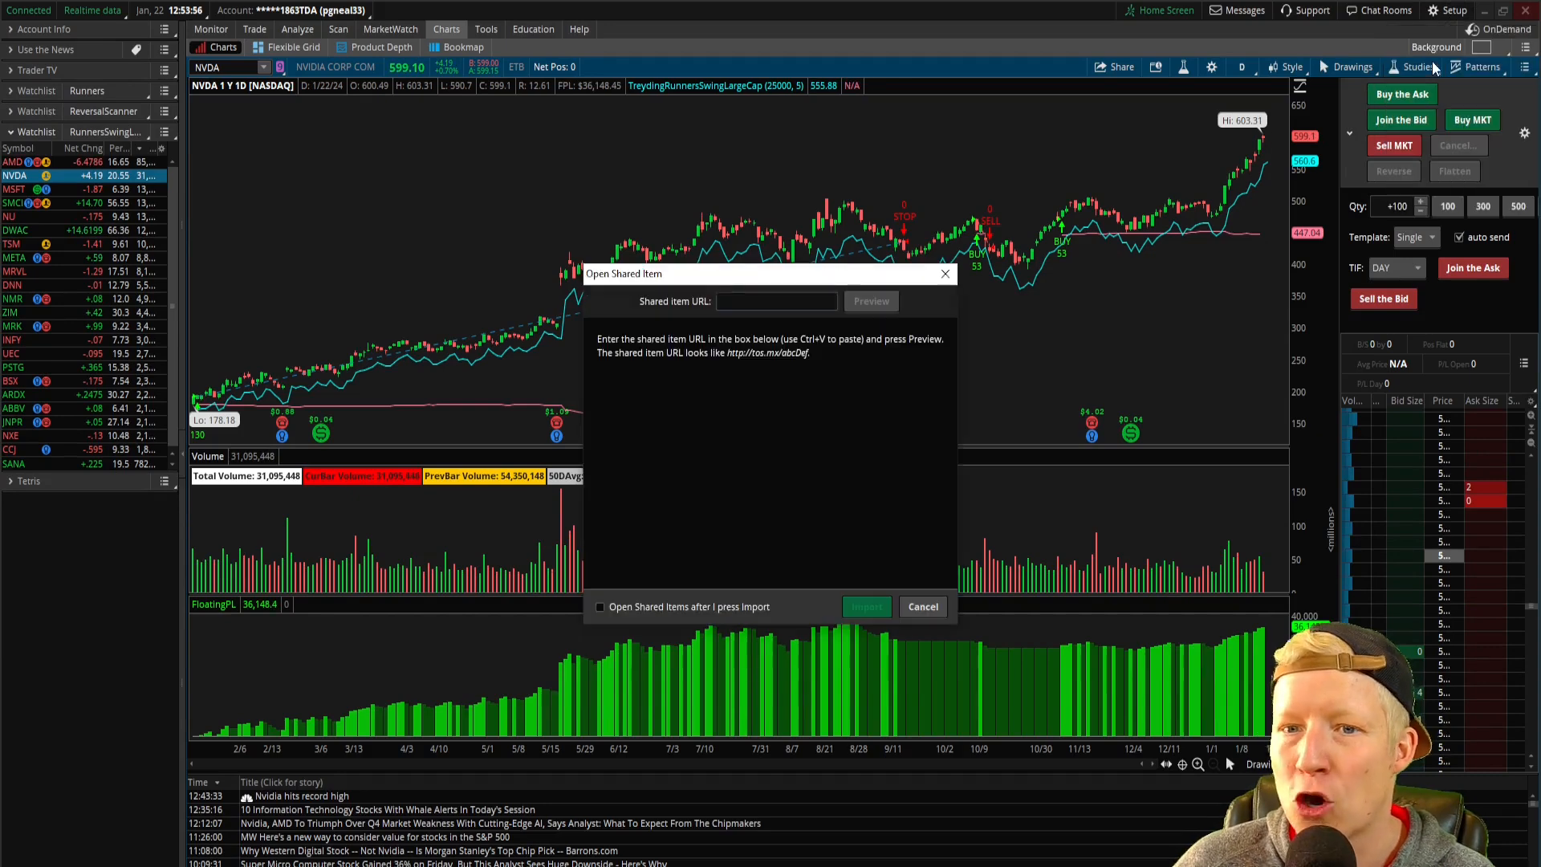
# Import the tos.mx/J191lxx shared strategy and filter the strategy list to 'treyd'.
pyautogui.write('http://tos.mx/J191lxx')
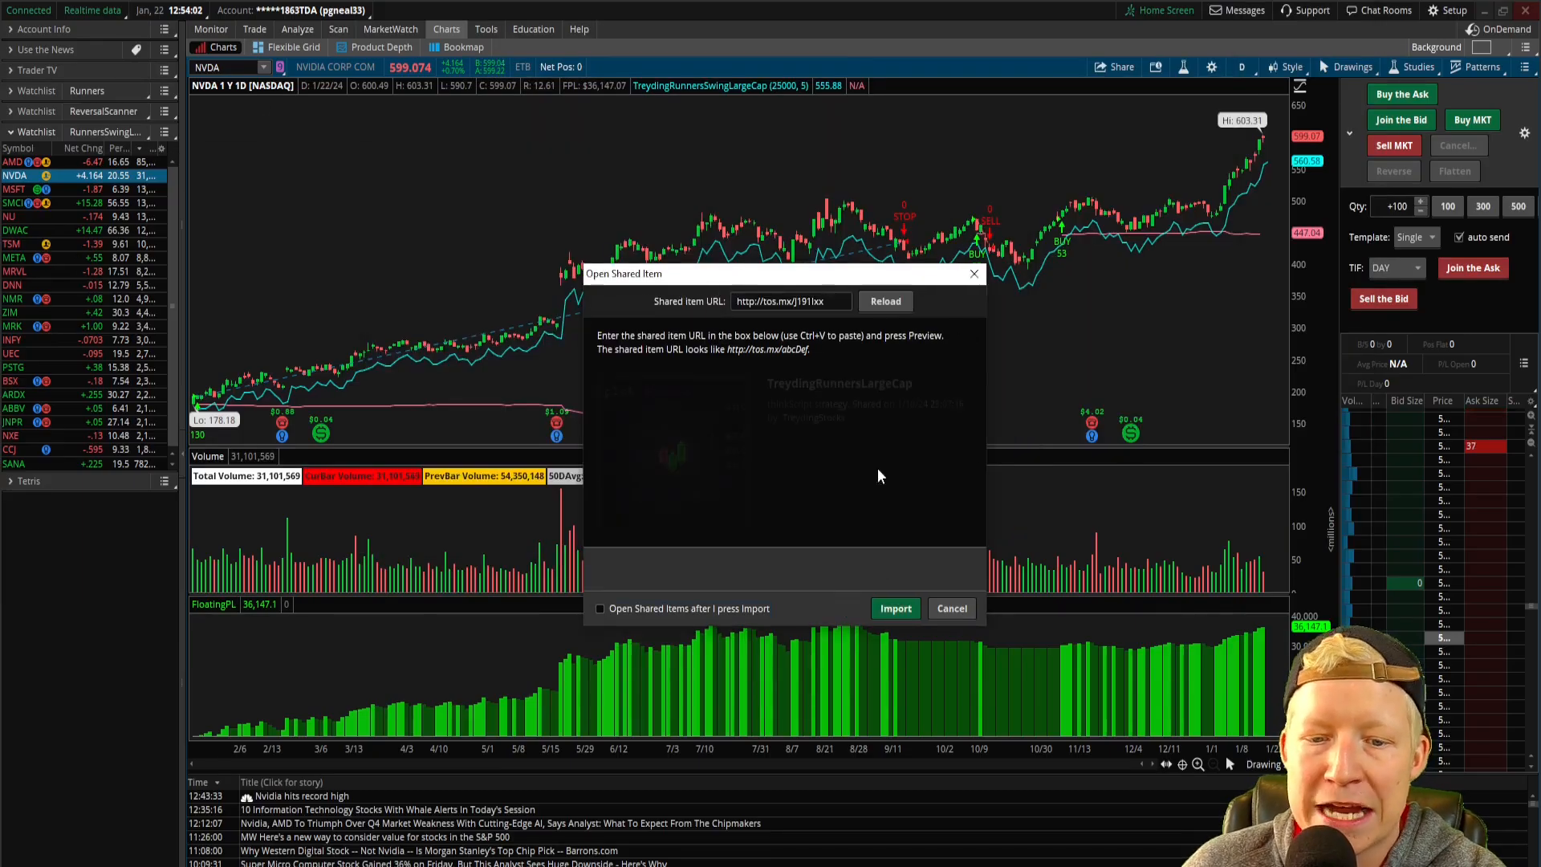
pyautogui.click(893, 608)
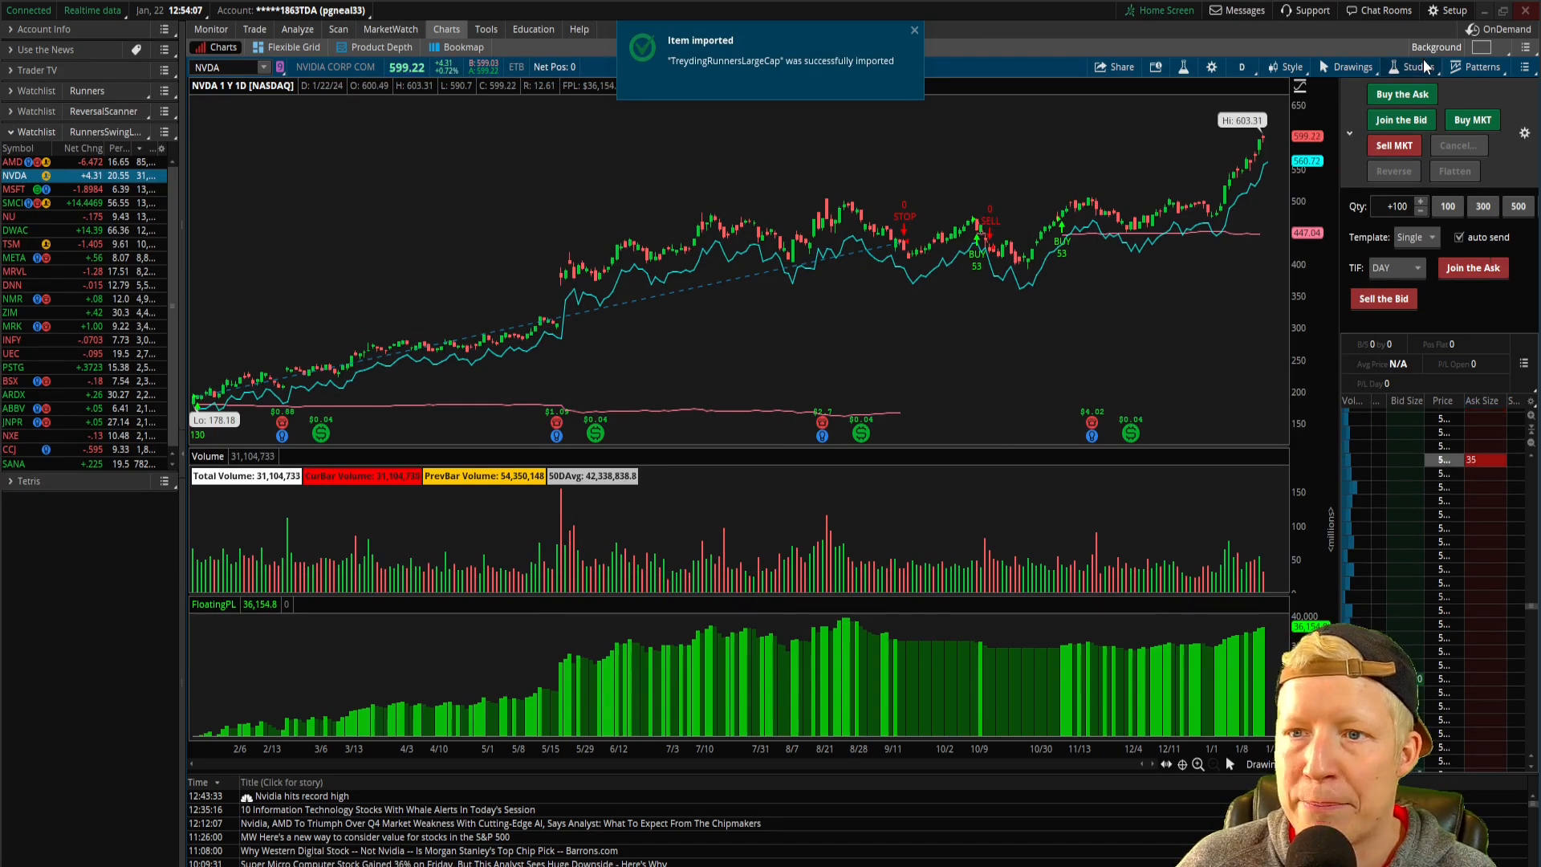
pyautogui.click(1420, 66)
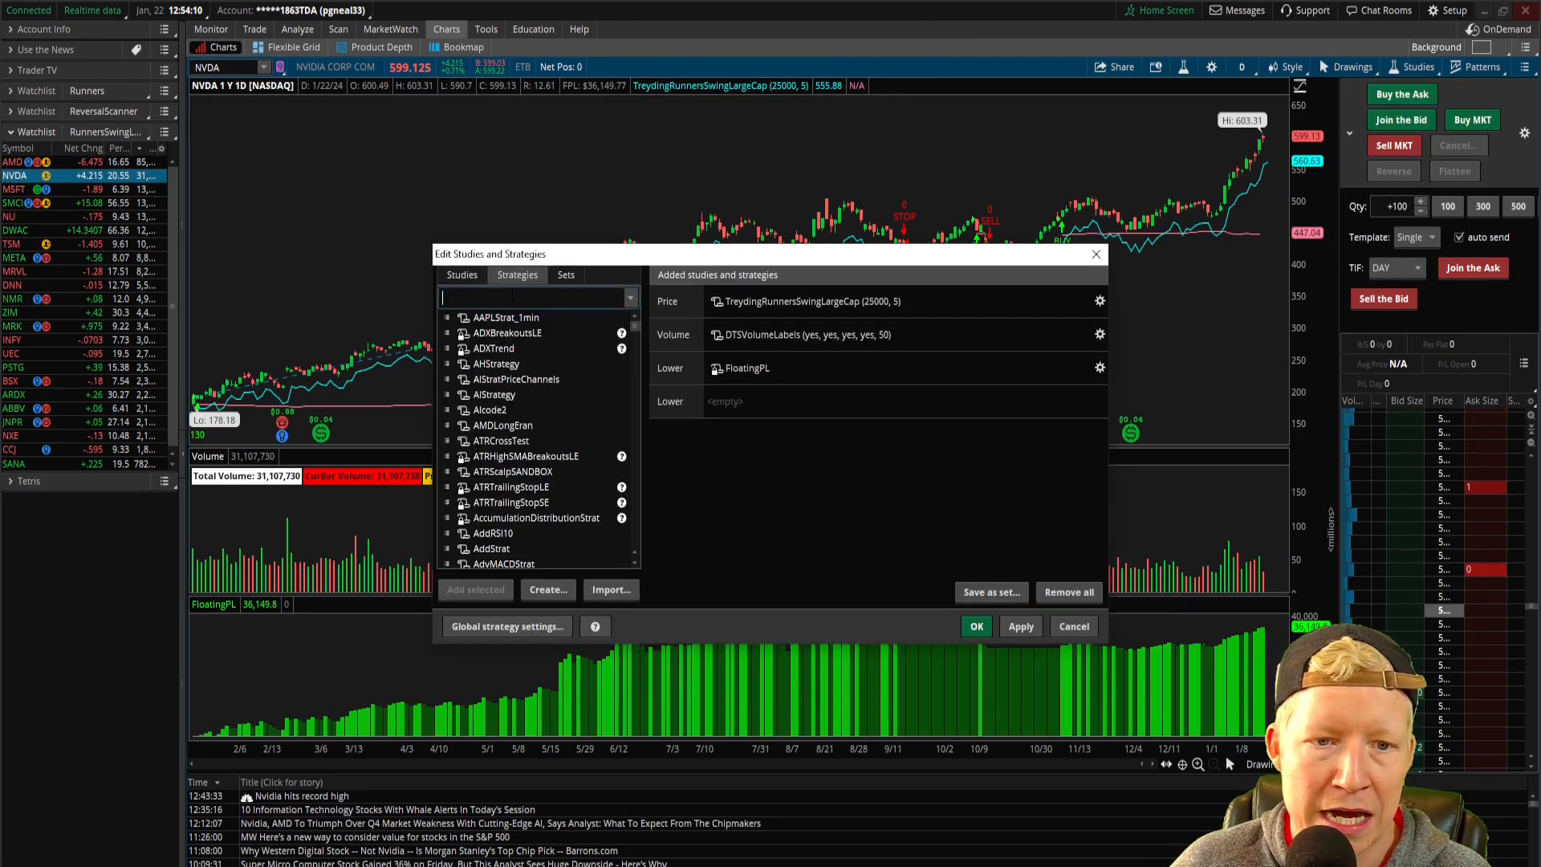
pyautogui.write('treydingrunners')
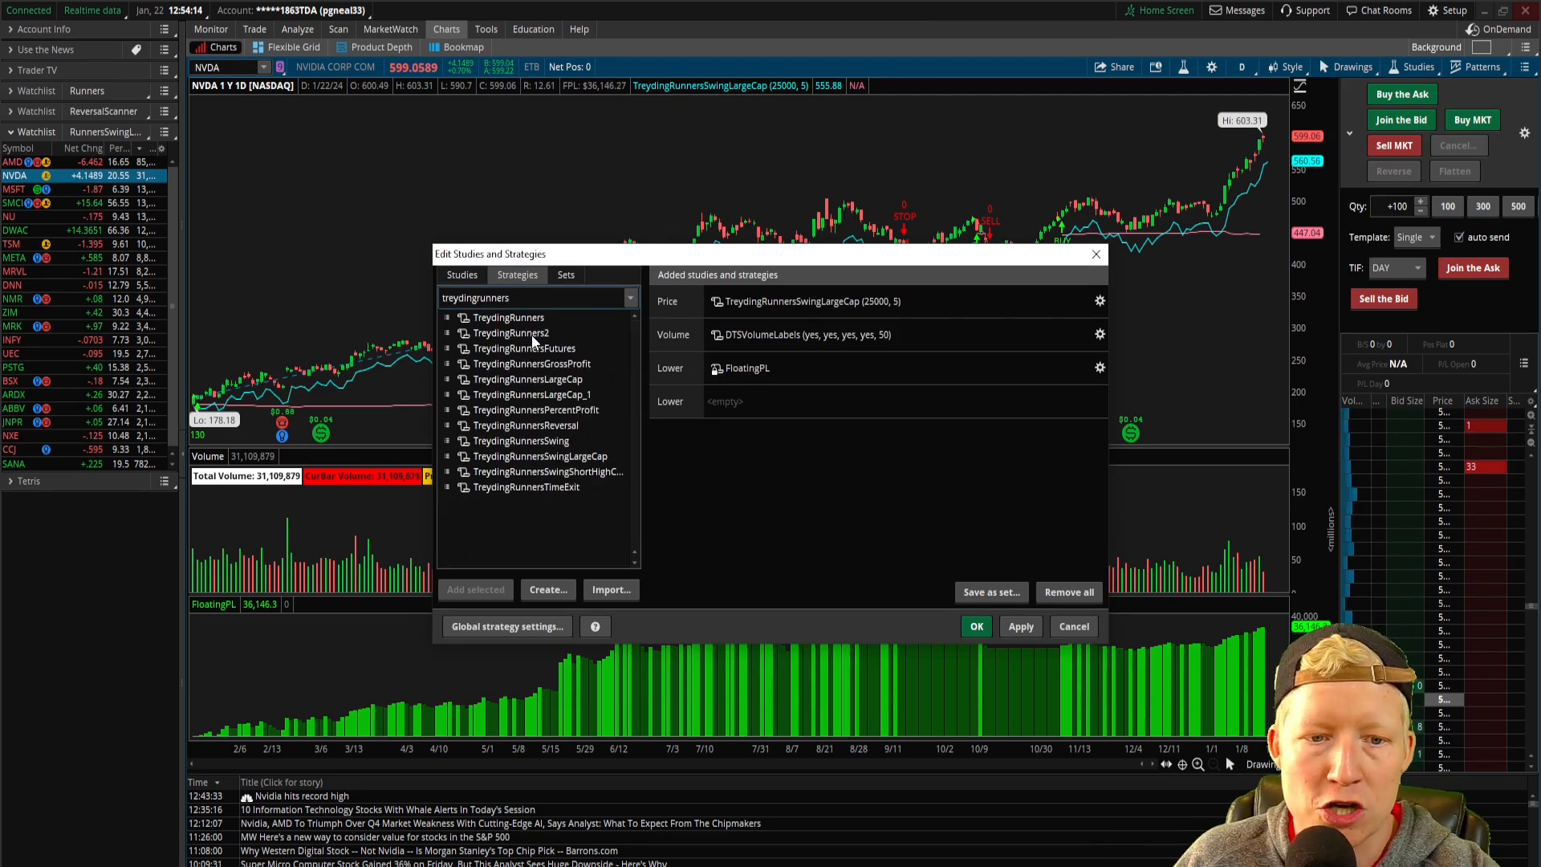
pyautogui.doubleClick(537, 455)
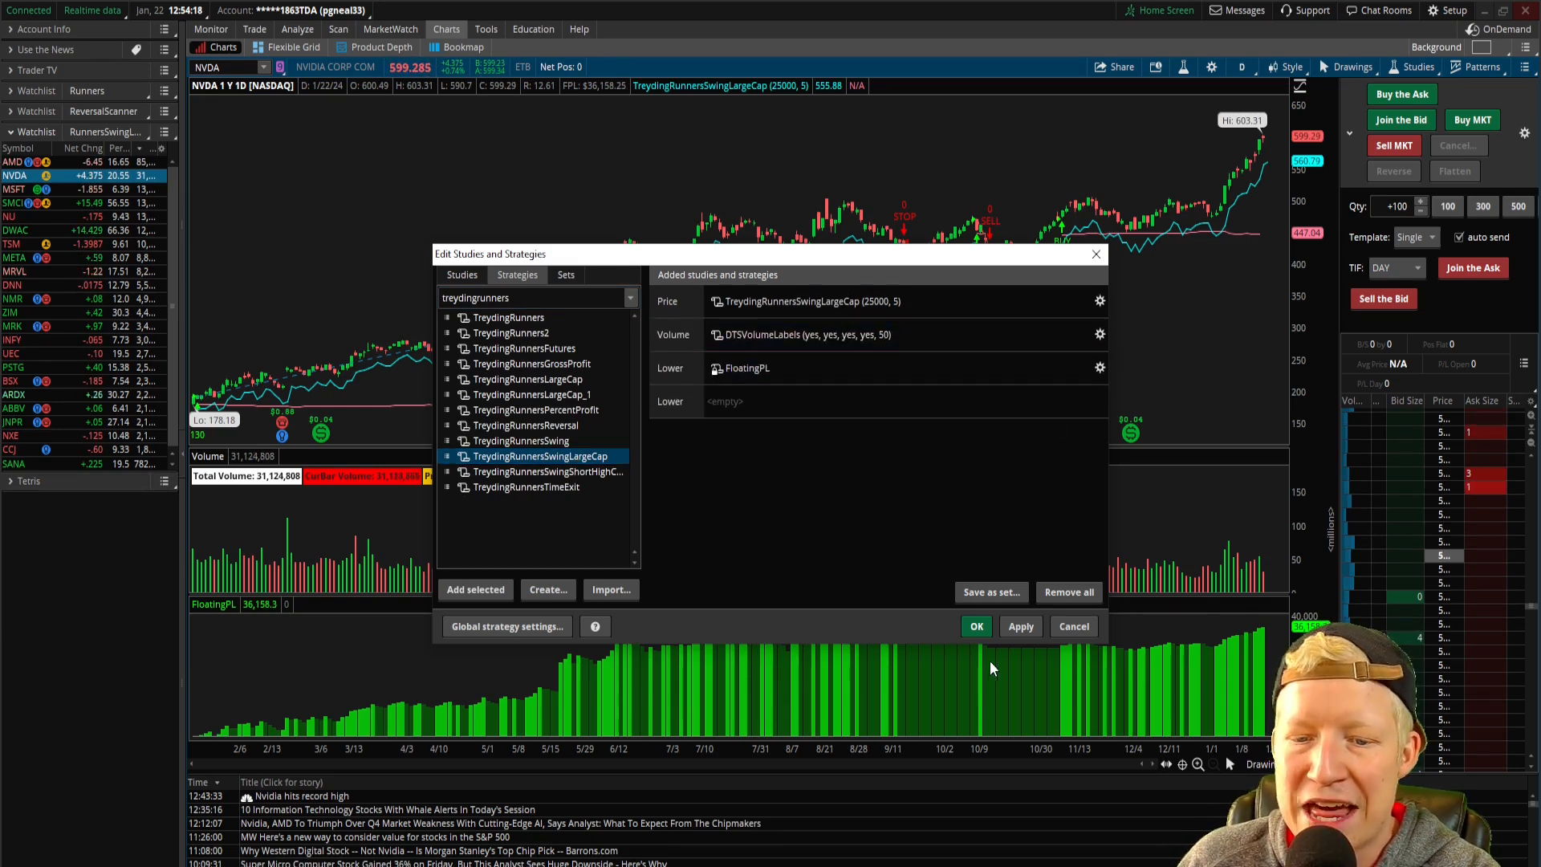
pyautogui.click(975, 626)
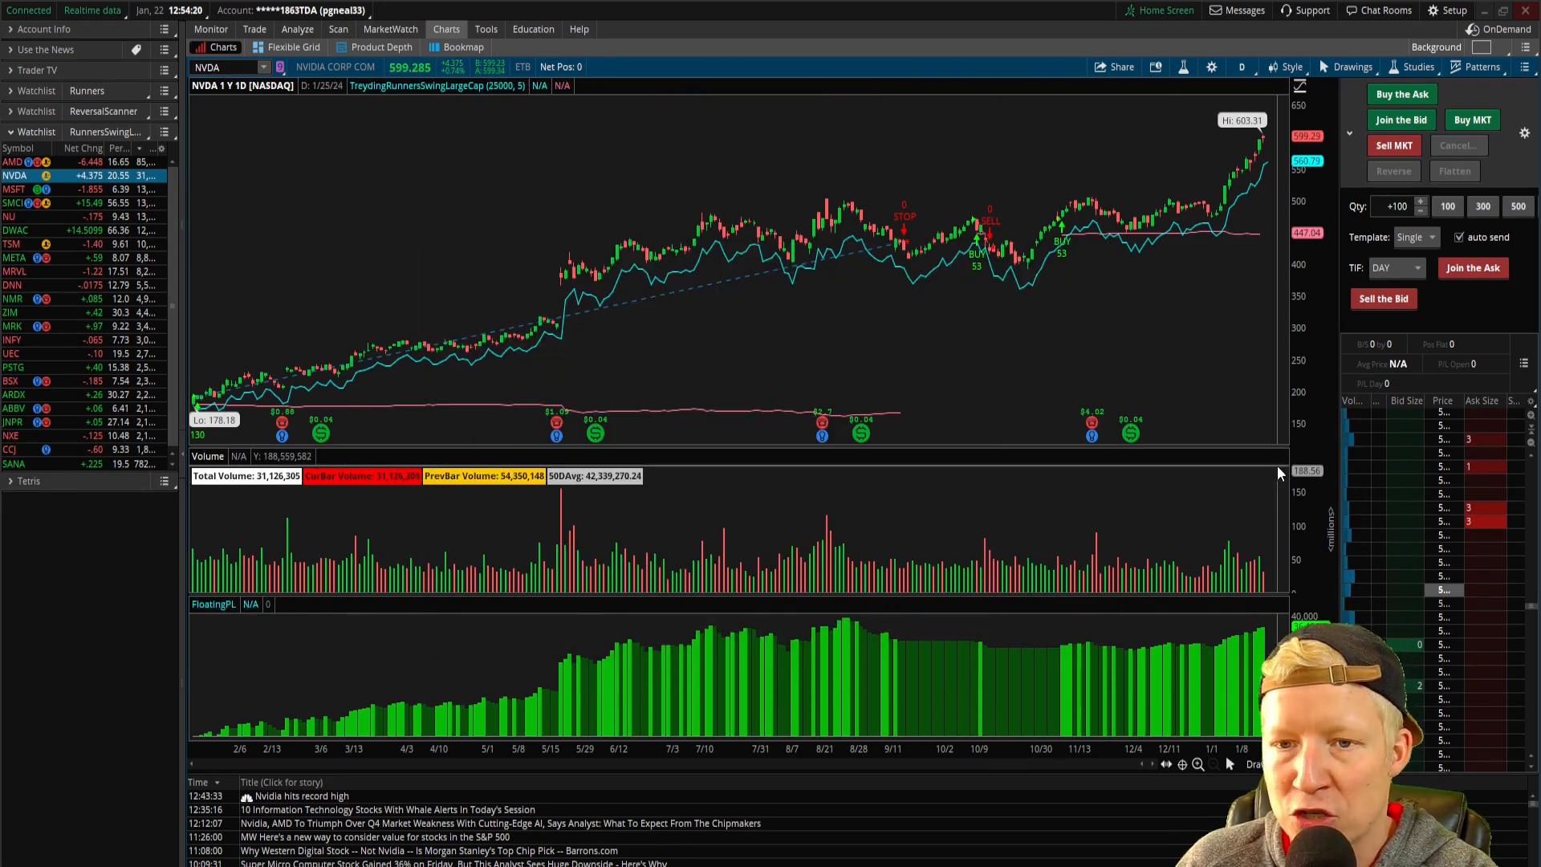
pyautogui.moveTo(1086, 351)
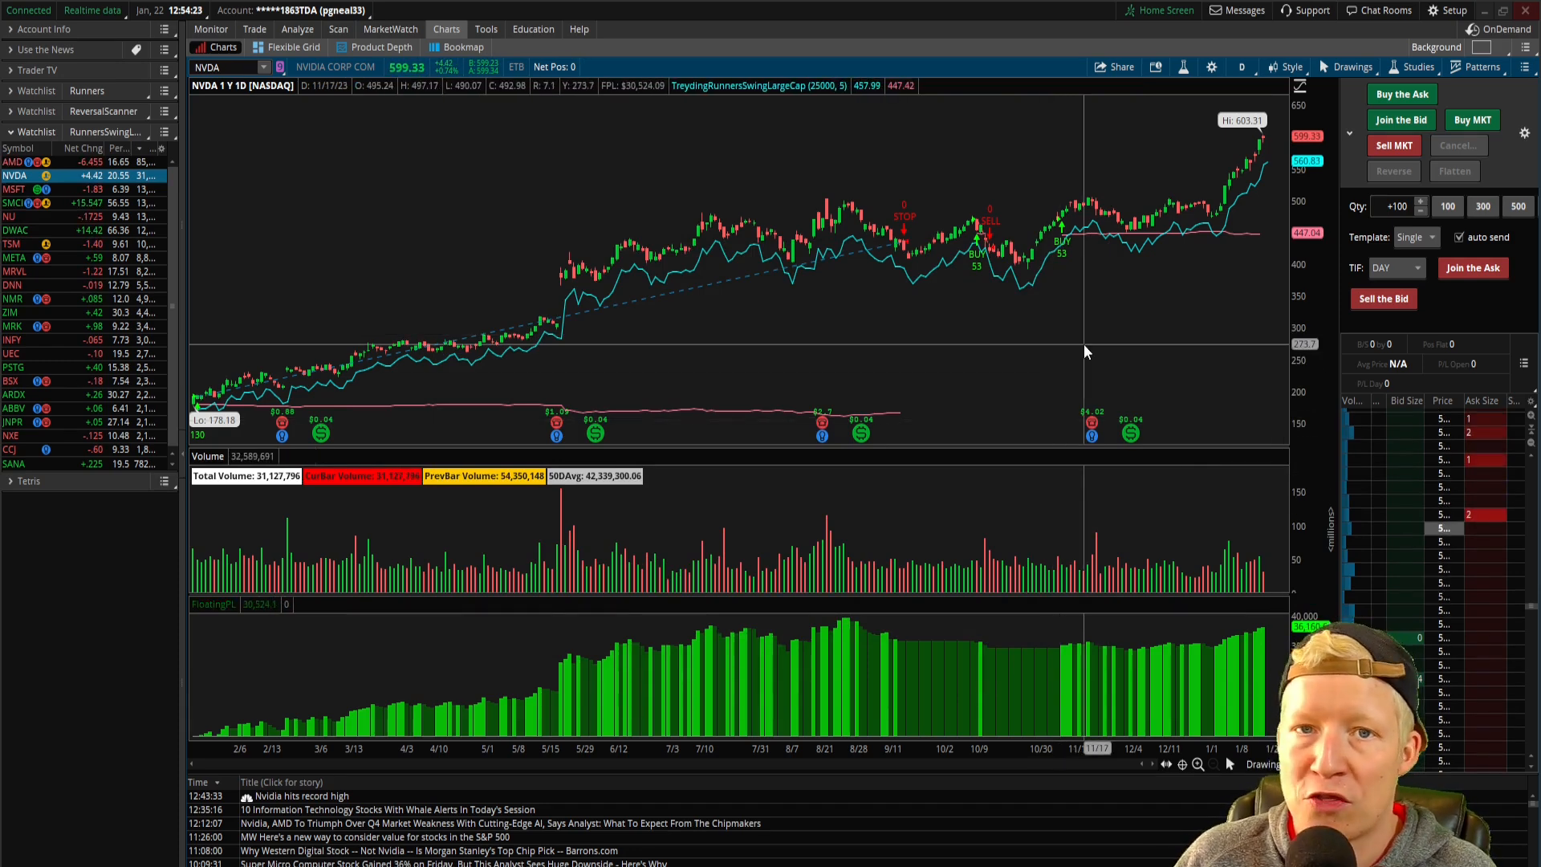
pyautogui.moveTo(1130, 372)
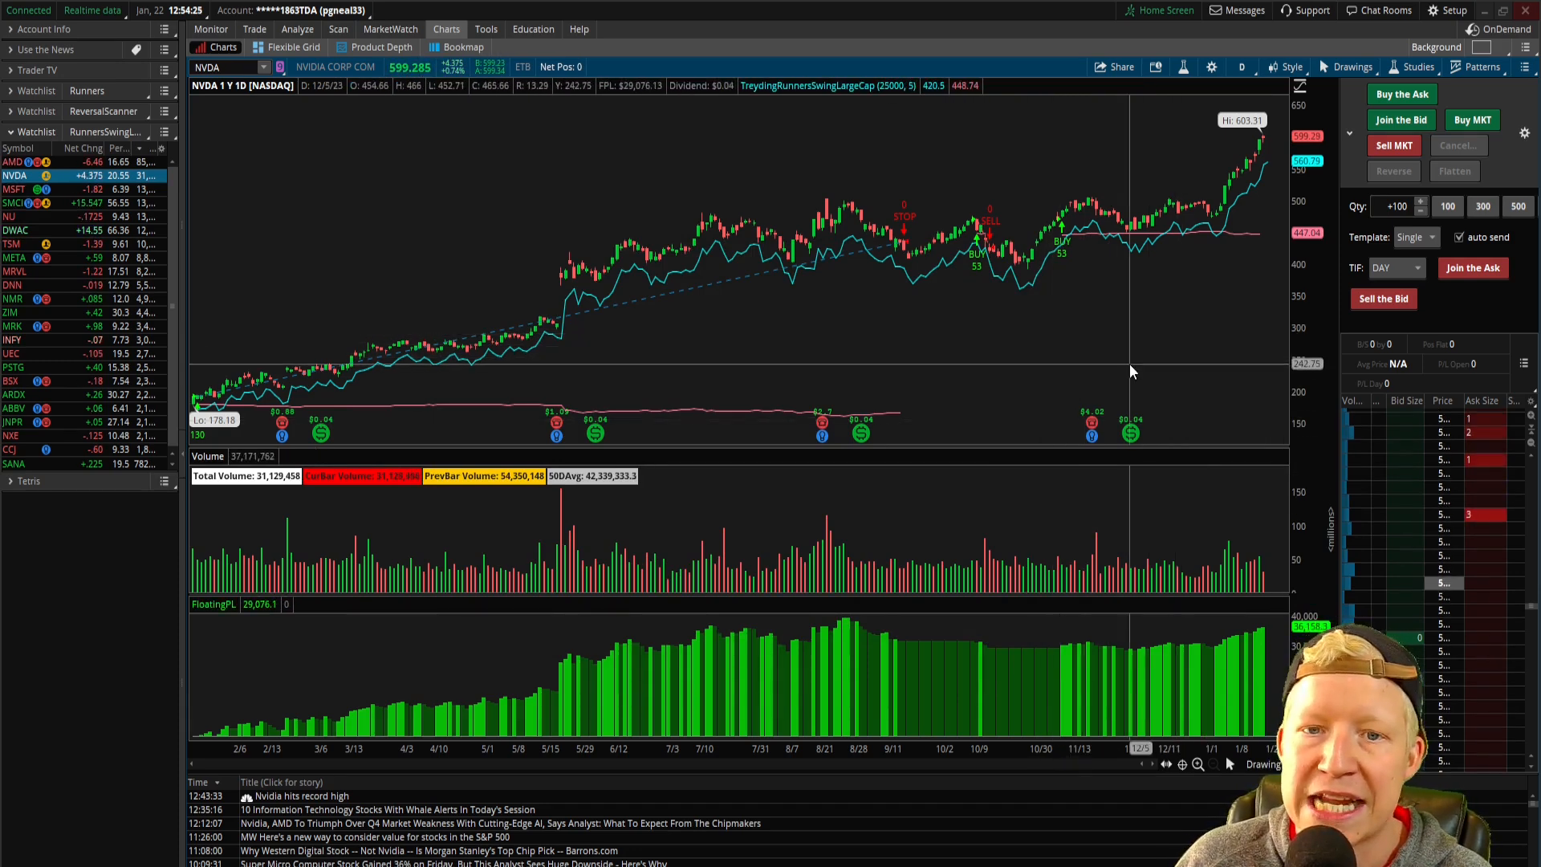
pyautogui.moveTo(792, 373)
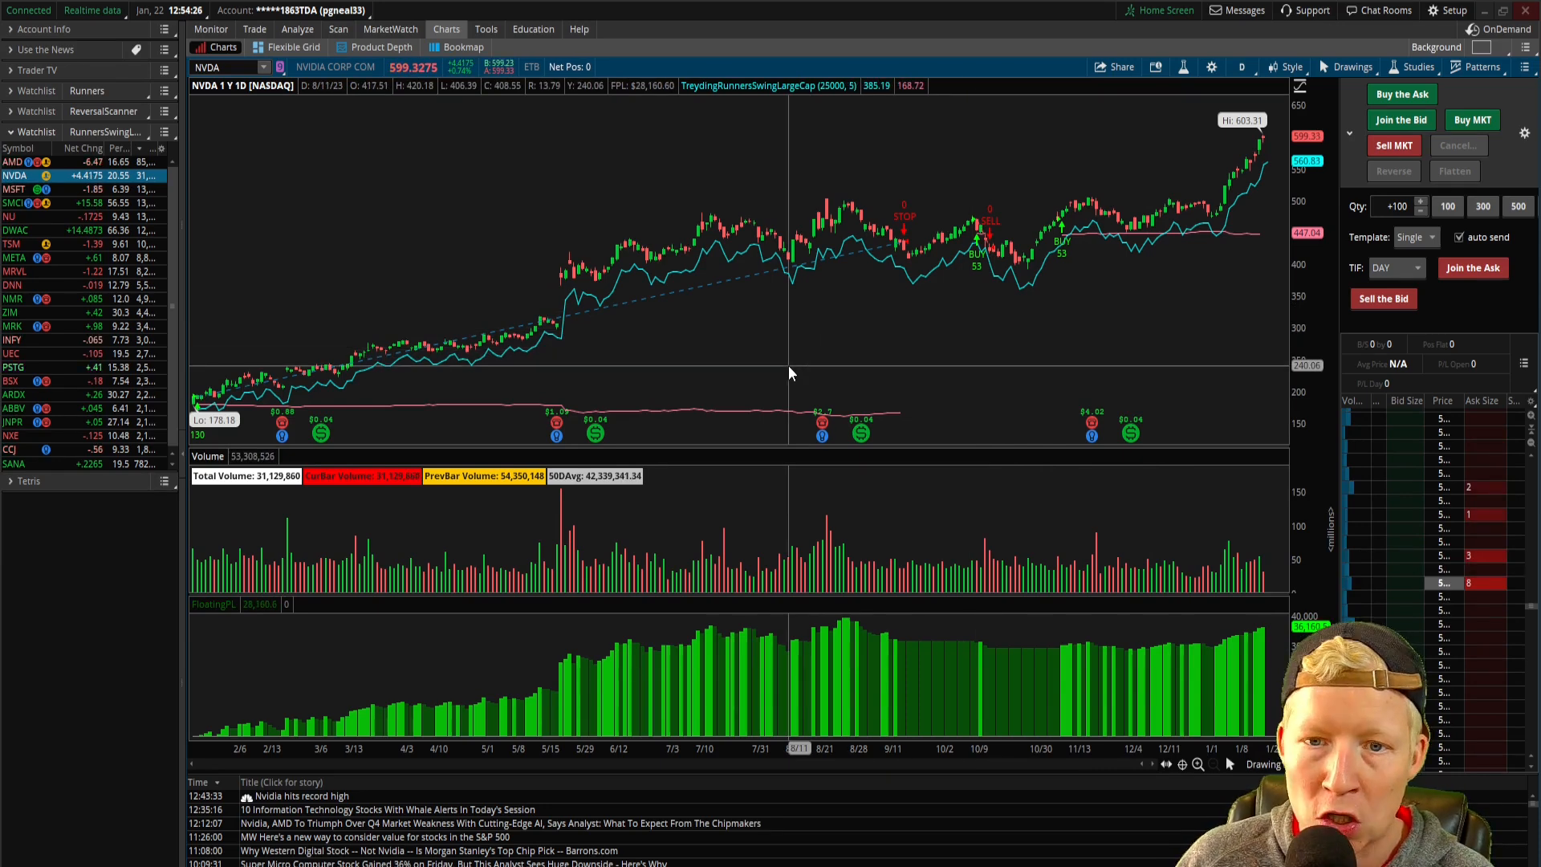
pyautogui.moveTo(995, 423)
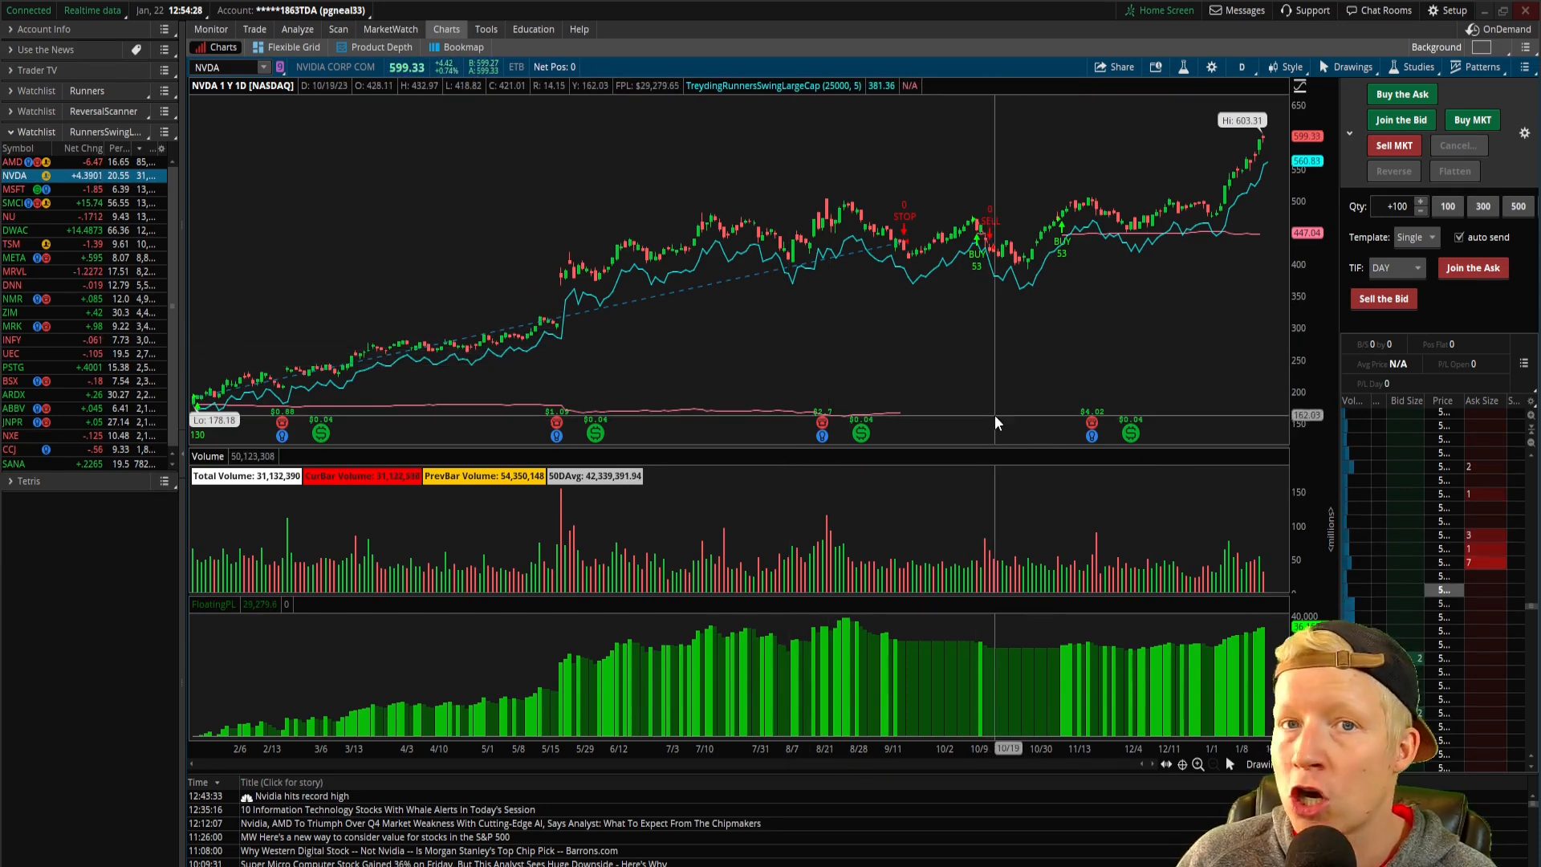
pyautogui.moveTo(1017, 362)
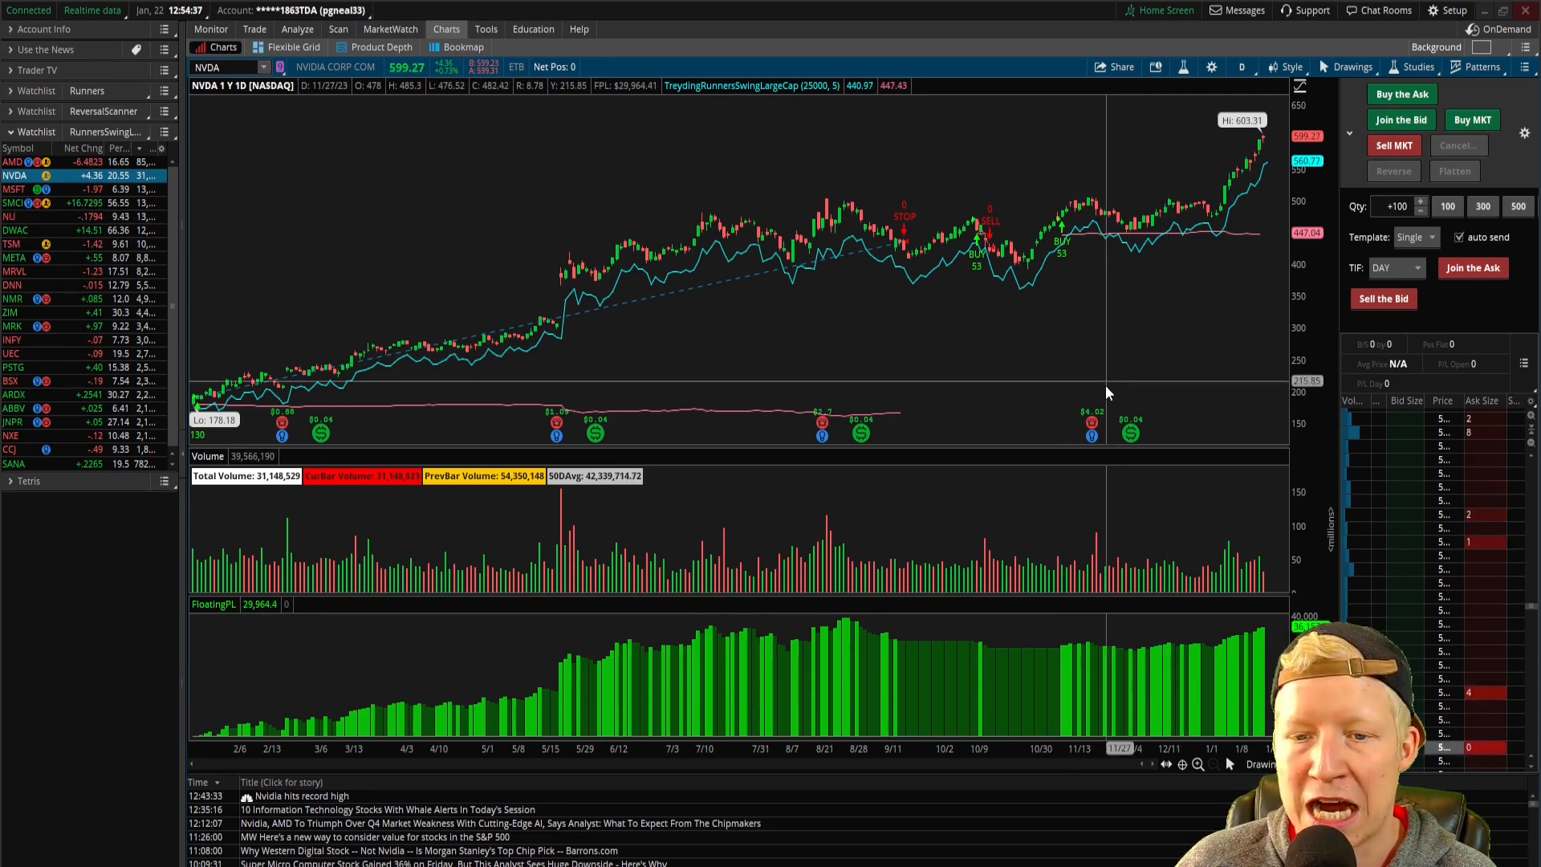
pyautogui.click(1419, 67)
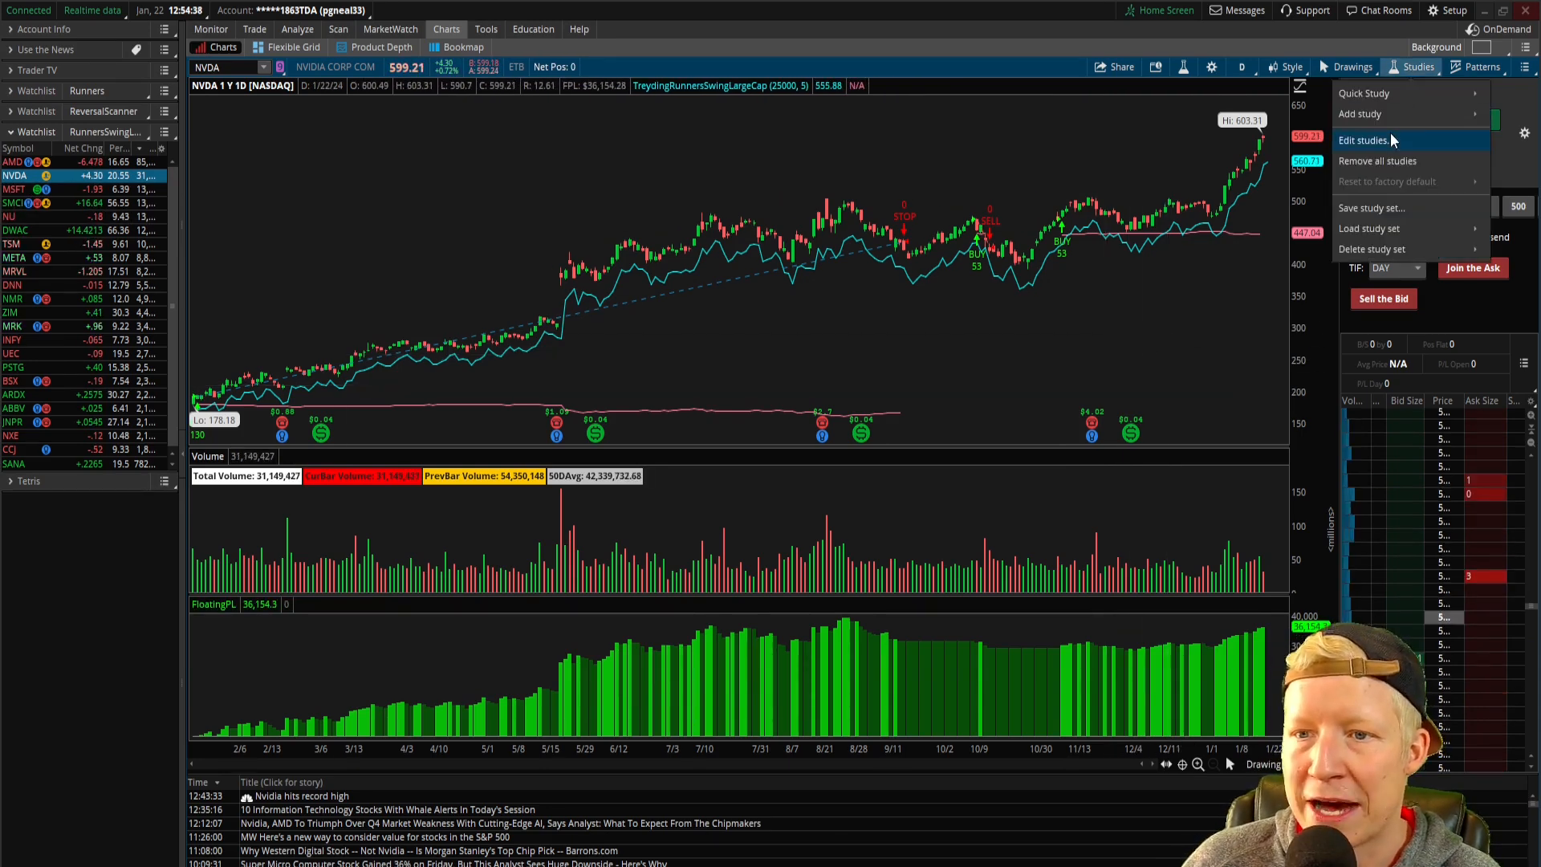
pyautogui.click(1362, 140)
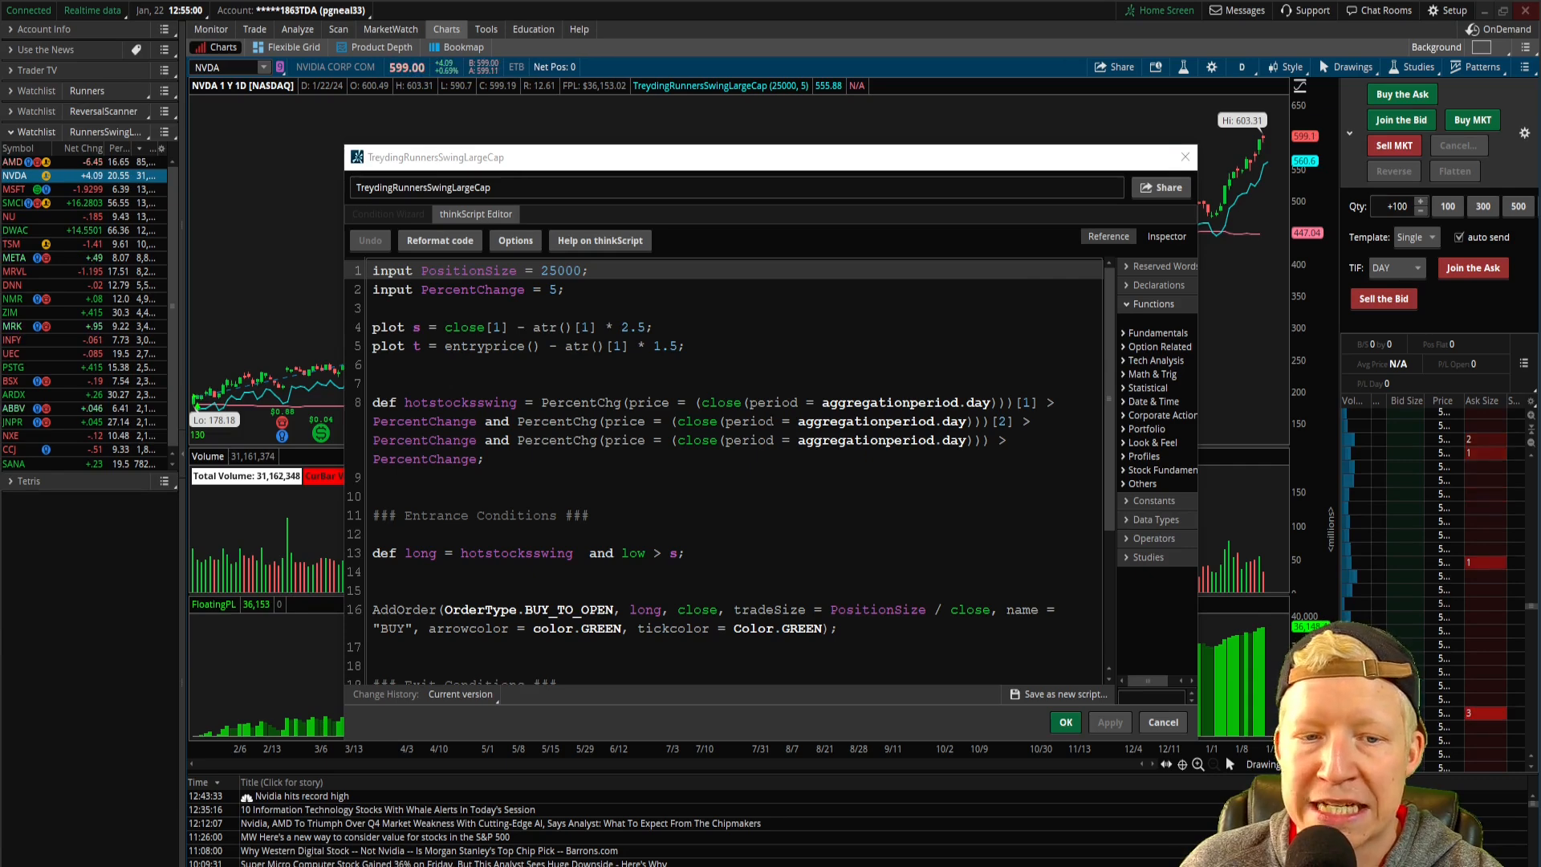
pyautogui.moveTo(403, 402); pyautogui.dragTo(482, 460)
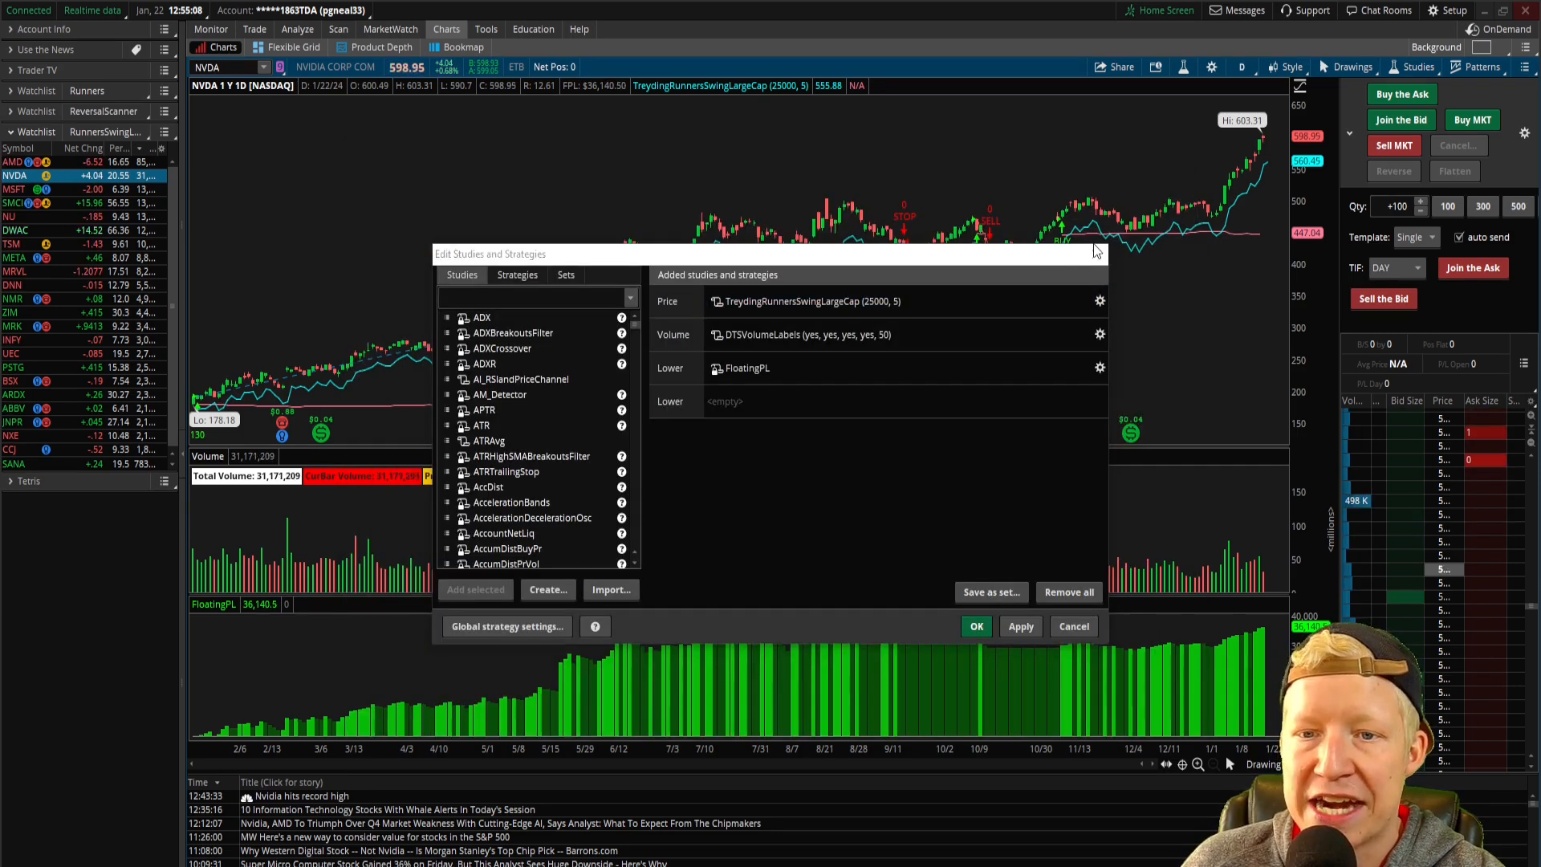
pyautogui.click(974, 626)
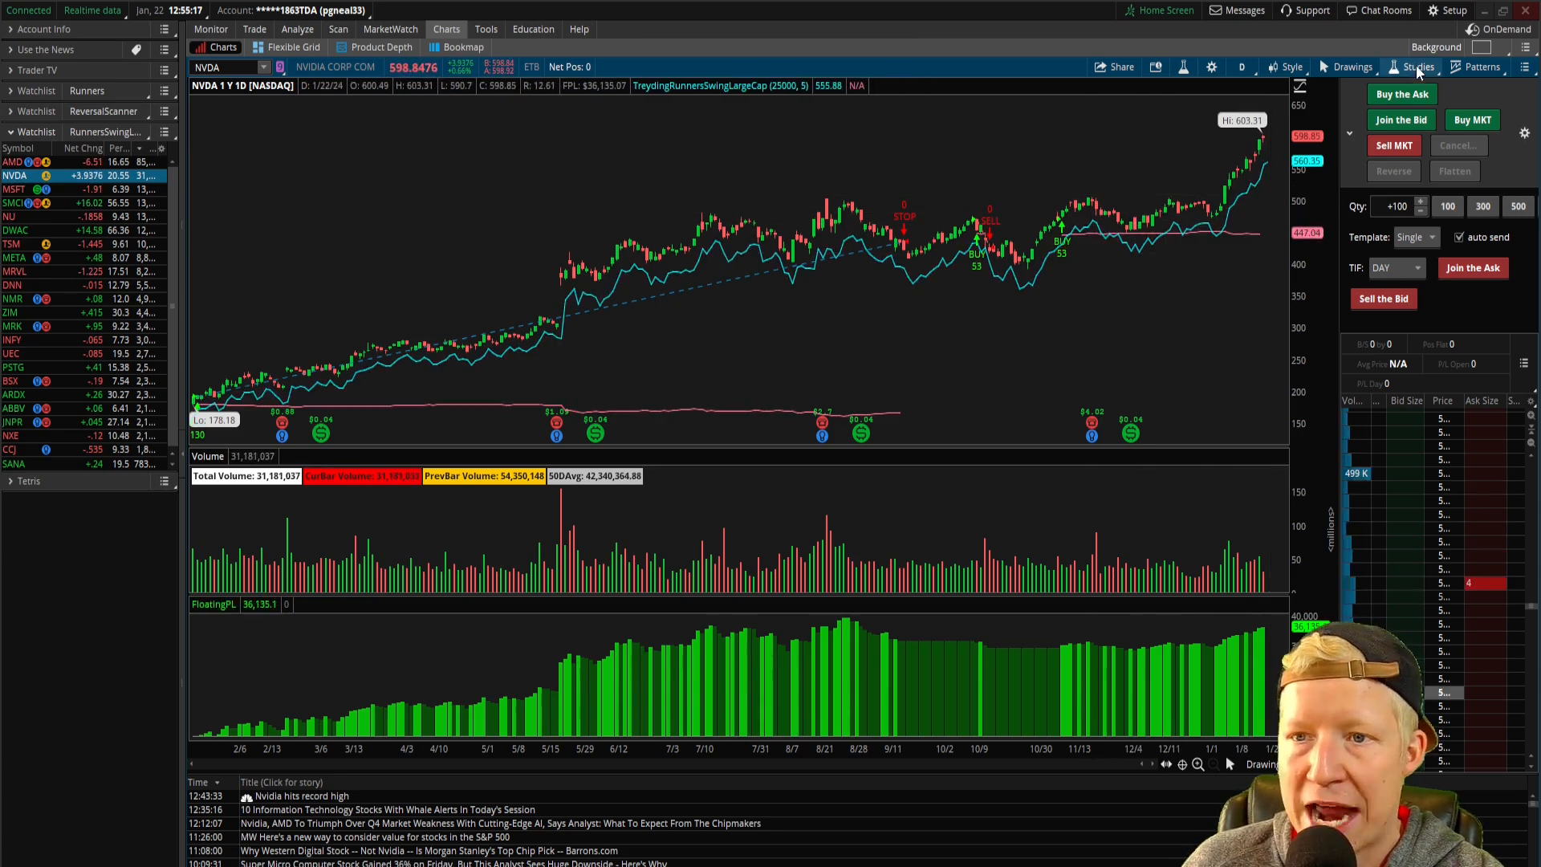
# Load the AMD, SMCI, then DWAC charts from the RunnersSwingLargeCap watchlist.
pyautogui.click(1418, 66)
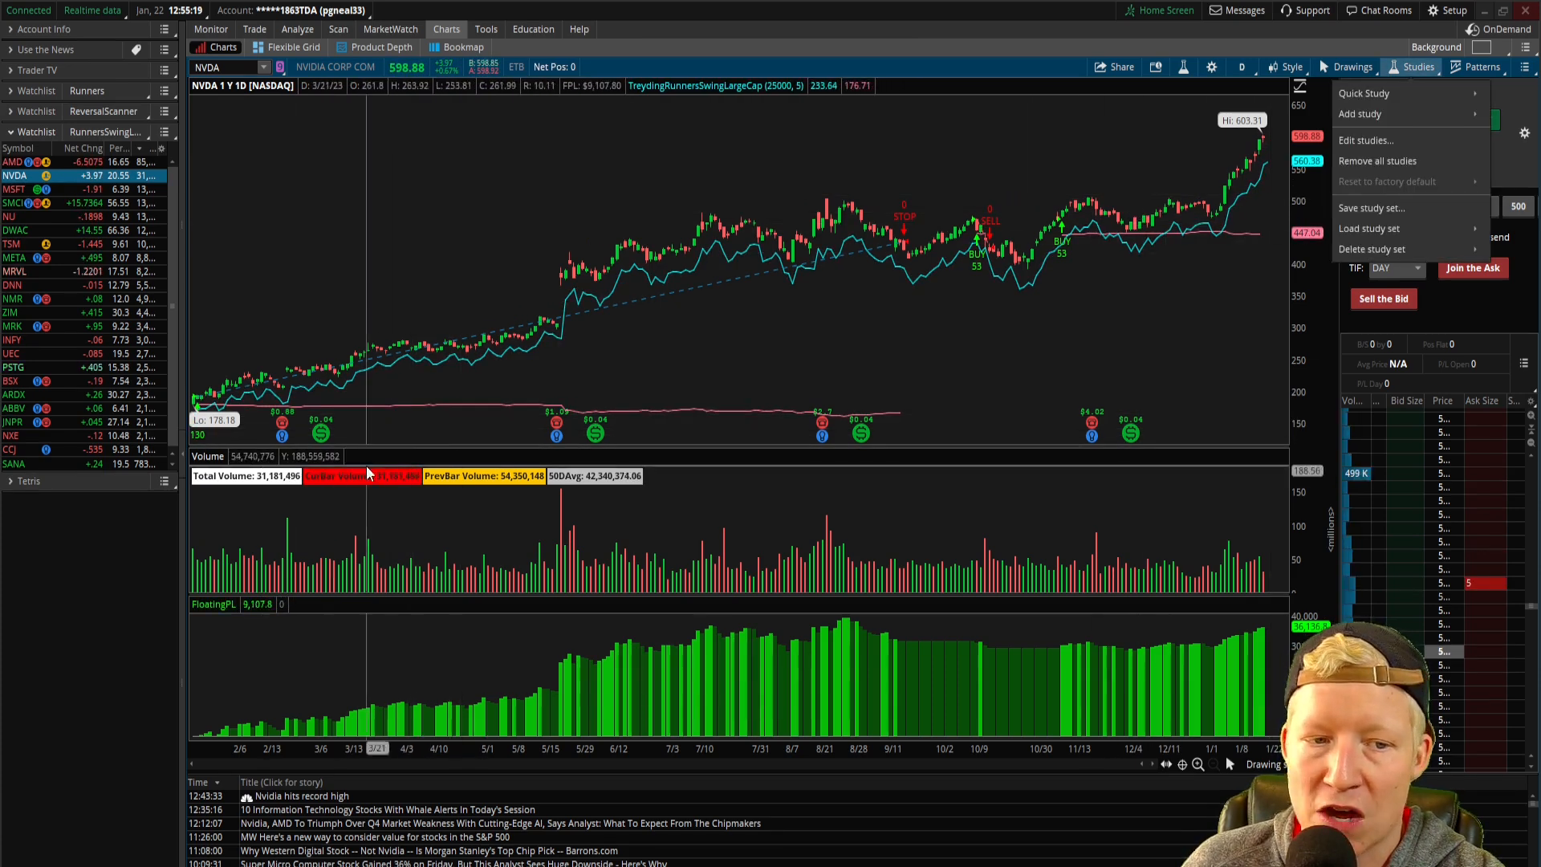
pyautogui.click(1416, 67)
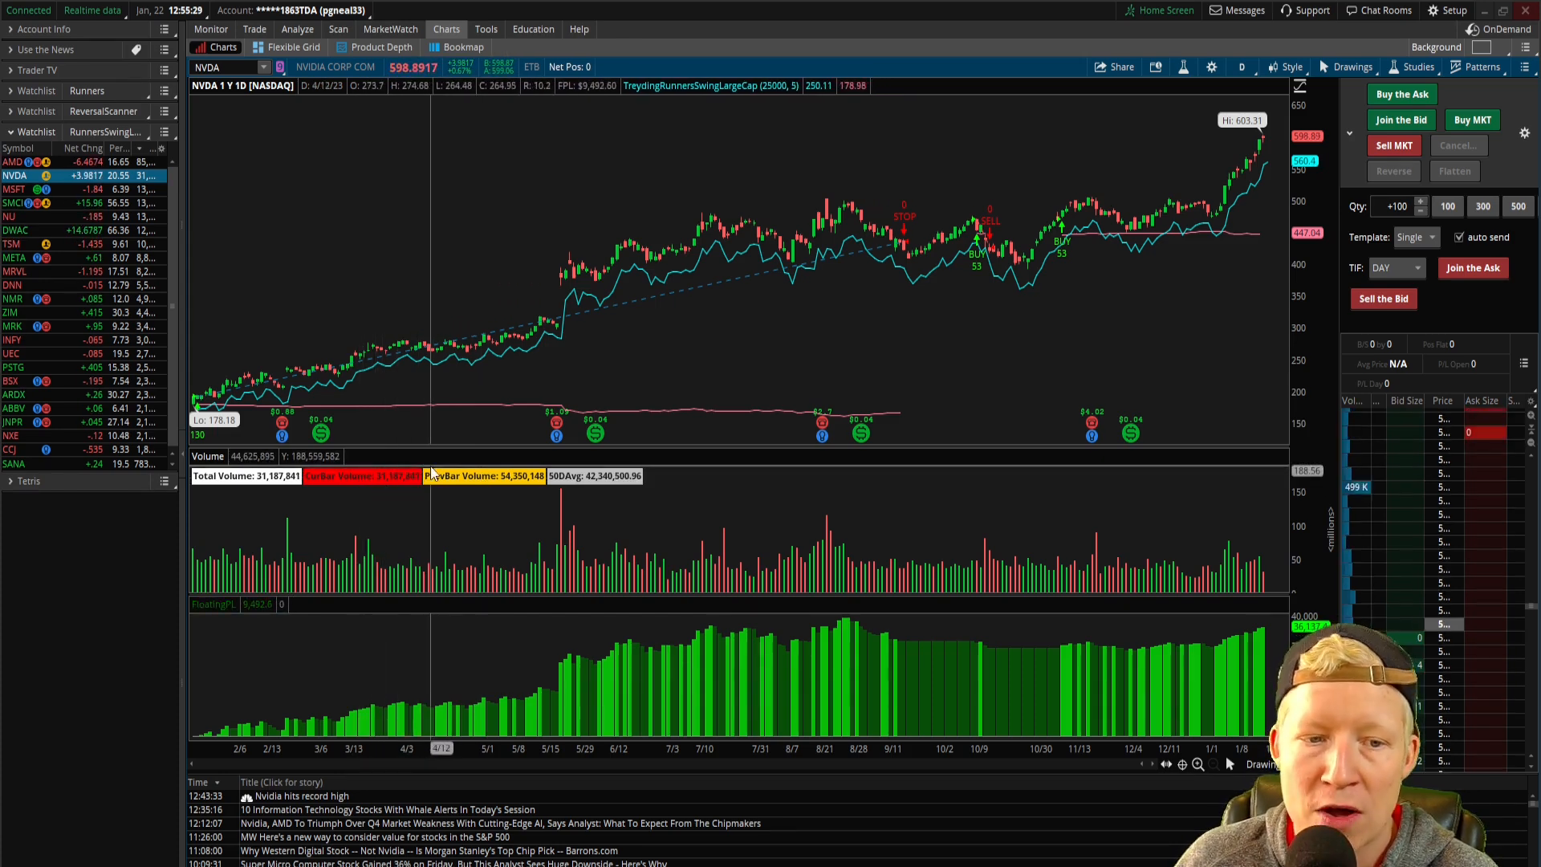
pyautogui.click(14, 161)
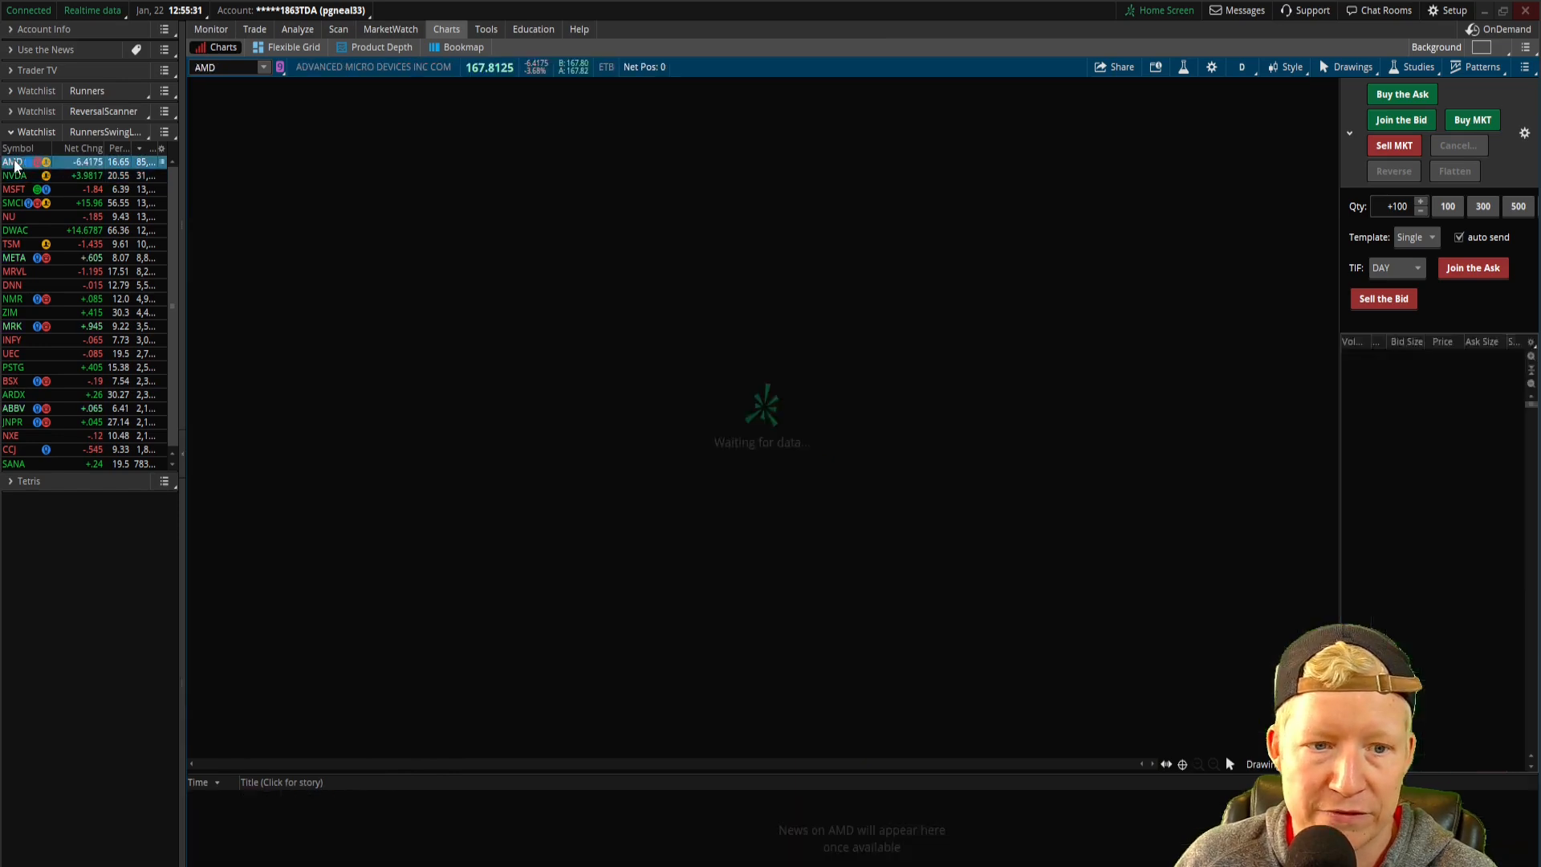
pyautogui.click(14, 202)
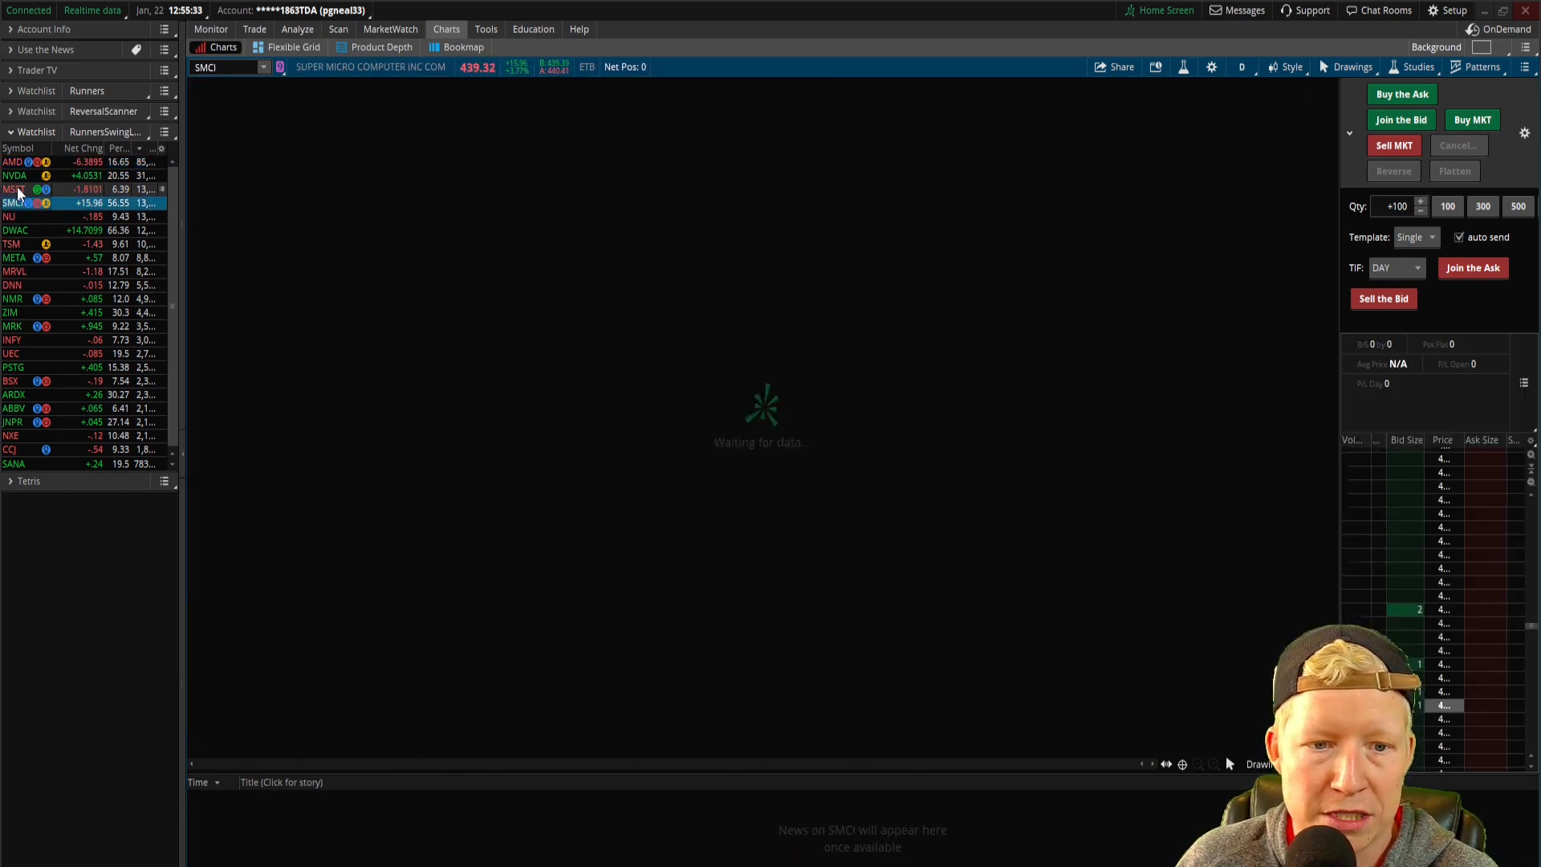
pyautogui.click(16, 230)
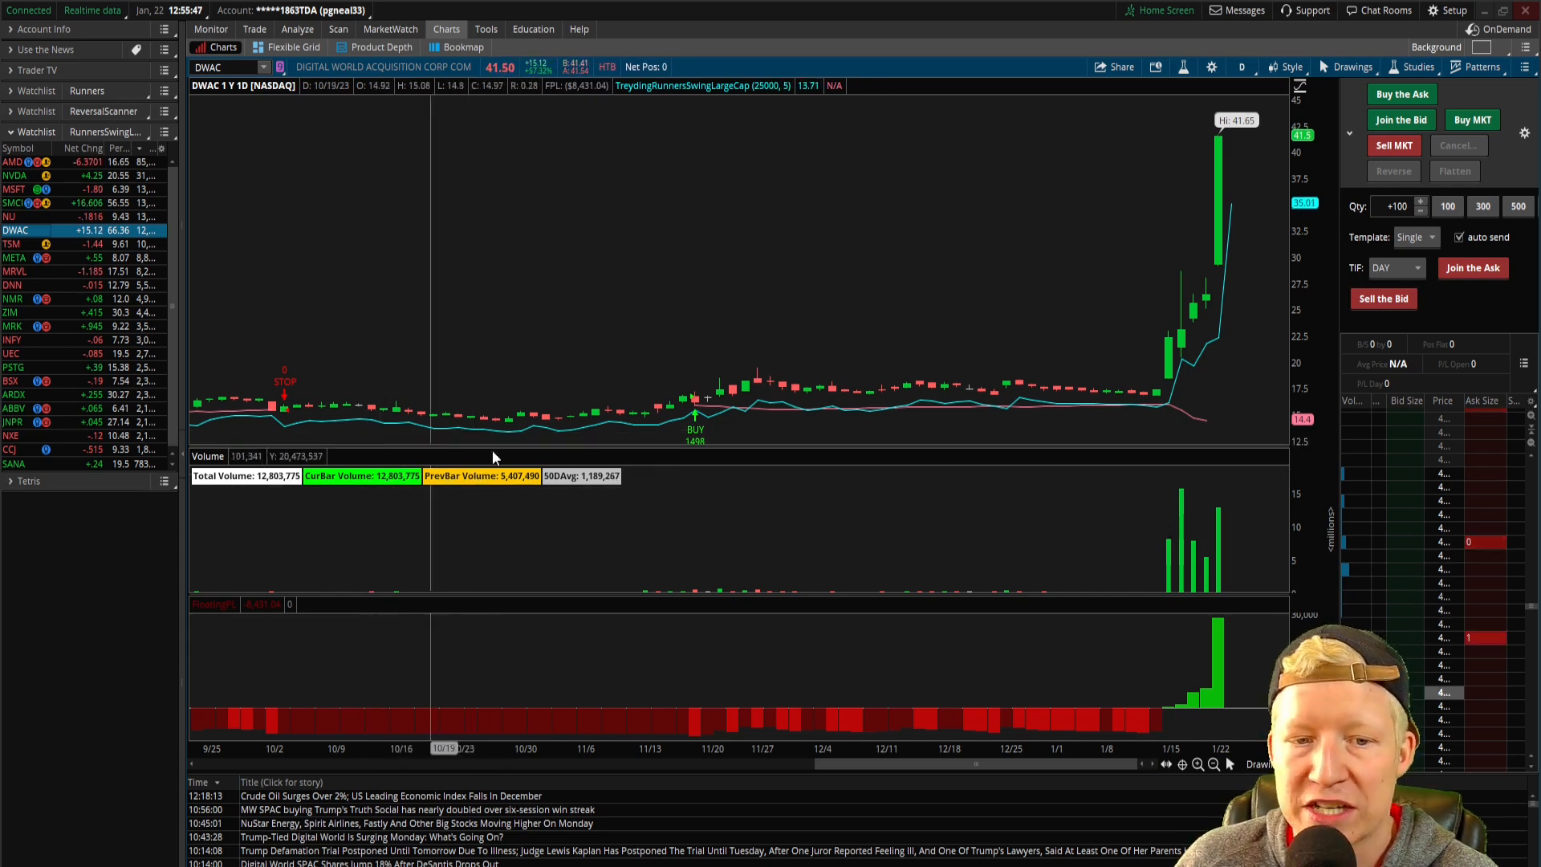
# Set the DTSVolumeLabels days average to 5 and apply the change.
pyautogui.click(1414, 66)
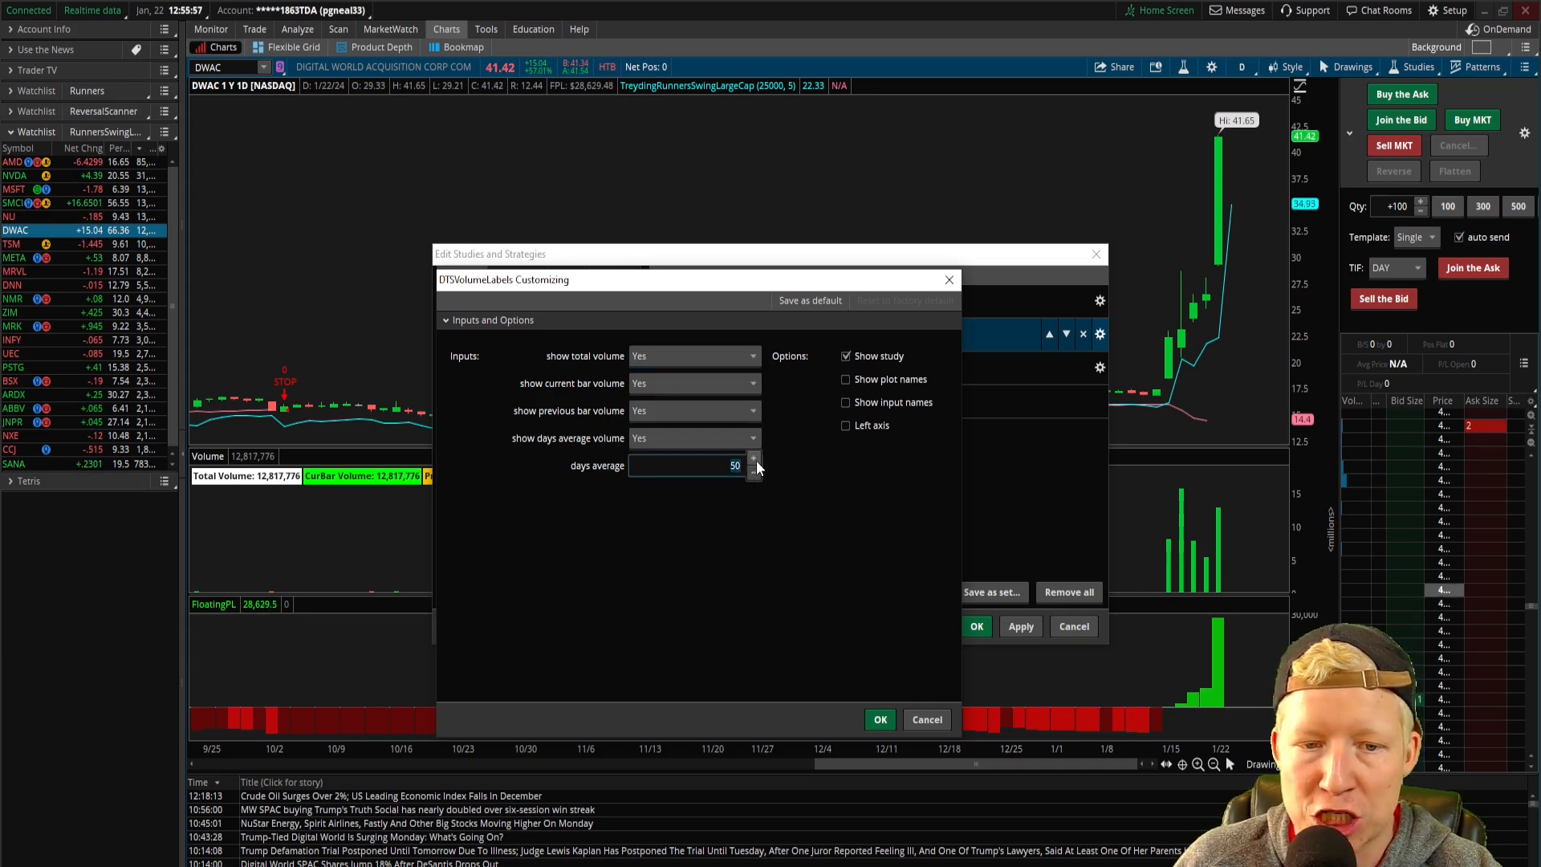
pyautogui.click(880, 720)
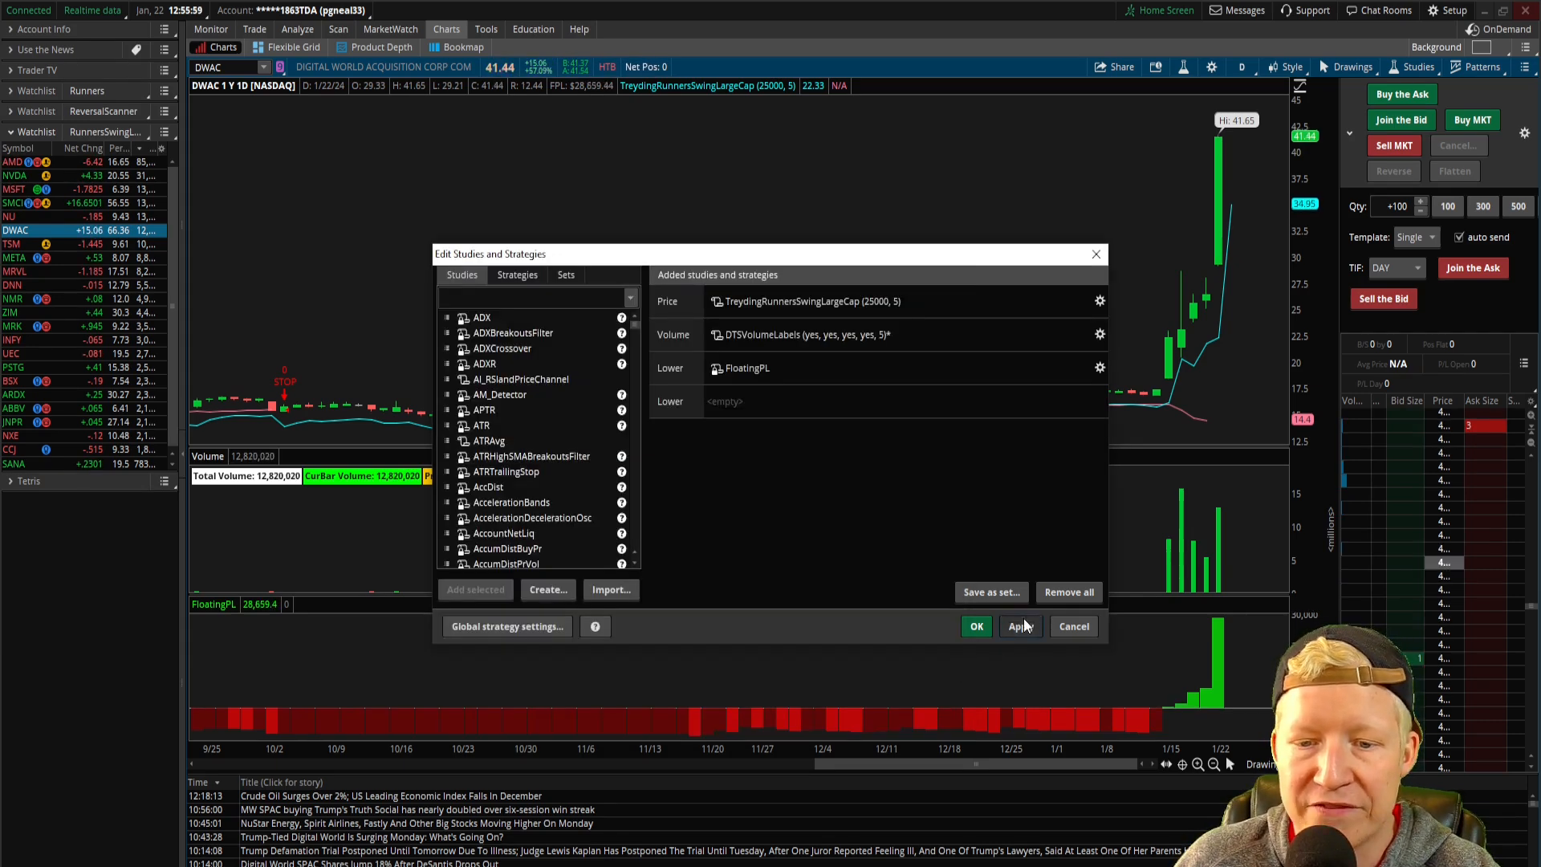
pyautogui.click(975, 626)
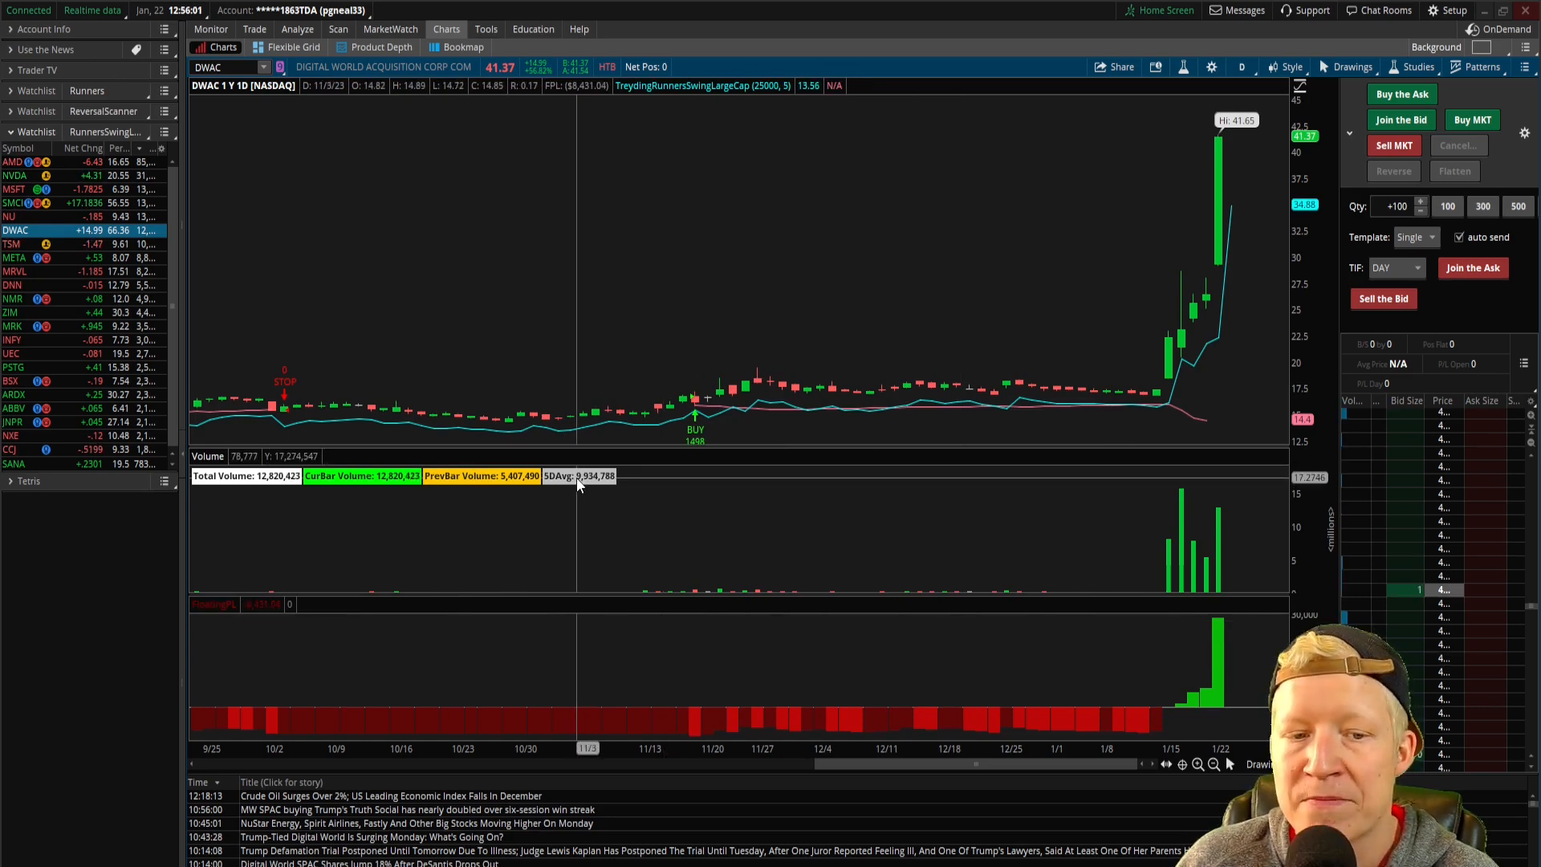
pyautogui.moveTo(589, 476)
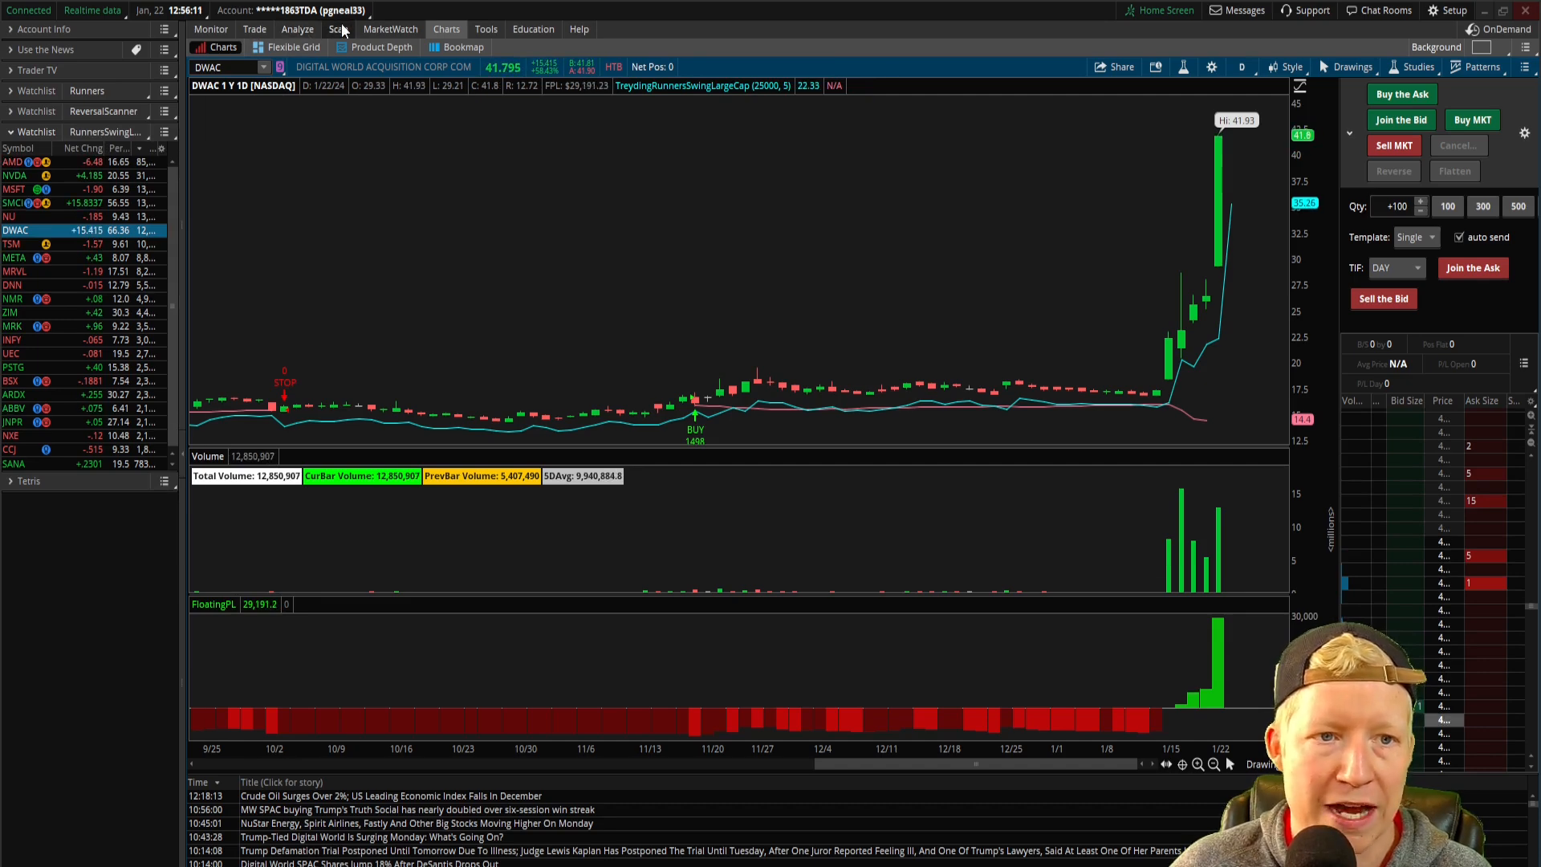
# Load and run the RunnersSwingLargeCap scan, then view a study filter as thinkScript.
pyautogui.click(338, 29)
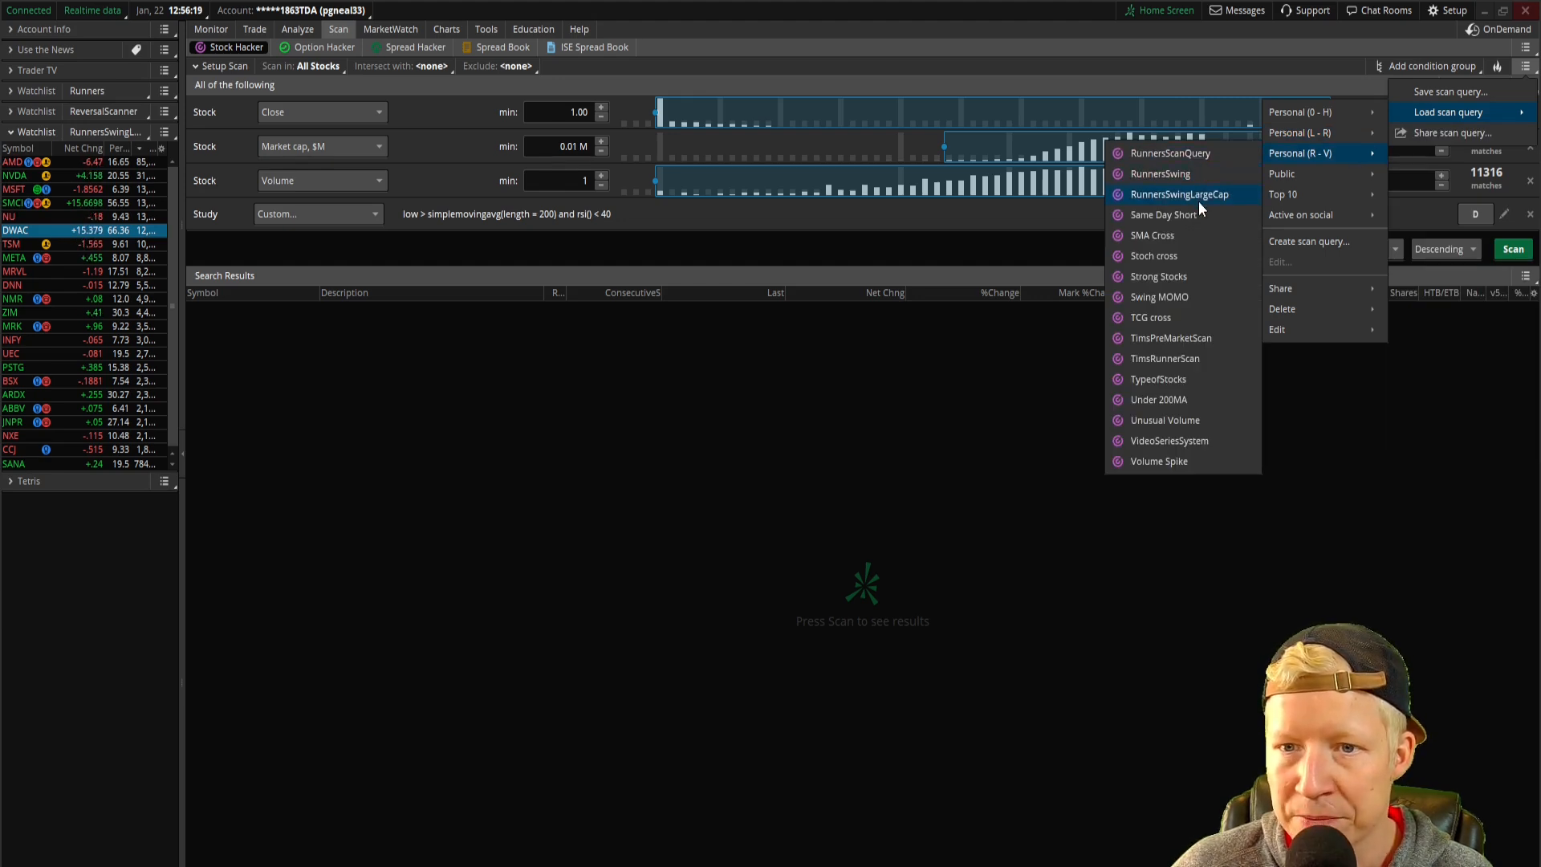
pyautogui.click(1179, 194)
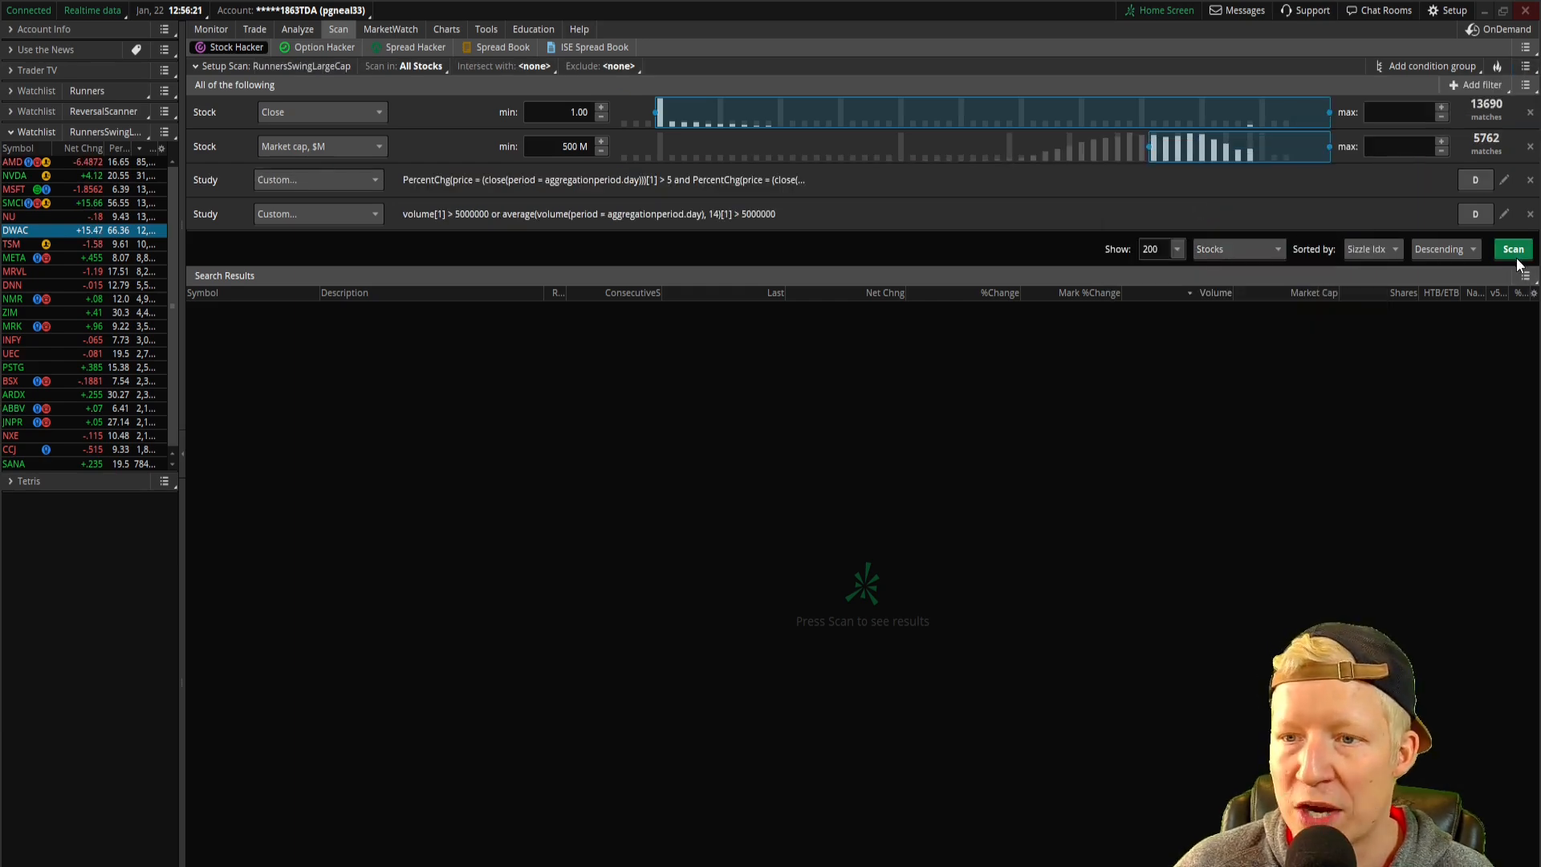
pyautogui.click(1512, 249)
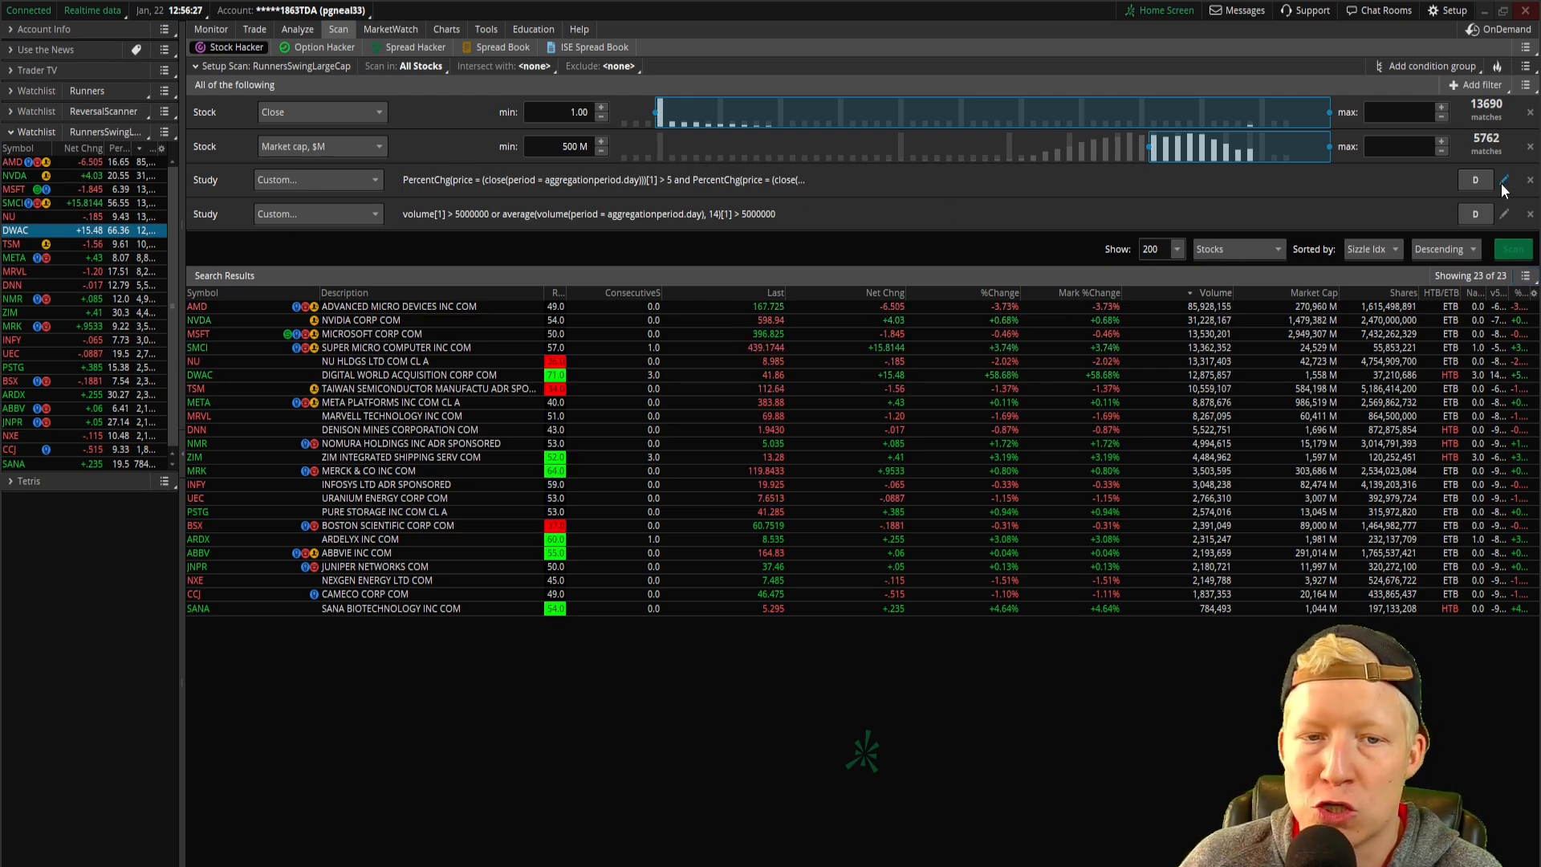
pyautogui.click(1503, 179)
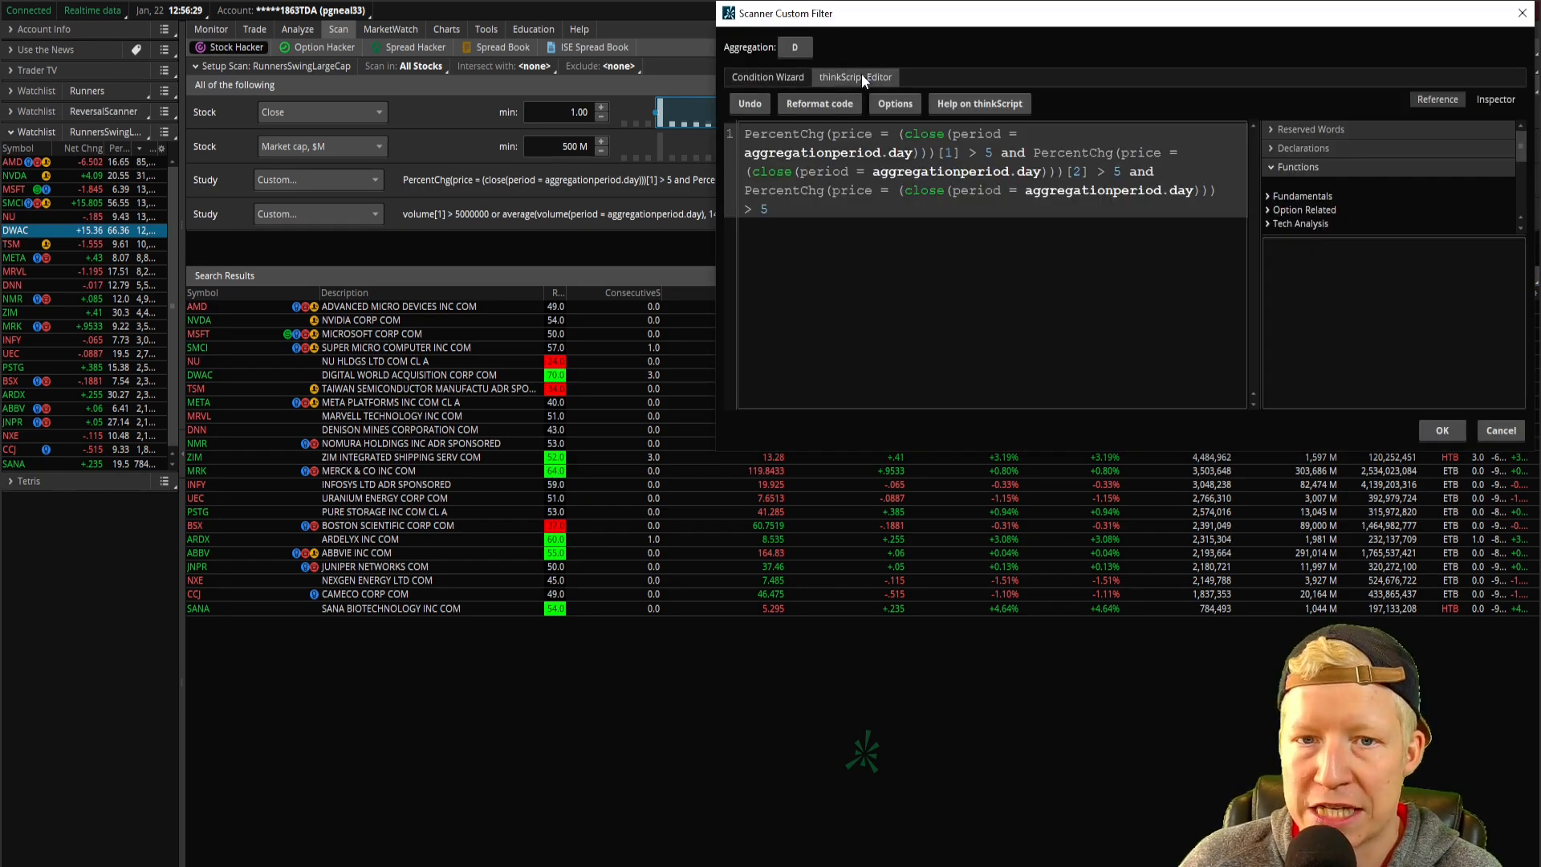
pyautogui.click(1441, 430)
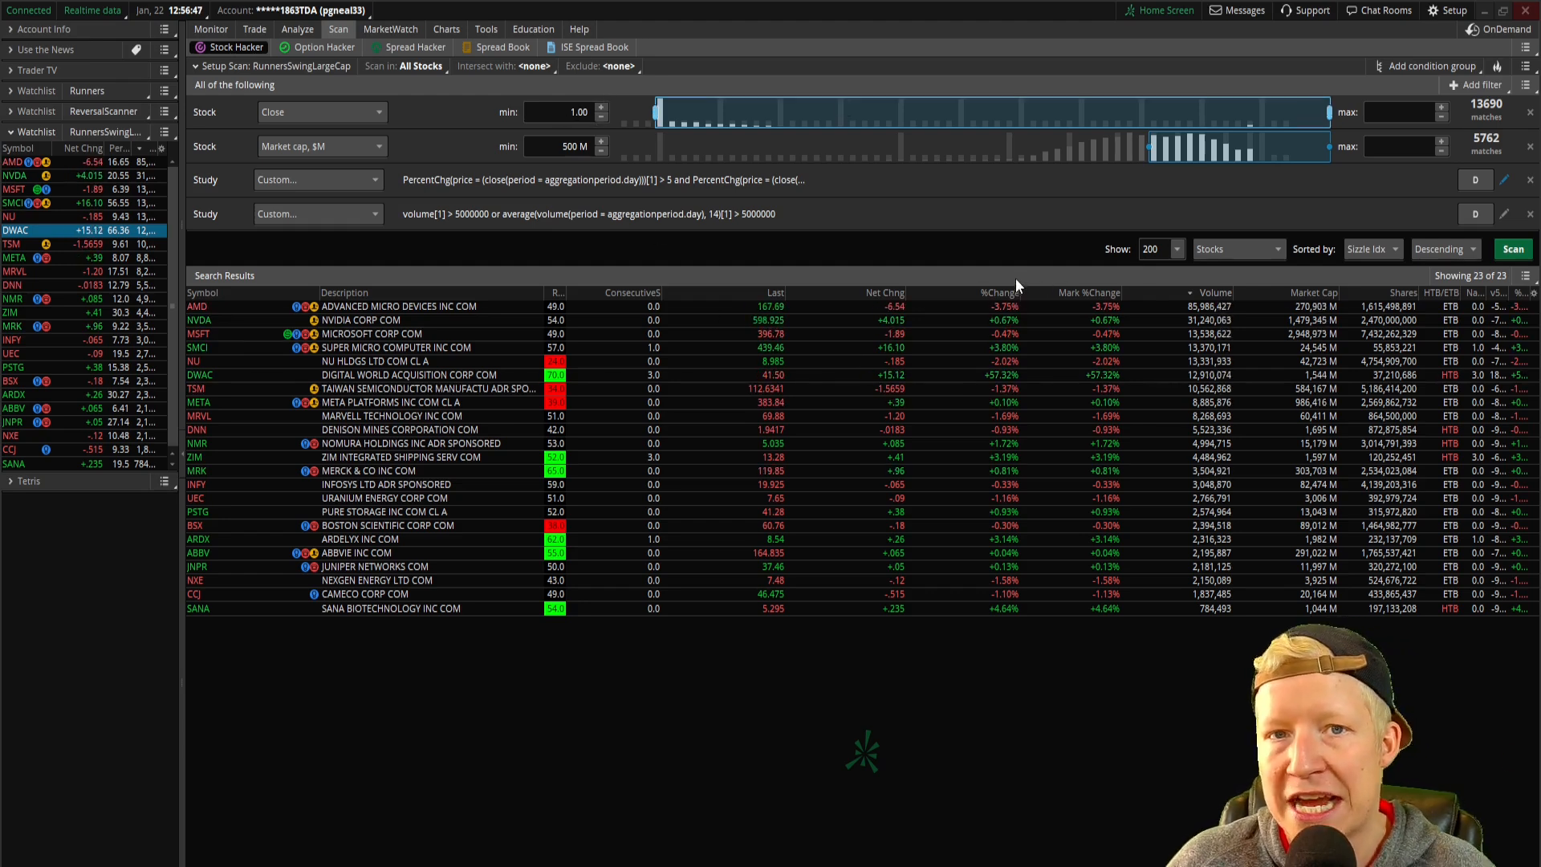
# Return to the DWAC daily chart to view the runners strategy's BUY and stop signals.
pyautogui.click(446, 29)
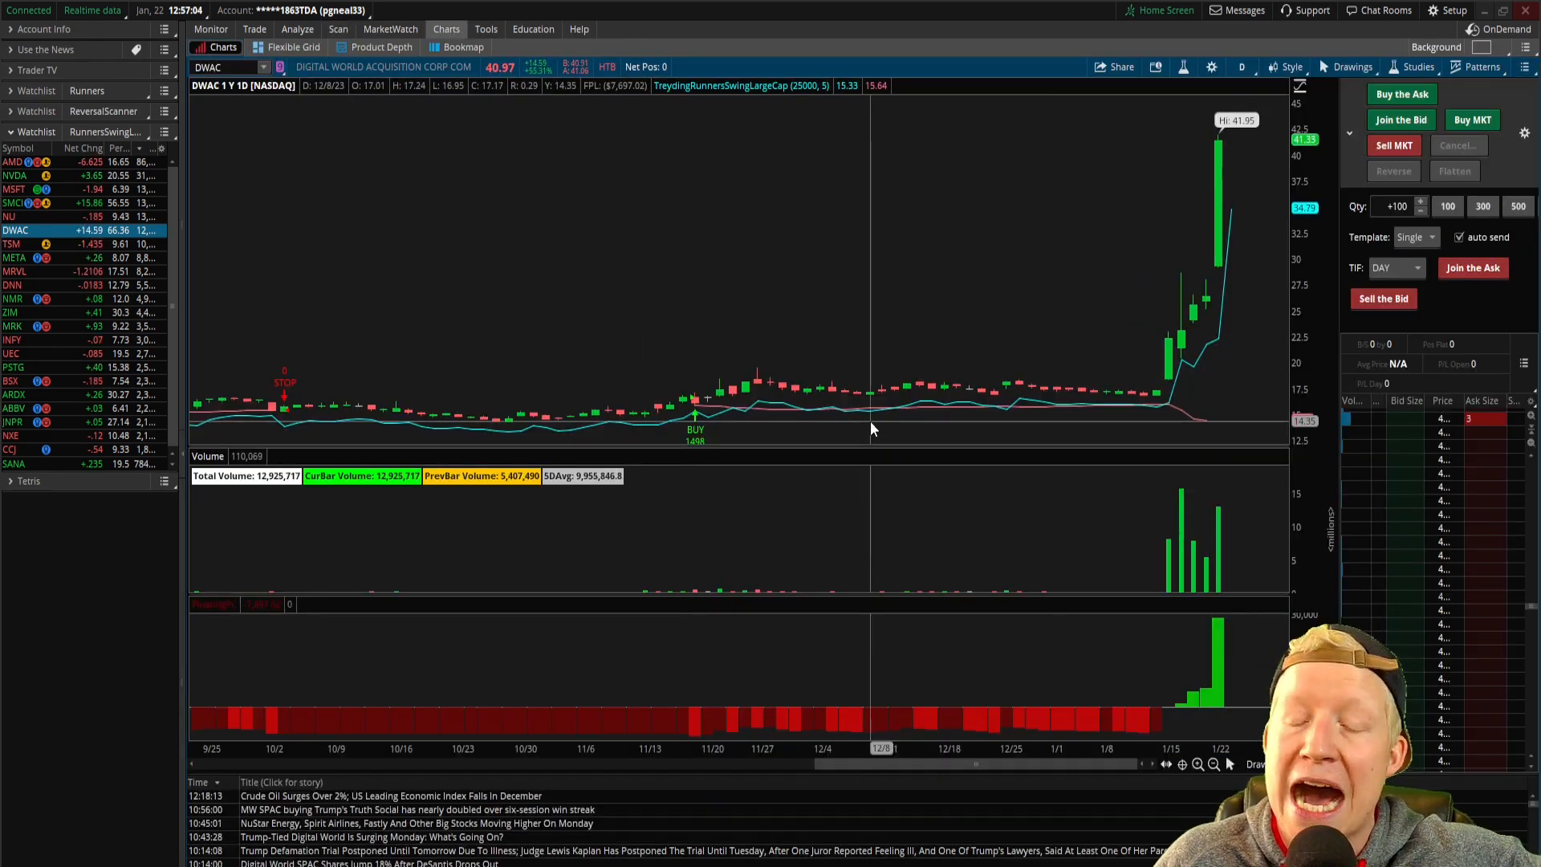
pyautogui.moveTo(698, 389)
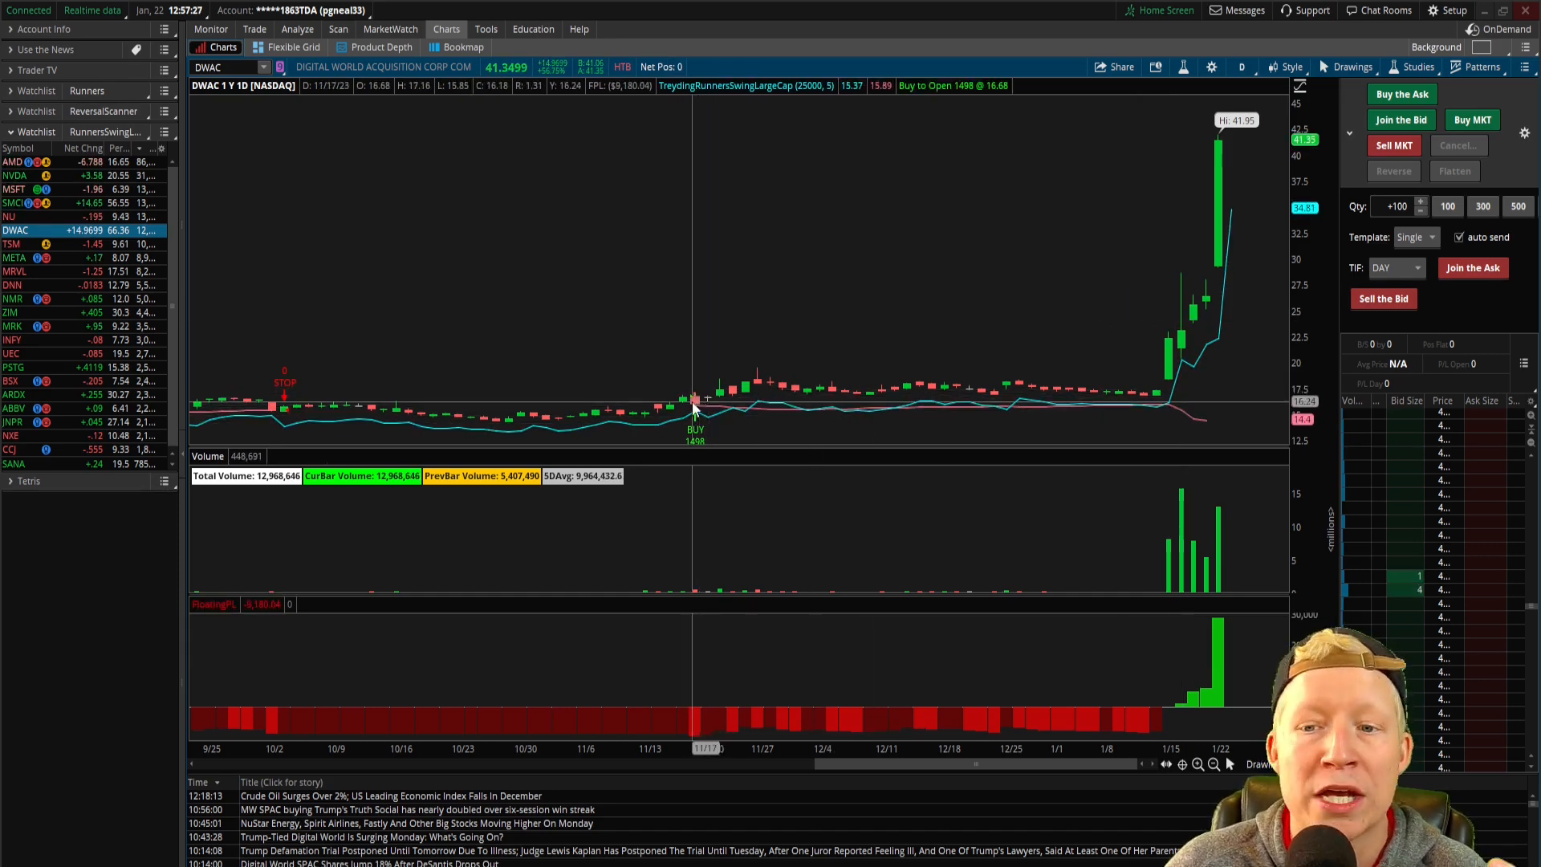
pyautogui.moveTo(1021, 303)
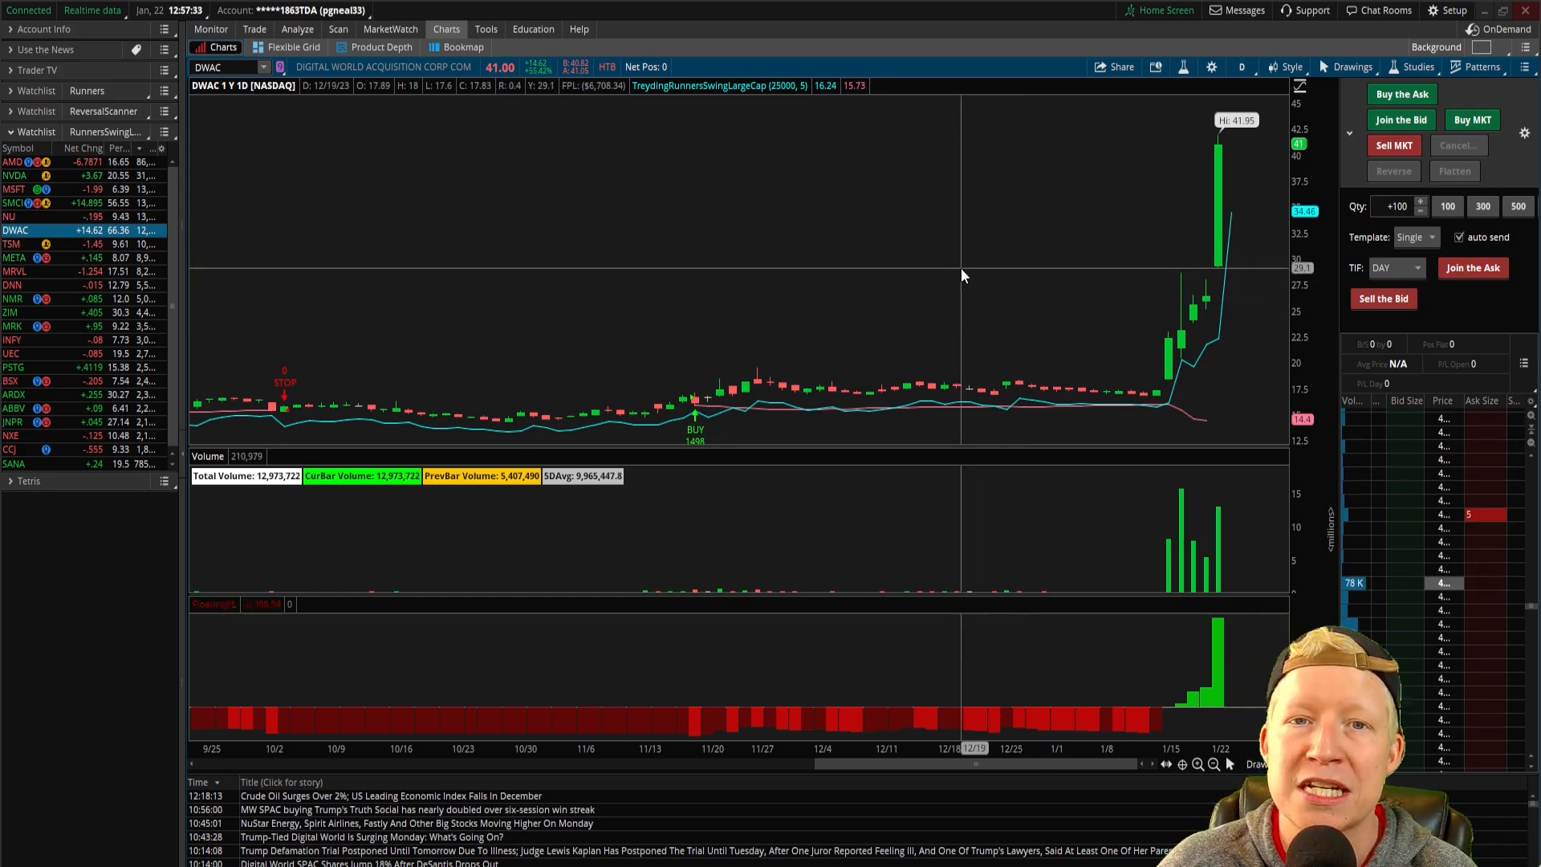
pyautogui.moveTo(715, 403)
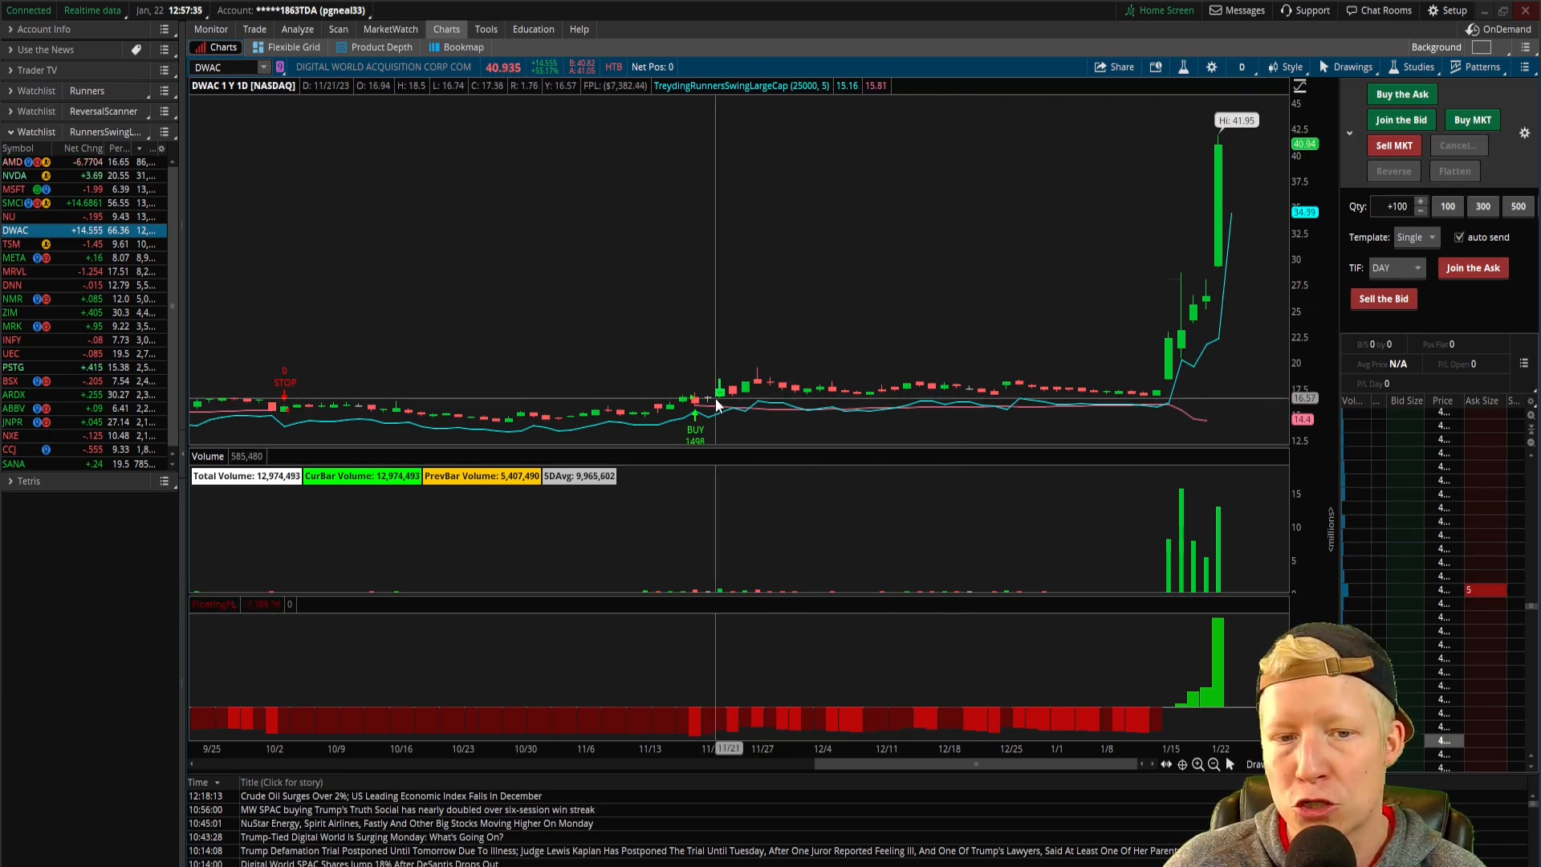